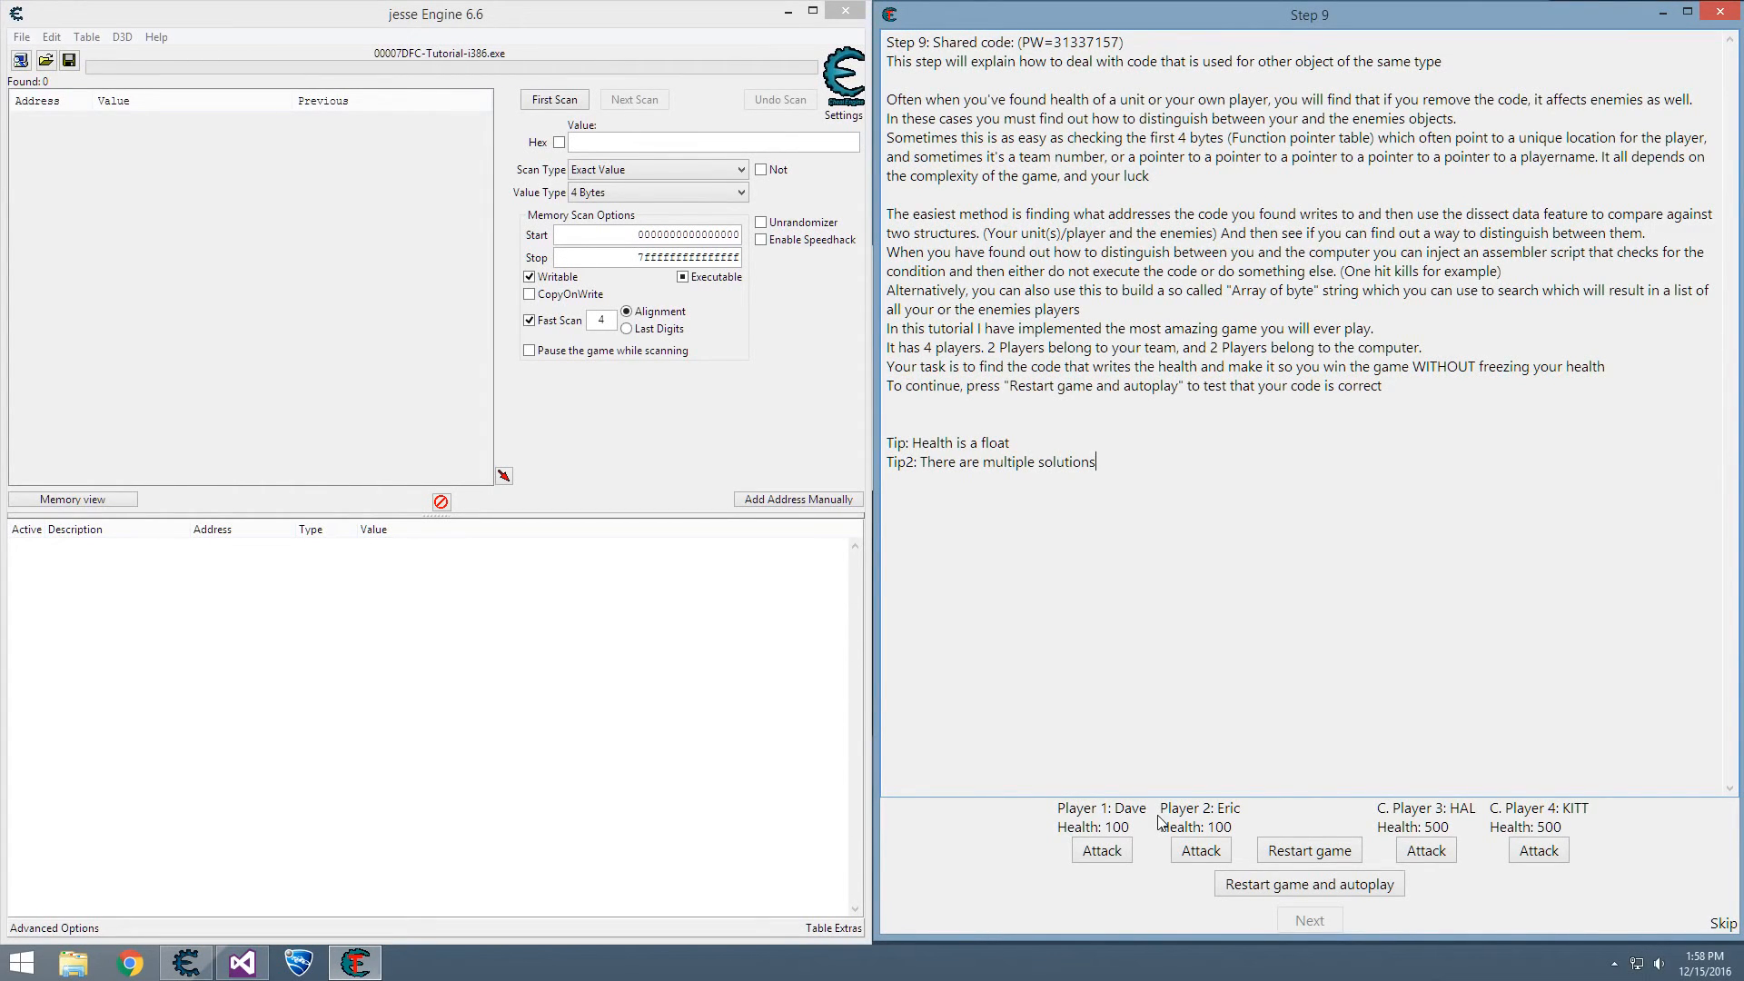
mouse_move(1243, 90)
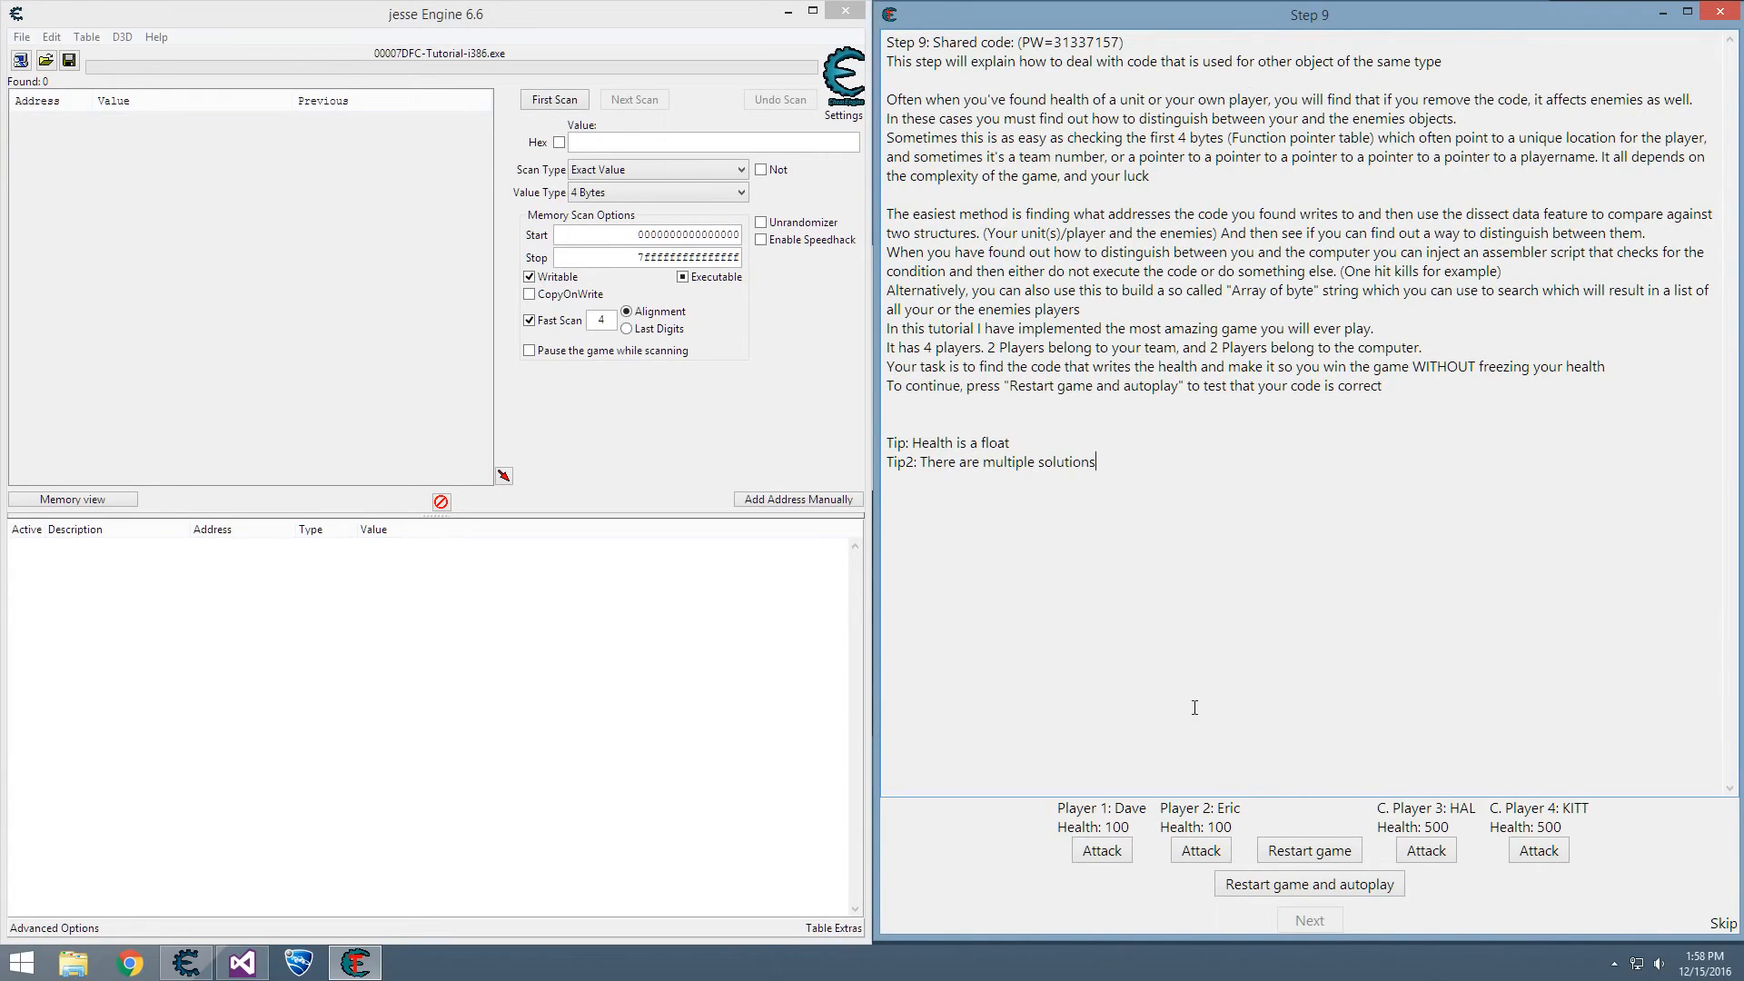
mouse_move(1371, 838)
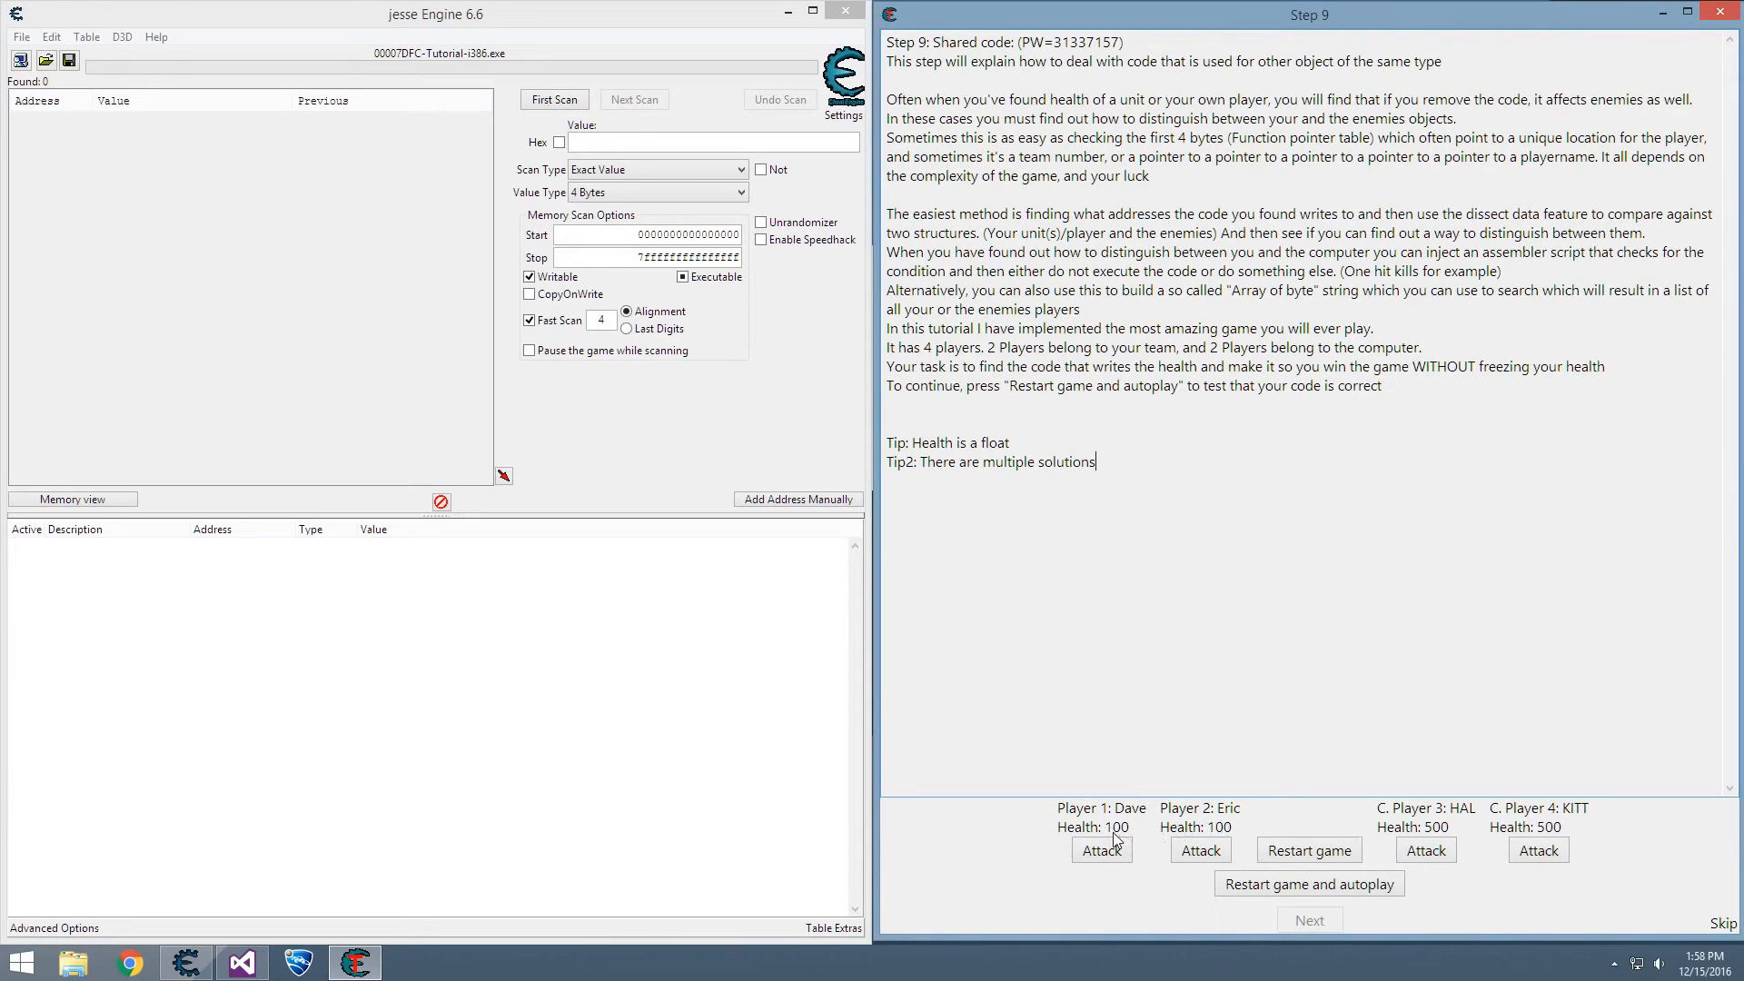
mouse_move(1378, 812)
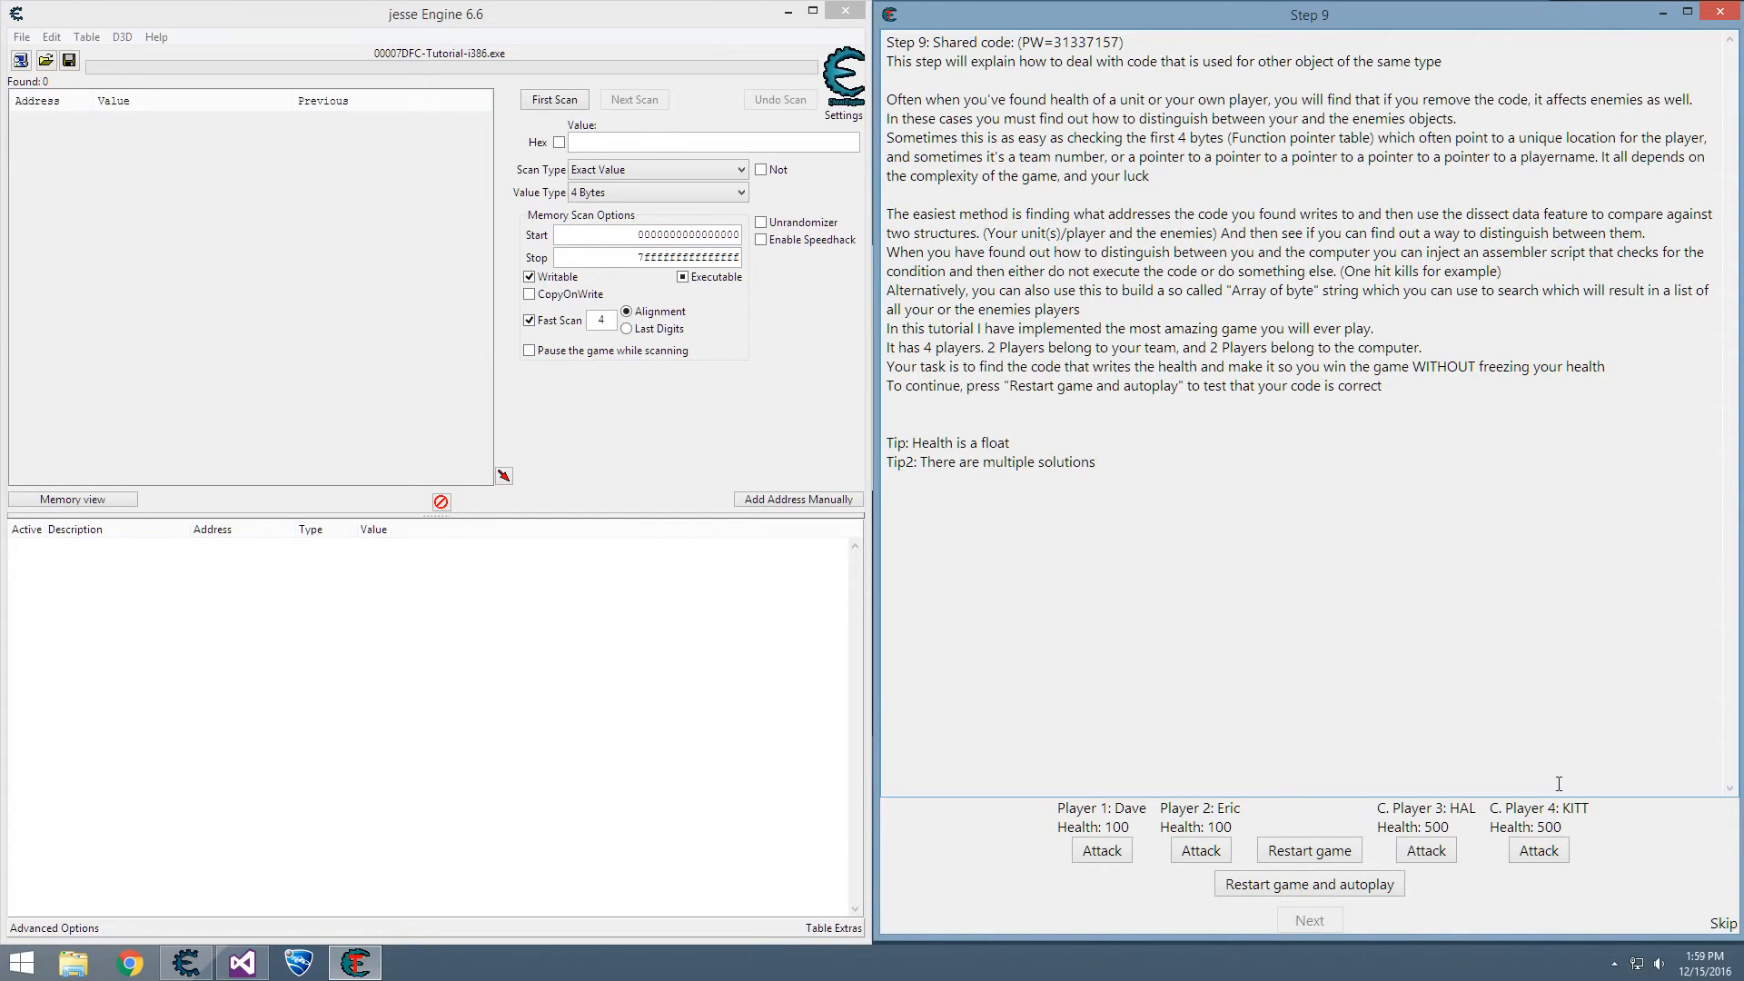
- Run a Float first scan for 100 and attack Dave and Eric to change their health
left_click(1099, 850)
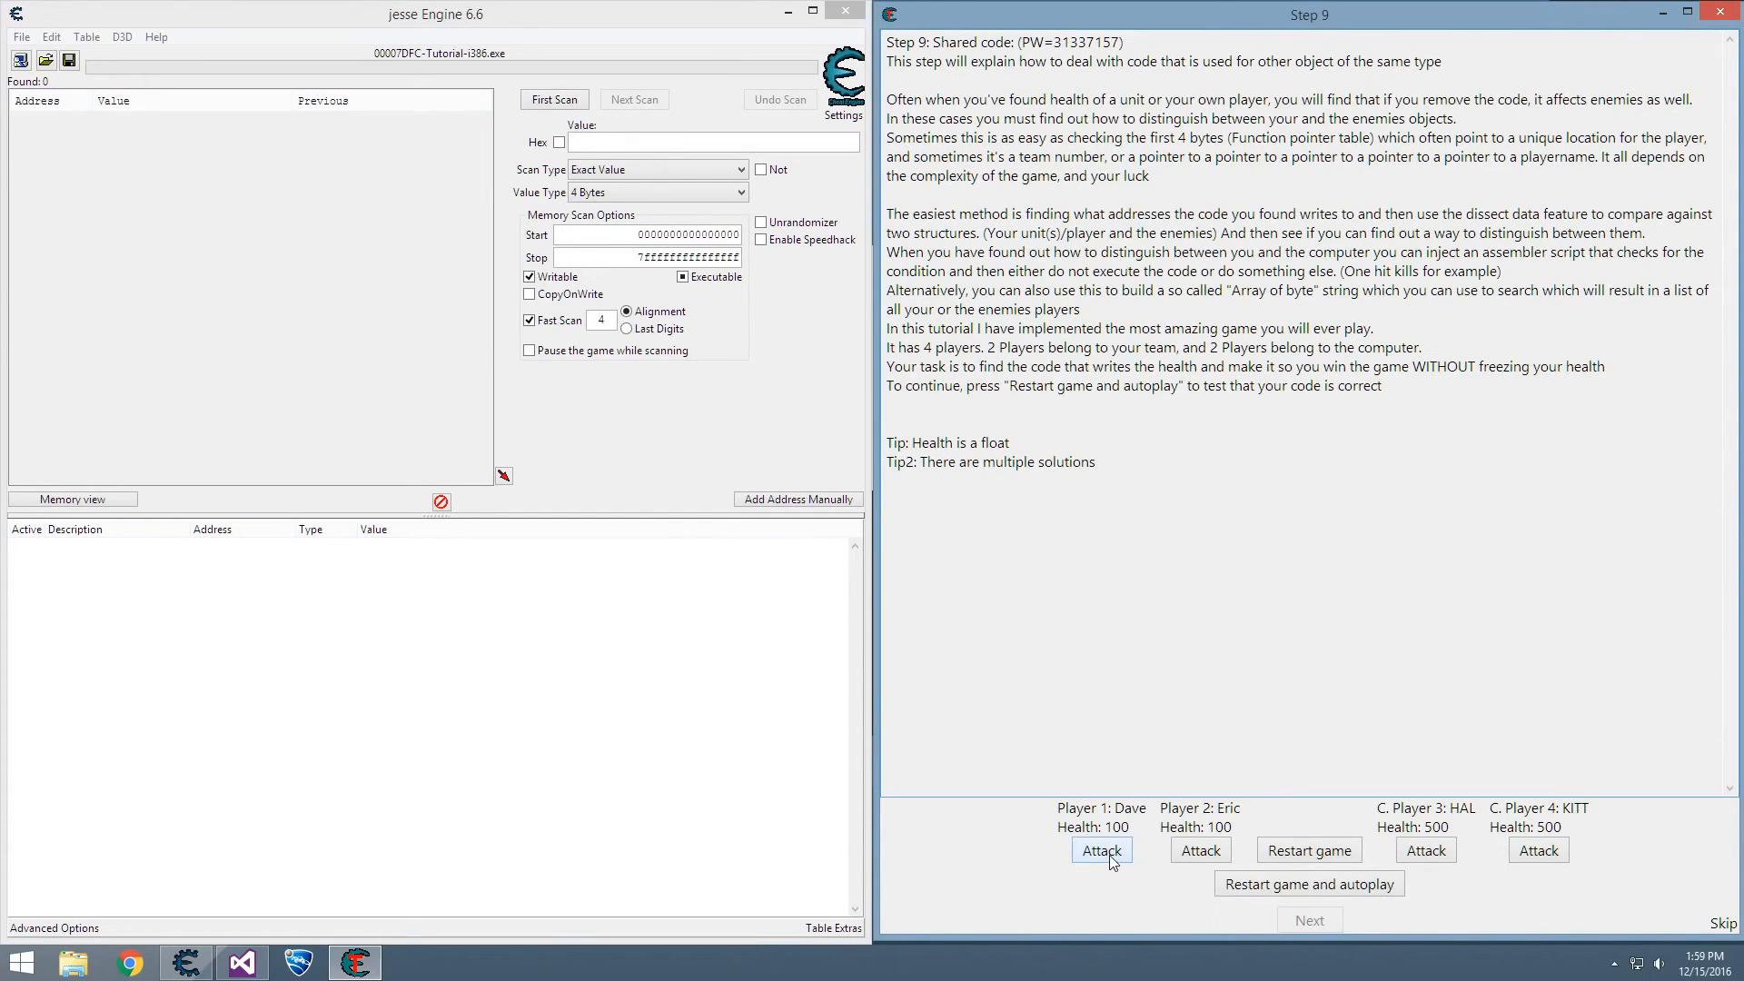
mouse_move(1187, 860)
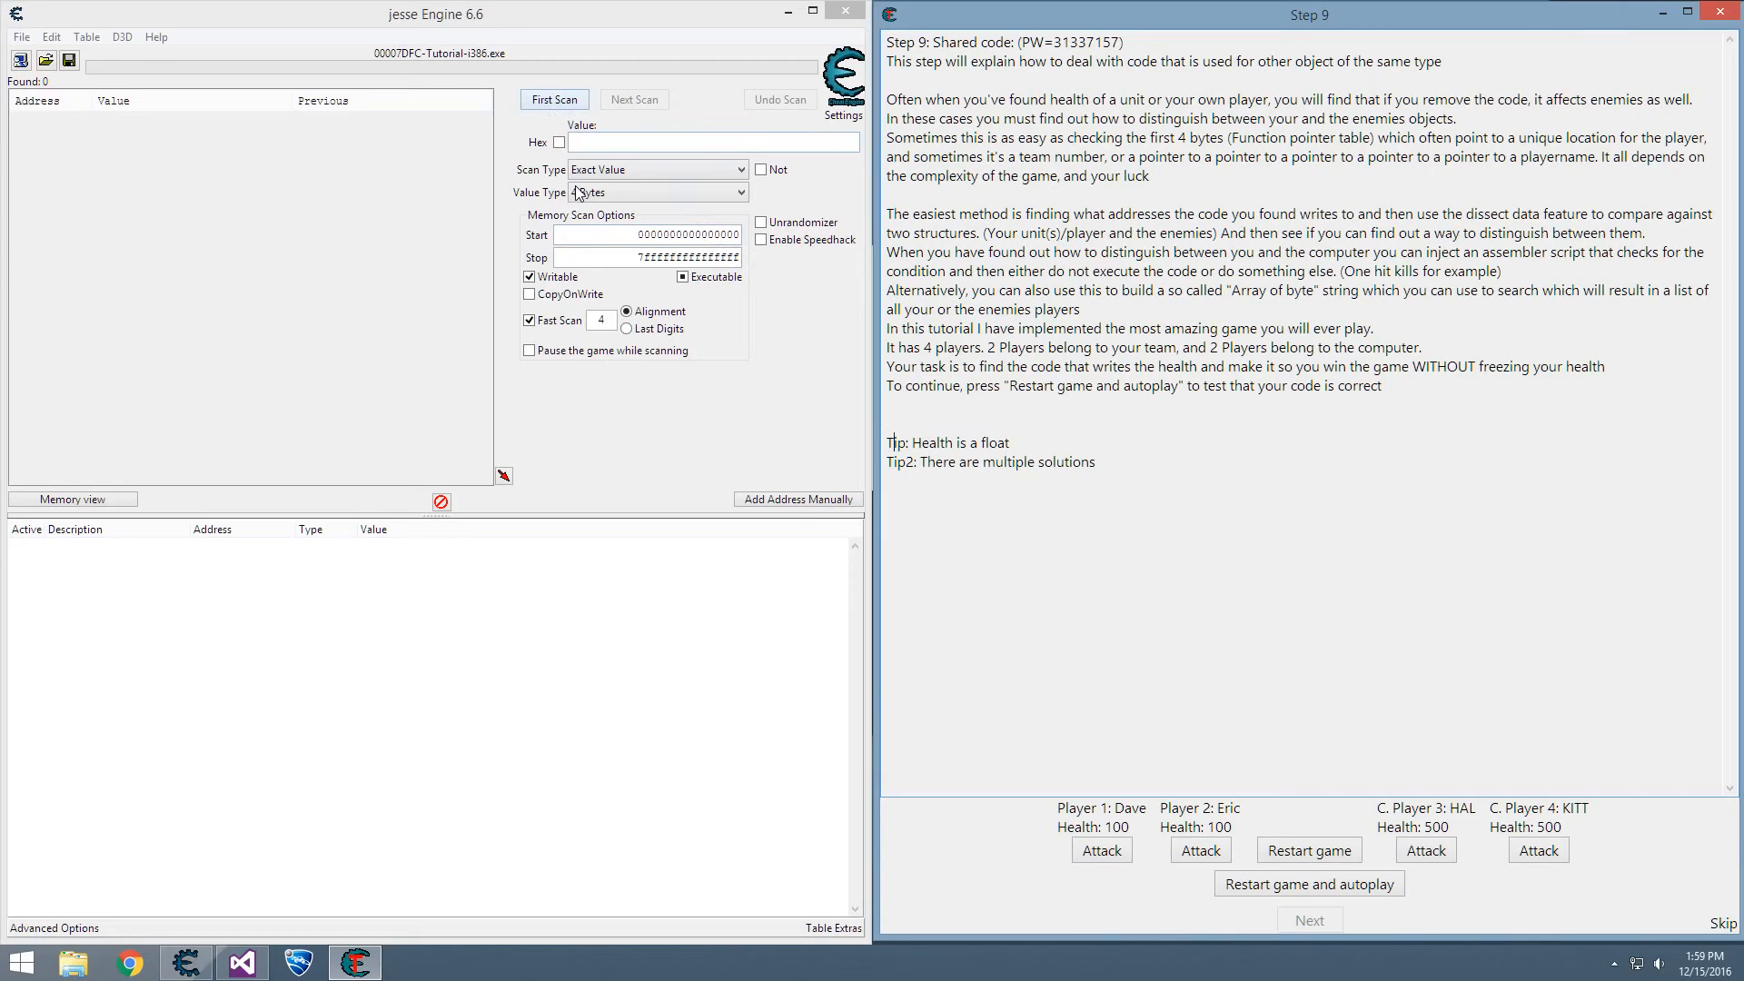
left_click(656, 192)
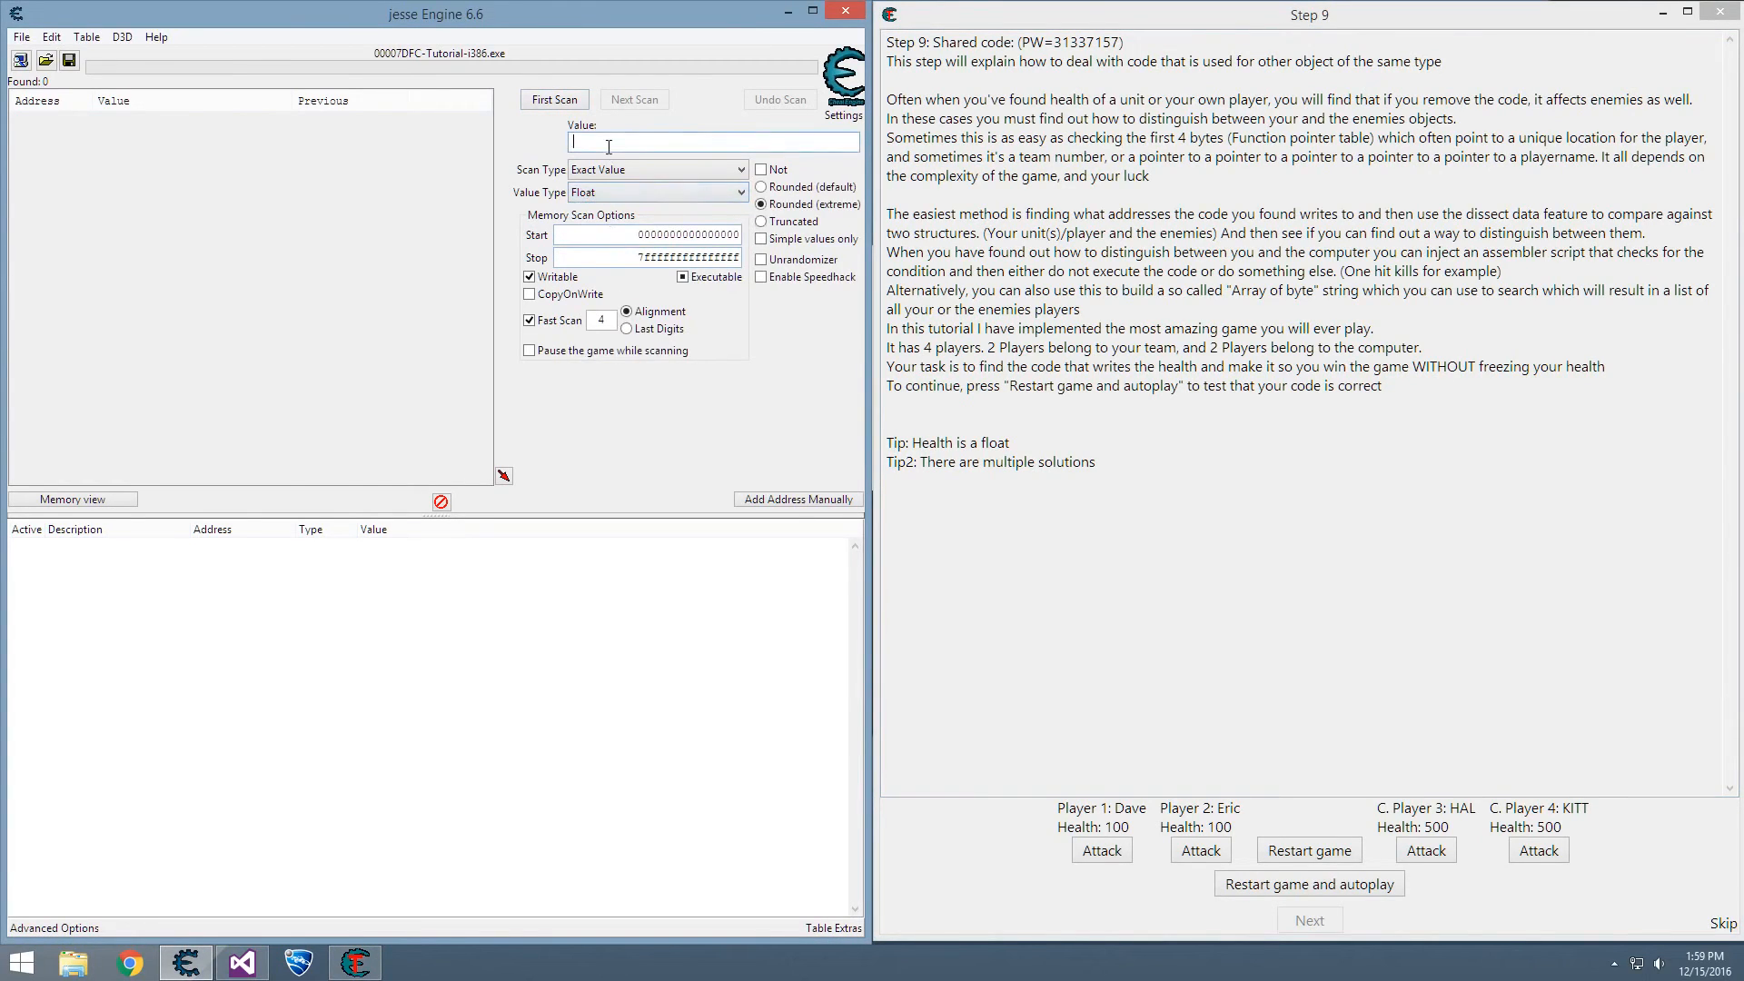
left_click(553, 99)
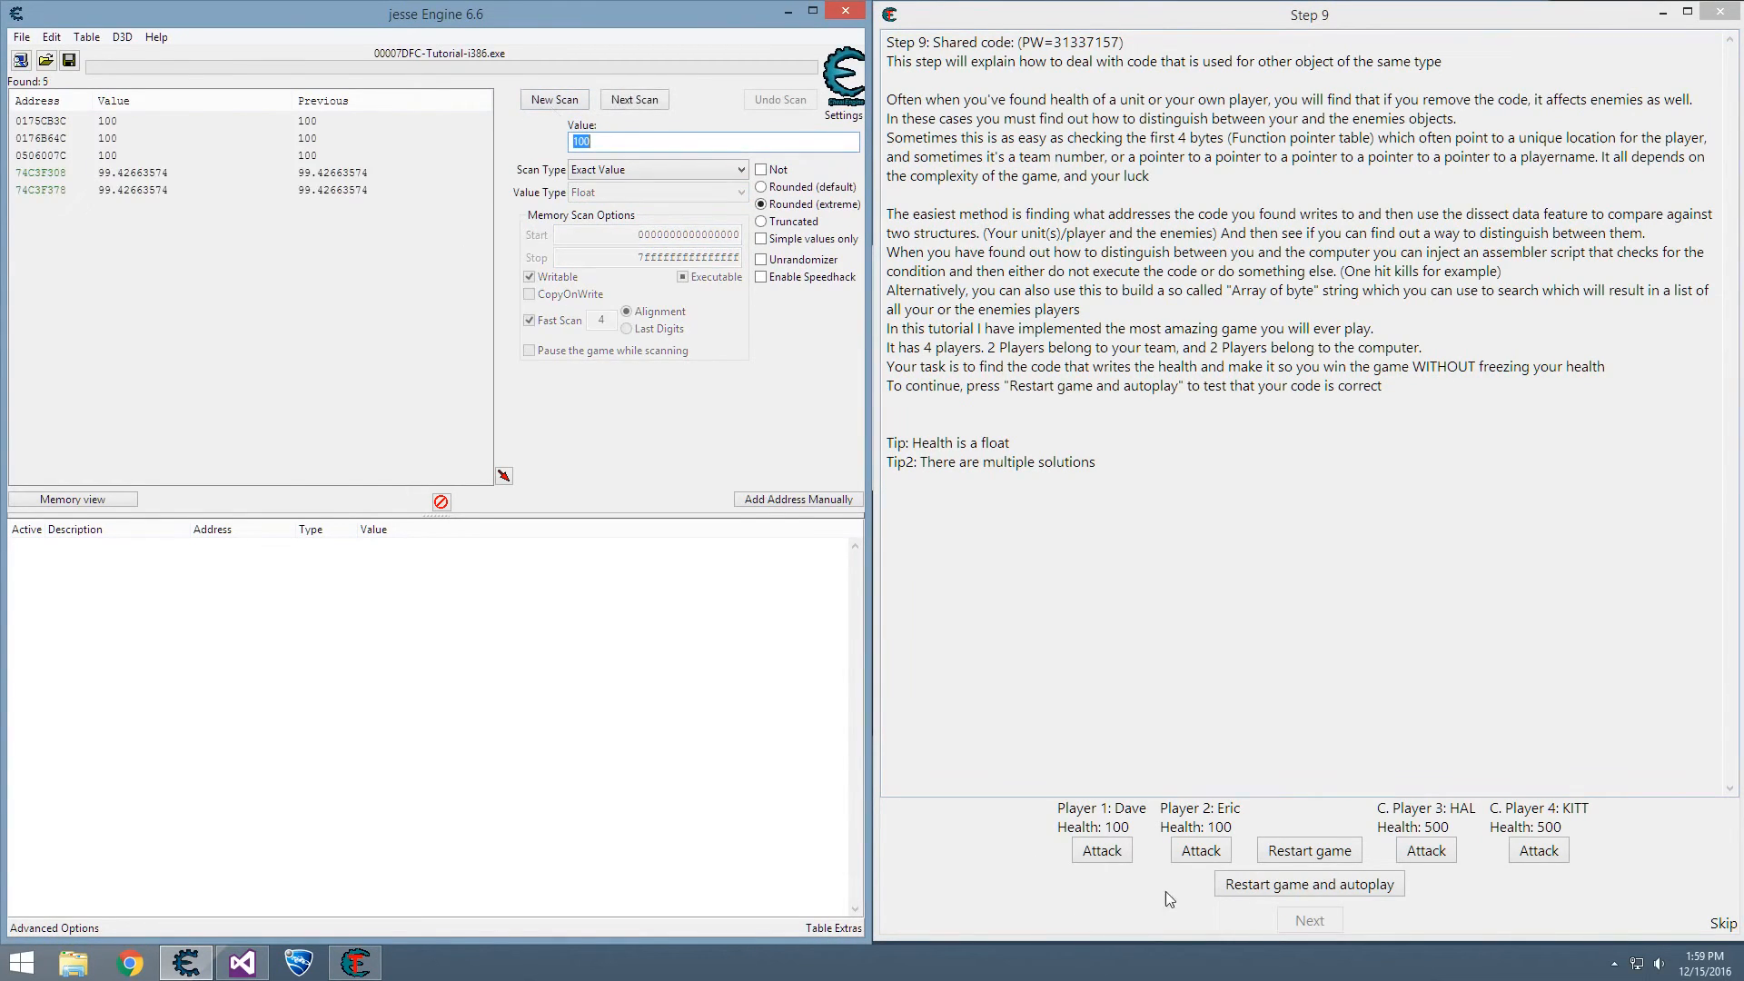
left_click(1100, 850)
type("P1")
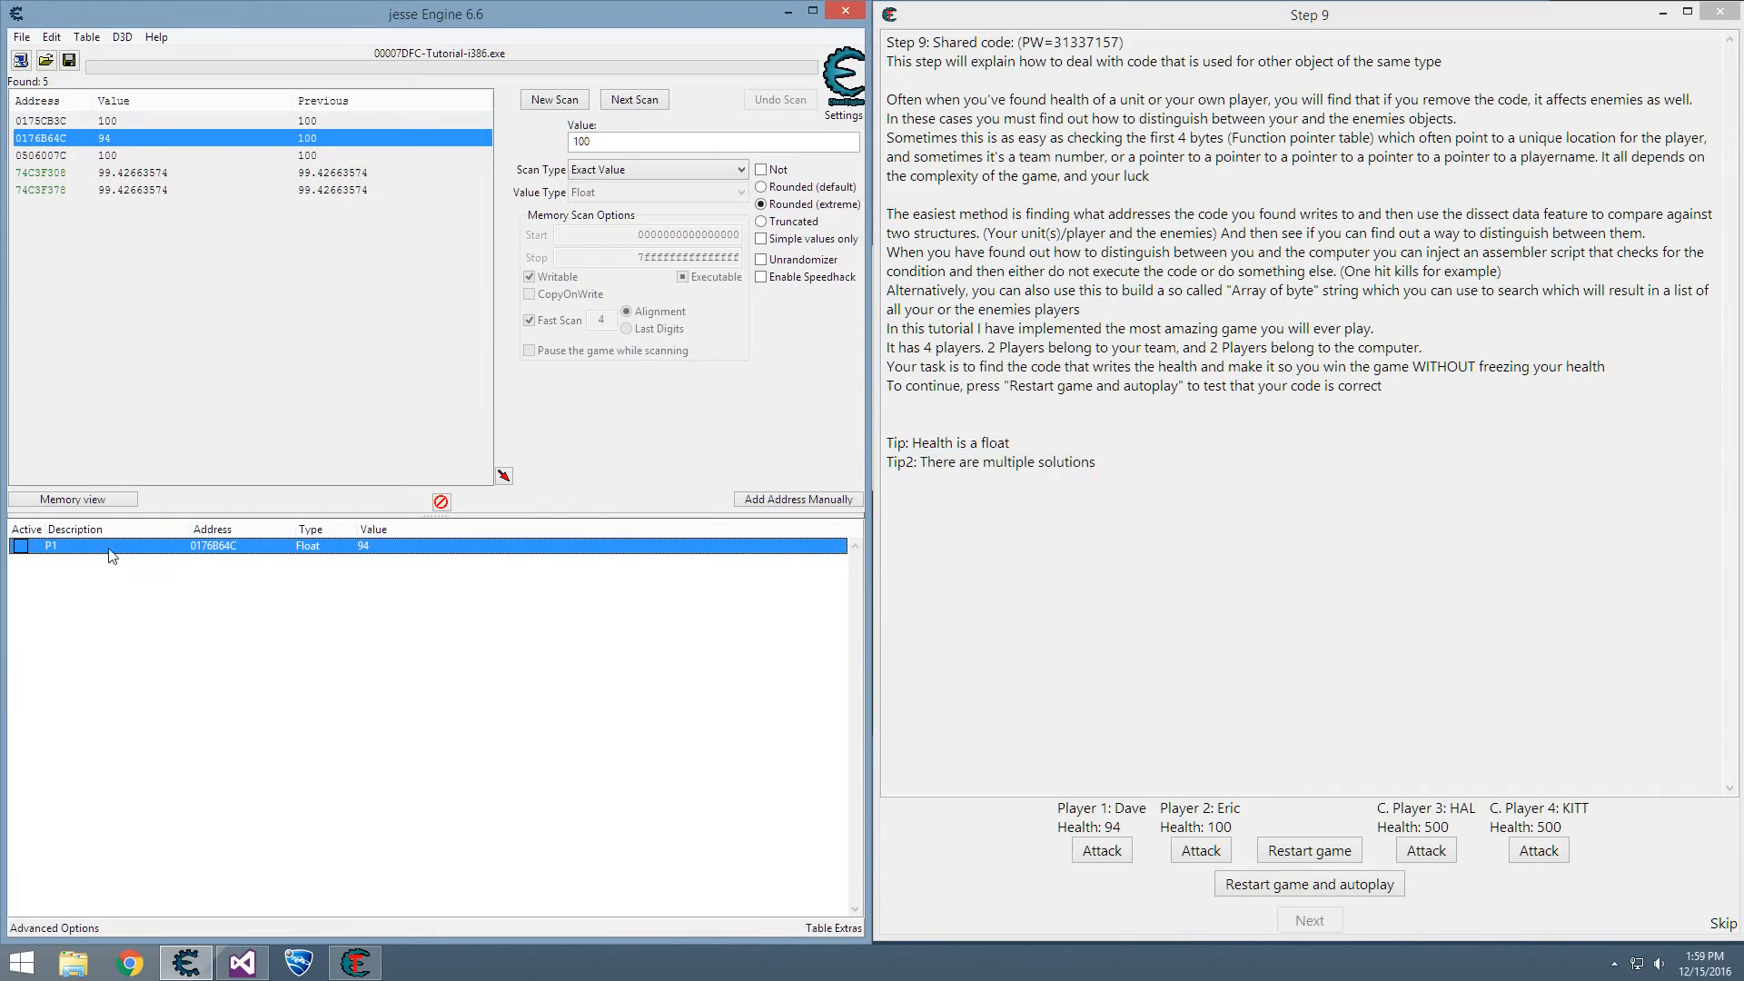
left_click(1198, 850)
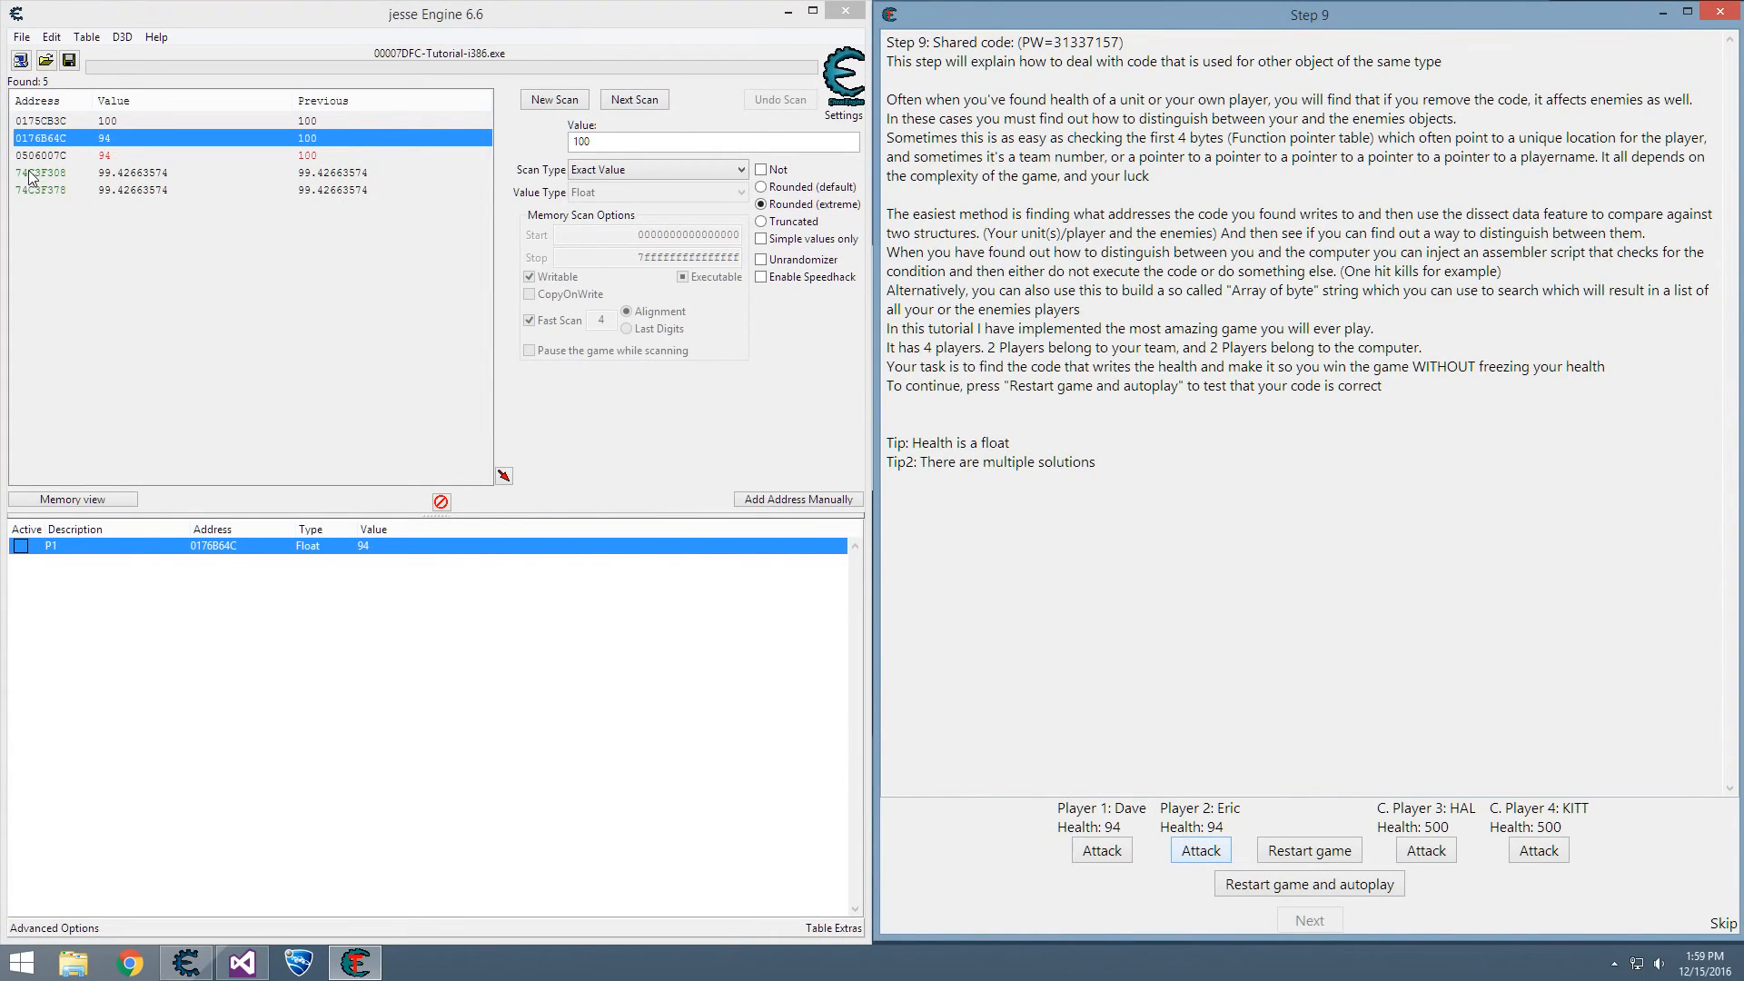
left_click(1199, 849)
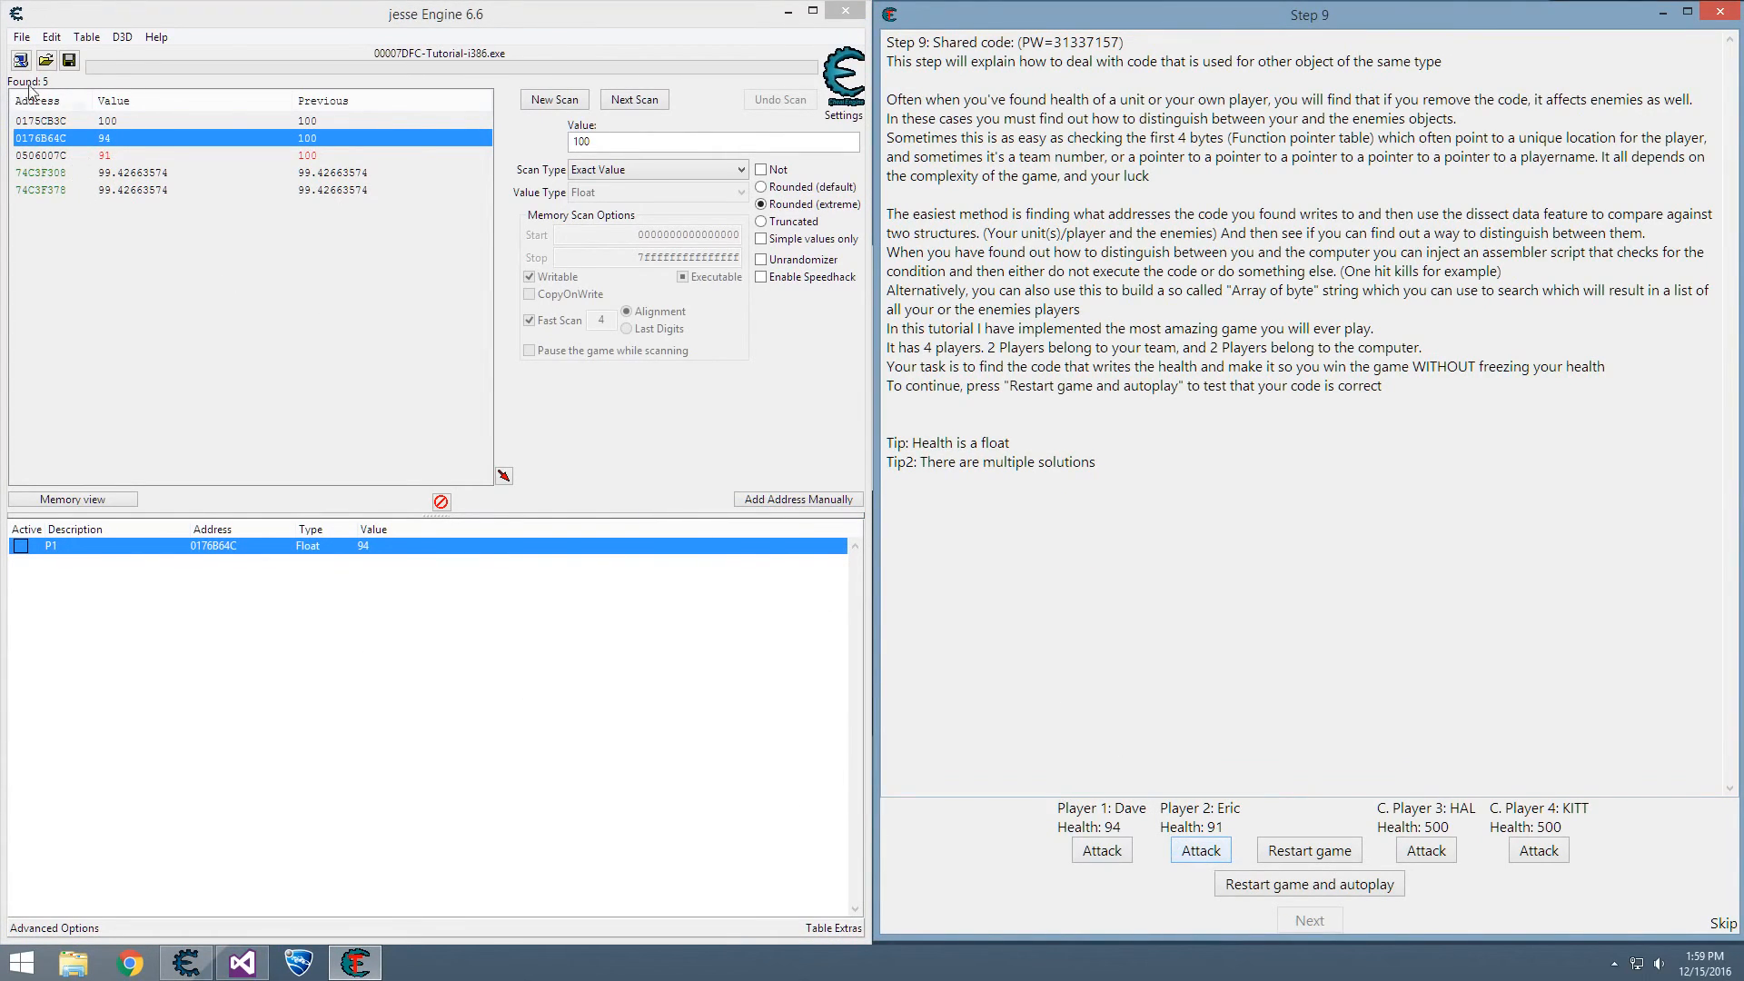
- Add Dave's and Eric's health addresses to the table as P1 and P2
left_click(99, 155)
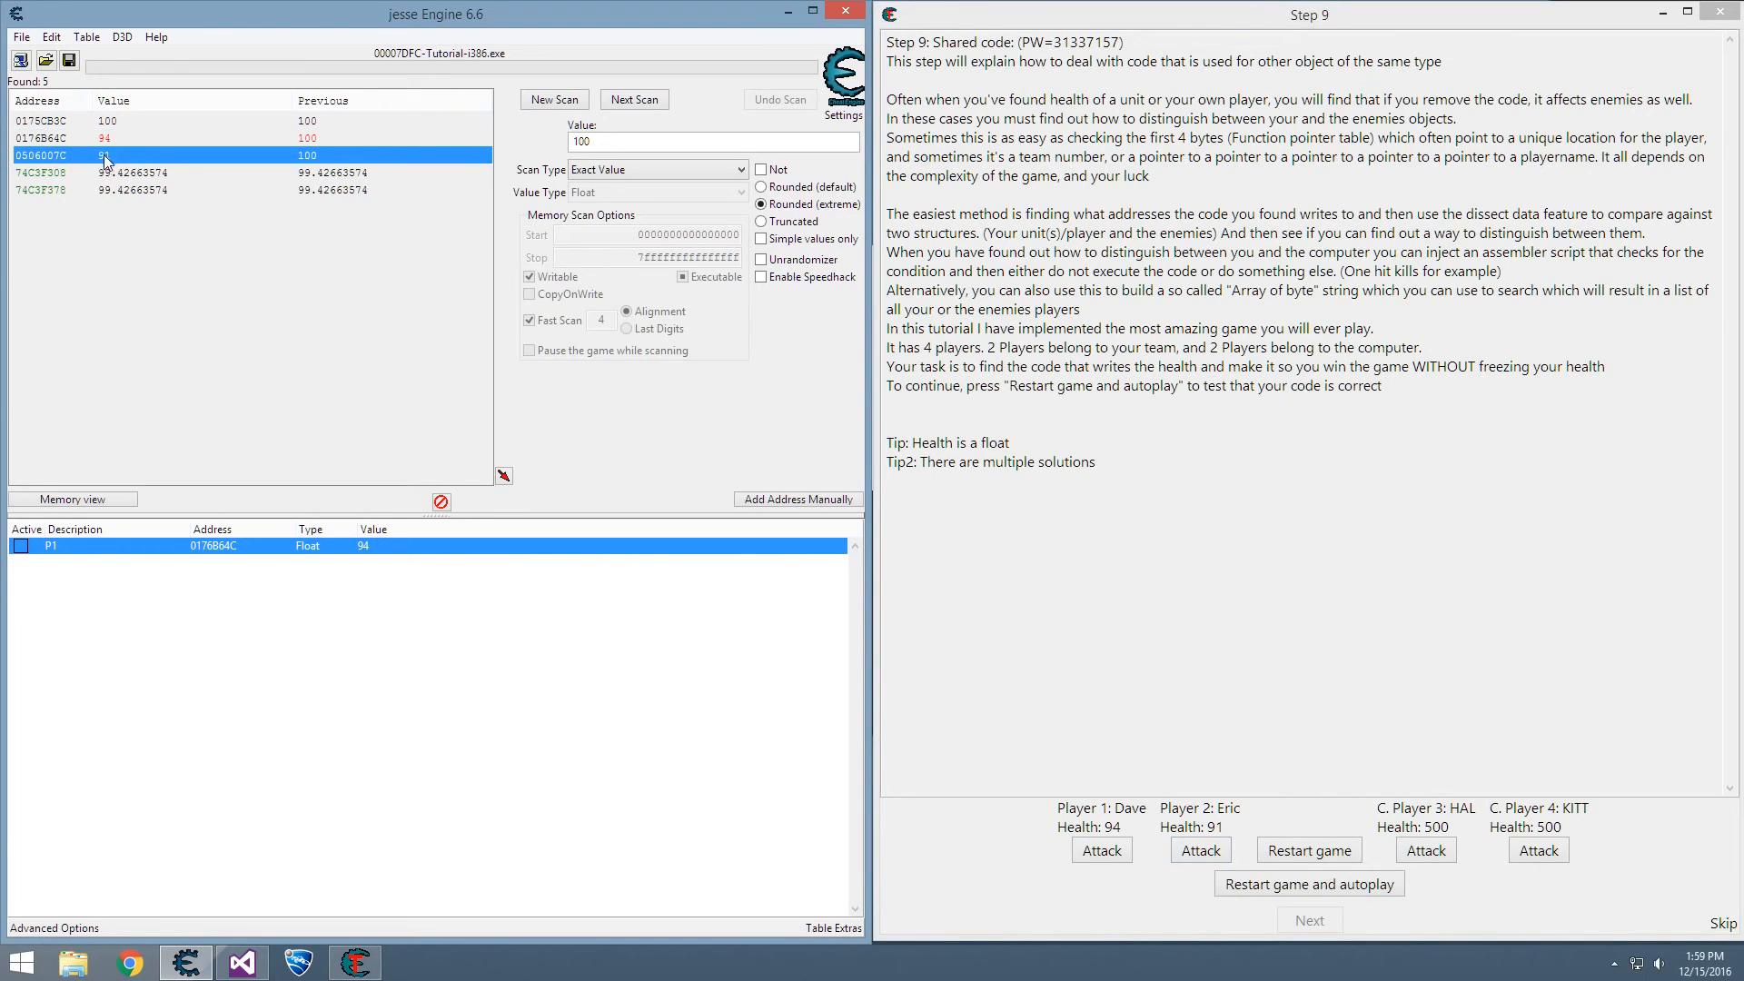
double_click(78, 561)
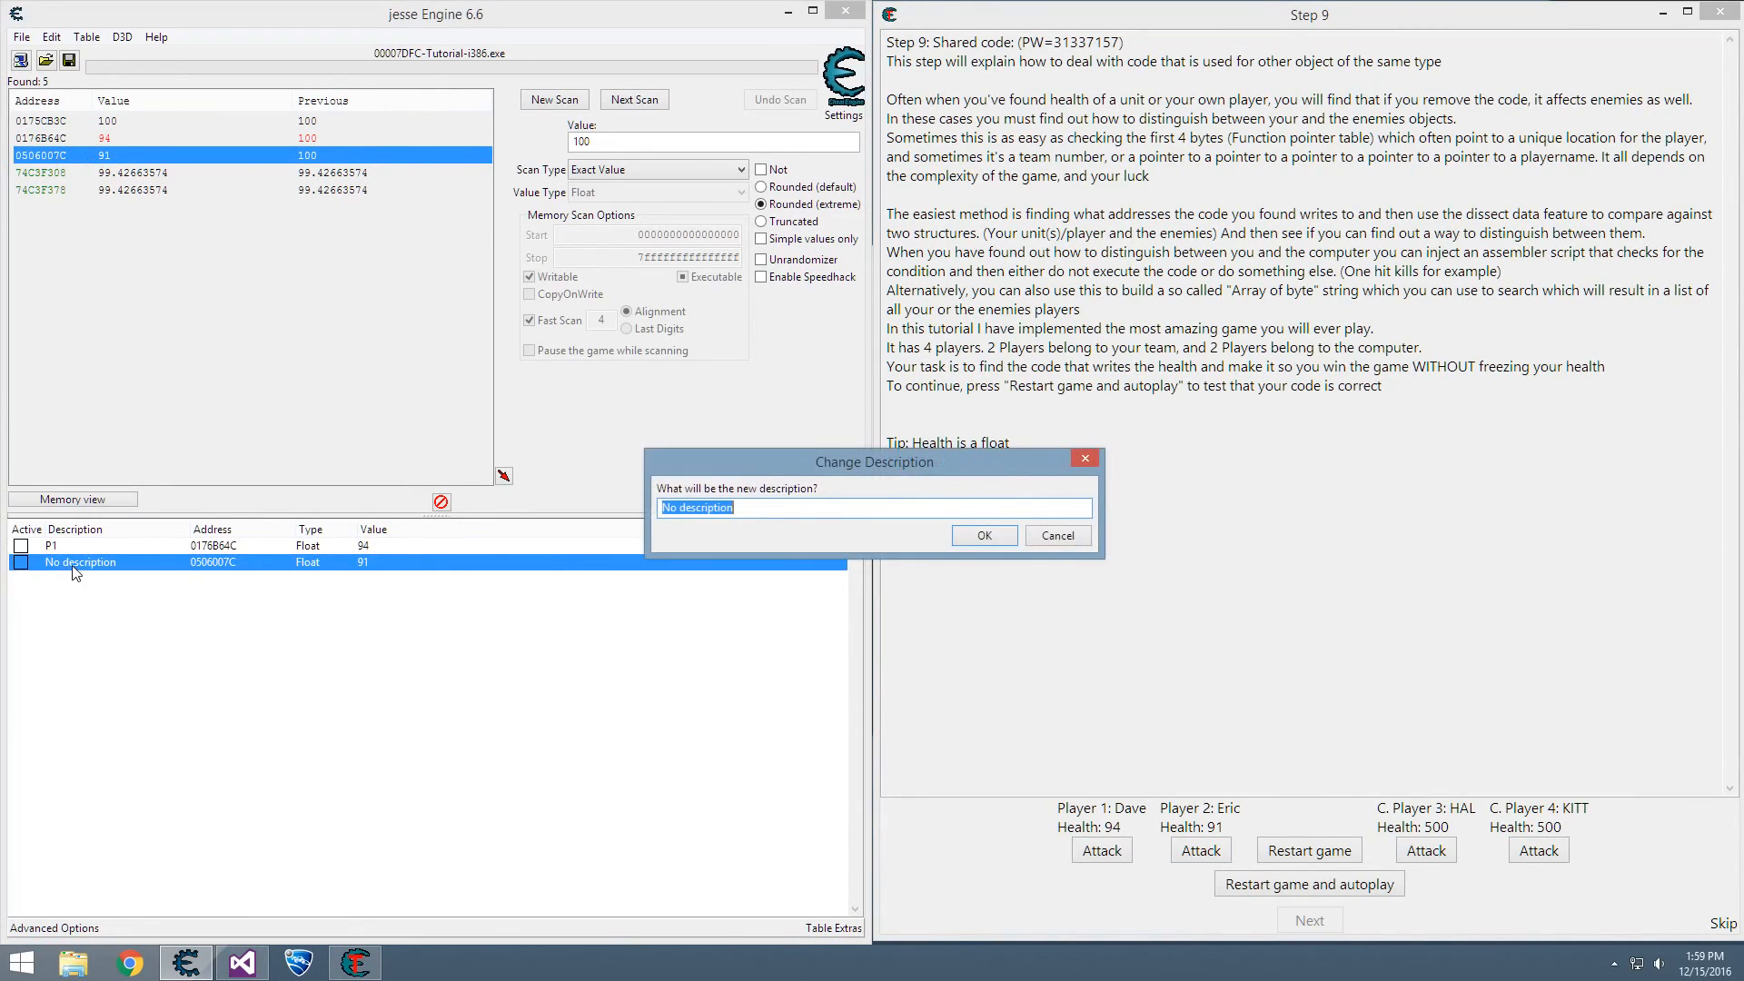
left_click(982, 535)
type("500")
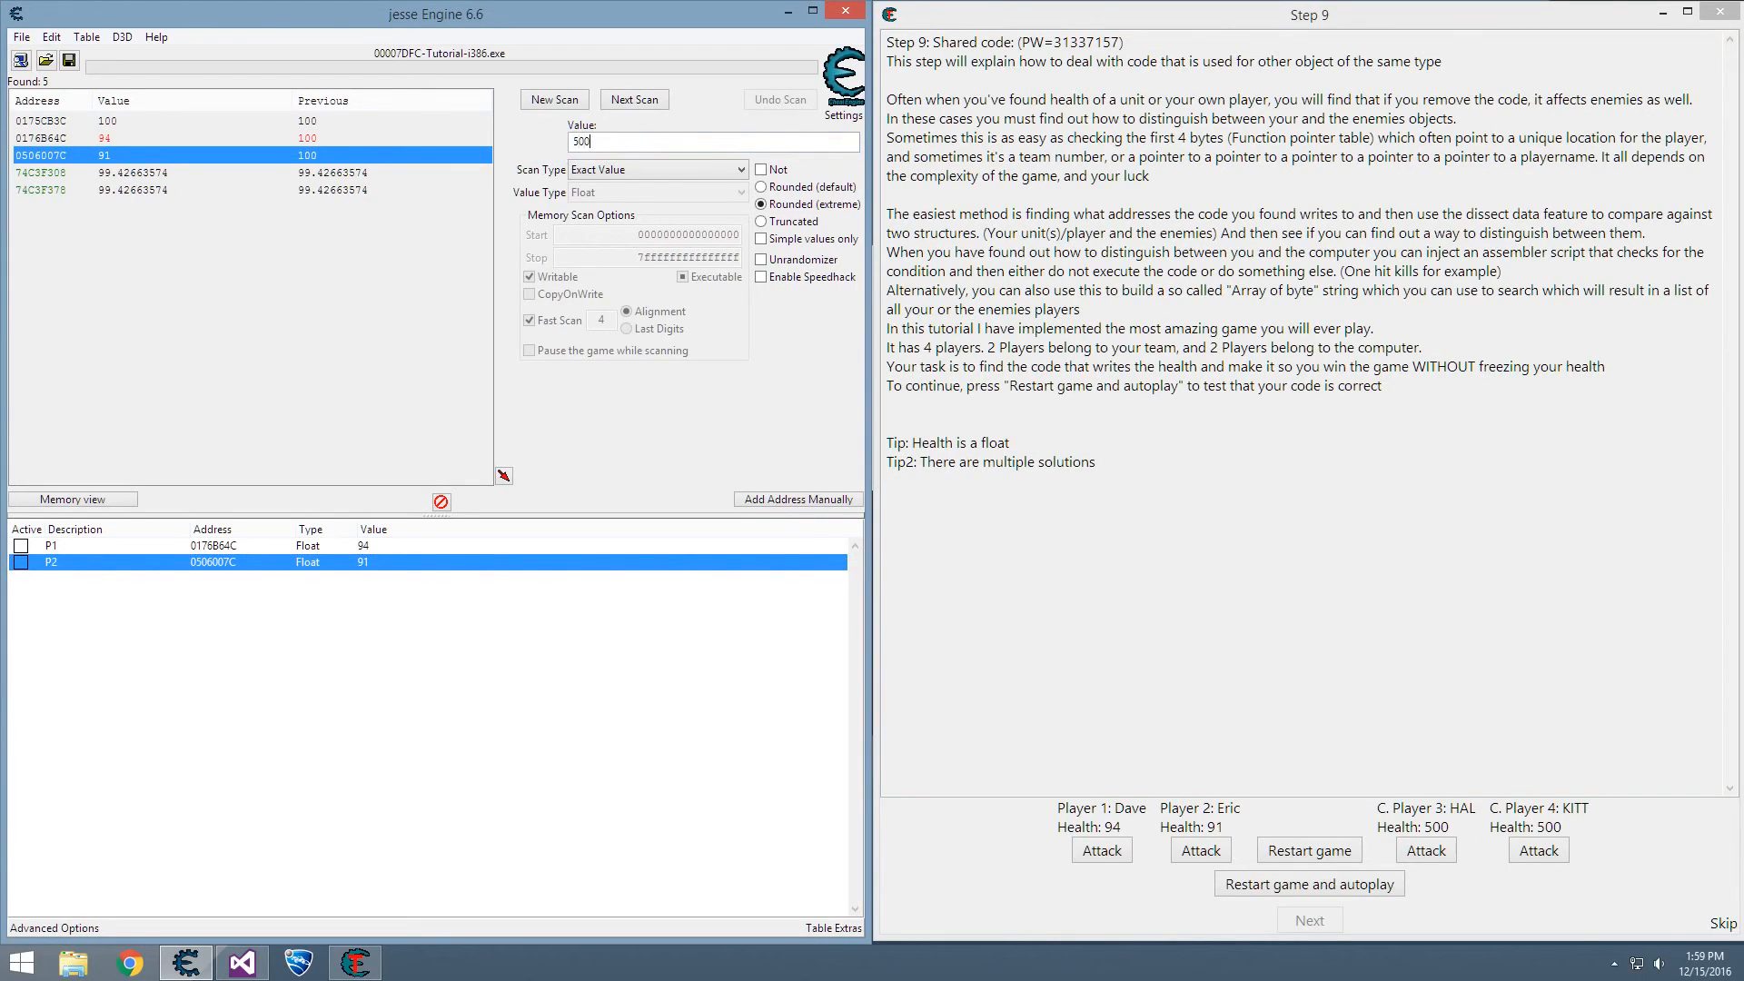
- Scan for 500, damage HAL and KITT, and add their addresses as C1 (499) and C2 (498)
left_click(633, 99)
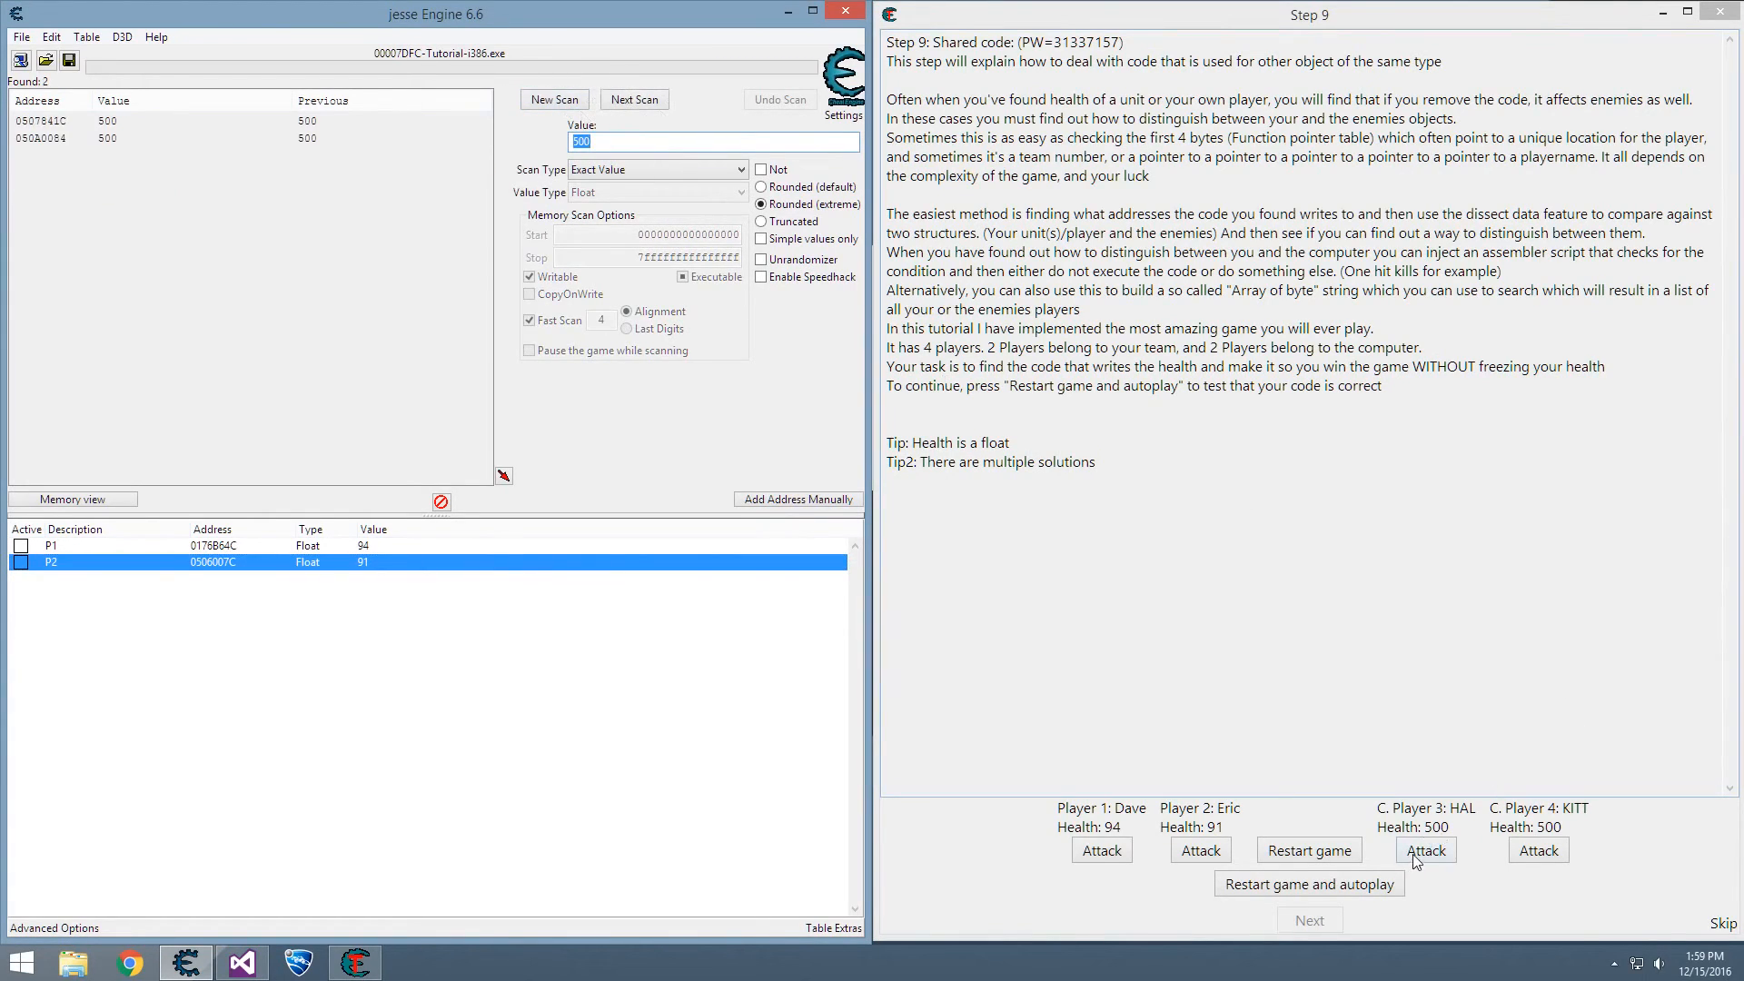
left_click(1425, 850)
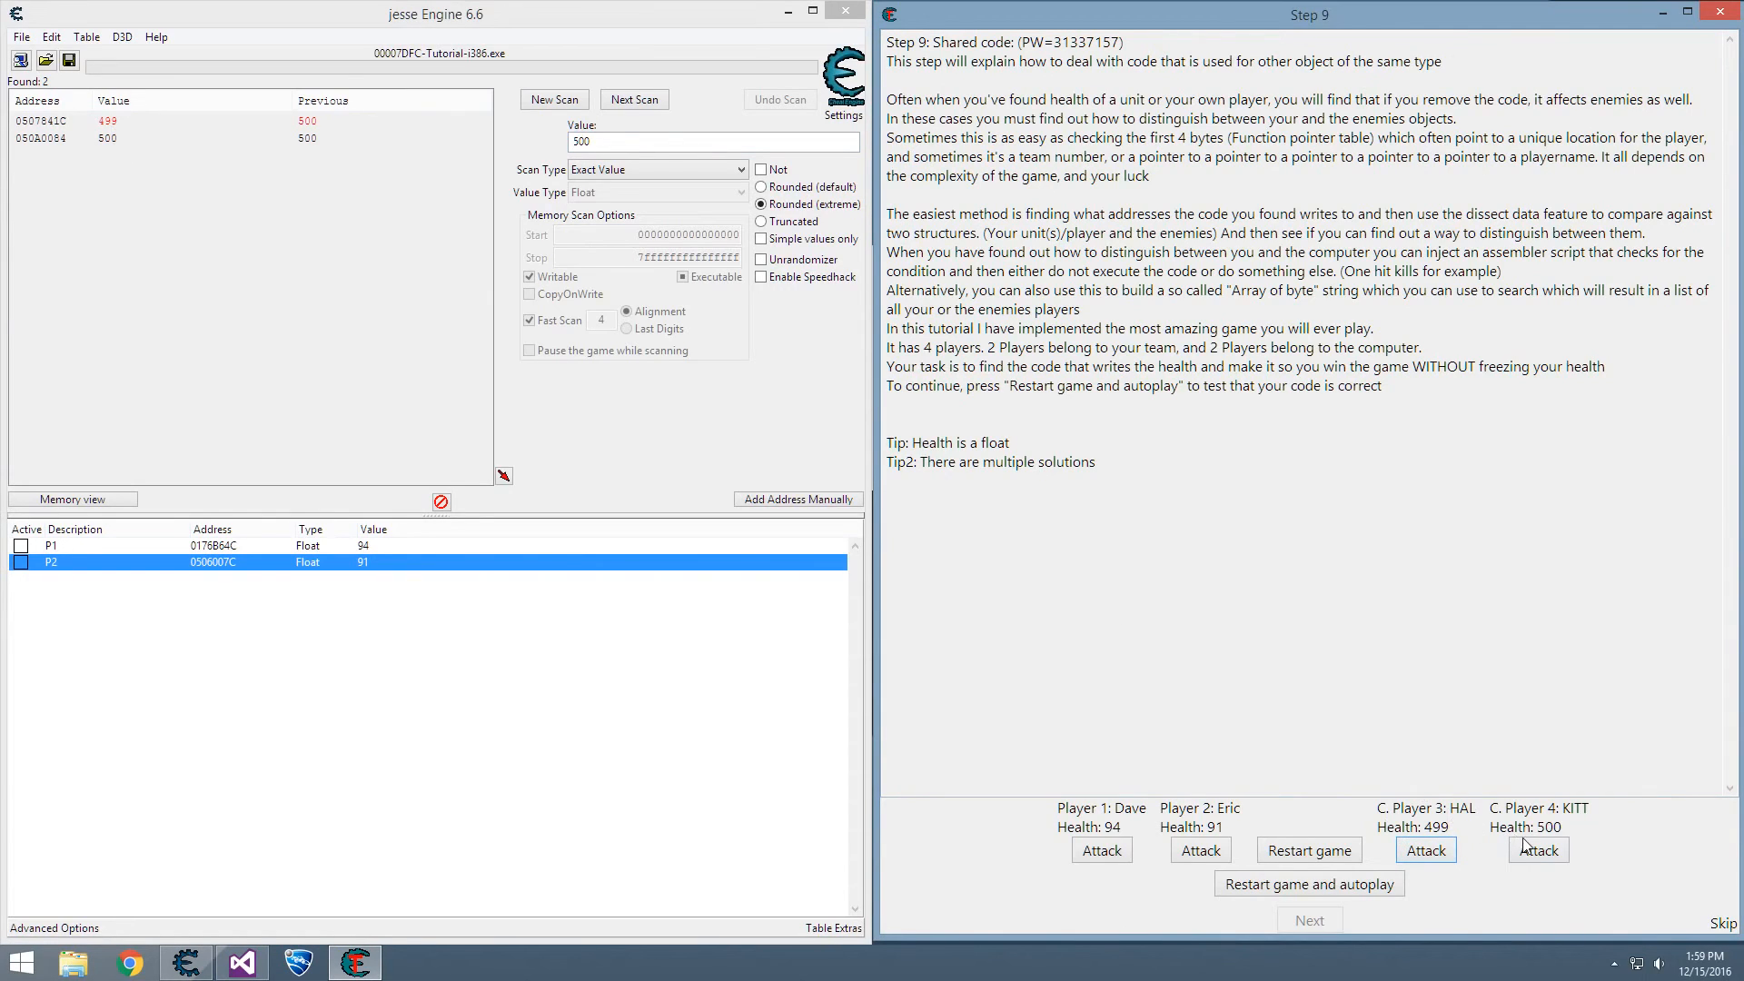
left_click(1537, 848)
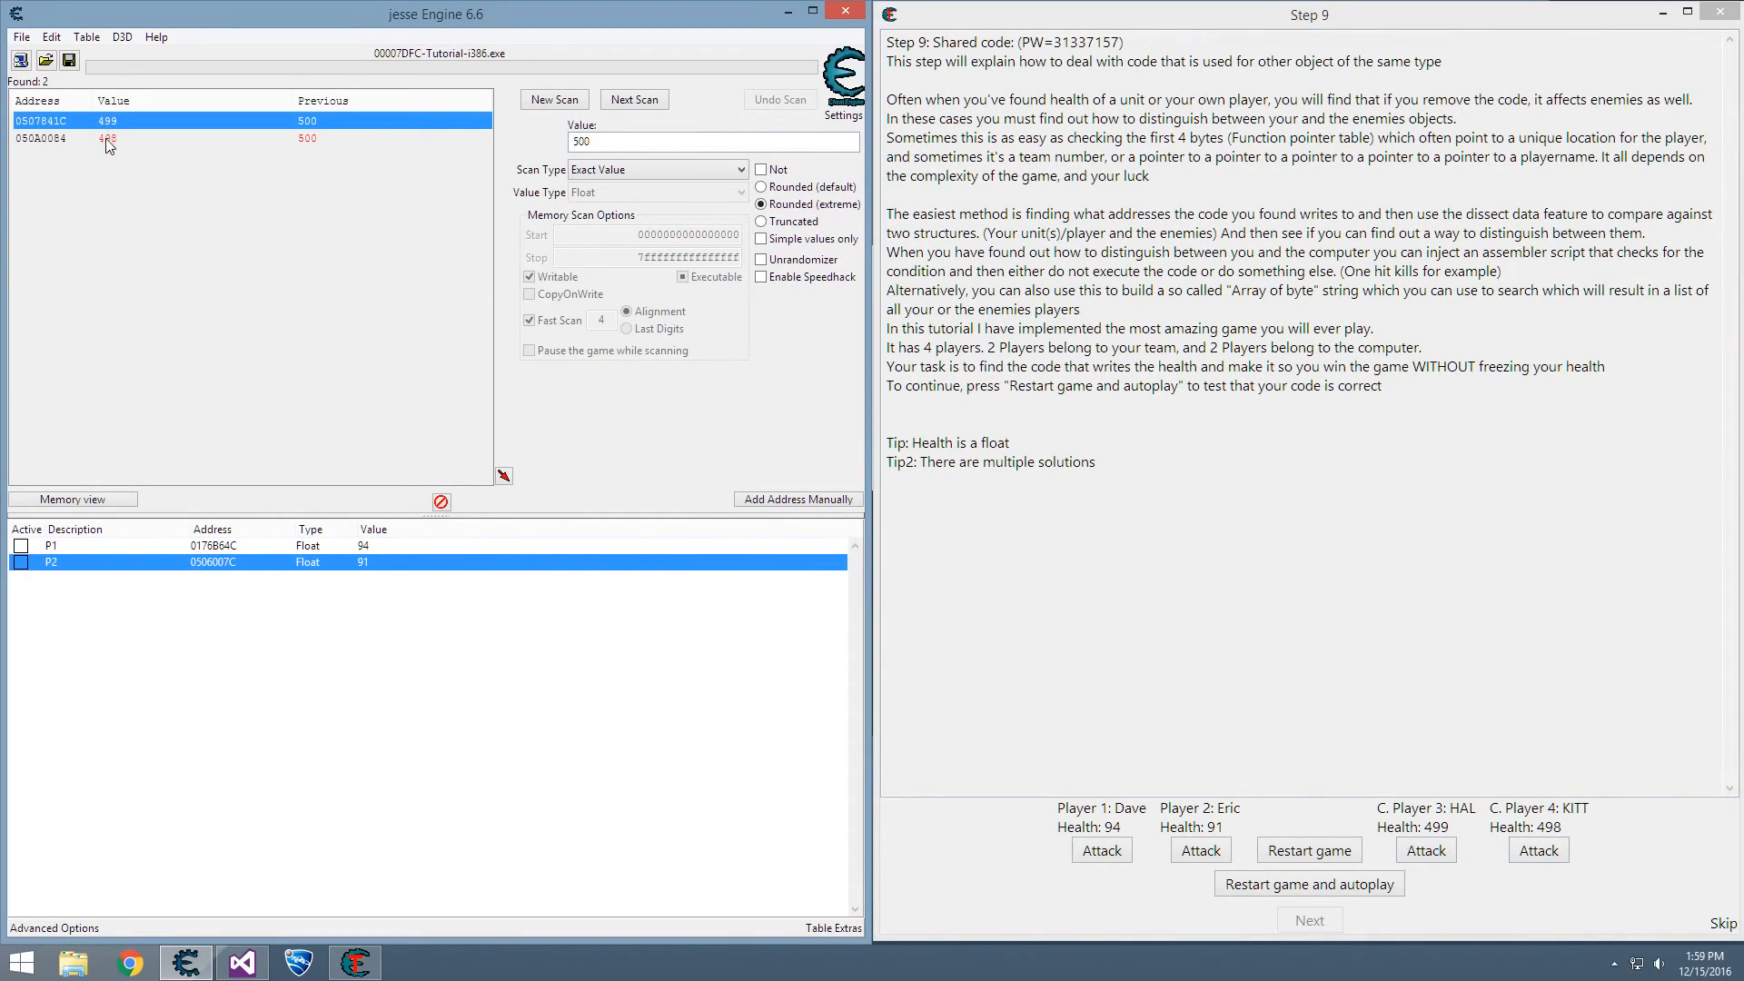
double_click(41, 120)
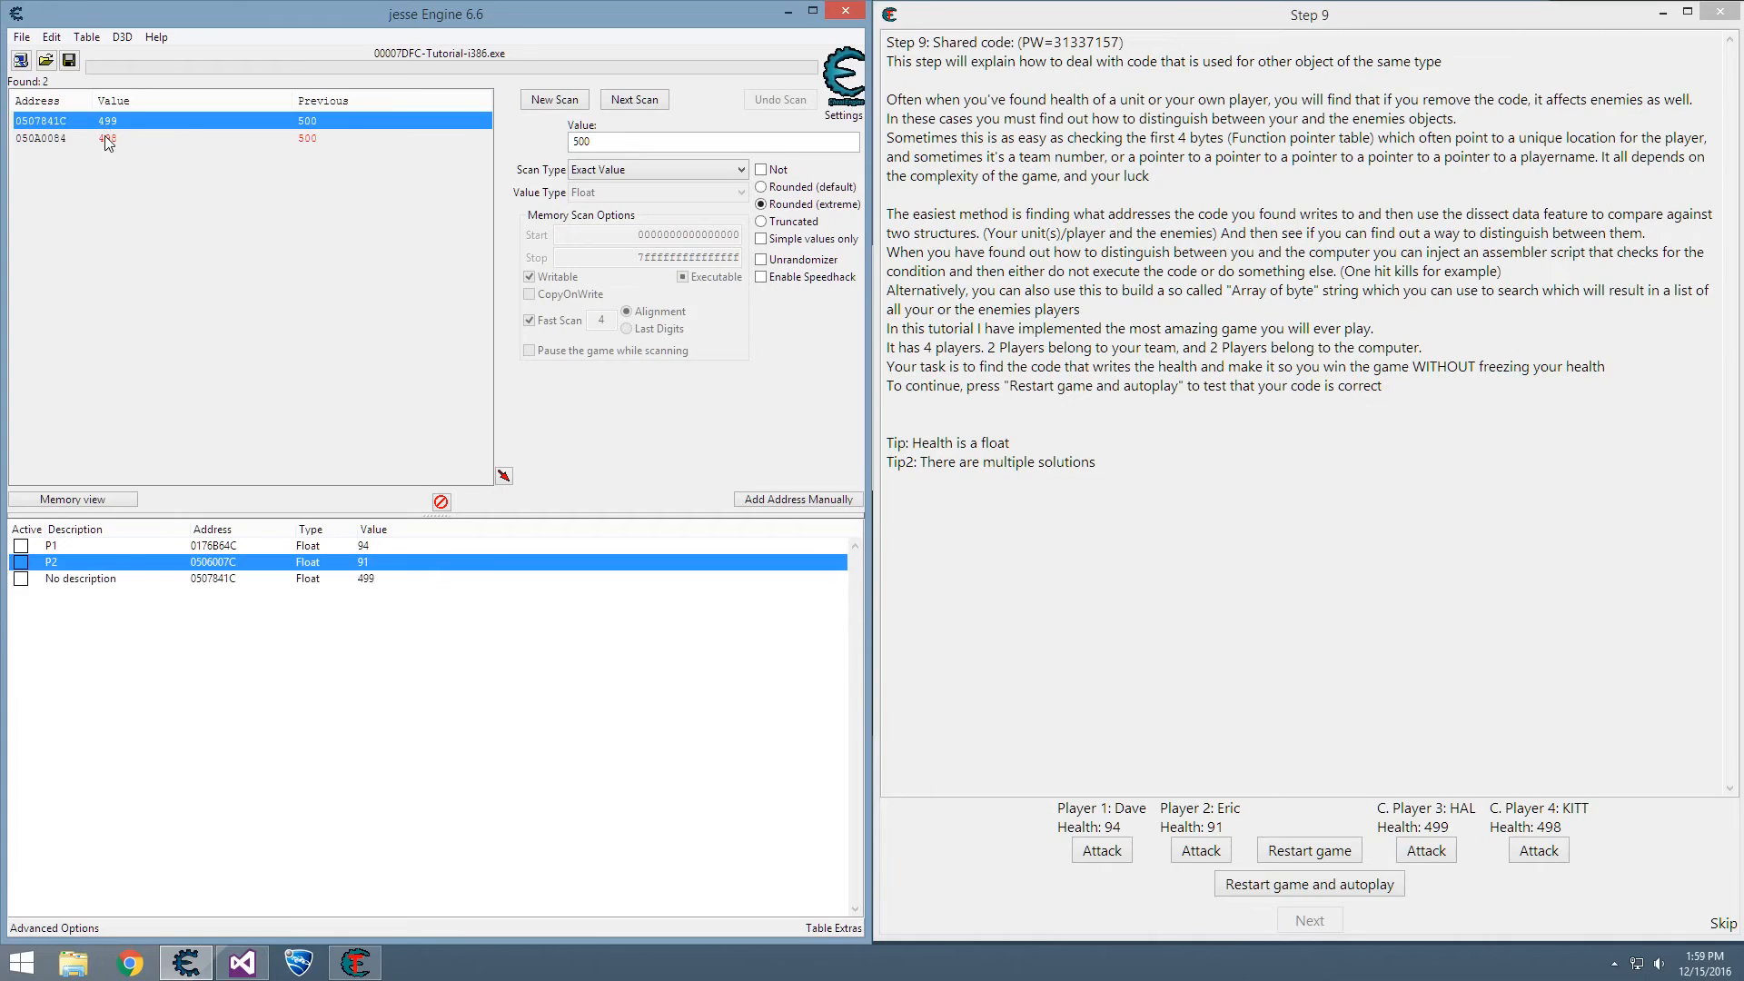
double_click(84, 578)
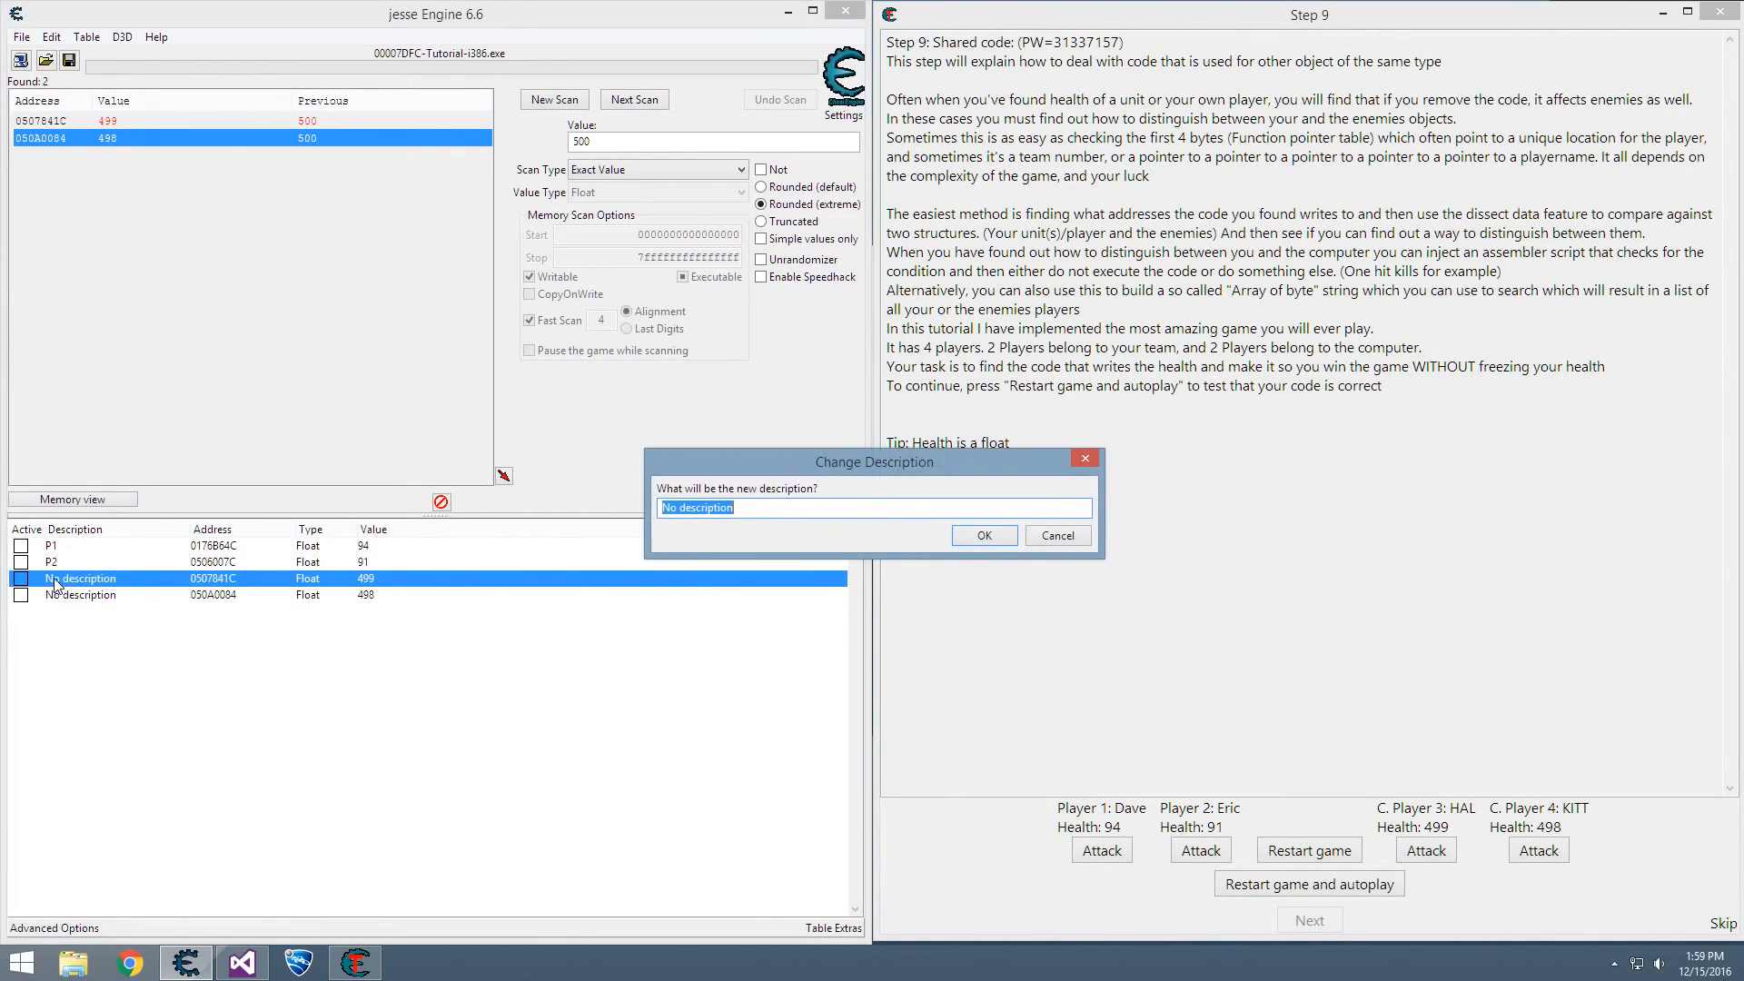
left_click(982, 535)
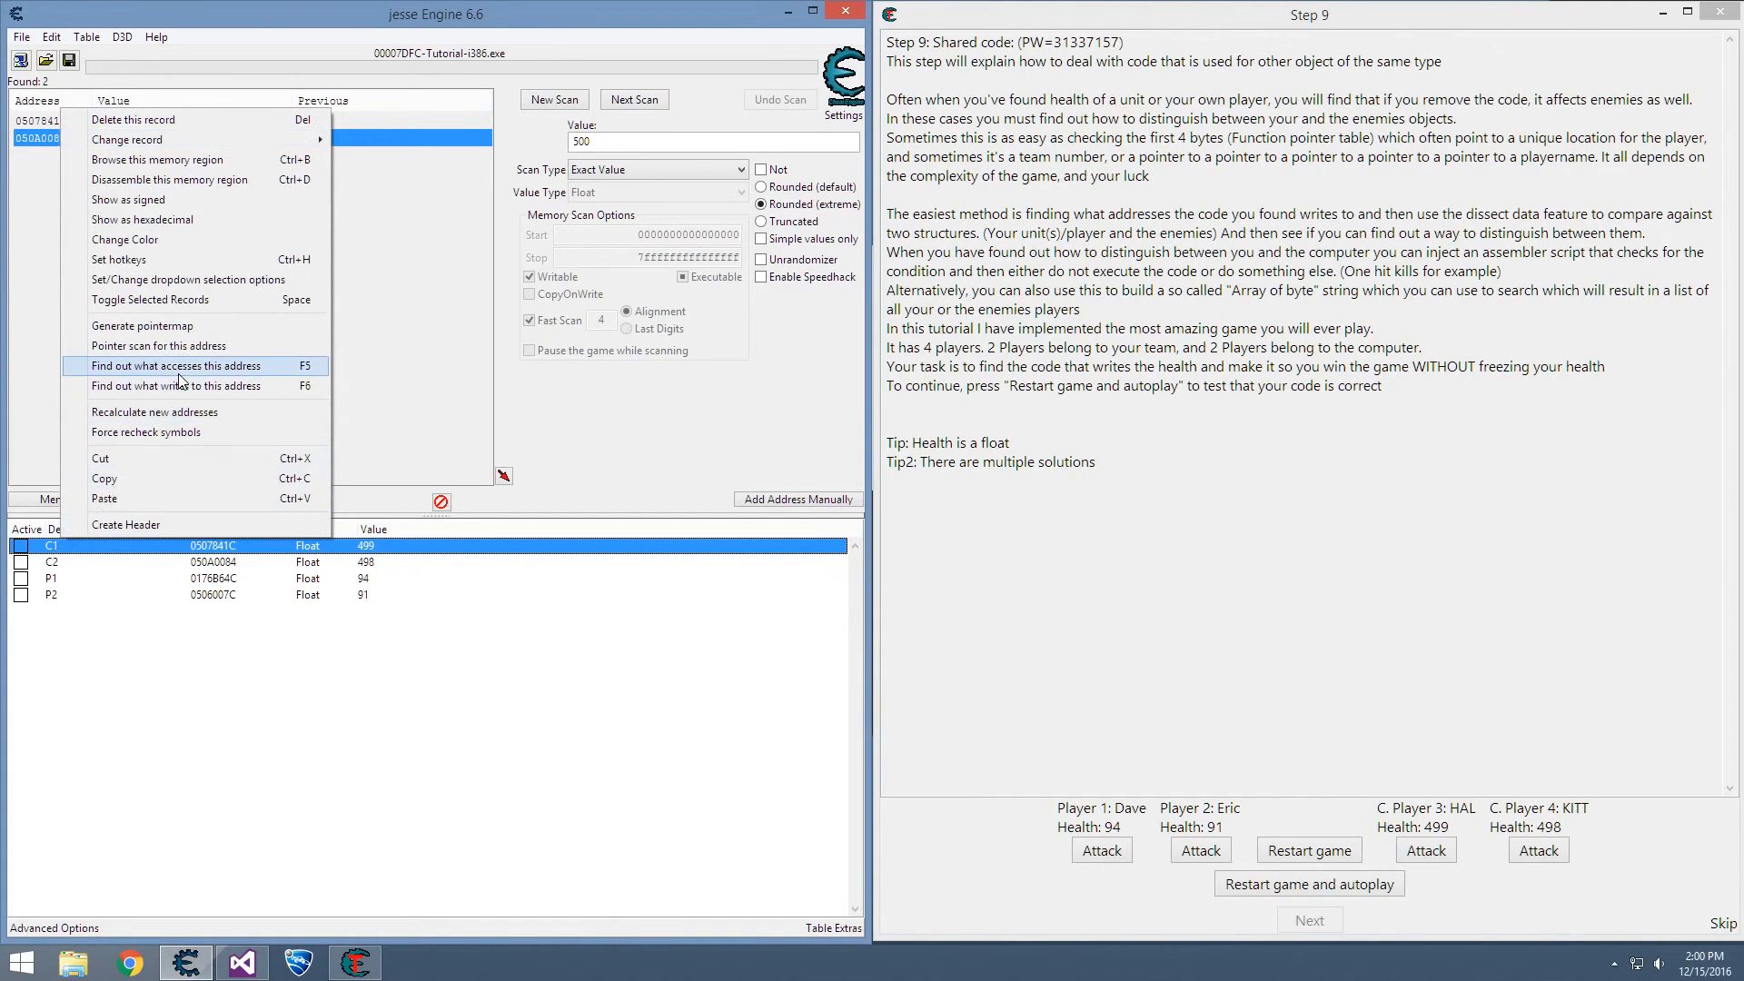
- Track code writing to HAL's health while attacking him, then close that list
left_click(174, 365)
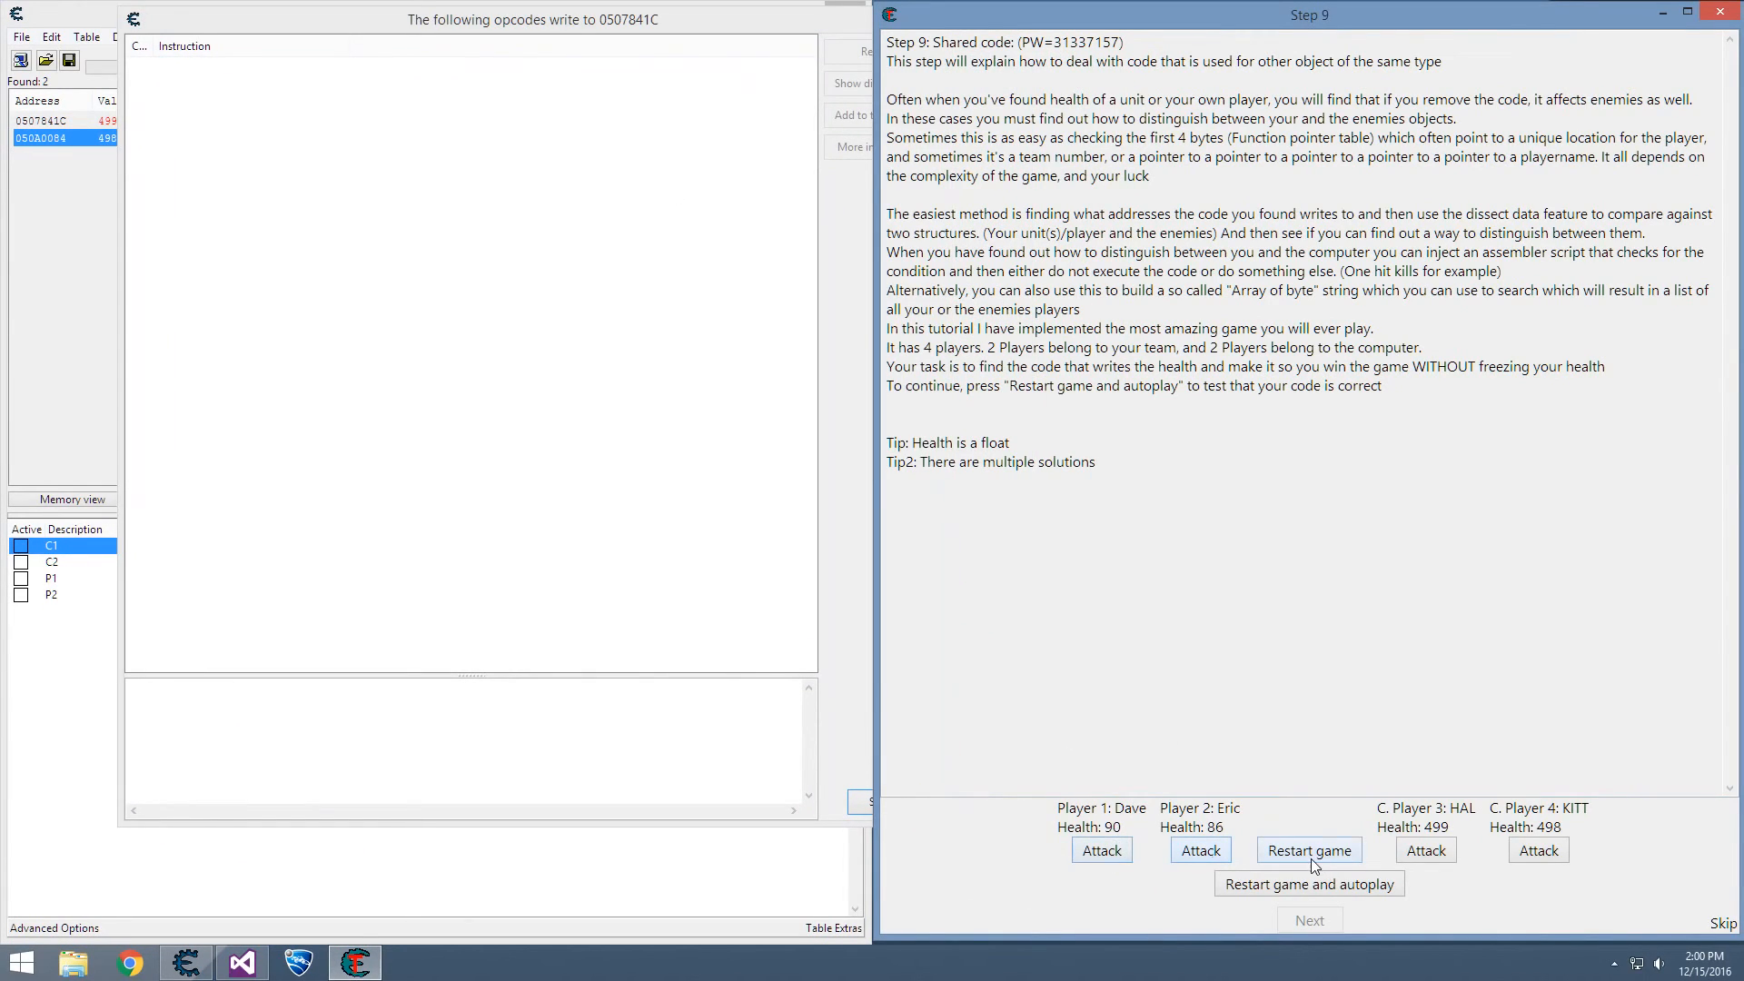
left_click(1309, 850)
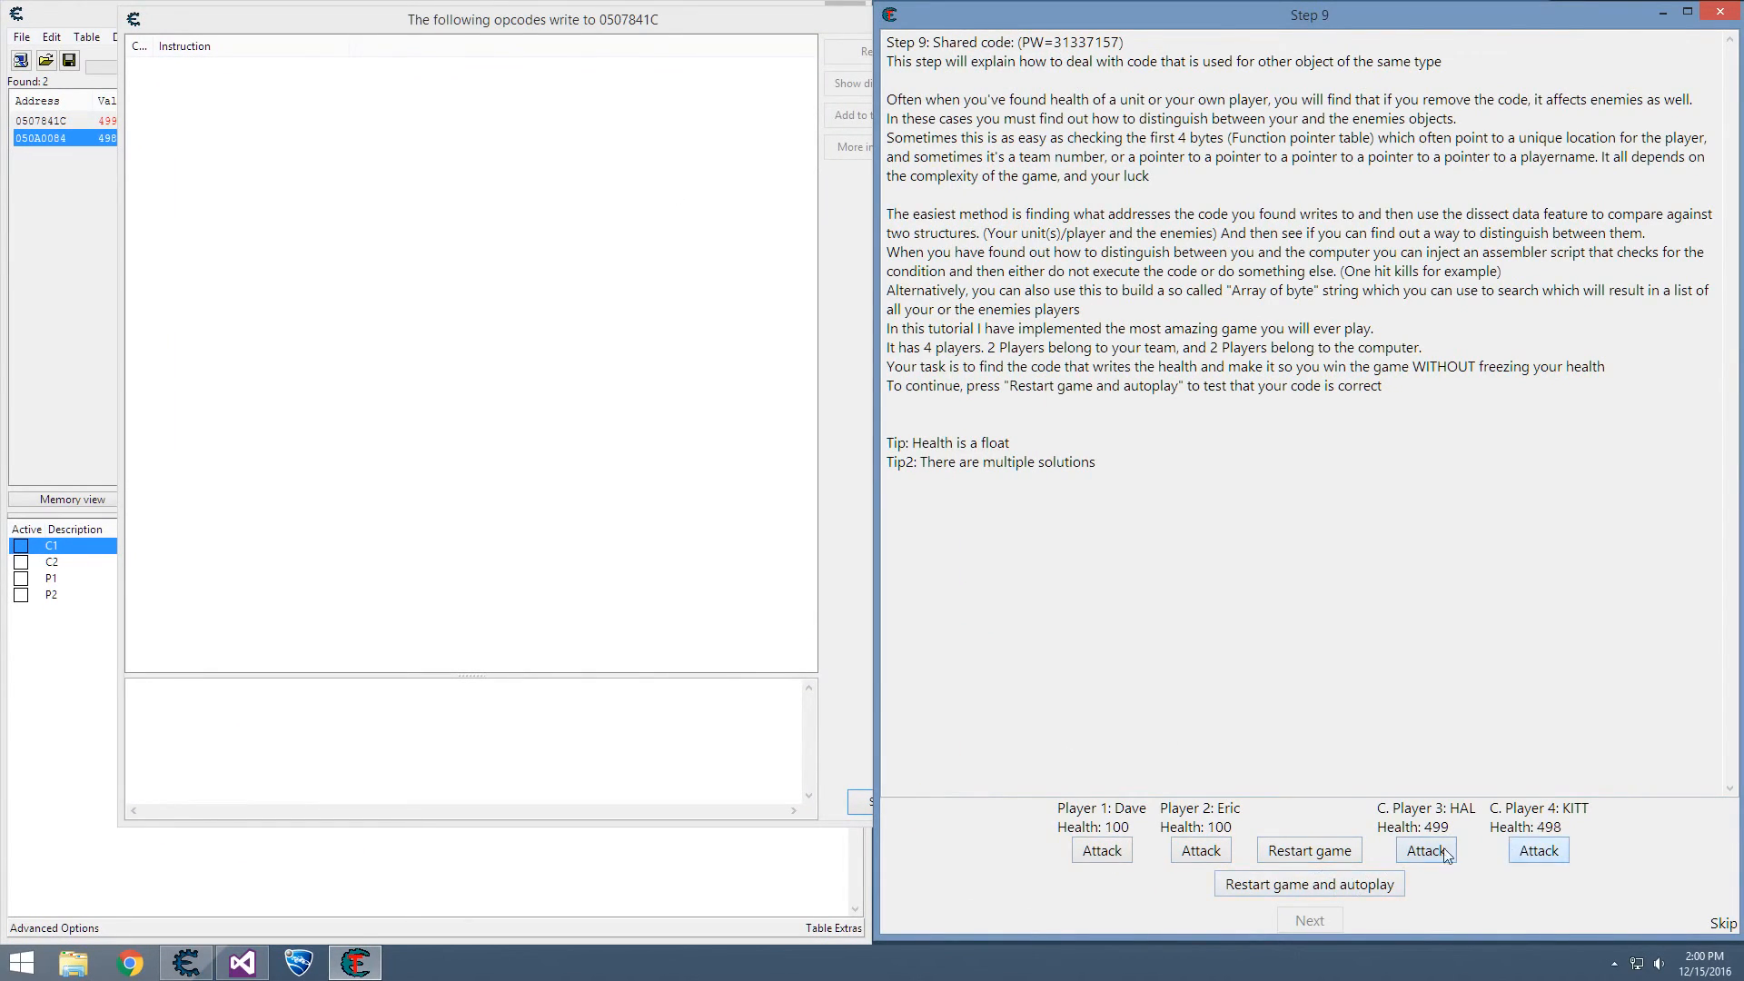
left_click(1425, 850)
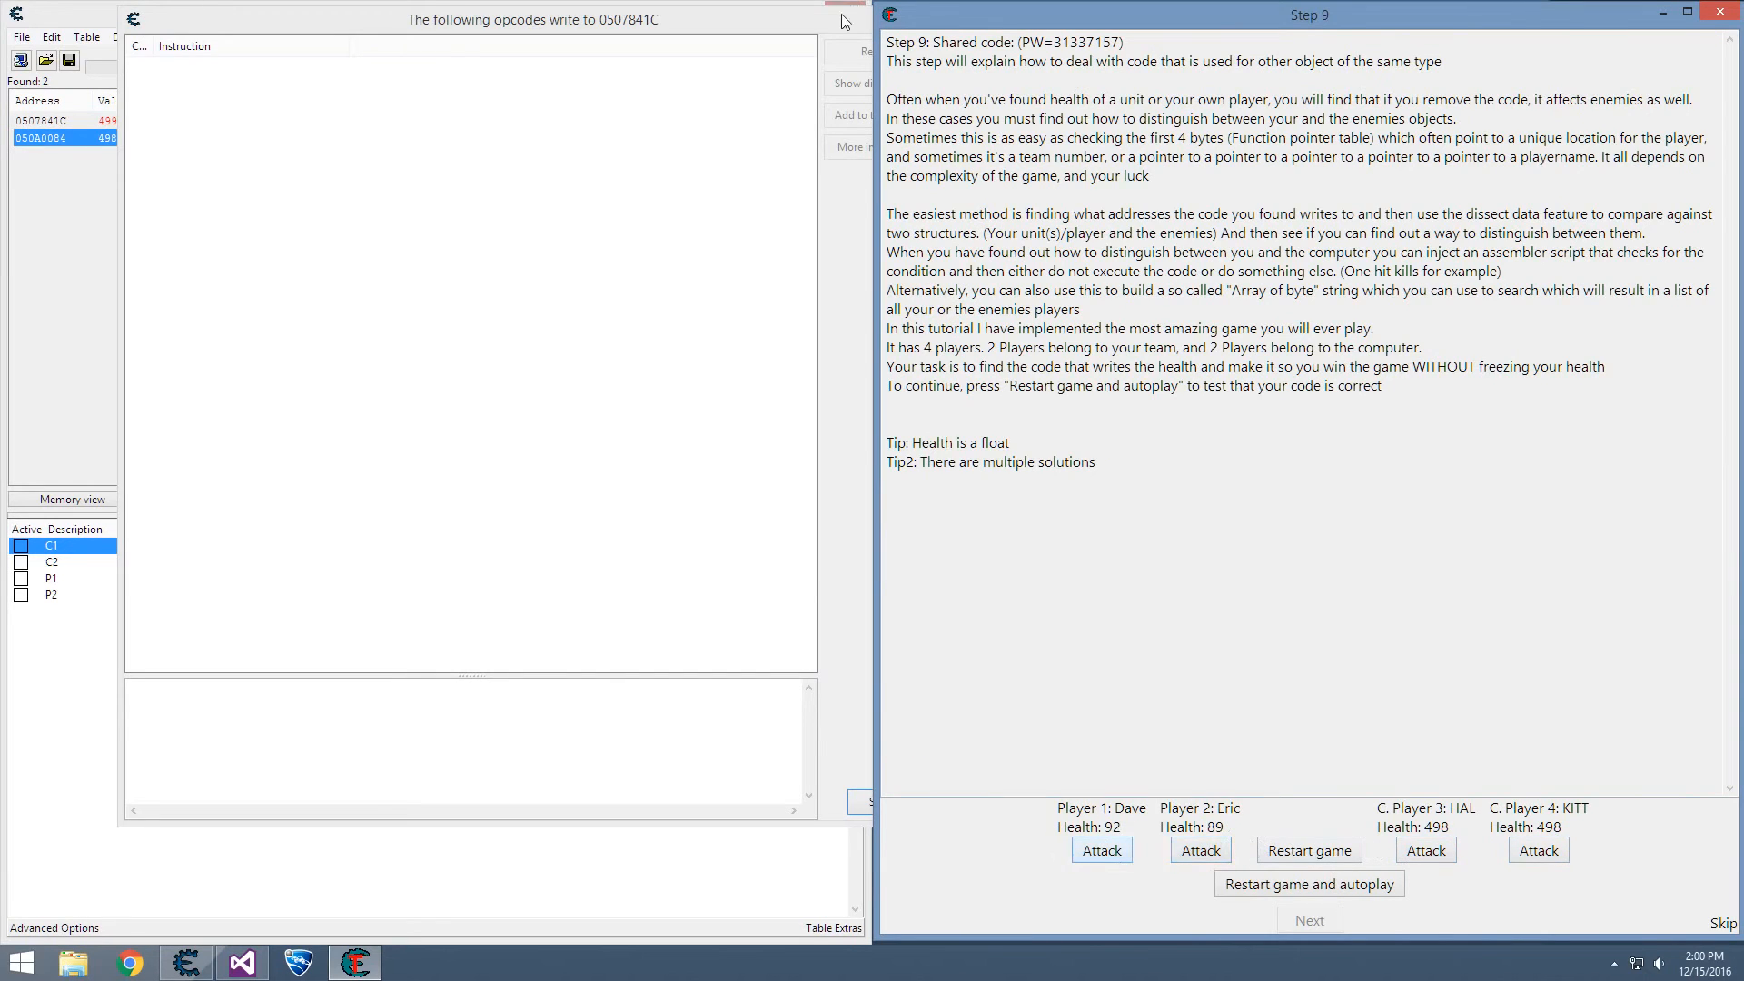
left_click(844, 19)
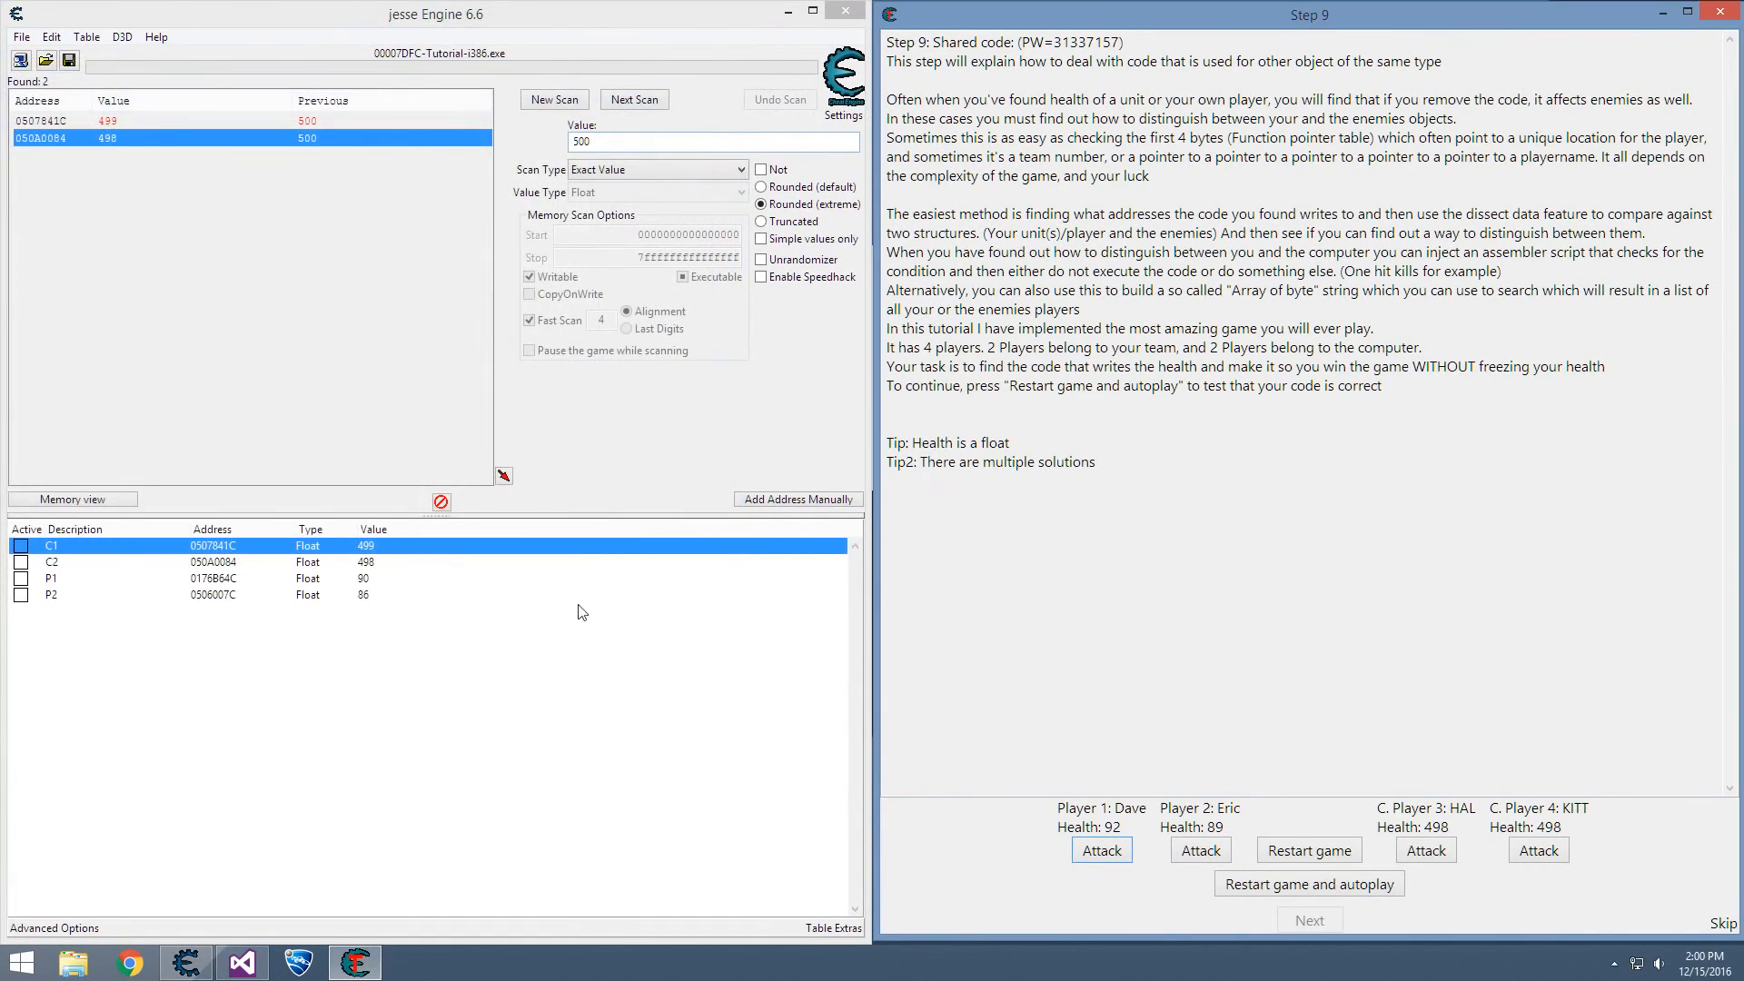
- Attack Eric twice, restart the game to full health, and clear the scan
left_click(1200, 850)
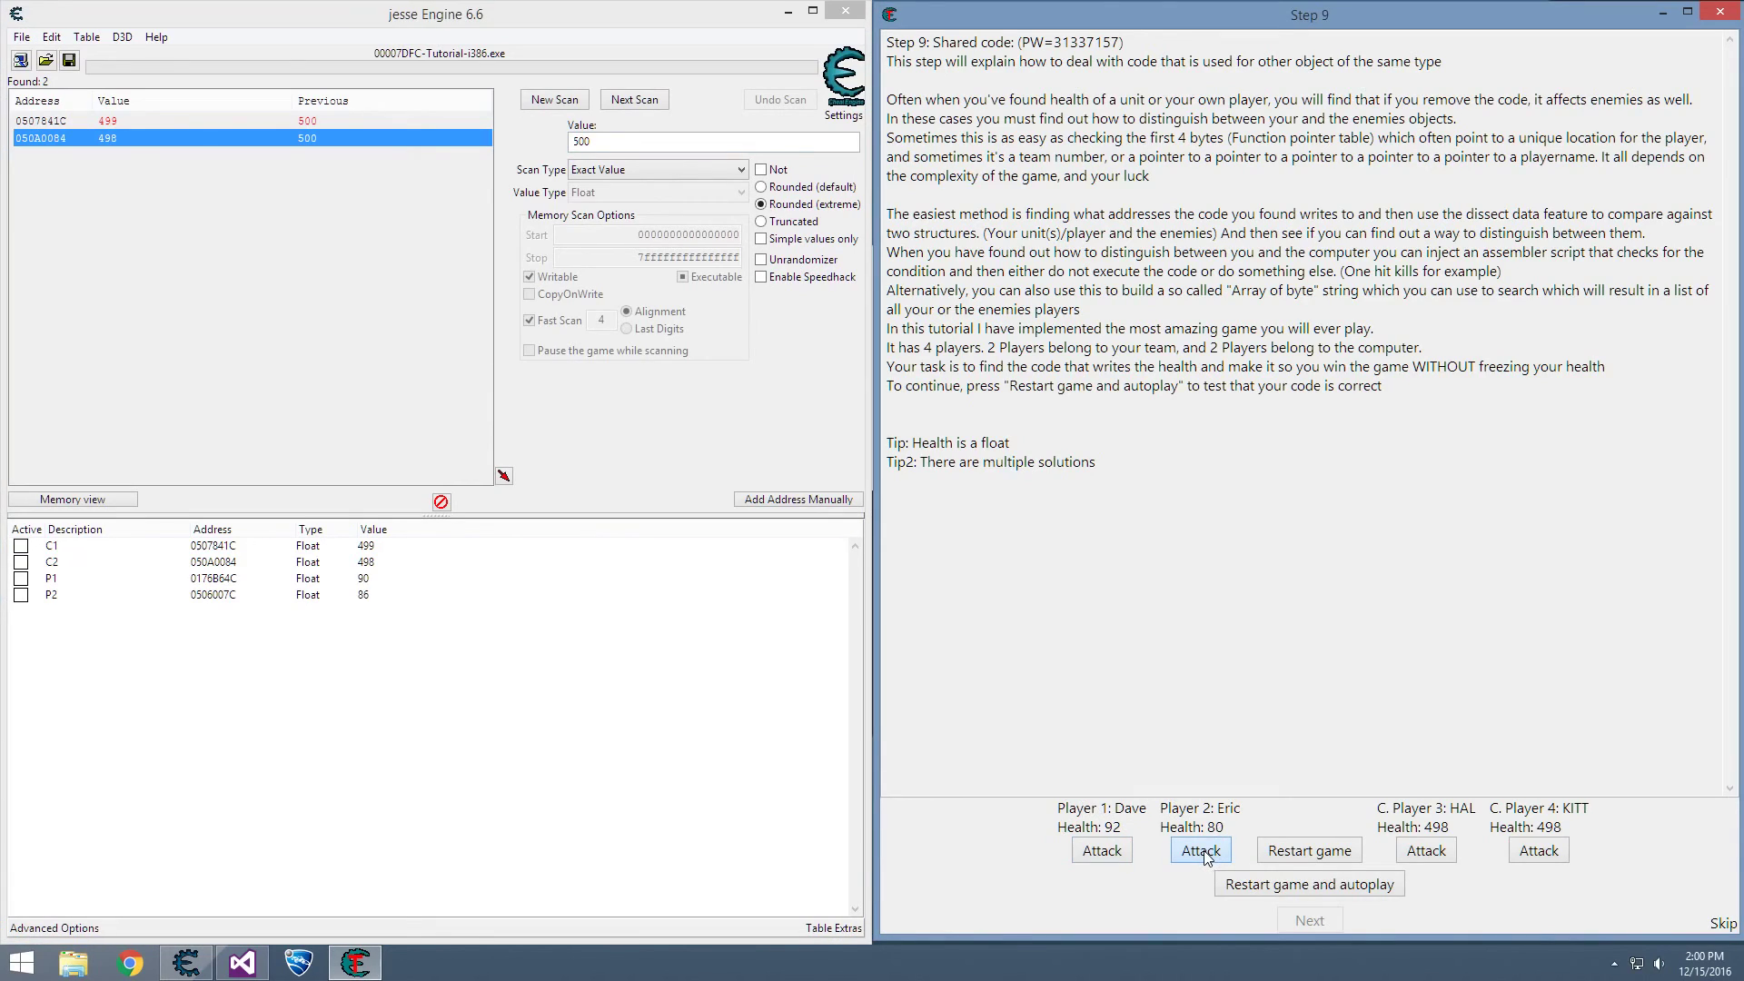
left_click(1198, 850)
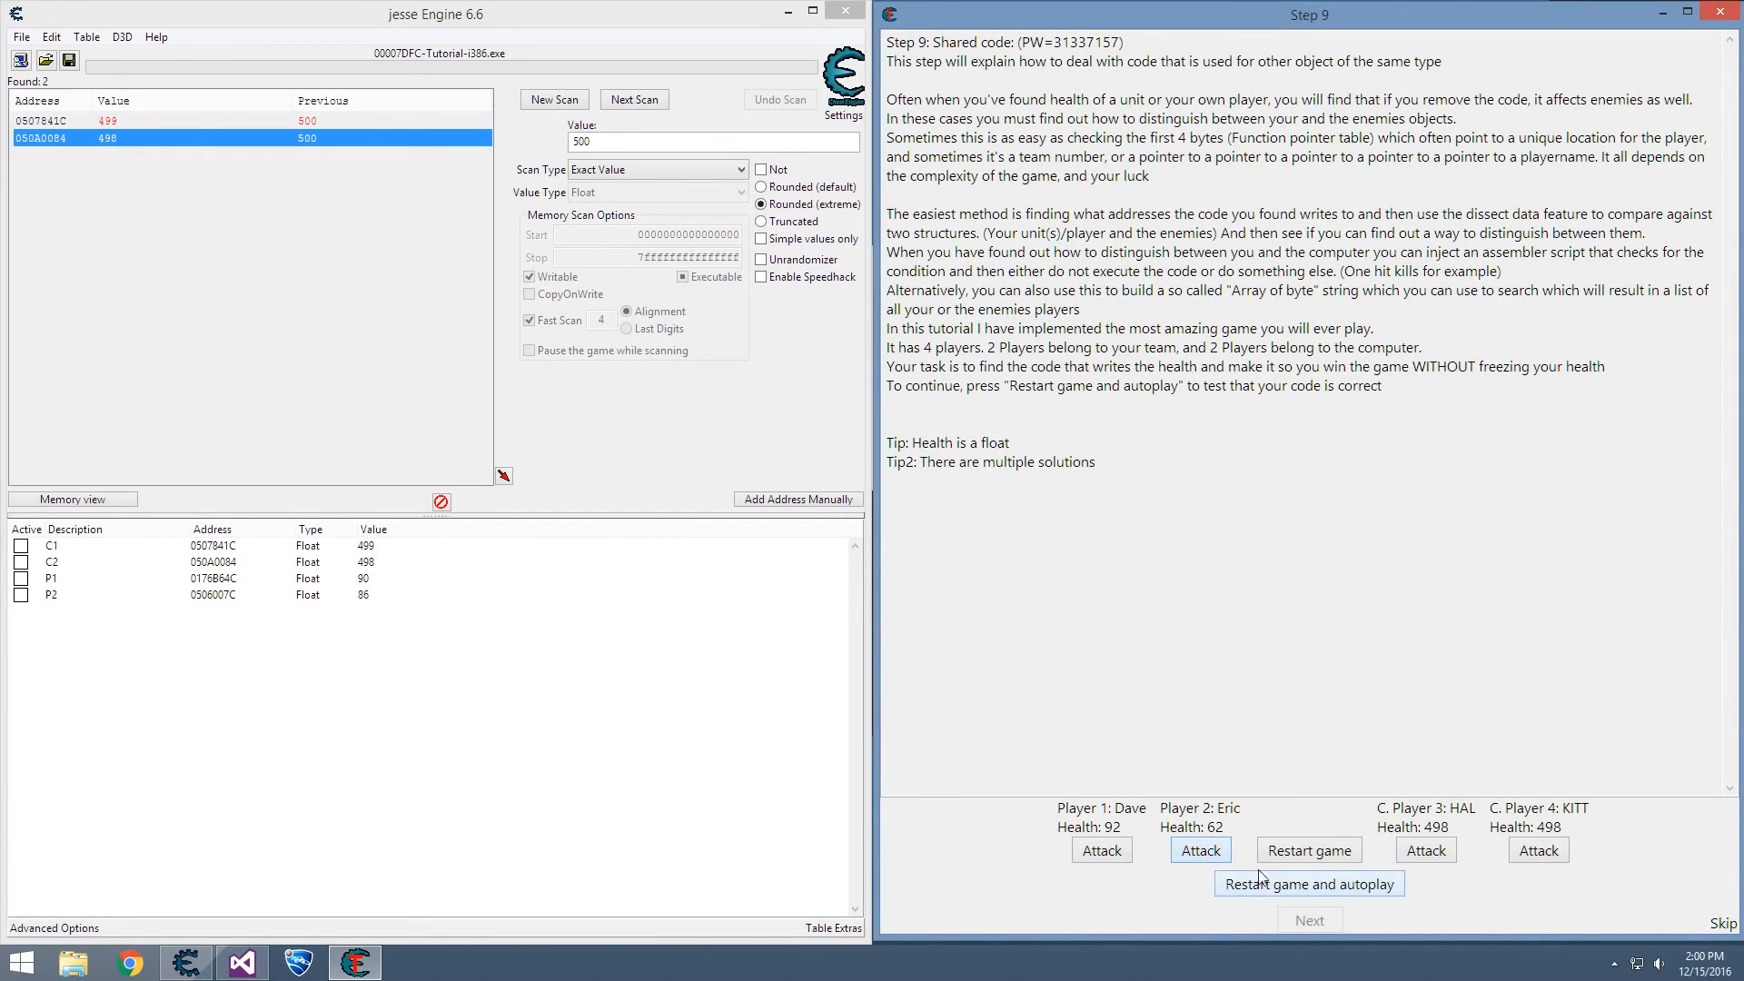
left_click(1309, 850)
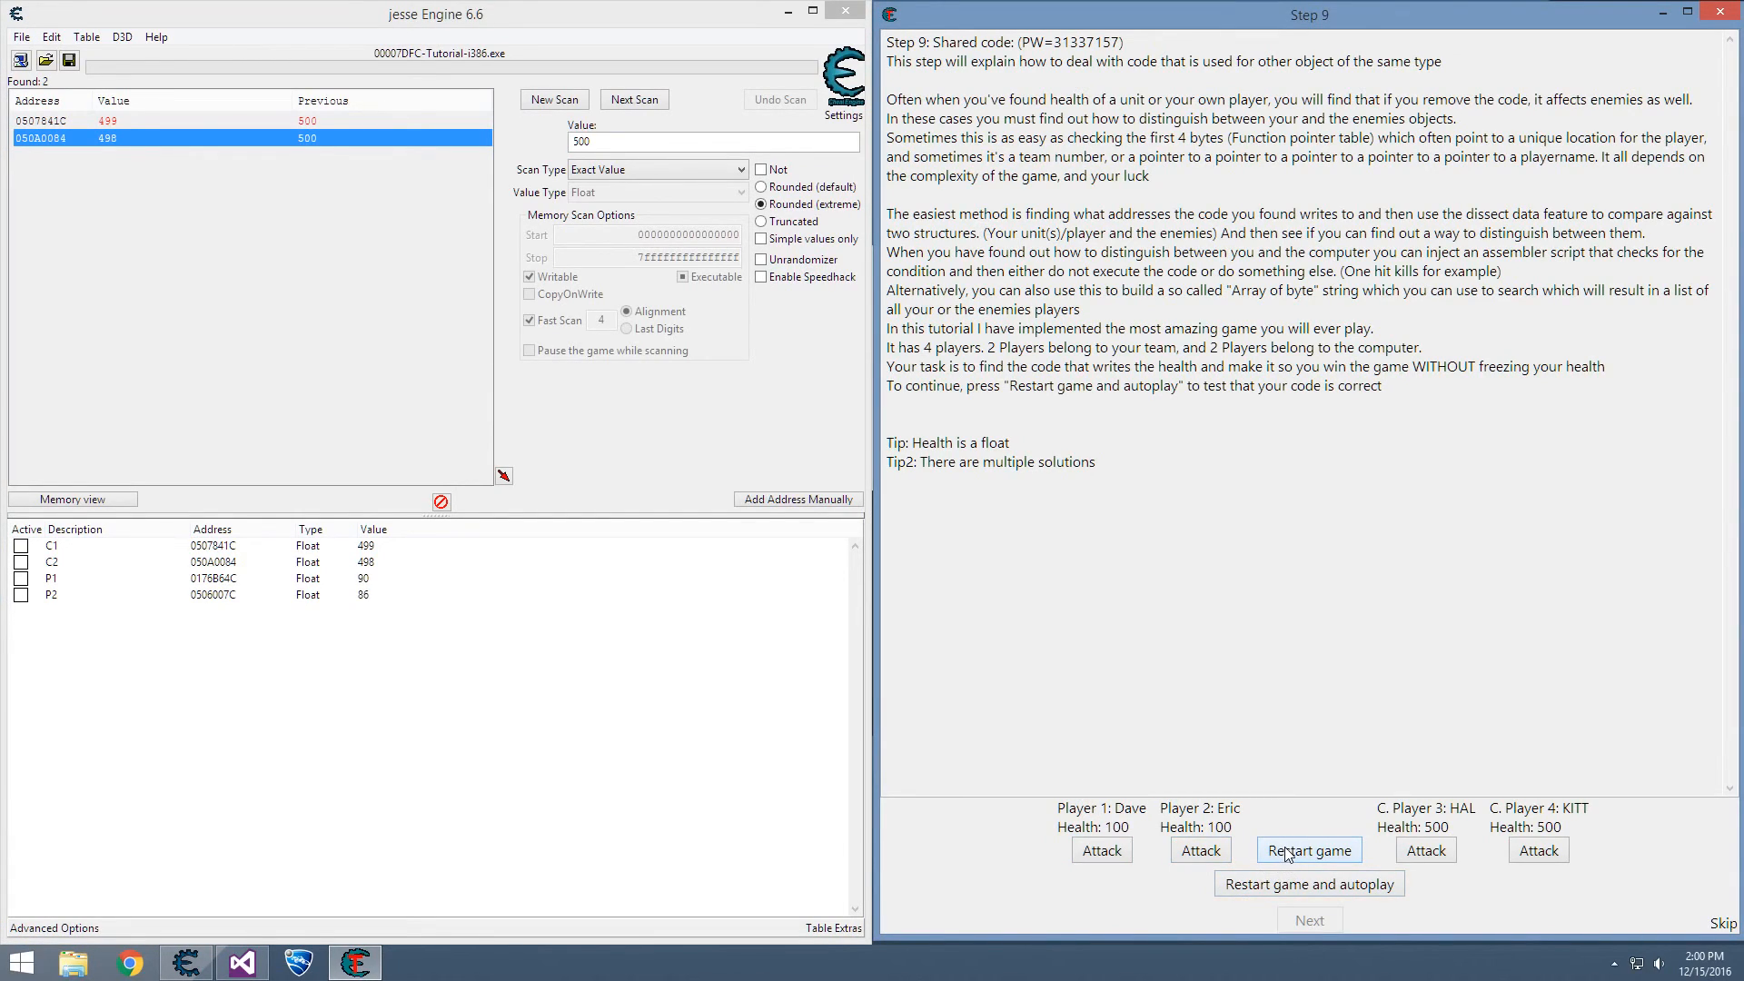
left_click(553, 99)
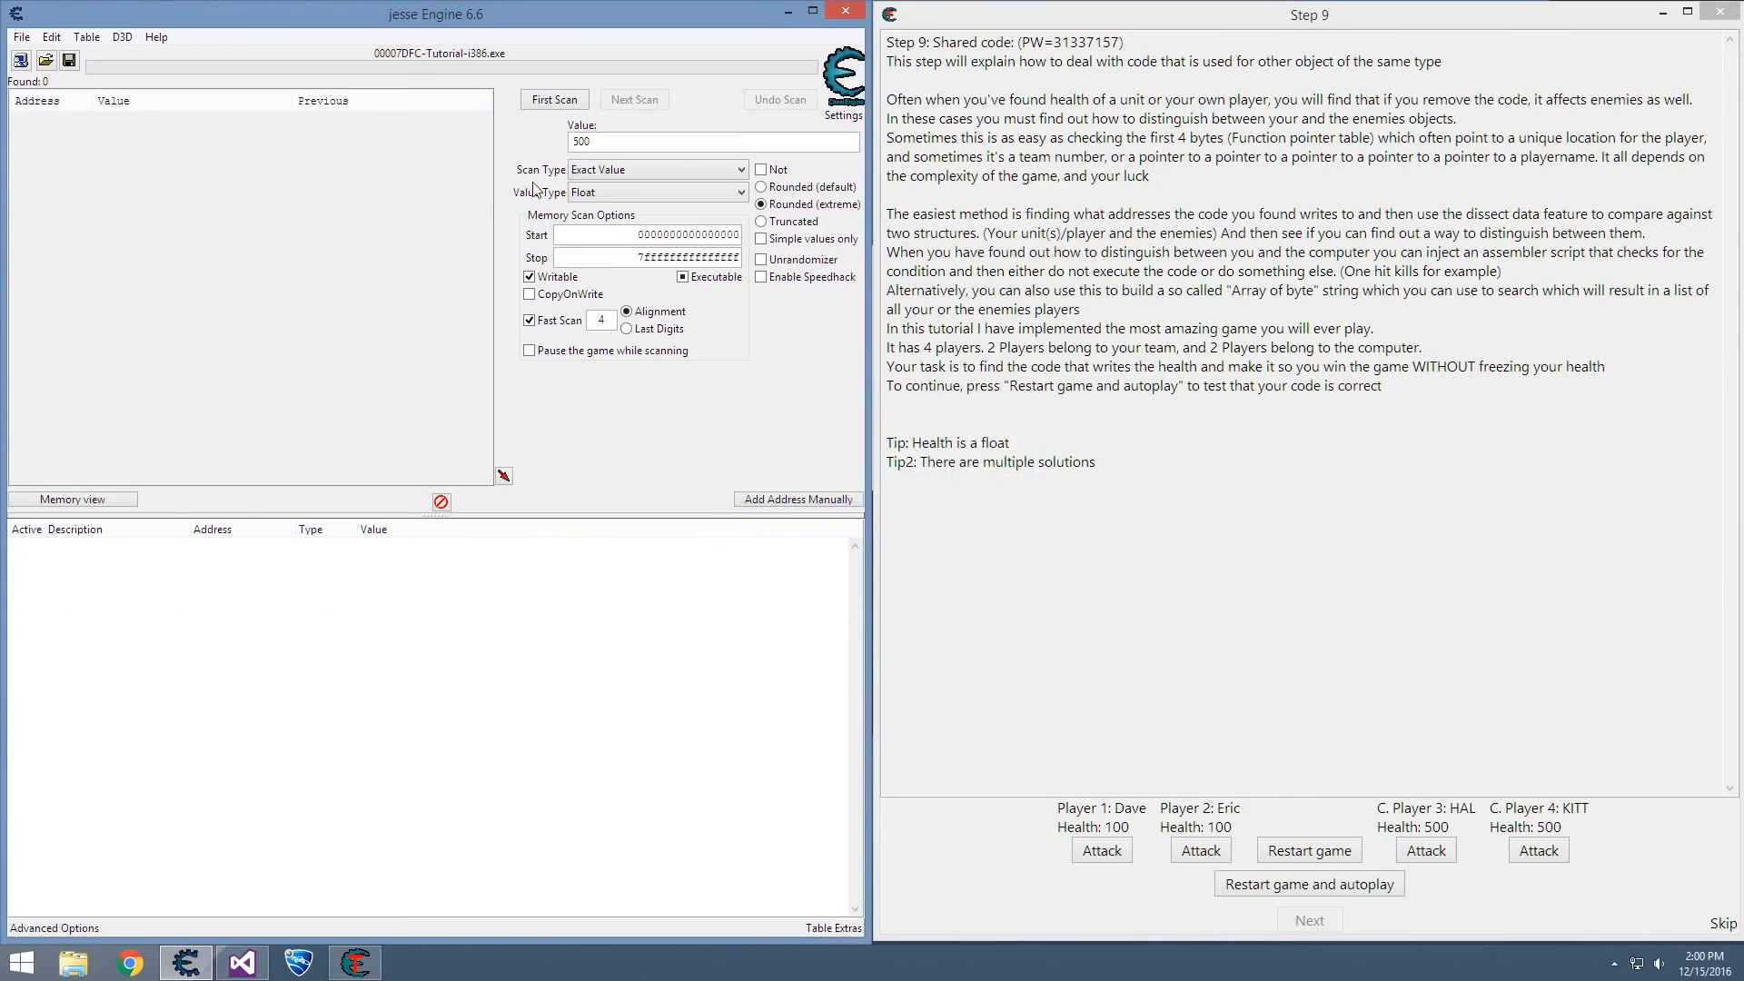
- Re-add computer health as C1 (497) and C2 (495), then rescan for player health 100
left_click(553, 99)
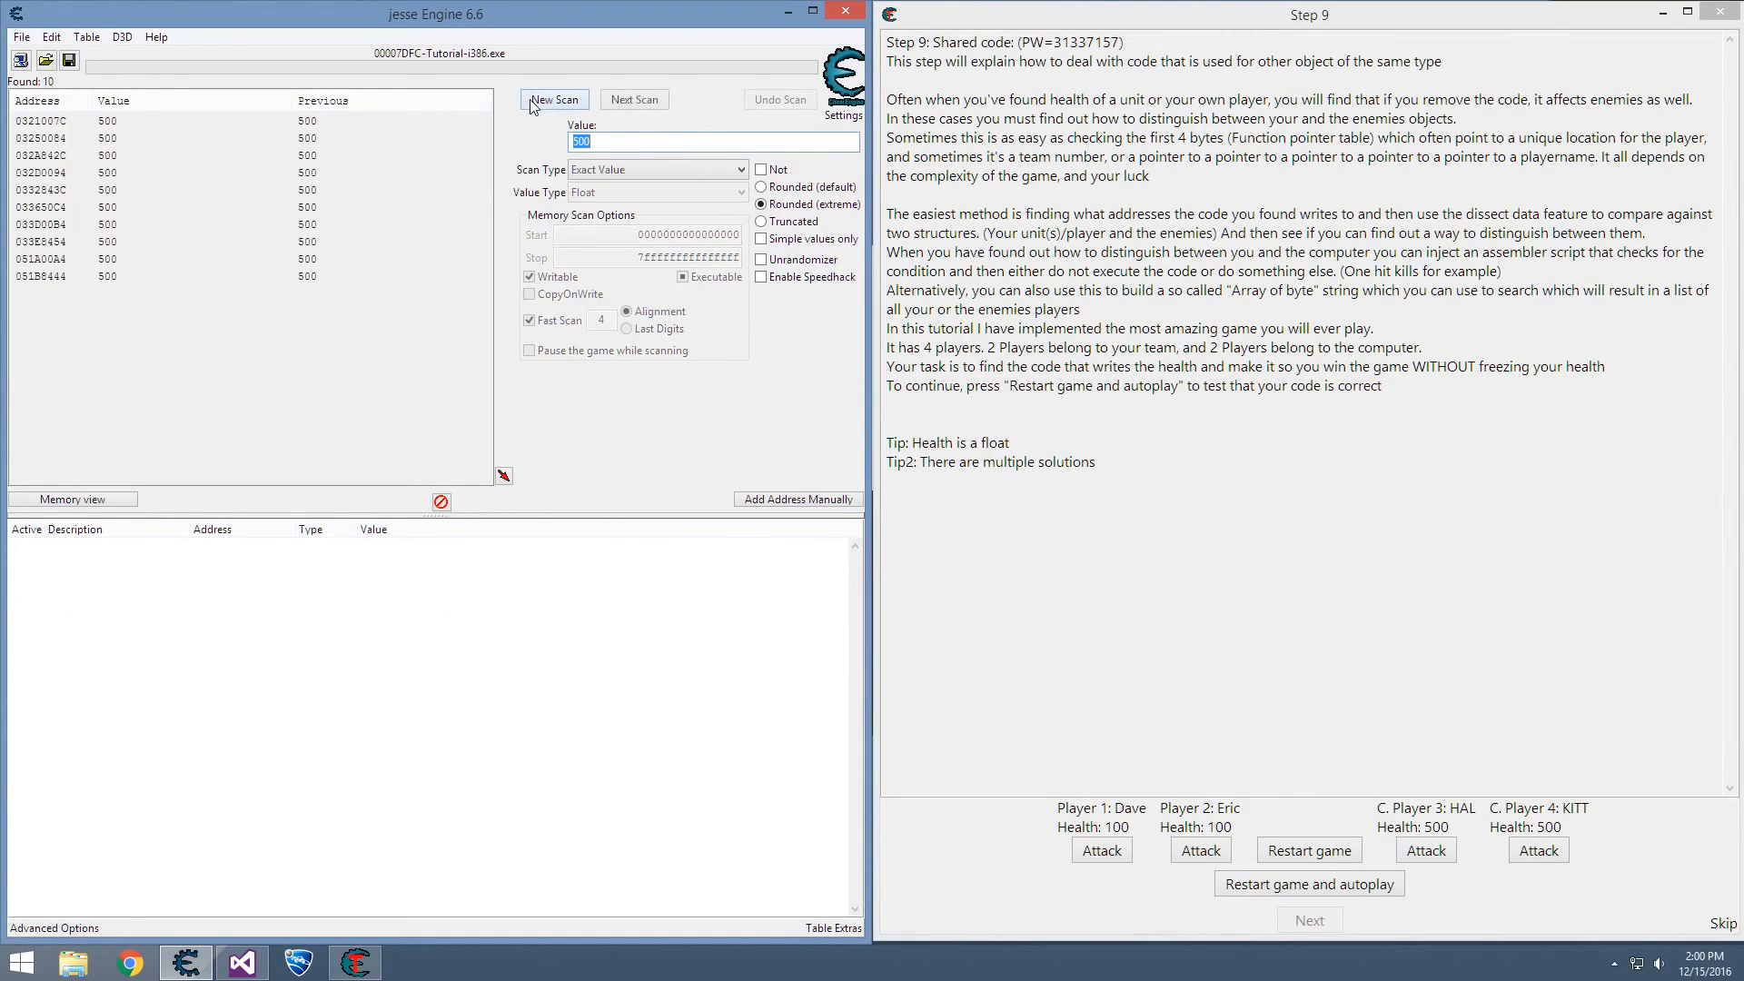
left_click(1538, 850)
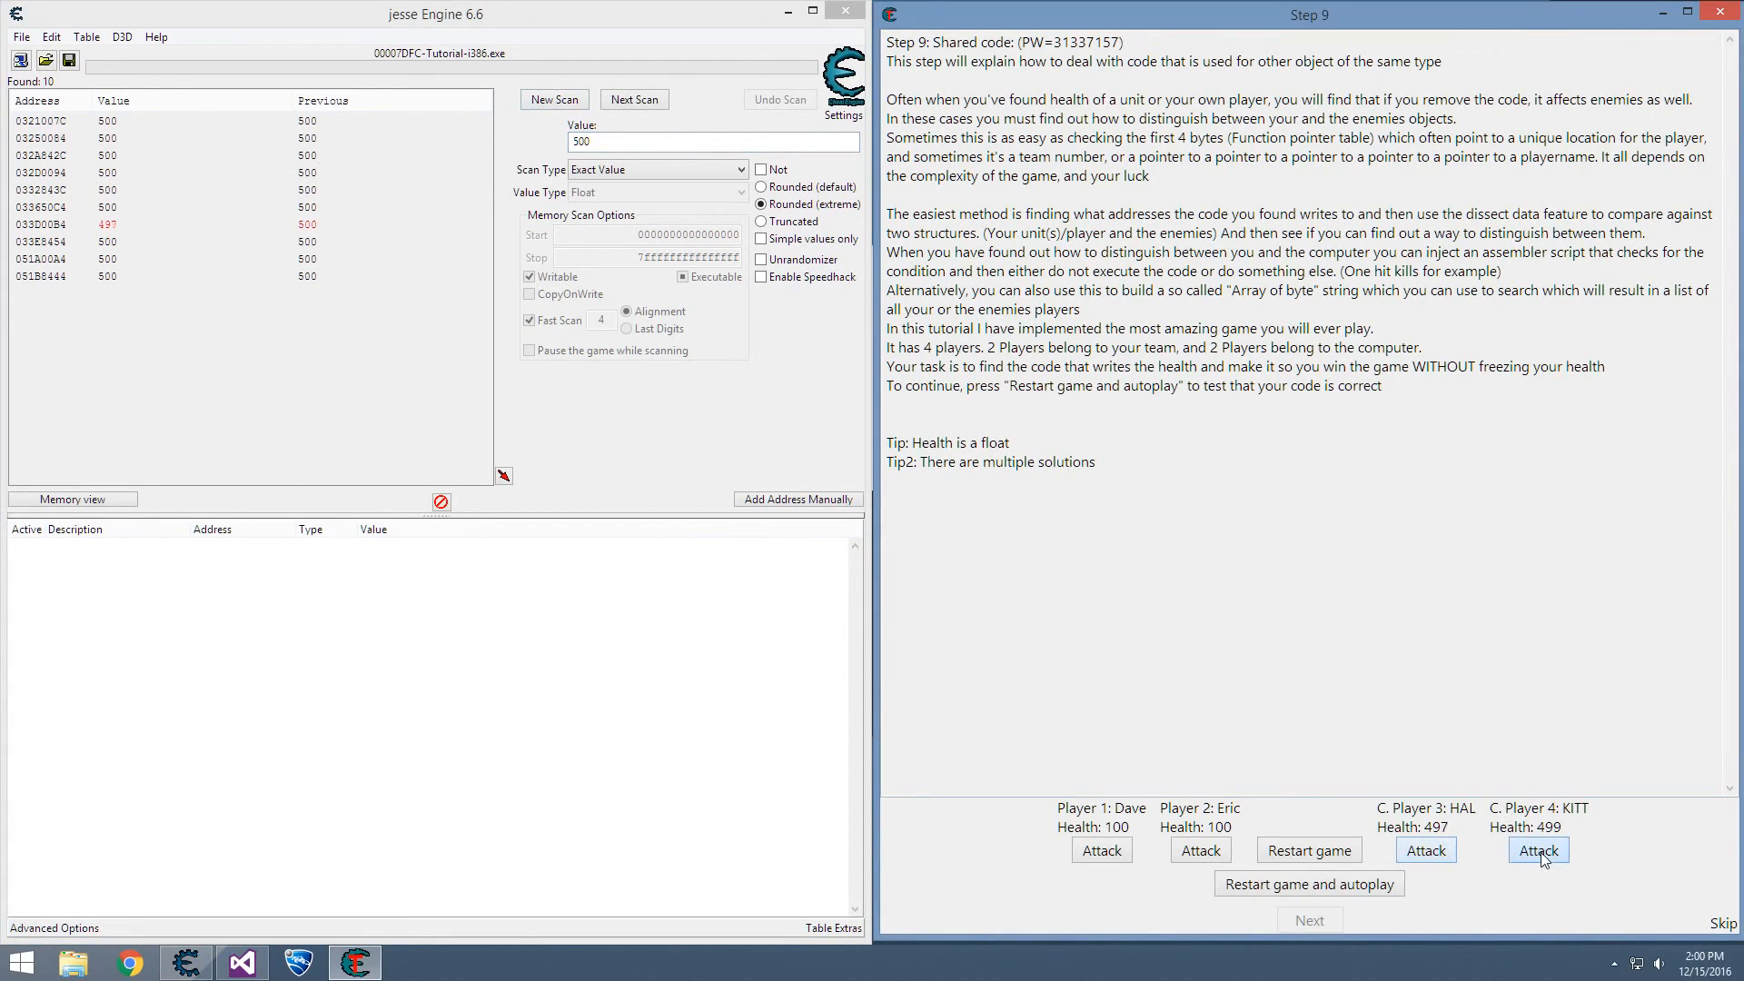
left_click(1537, 850)
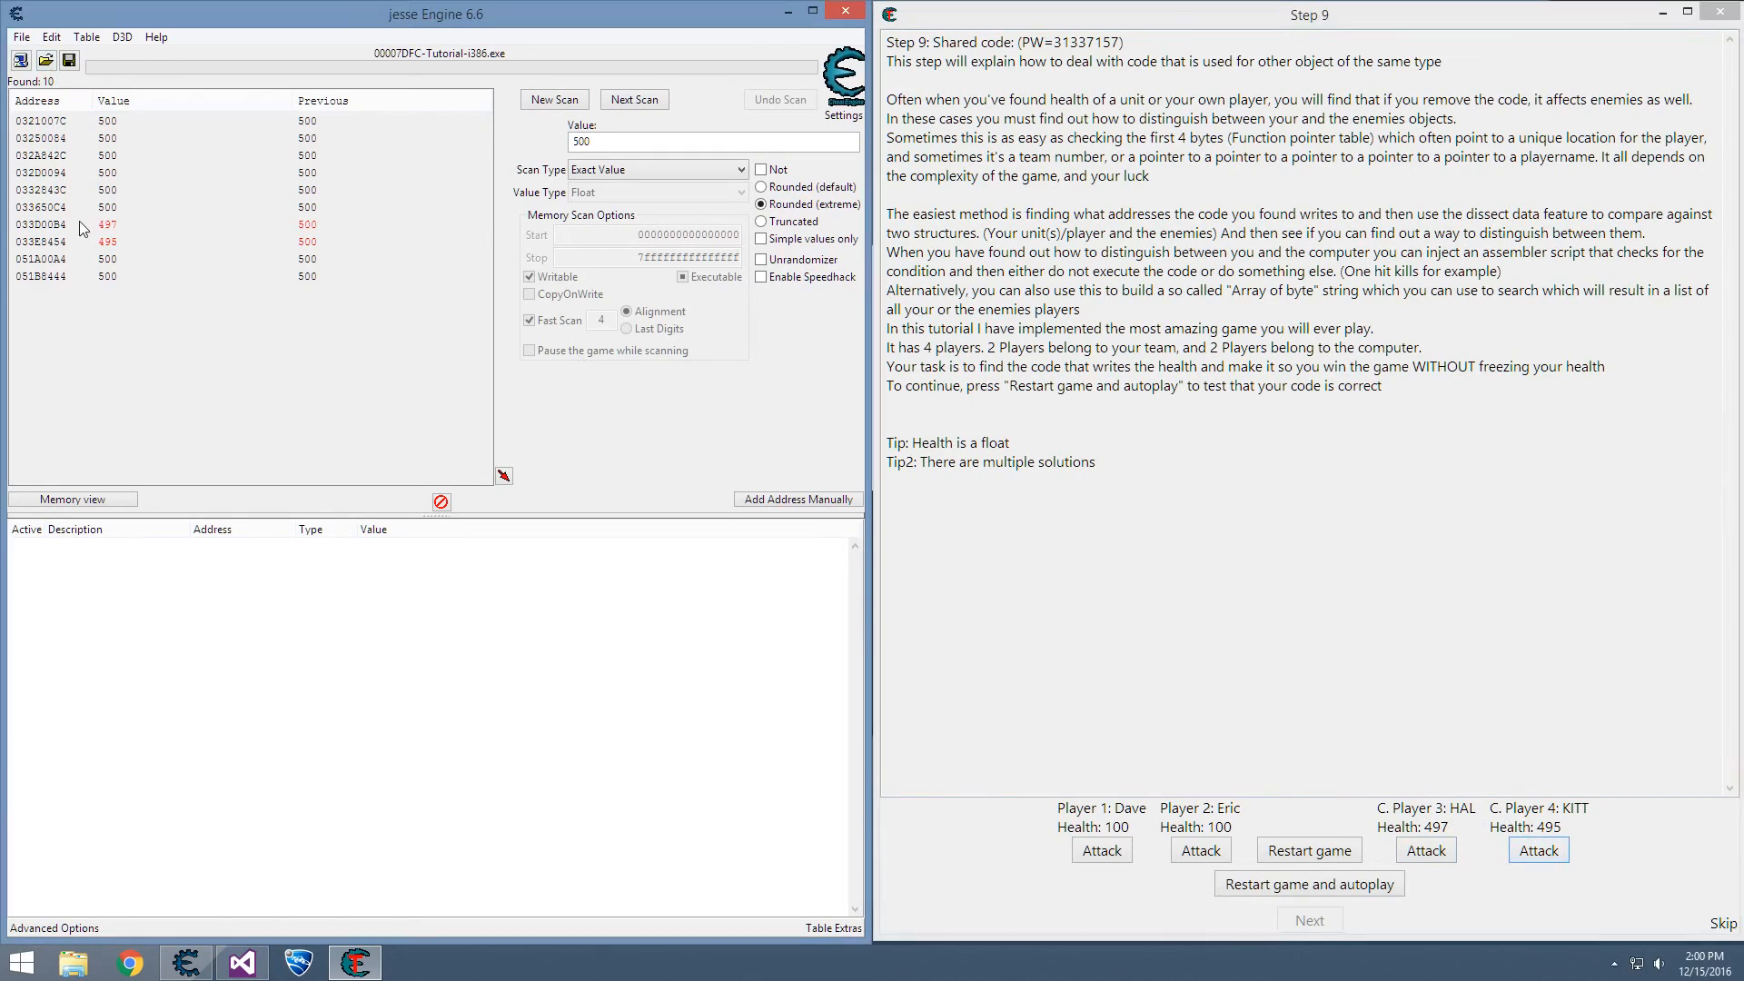
double_click(80, 546)
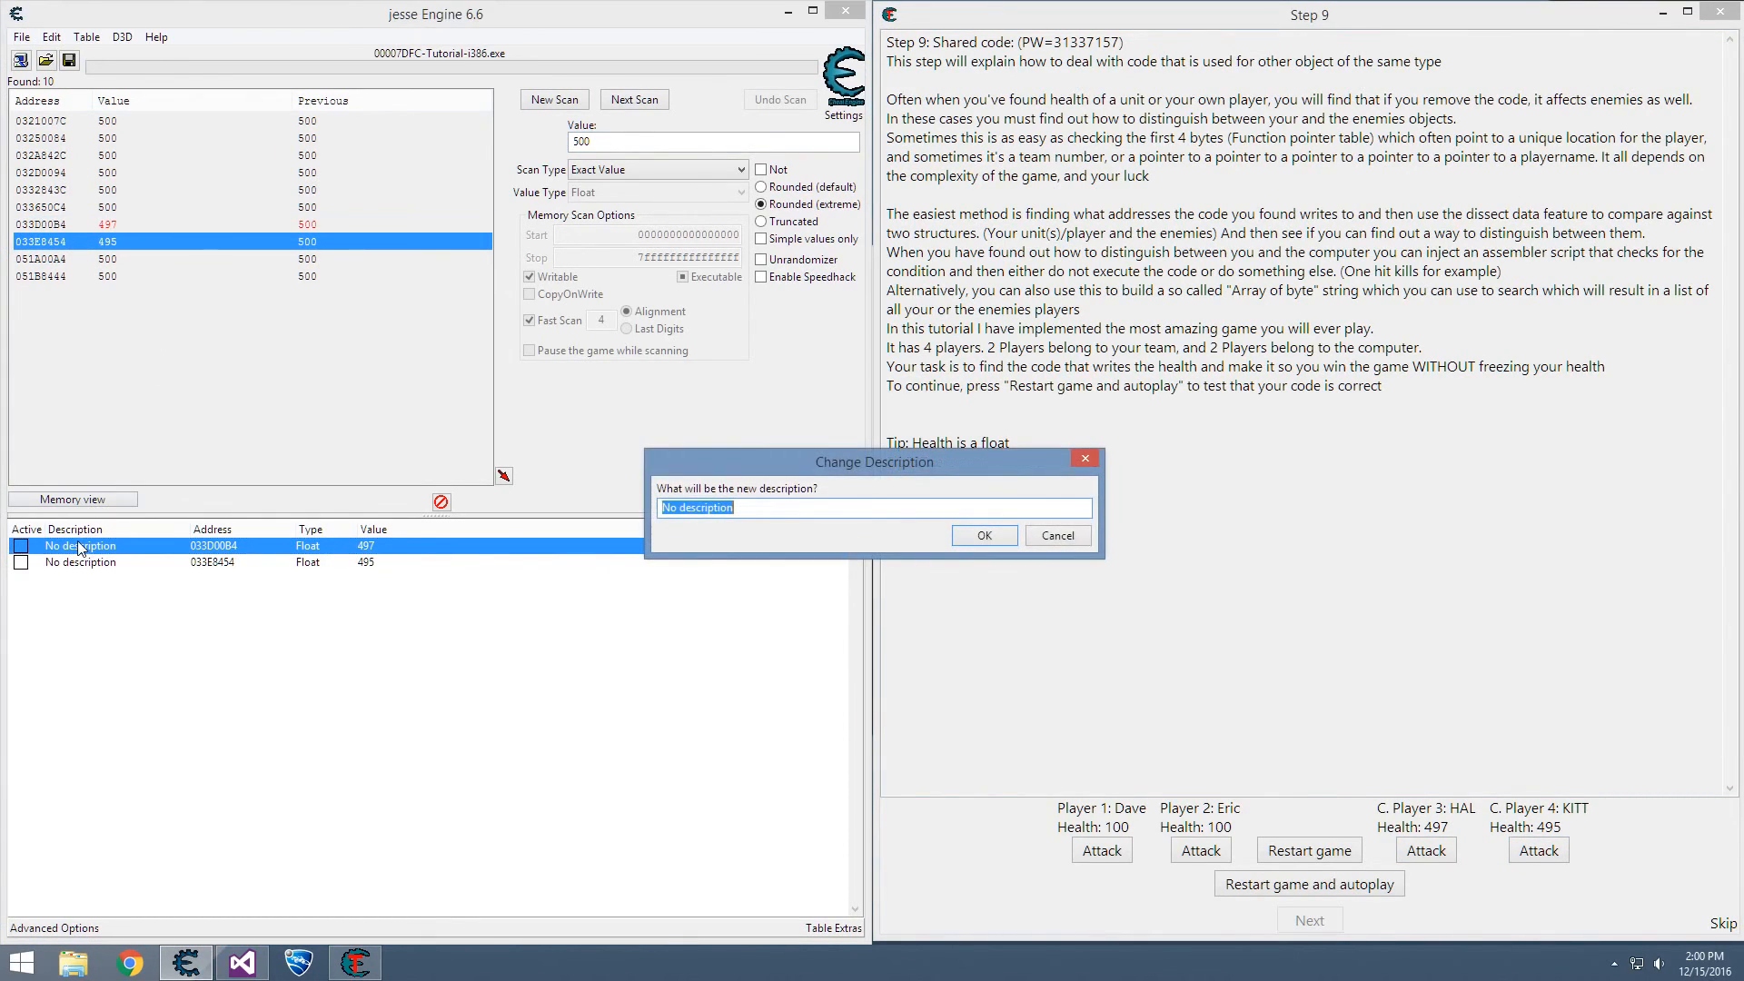
left_click(980, 535)
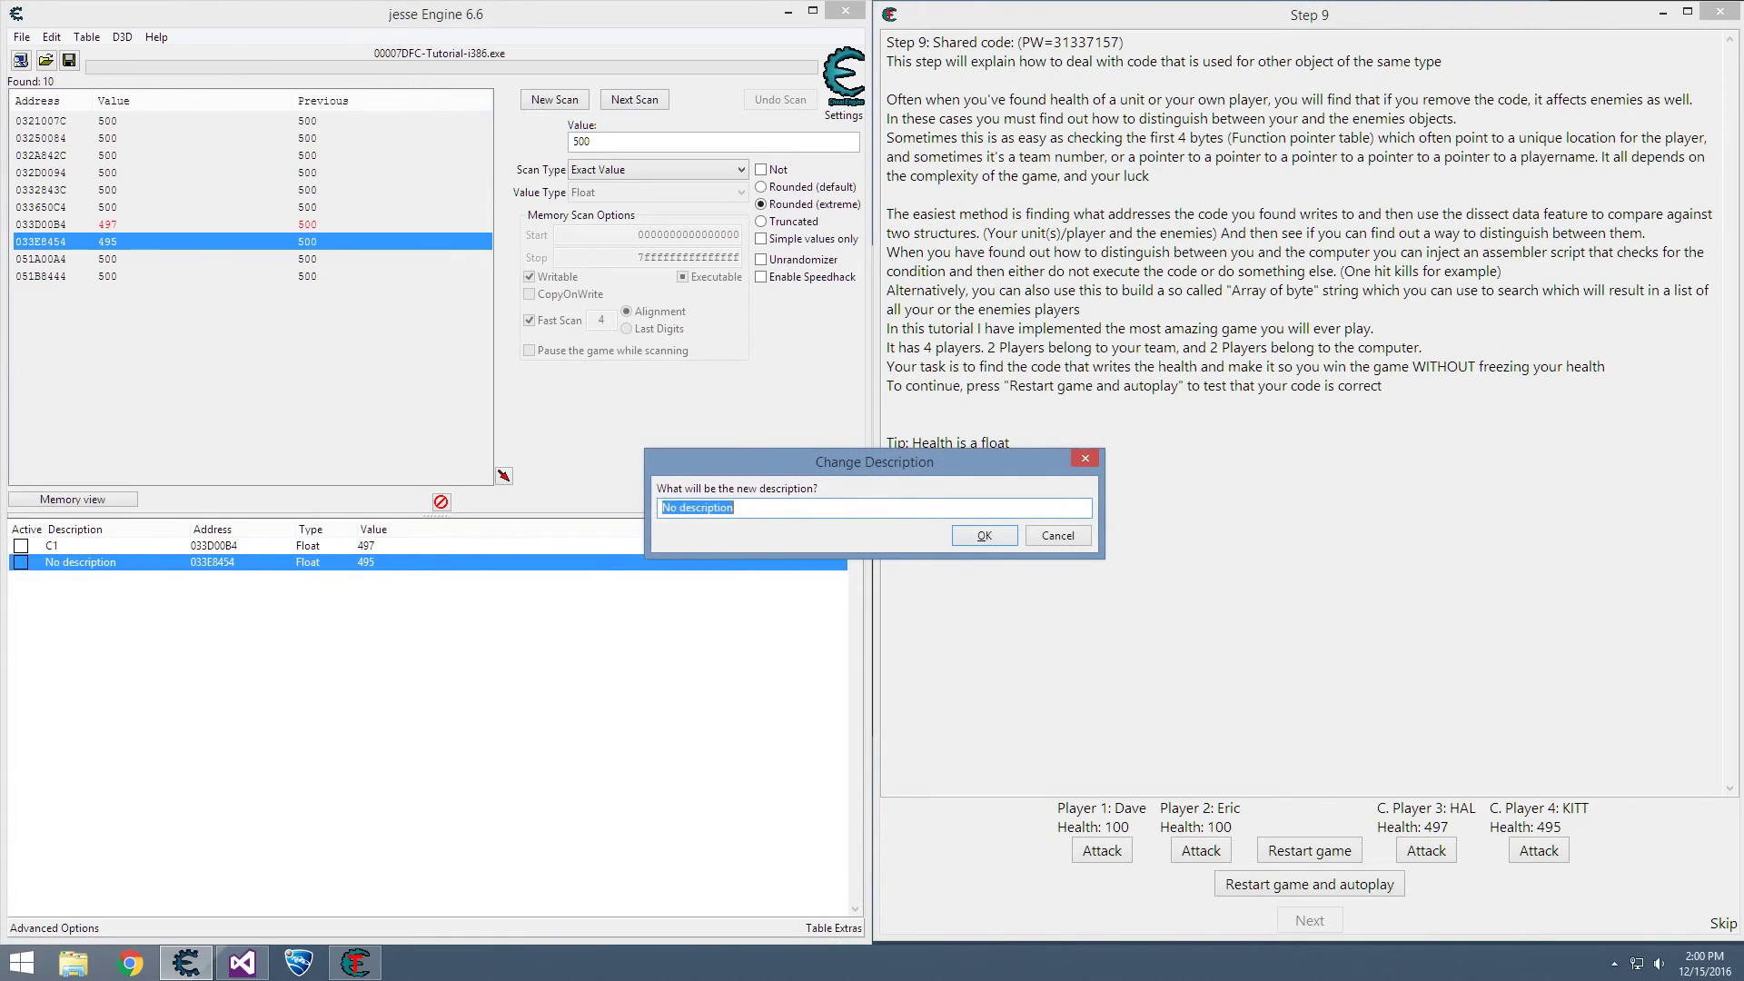
left_click(981, 534)
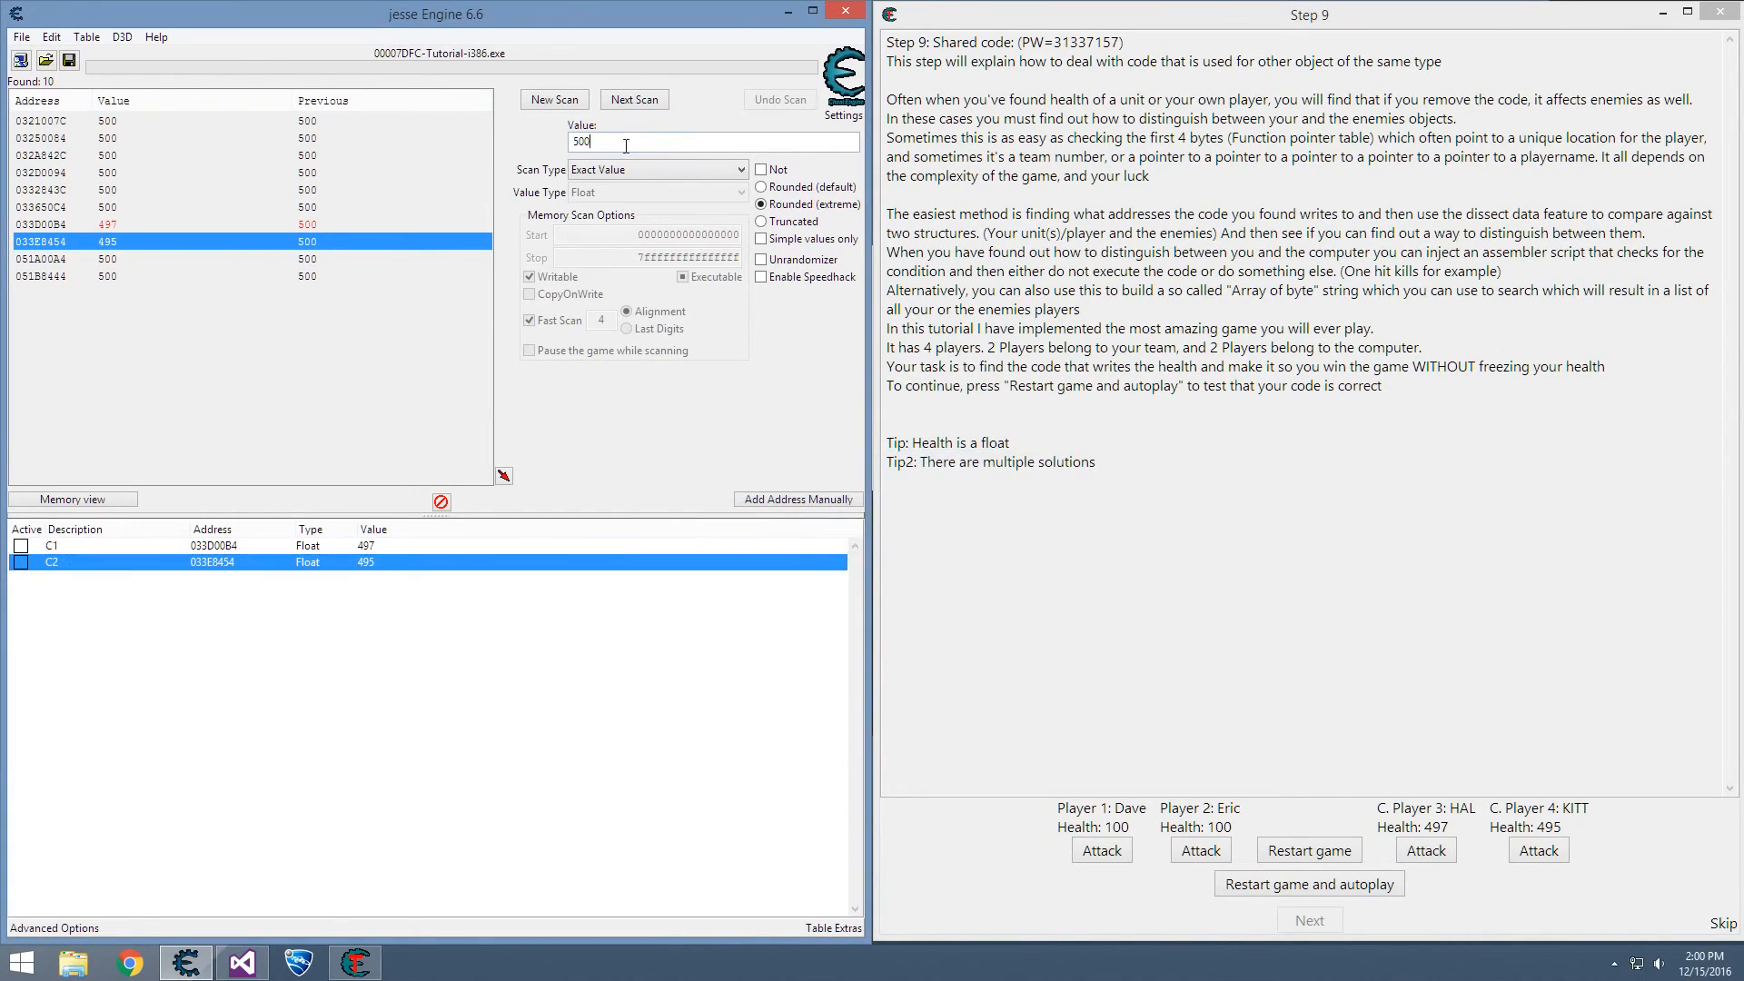
left_click(553, 99)
type("100")
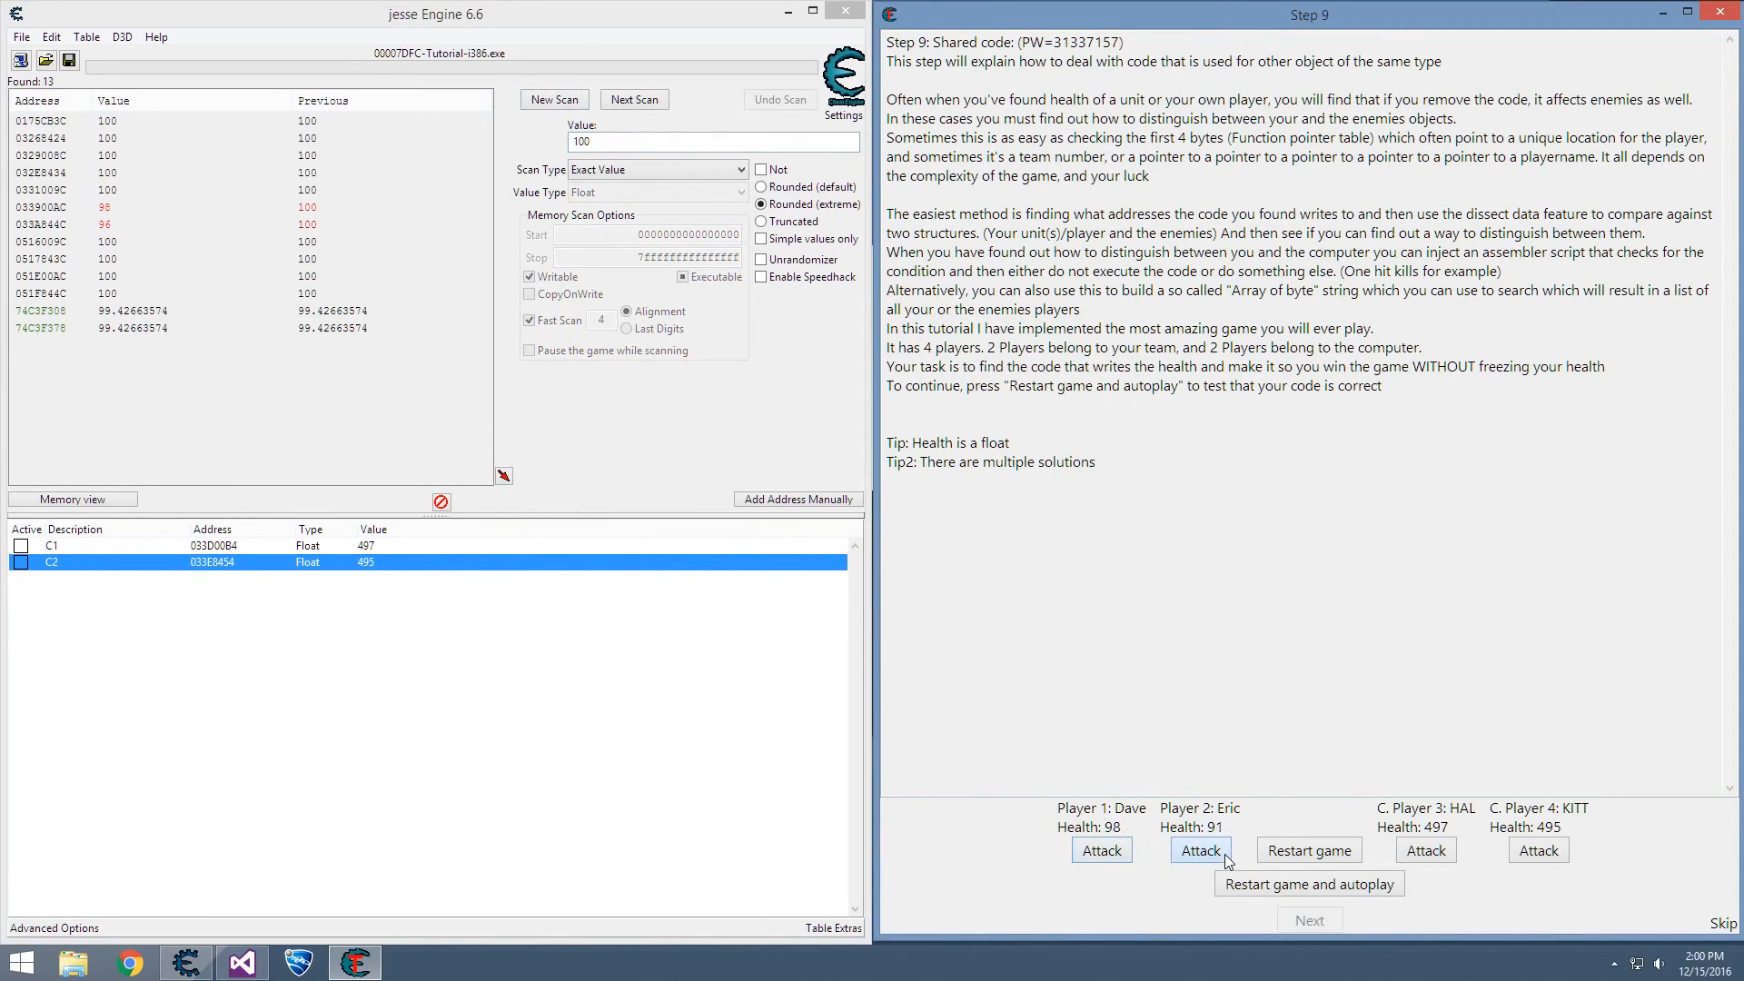
left_click(1199, 850)
type("P2")
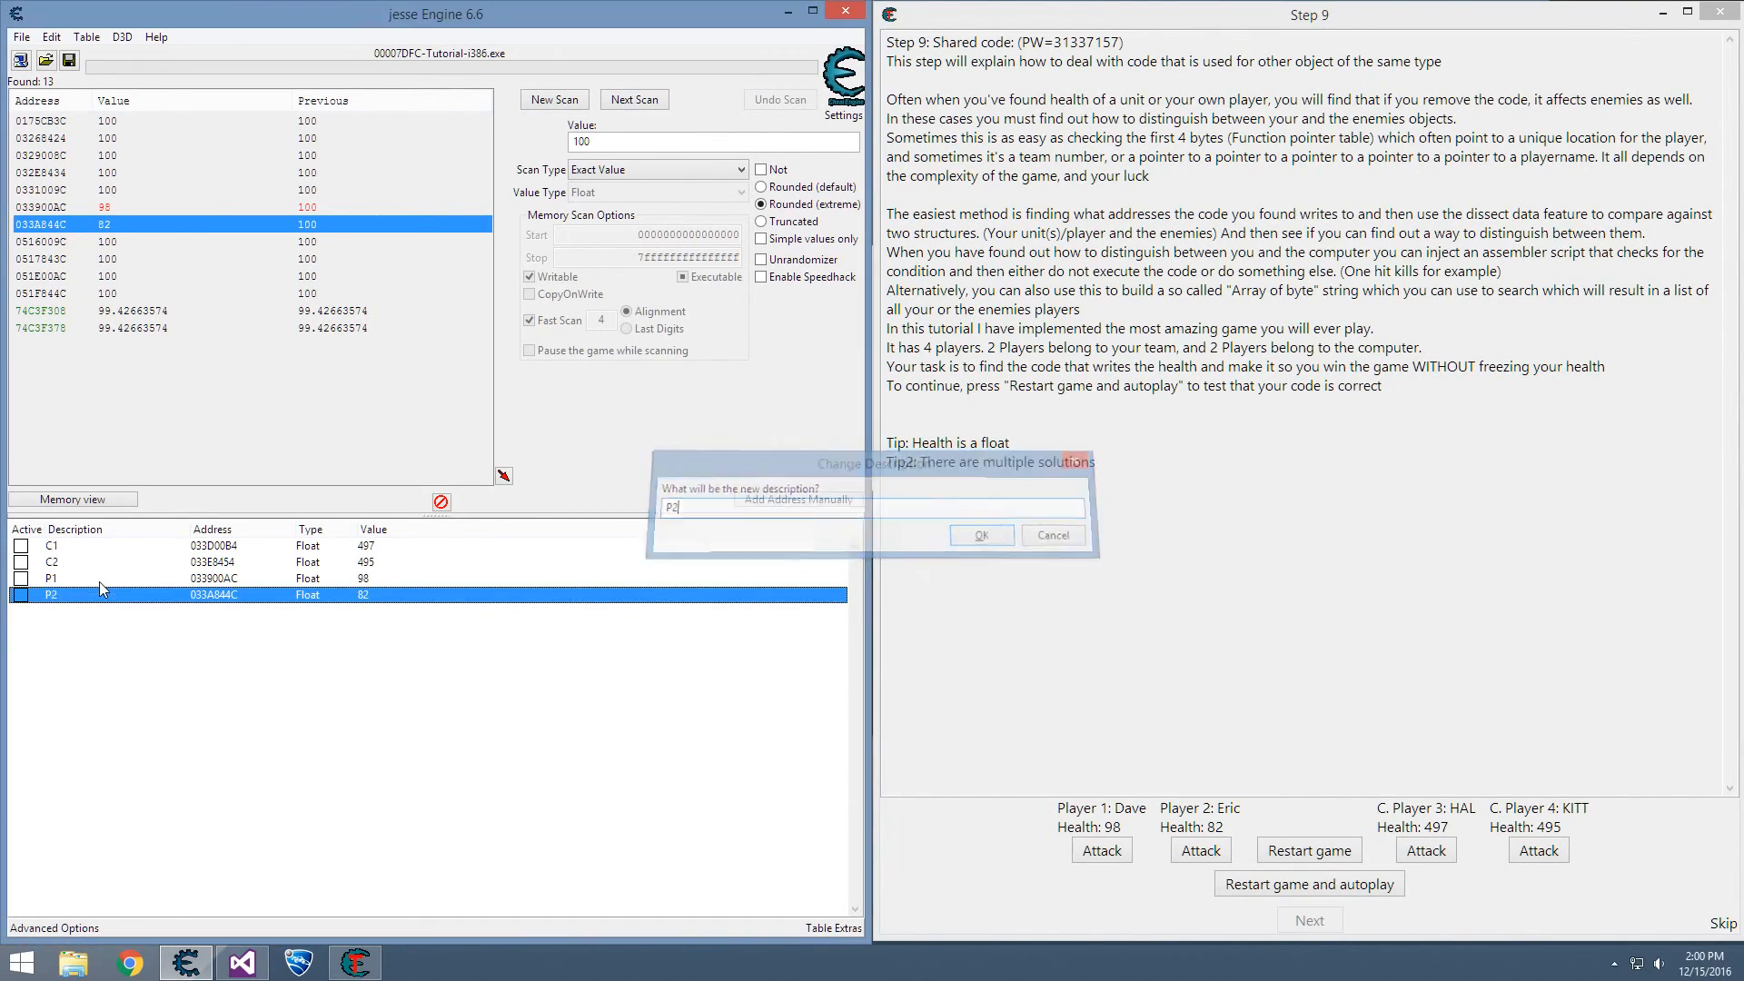
- List instructions accessing P1's health by attacking Dave, and move that list aside
right_click(50, 578)
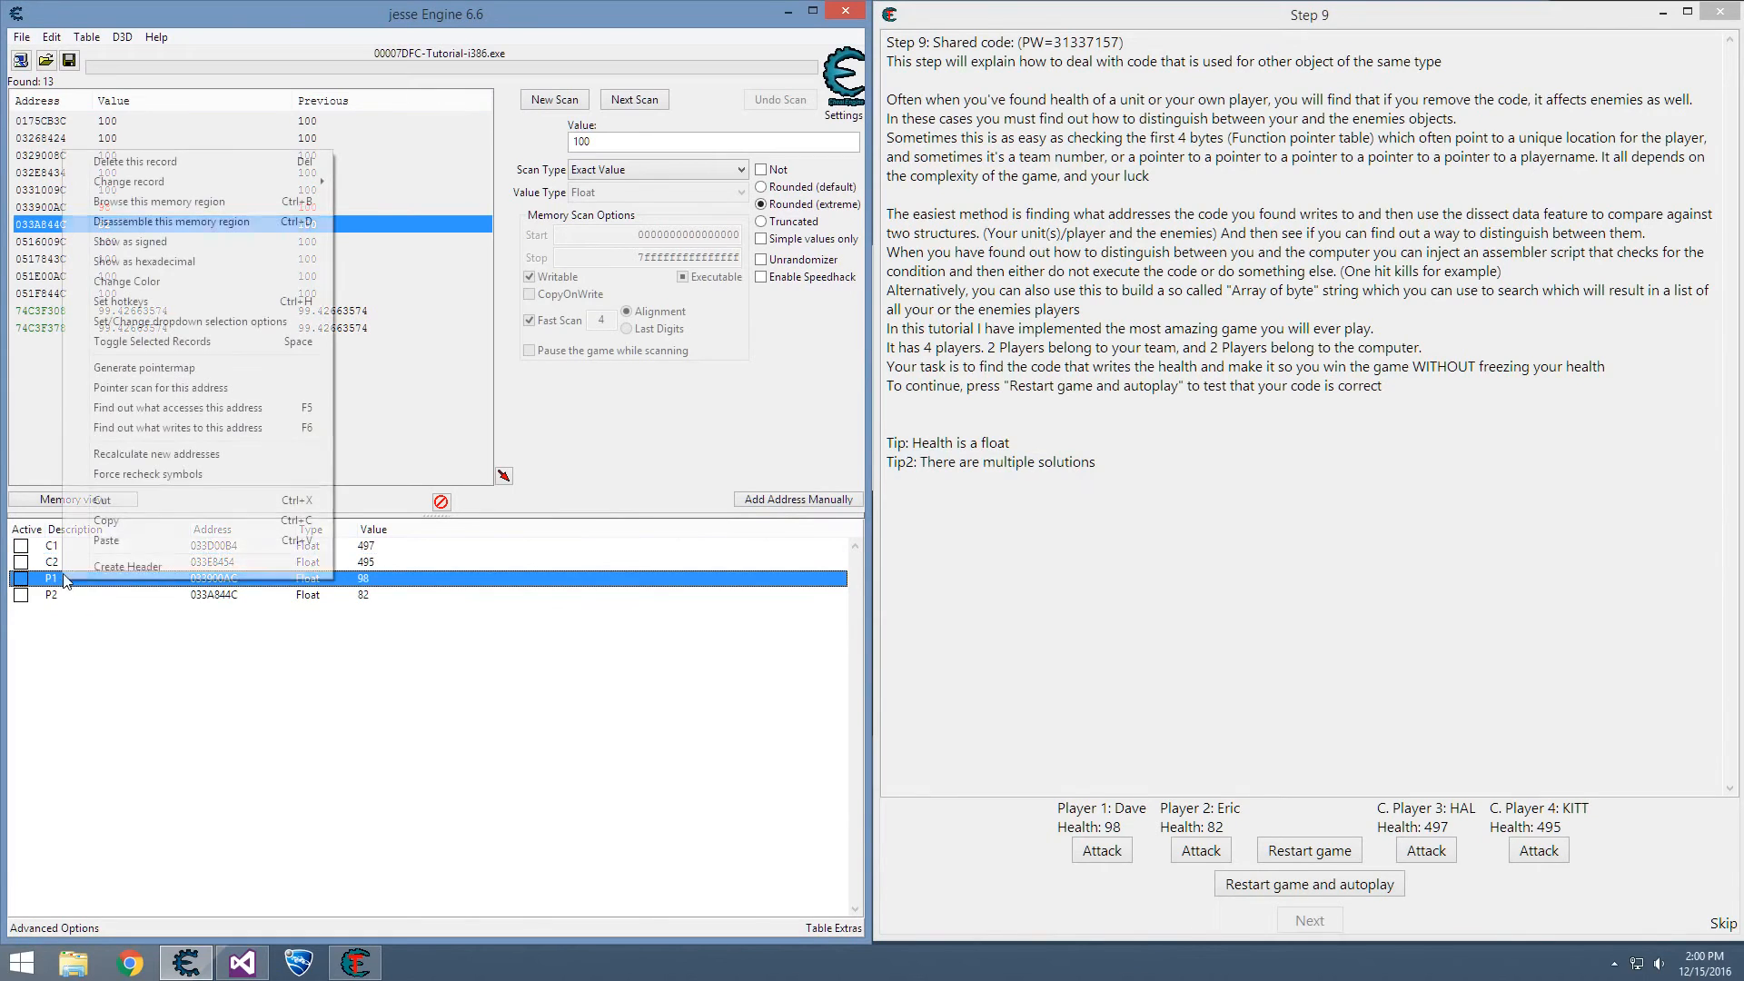
left_click(175, 406)
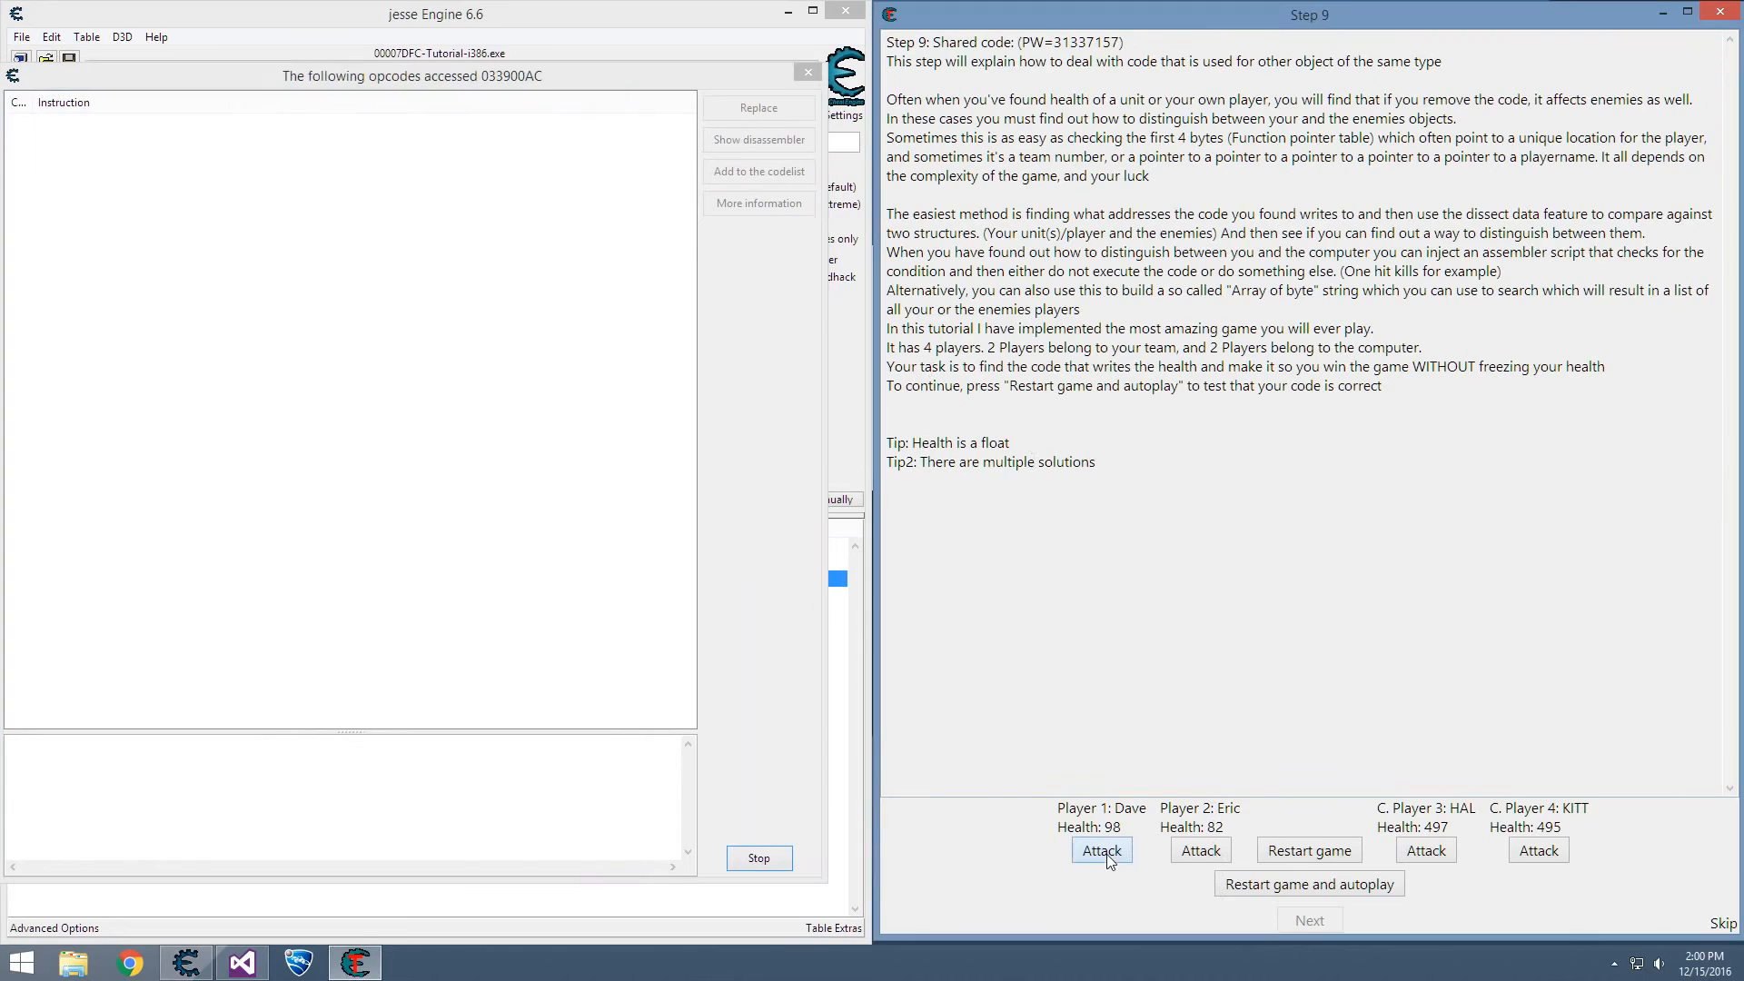
left_click(1100, 850)
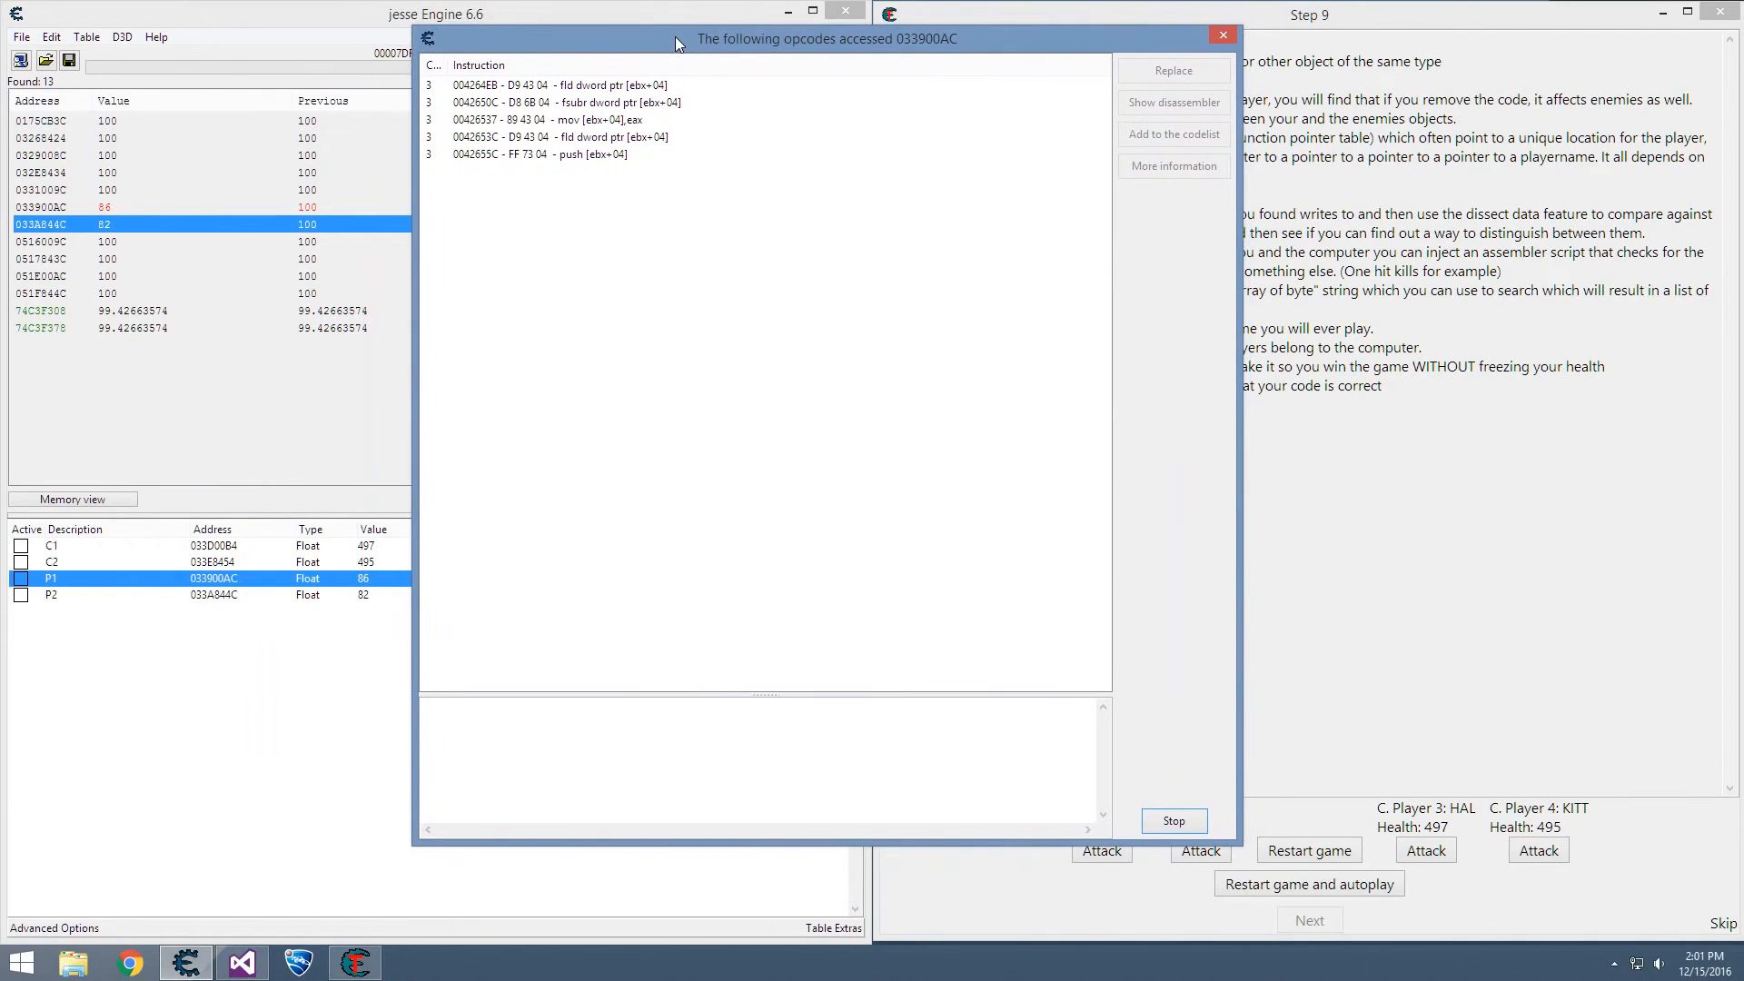
left_click_drag(676, 39, 497, 56)
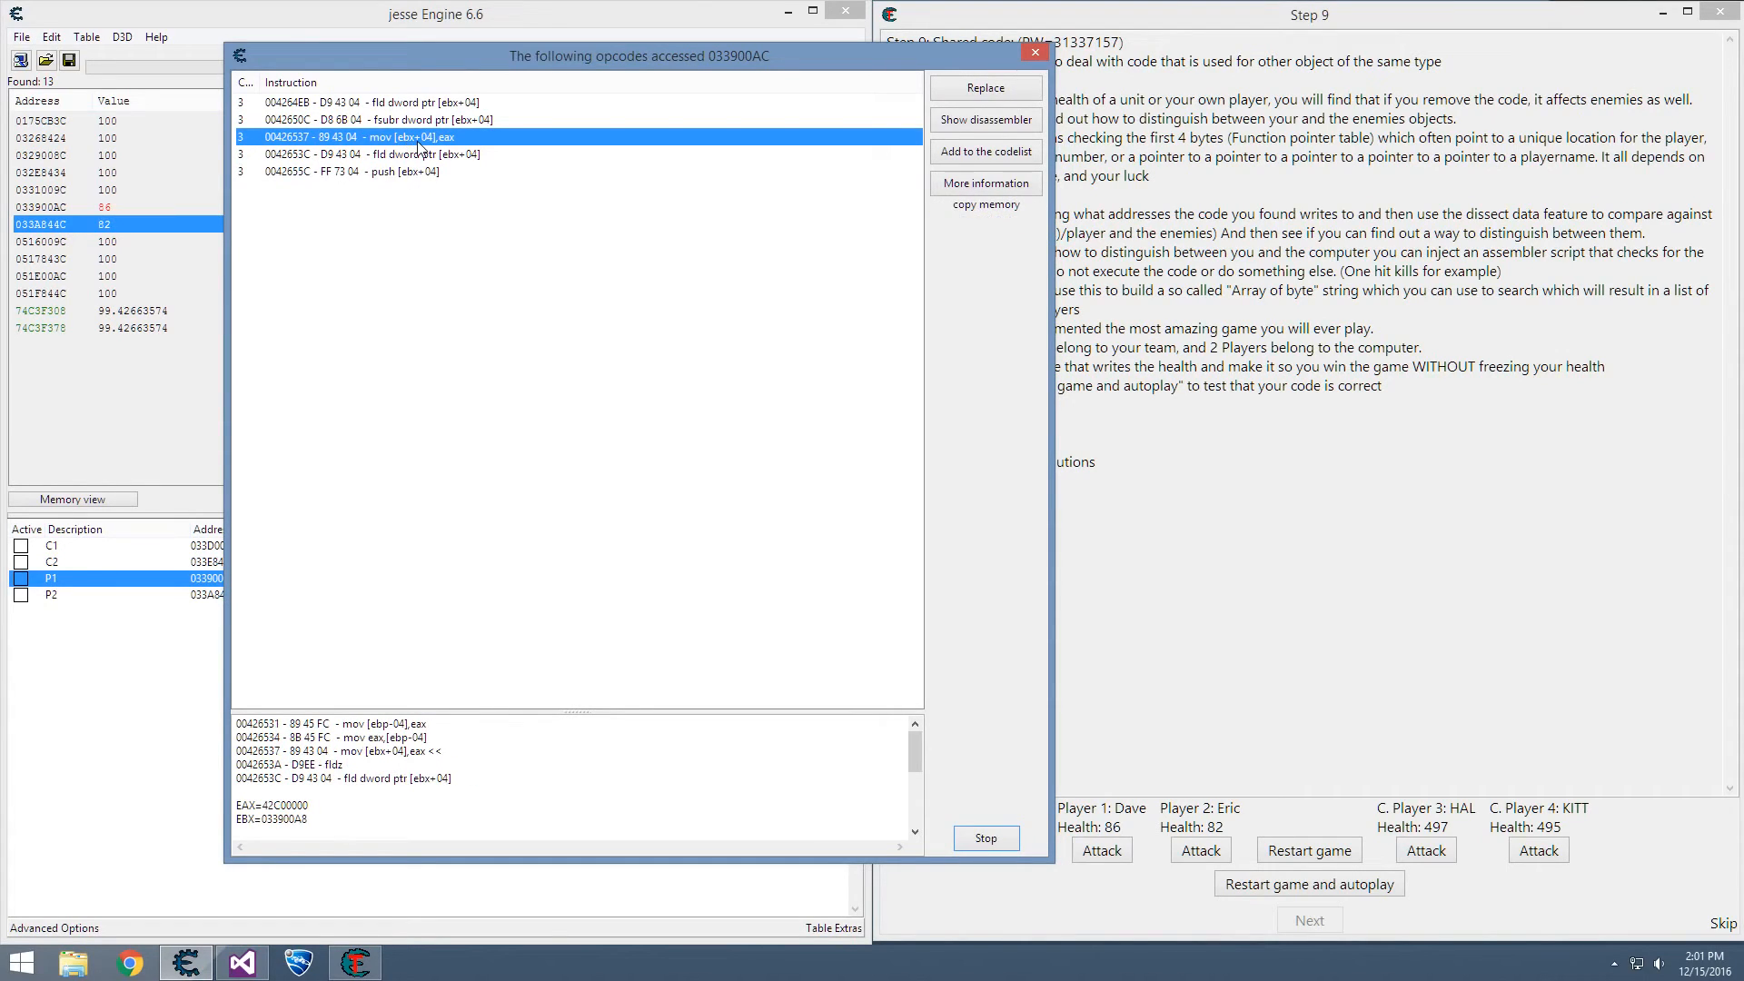
- Open instruction 426537 in the disassembler and watch which addresses it accesses
left_click(982, 183)
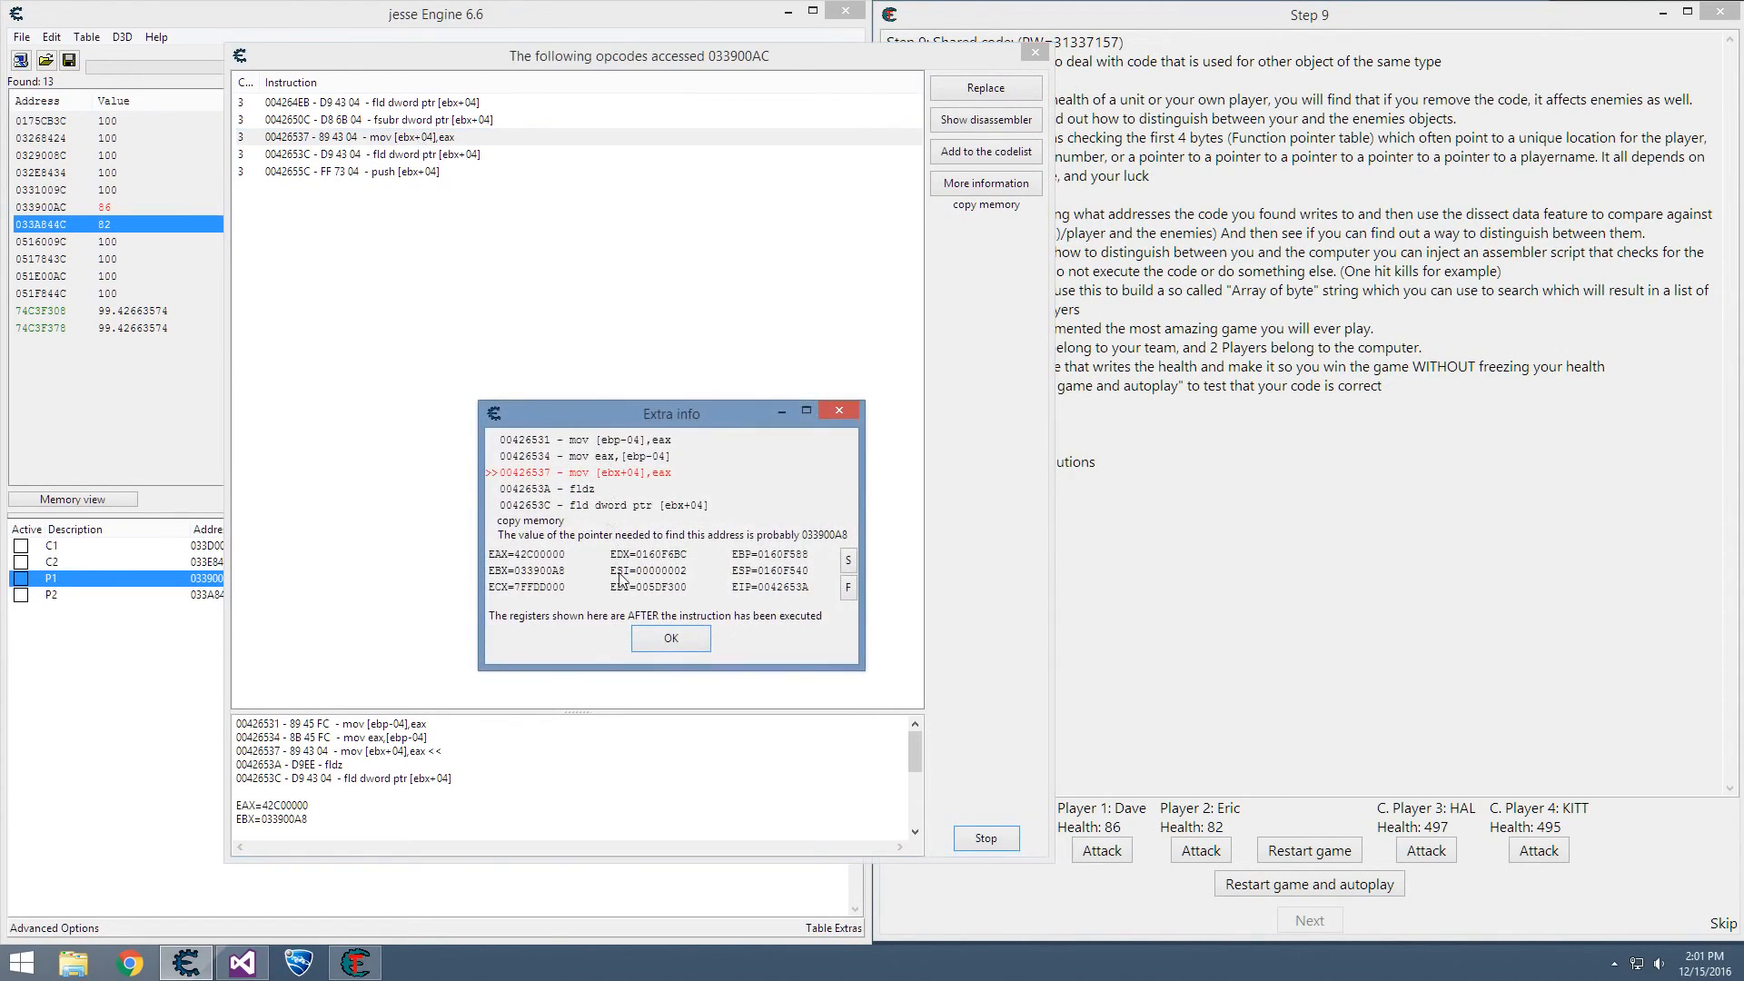
left_click(670, 637)
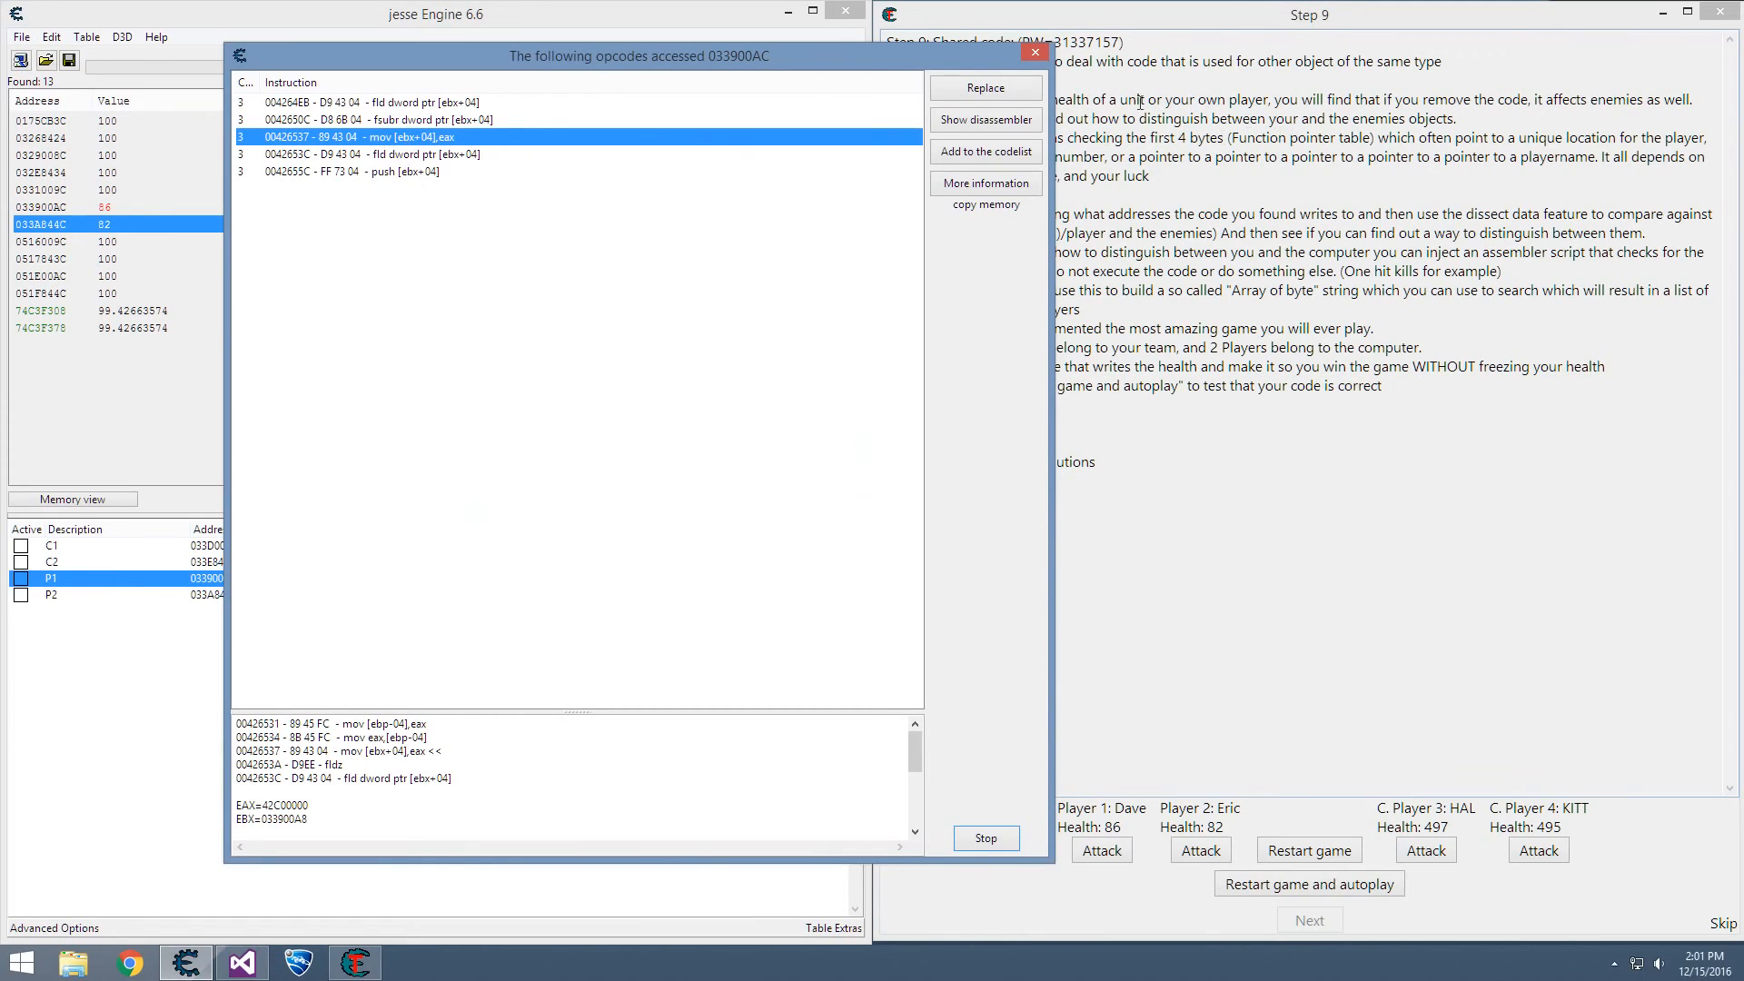
left_click(982, 119)
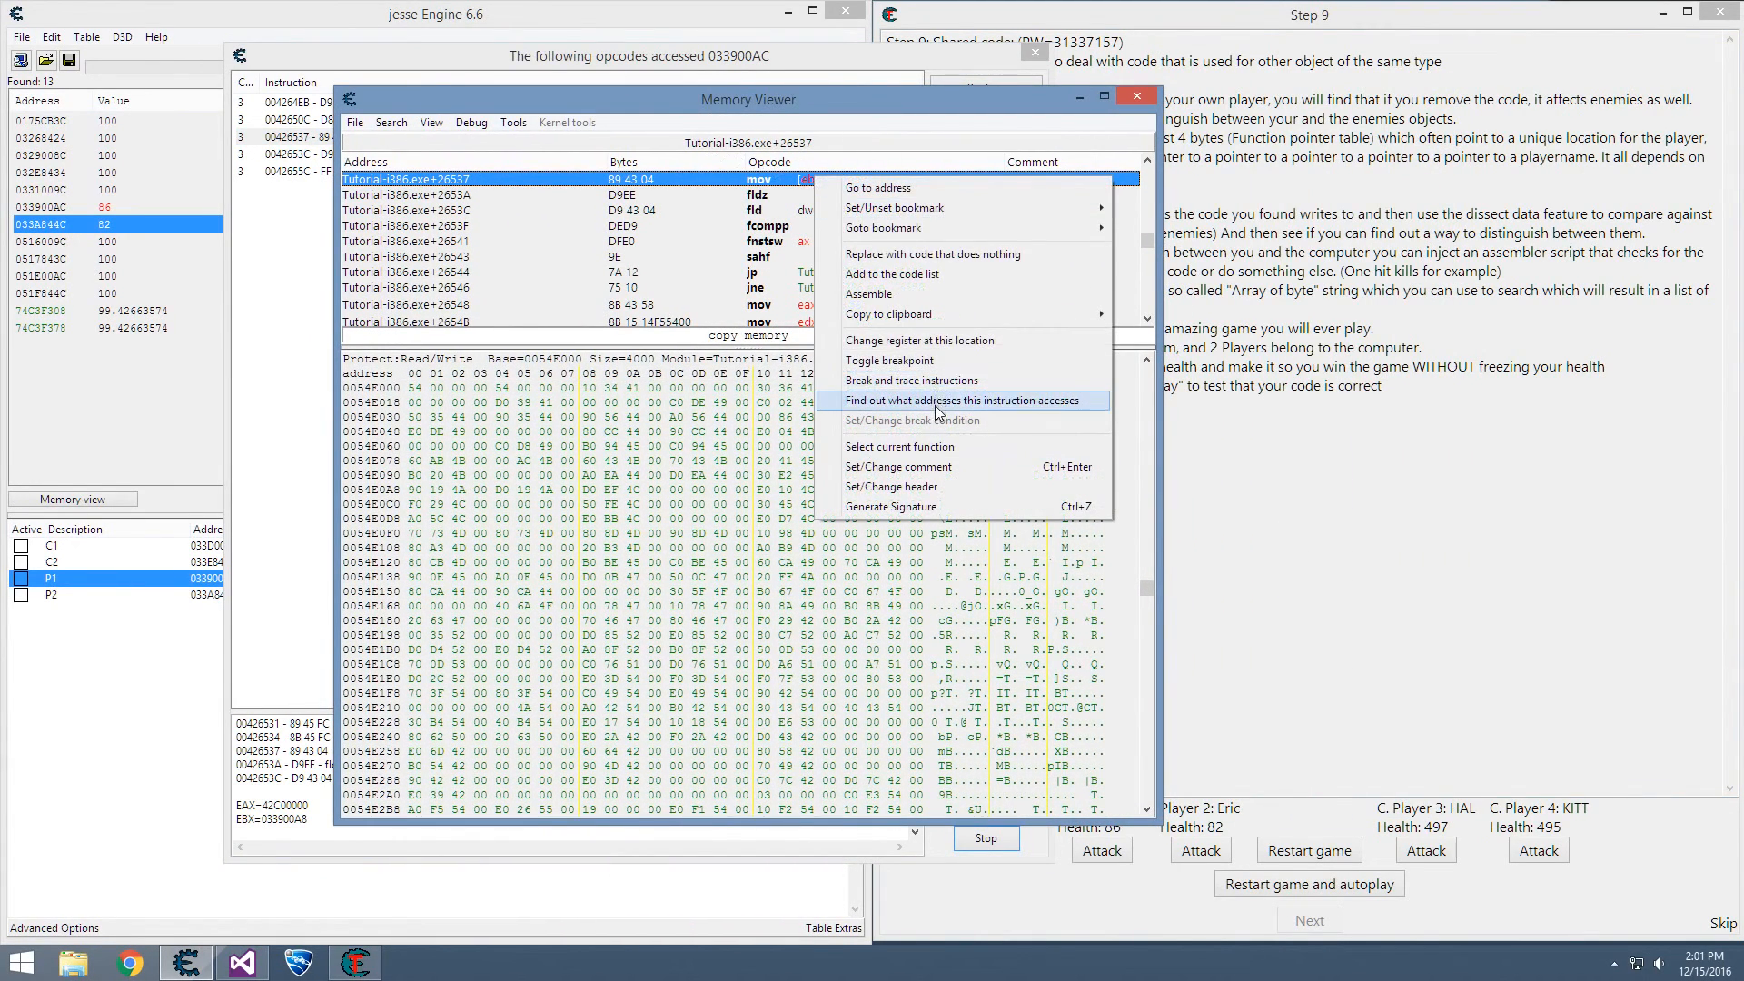
left_click(937, 401)
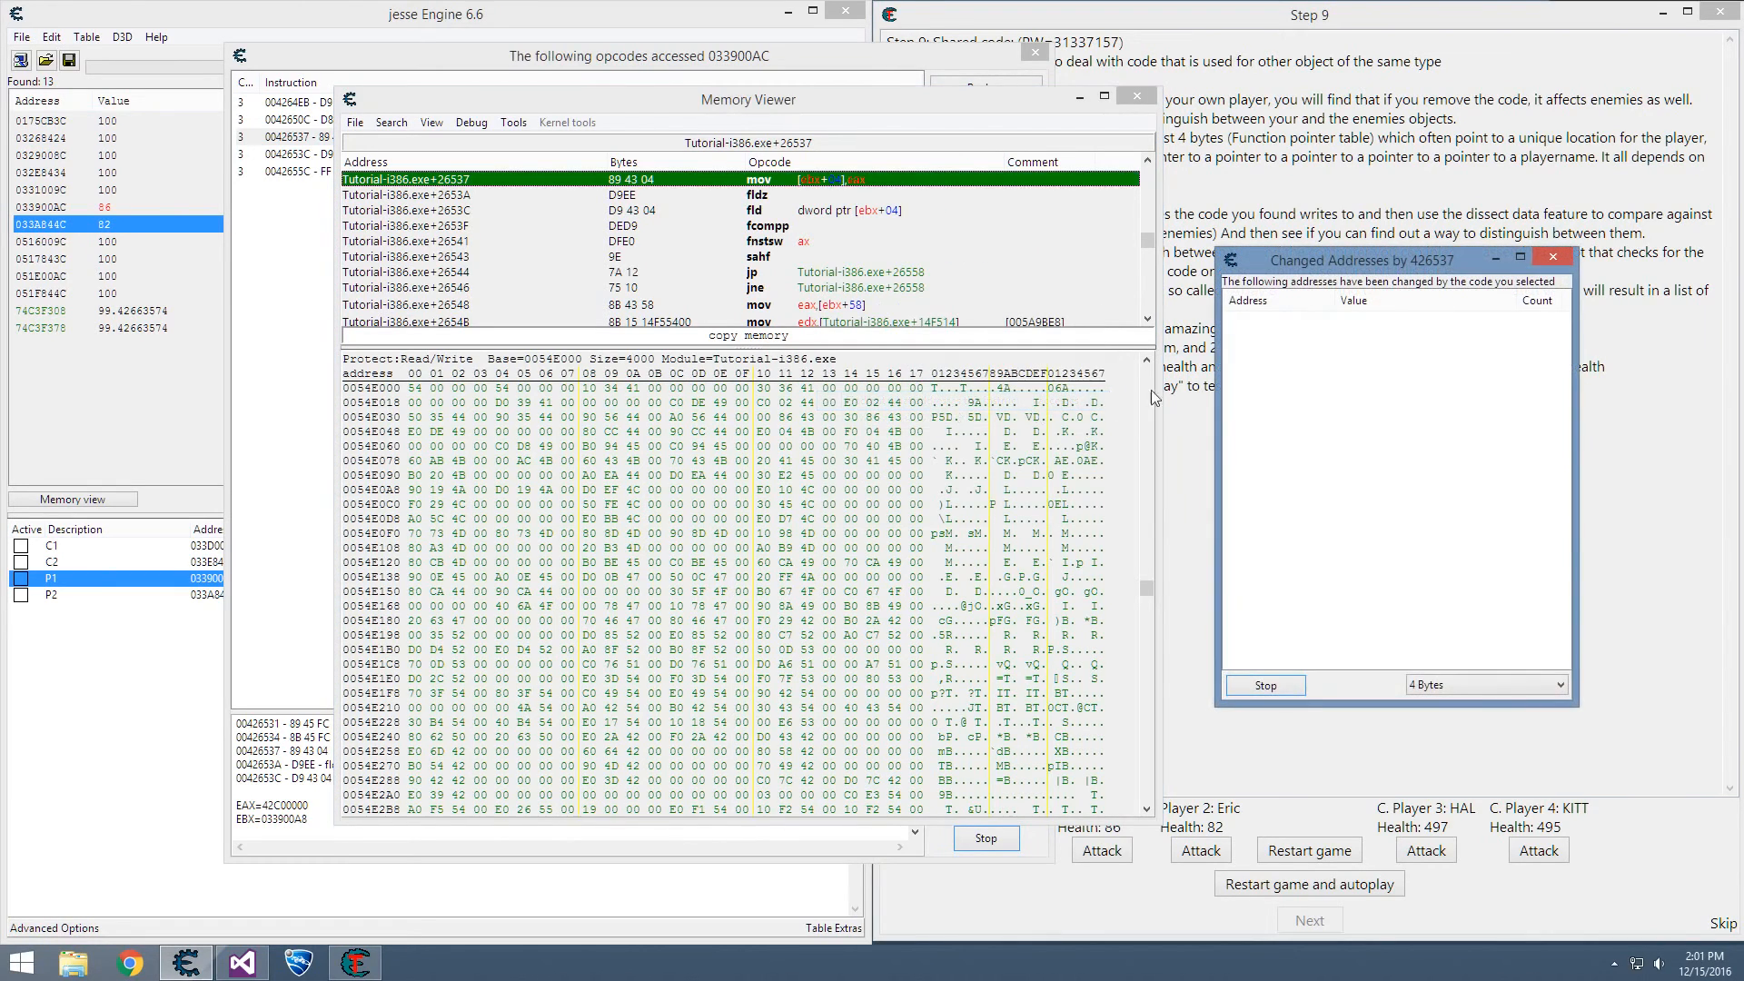
left_click(1135, 95)
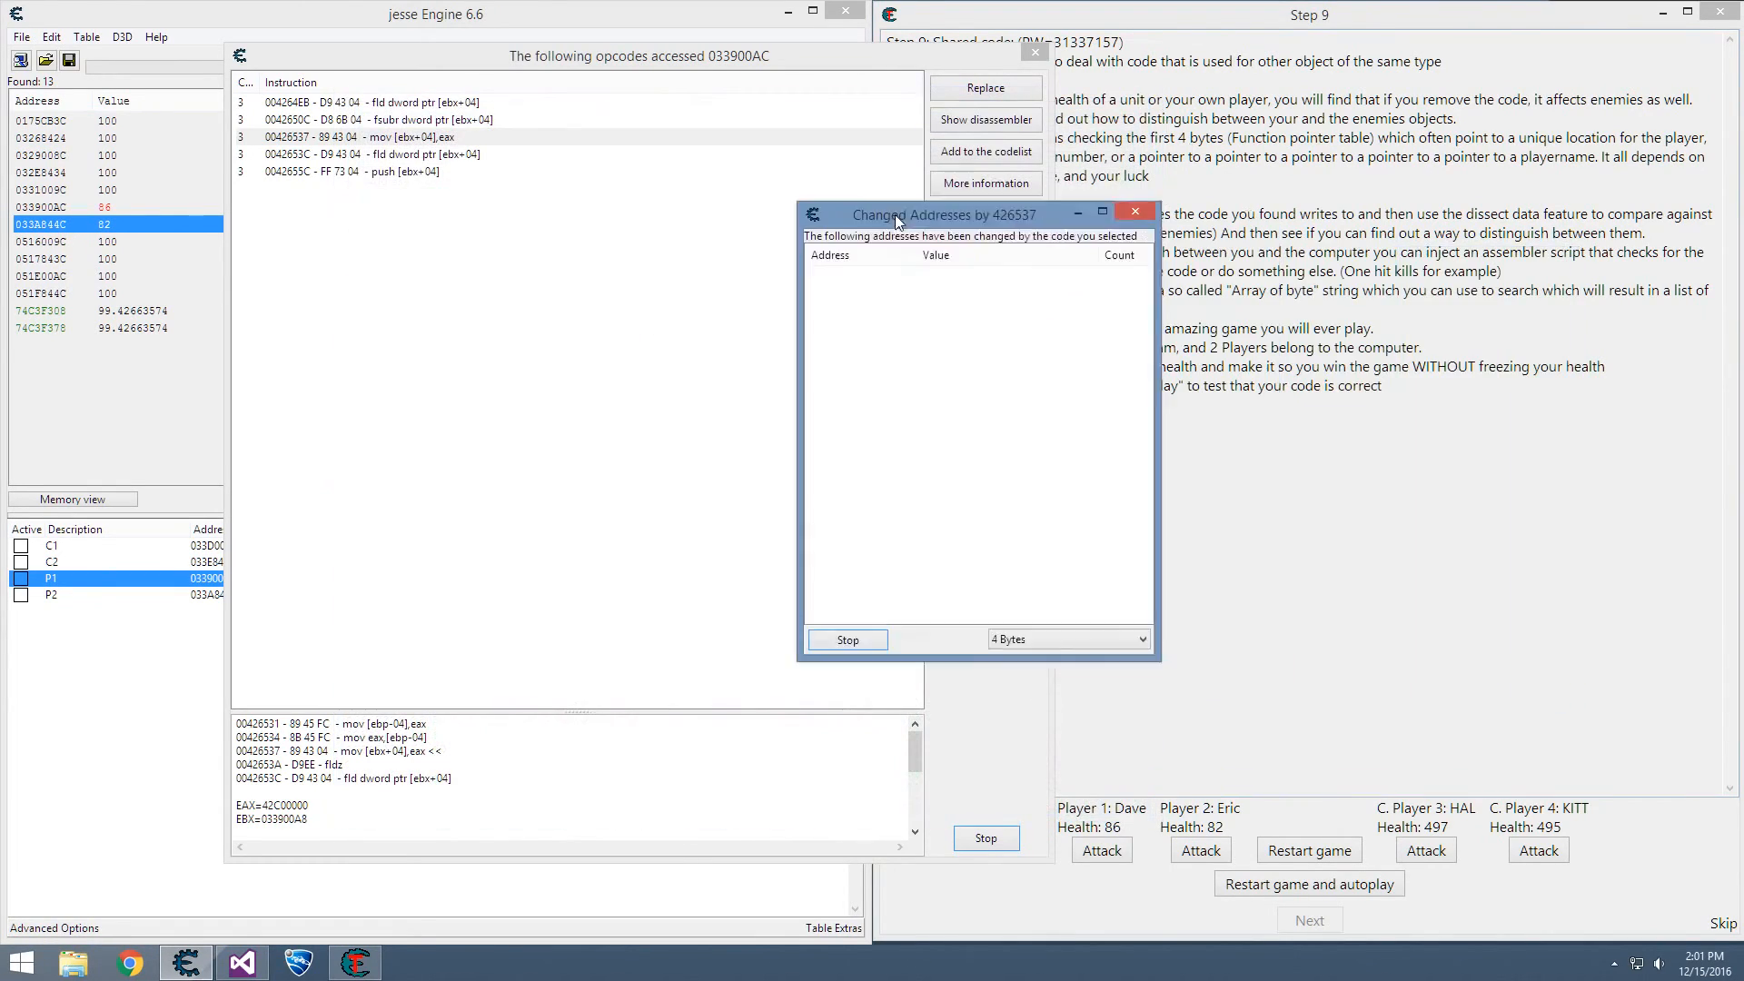
- Attack Dave, Eric and a computer player to record their health writes
left_click(1099, 850)
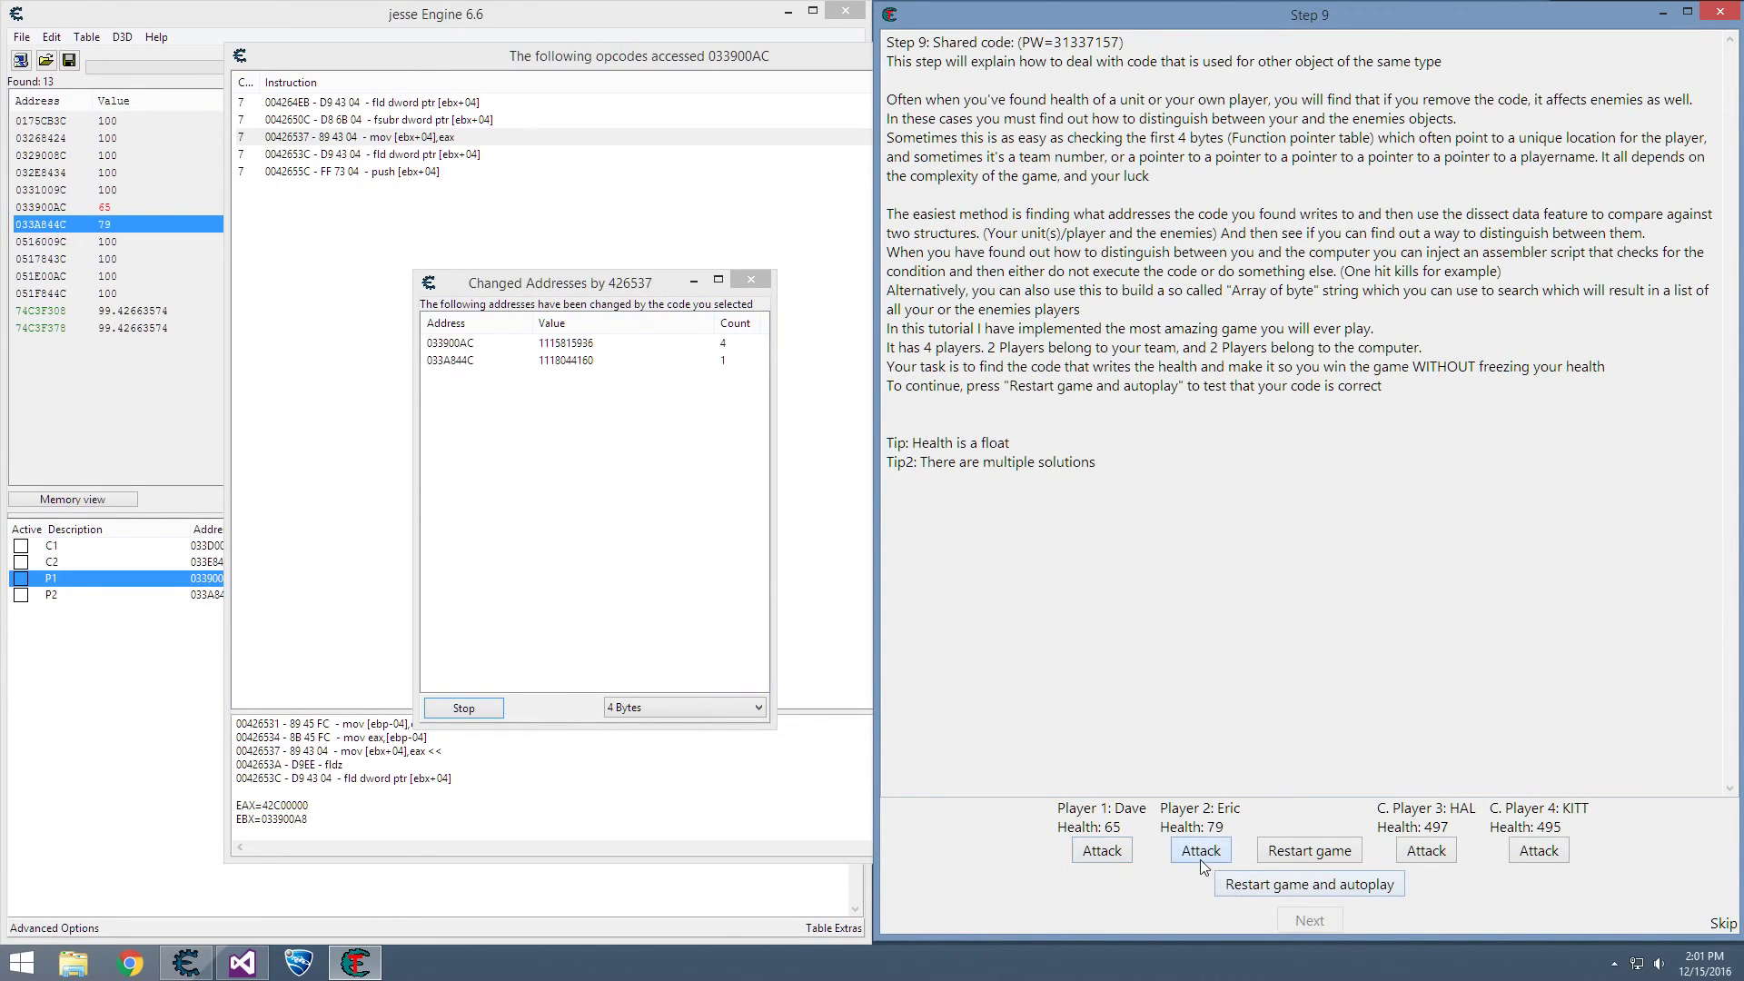
left_click(1536, 850)
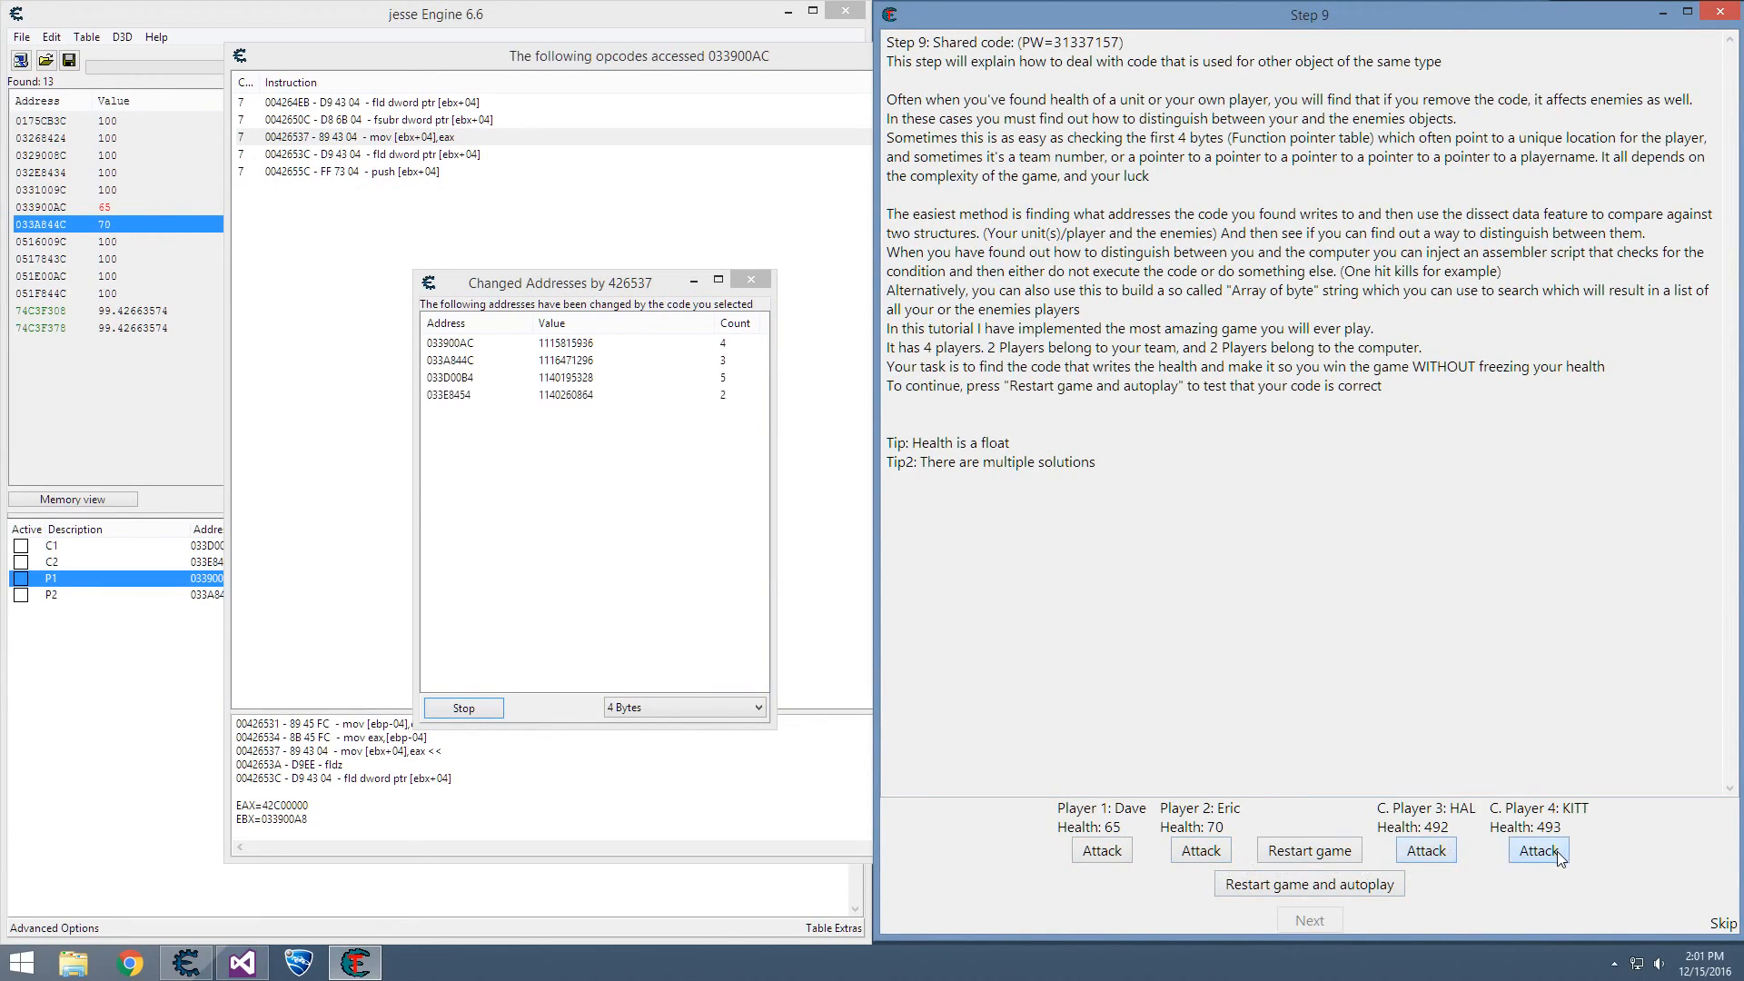
left_click(1537, 850)
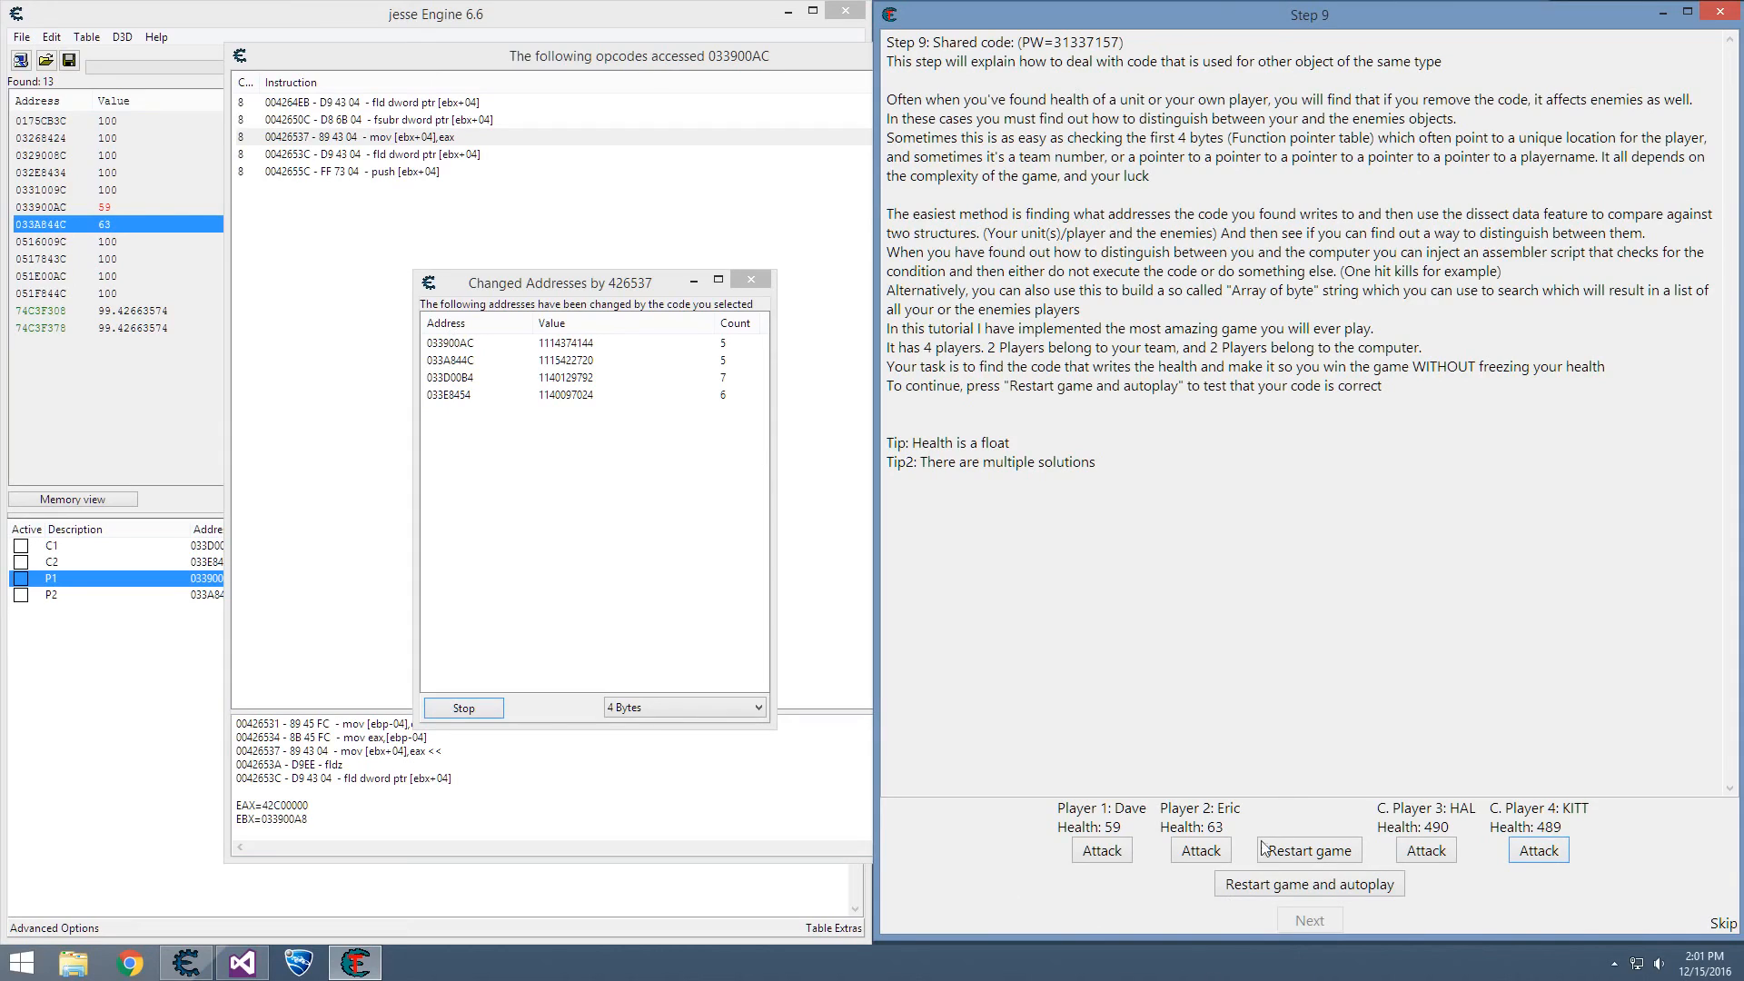
mouse_move(462, 707)
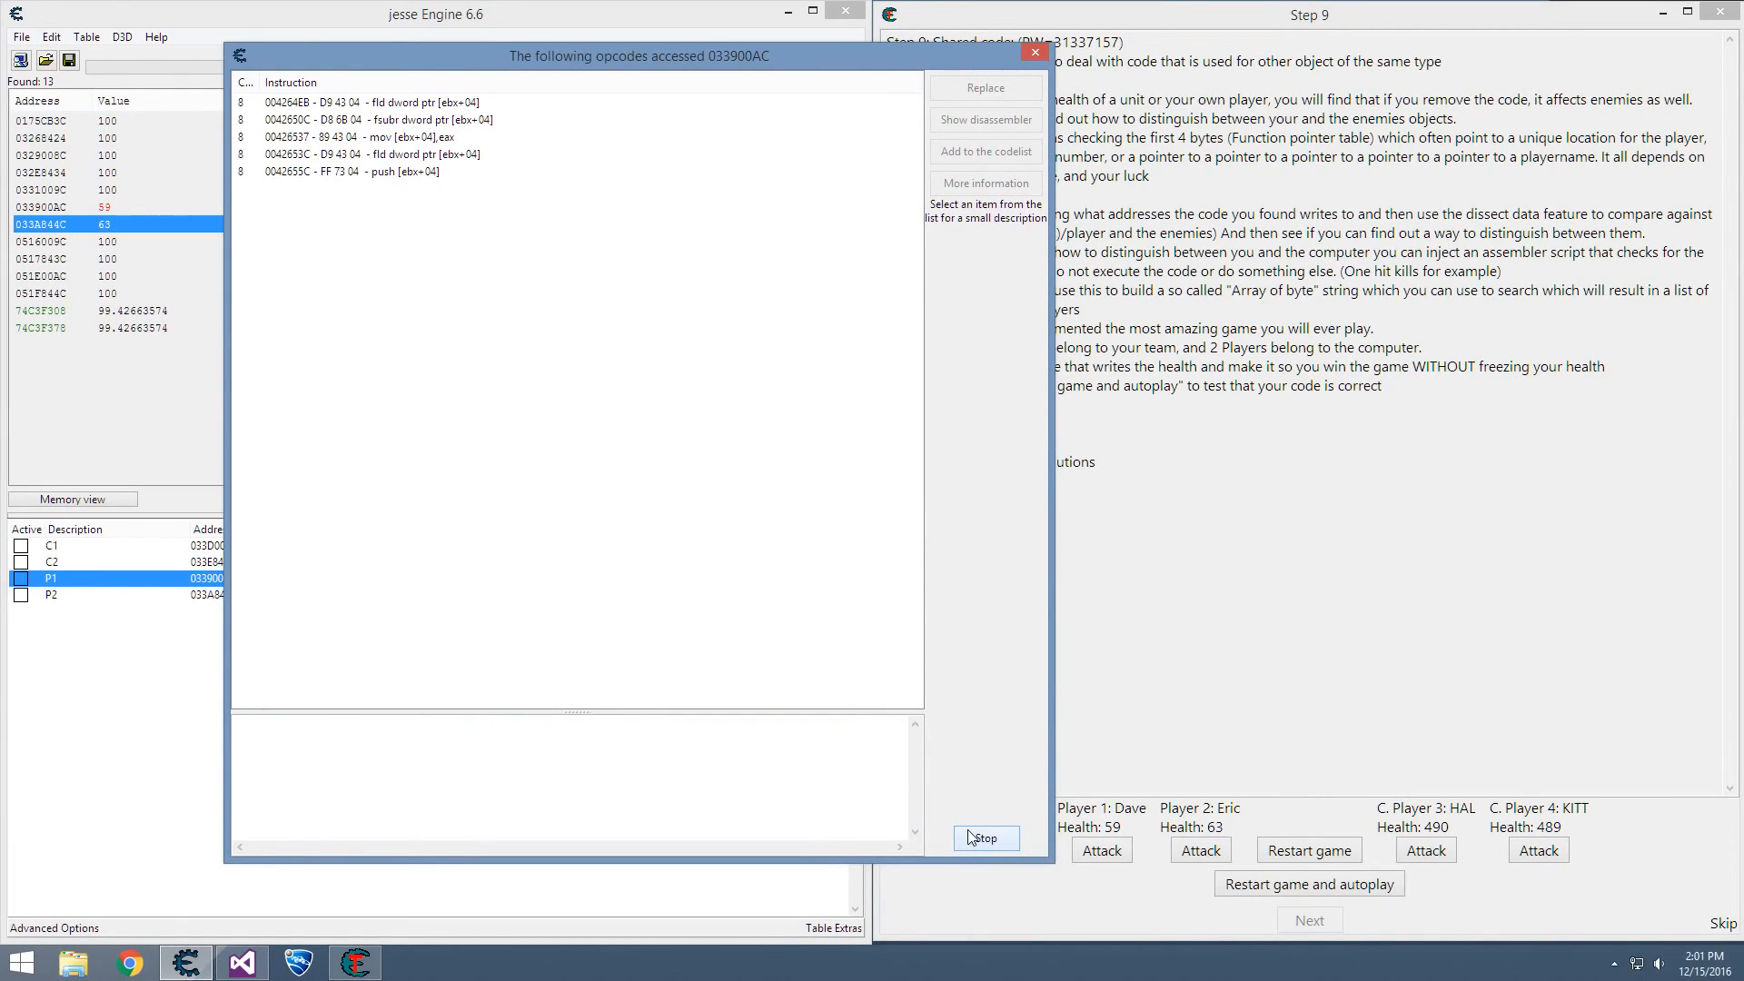
mouse_move(376, 155)
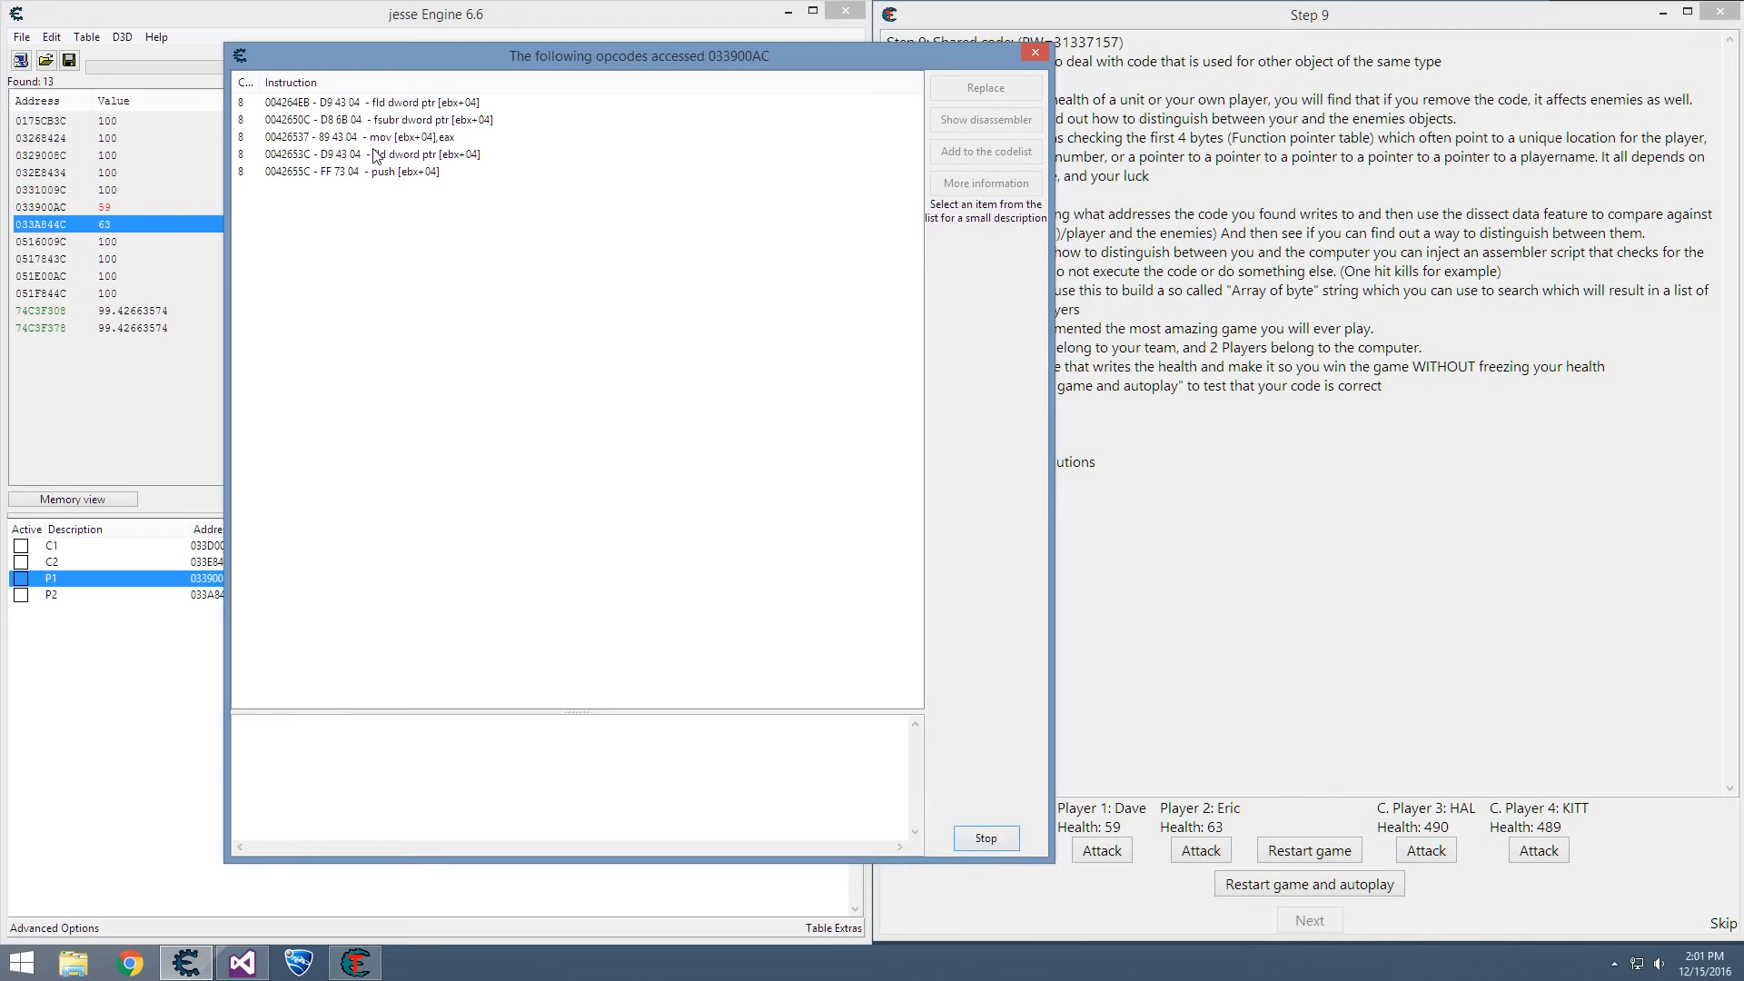
- Insert a code-injection template at Tutorial-i386.exe+26537 through Auto Assemble
left_click(982, 120)
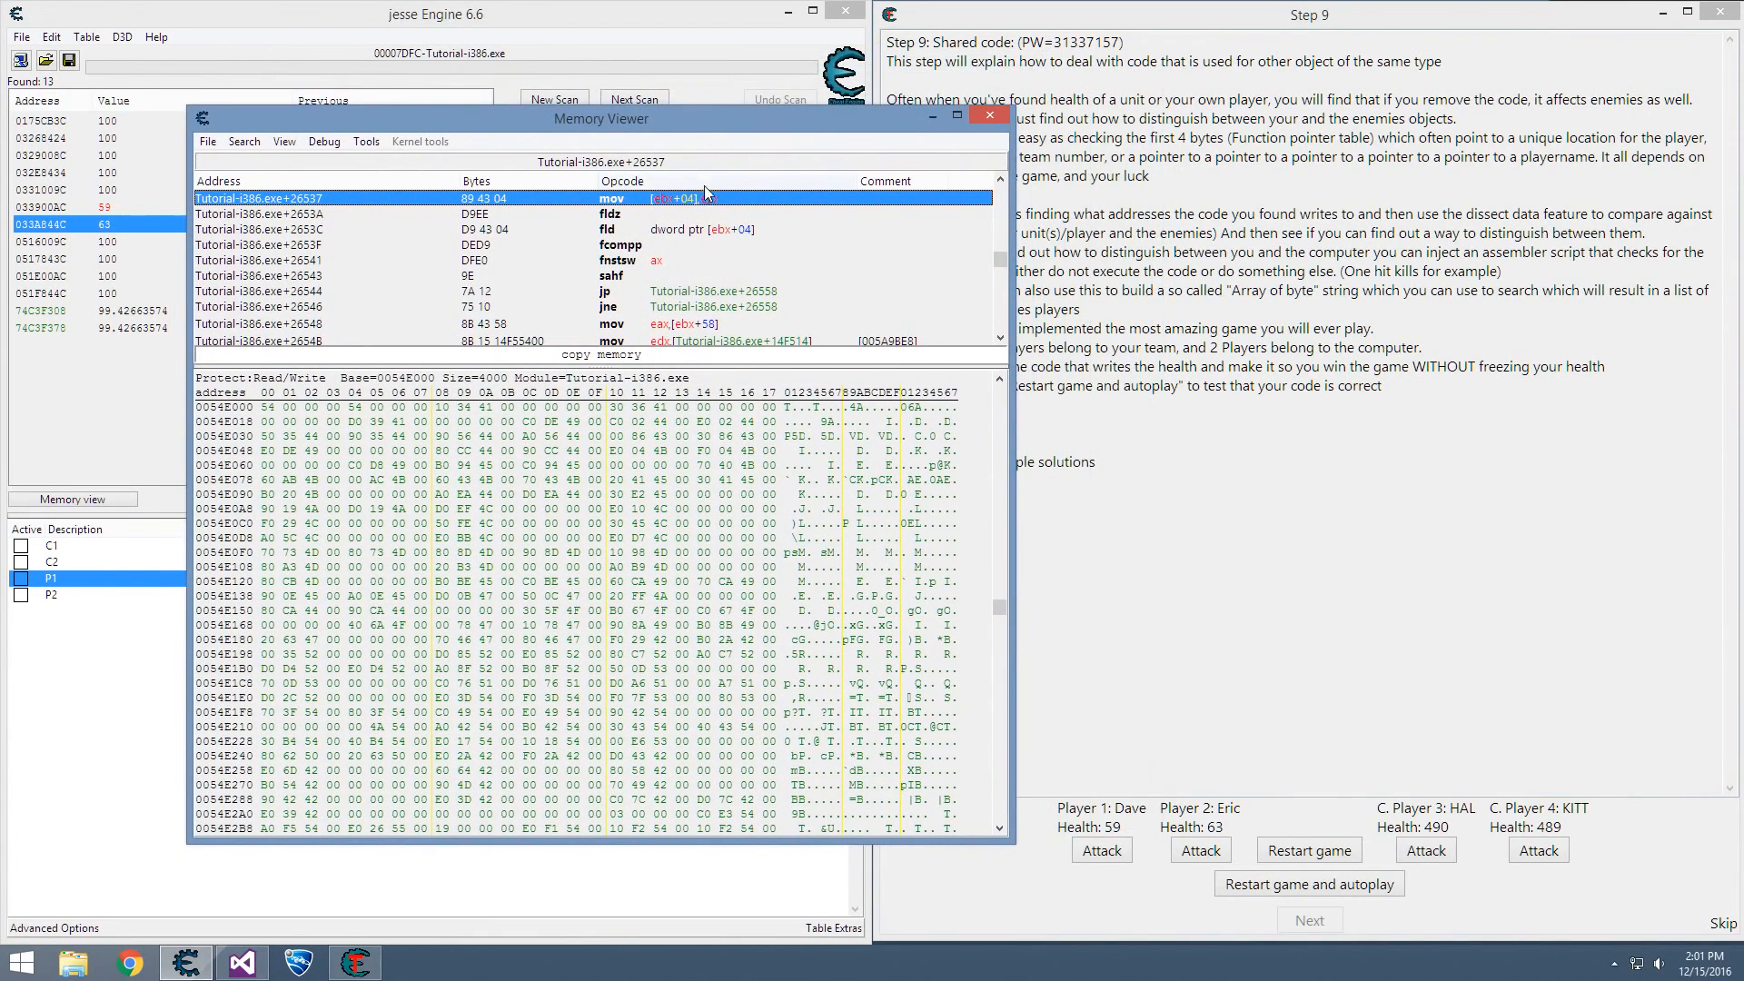
left_click(366, 142)
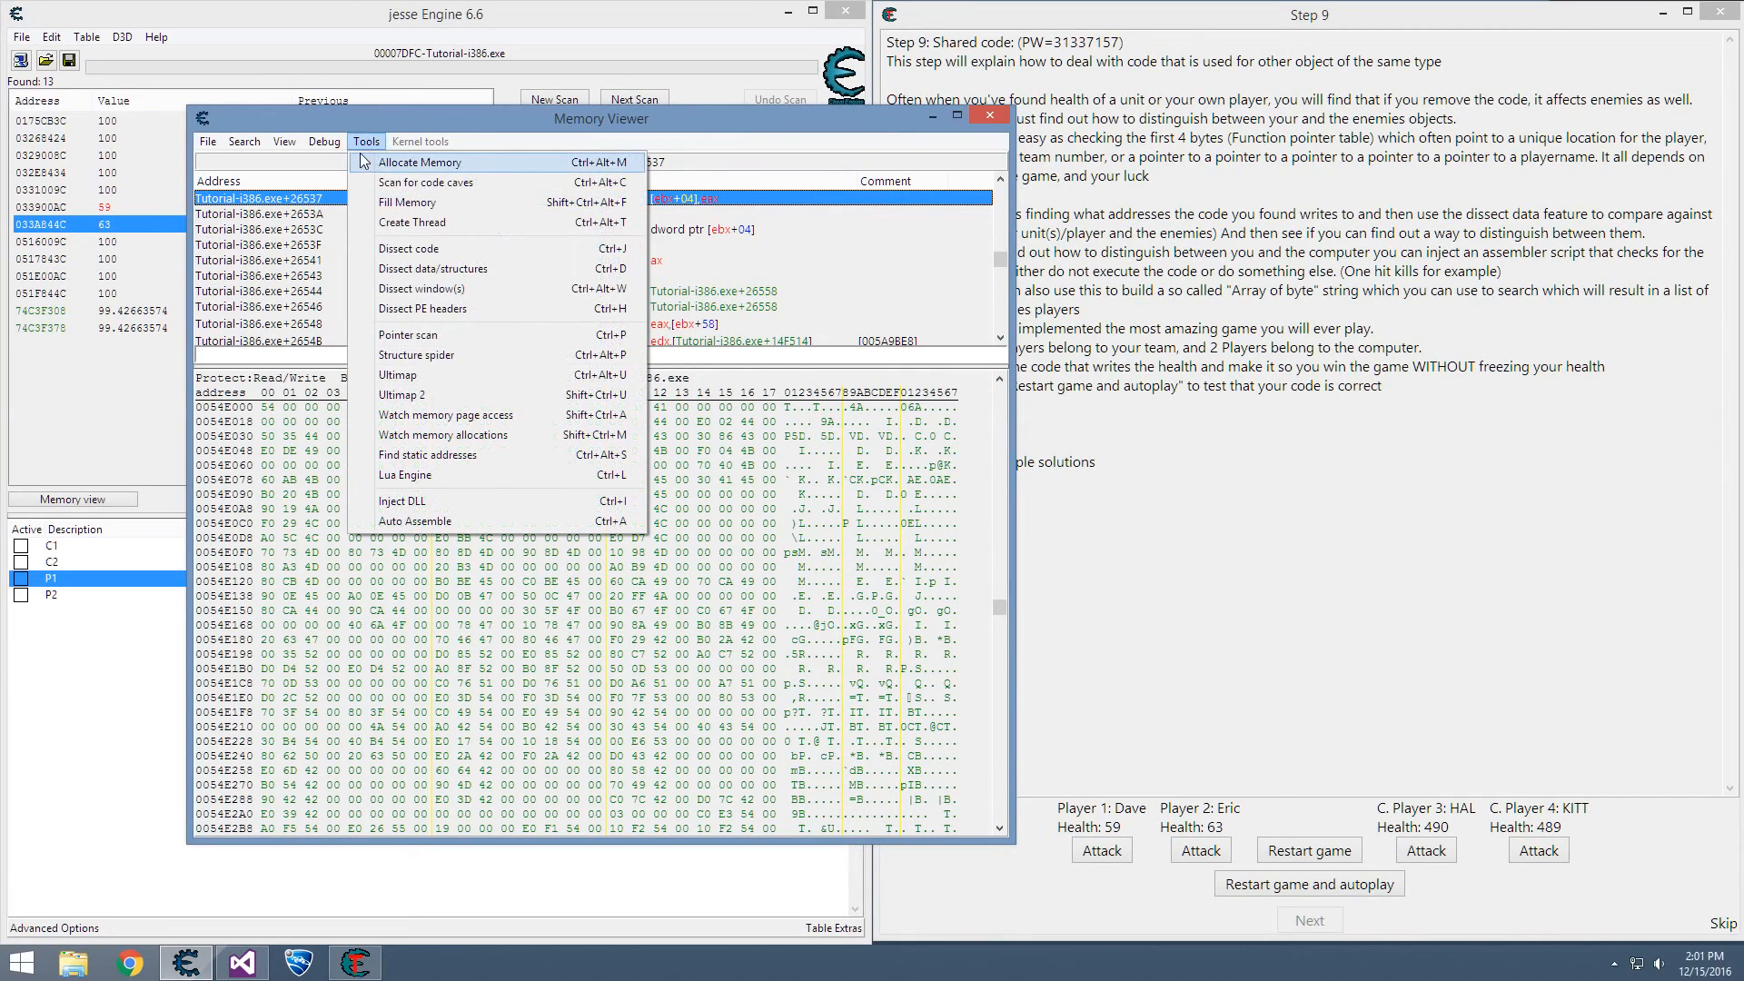
mouse_move(403, 500)
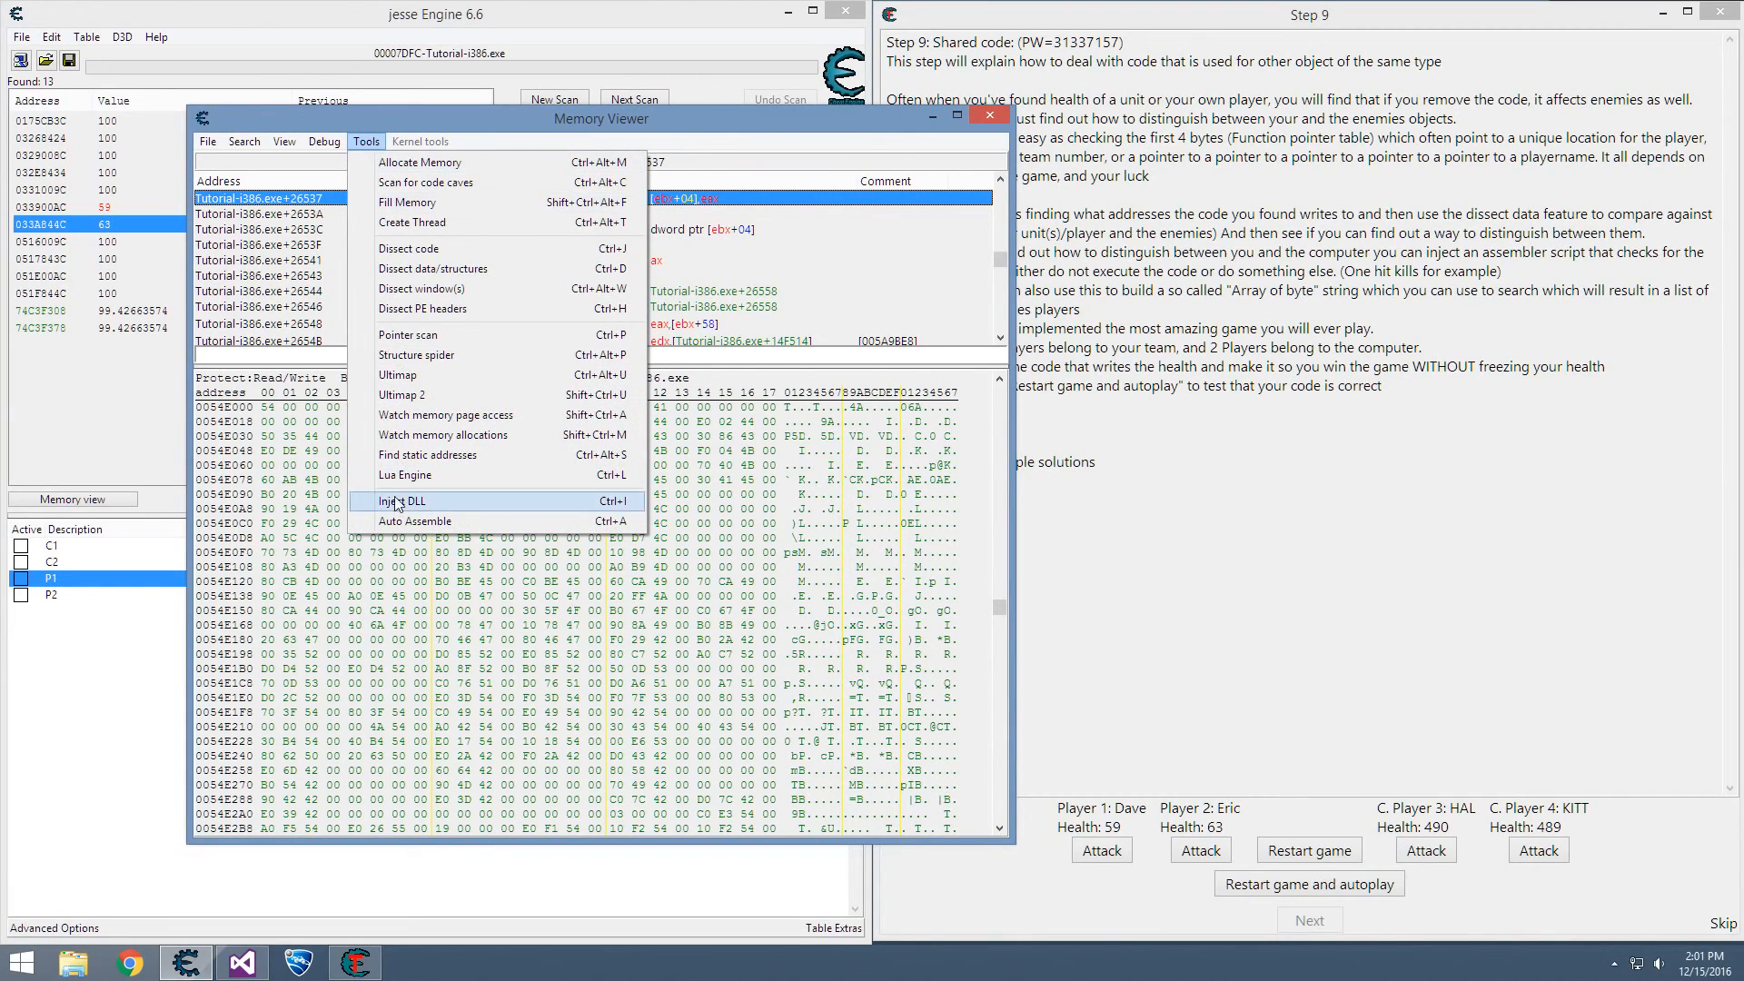
left_click(414, 521)
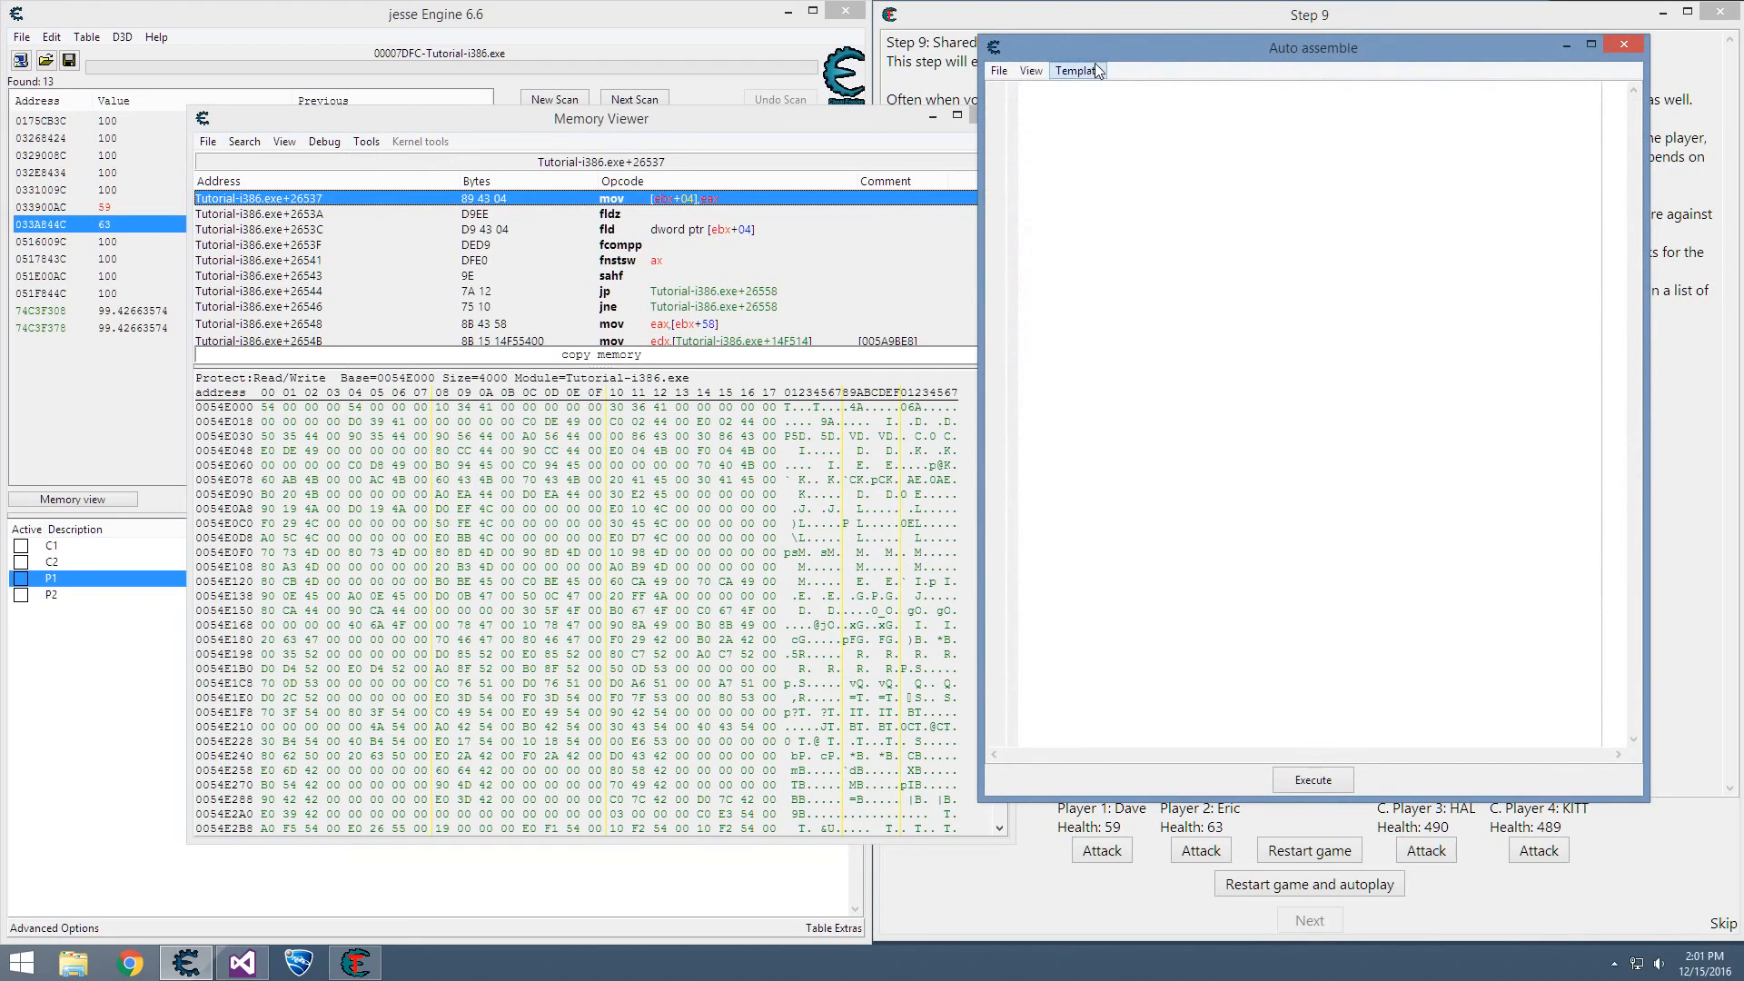
left_click(1075, 70)
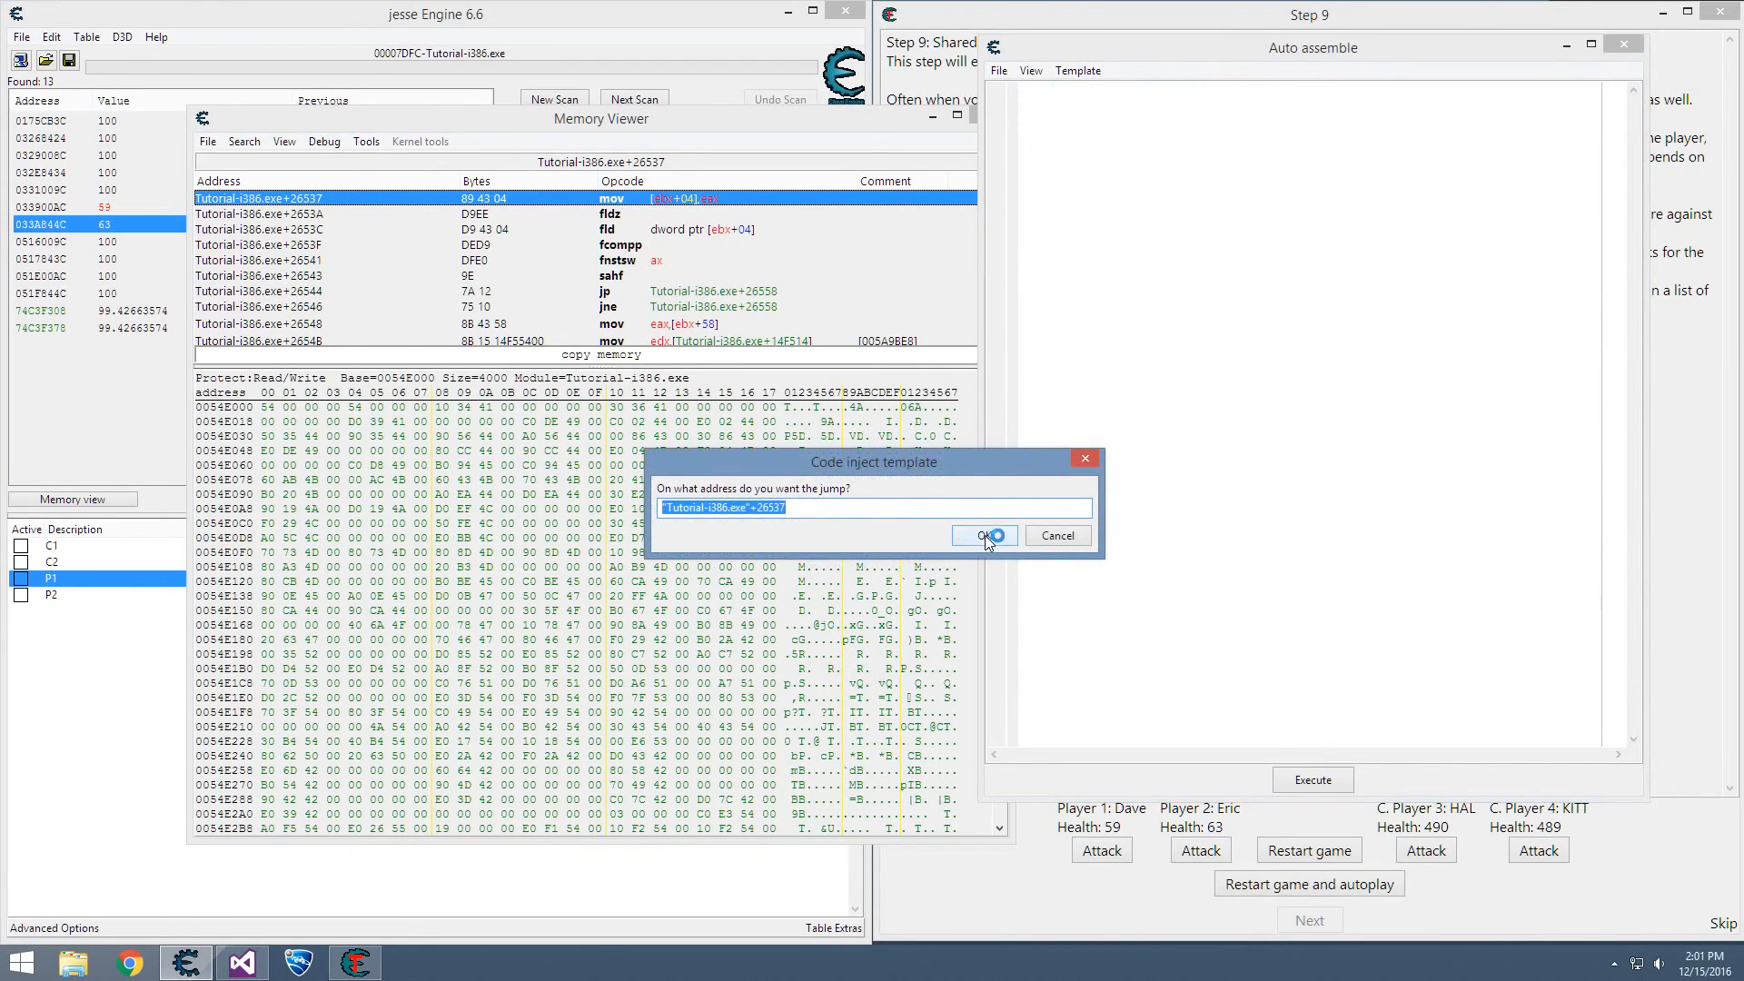
left_click(976, 535)
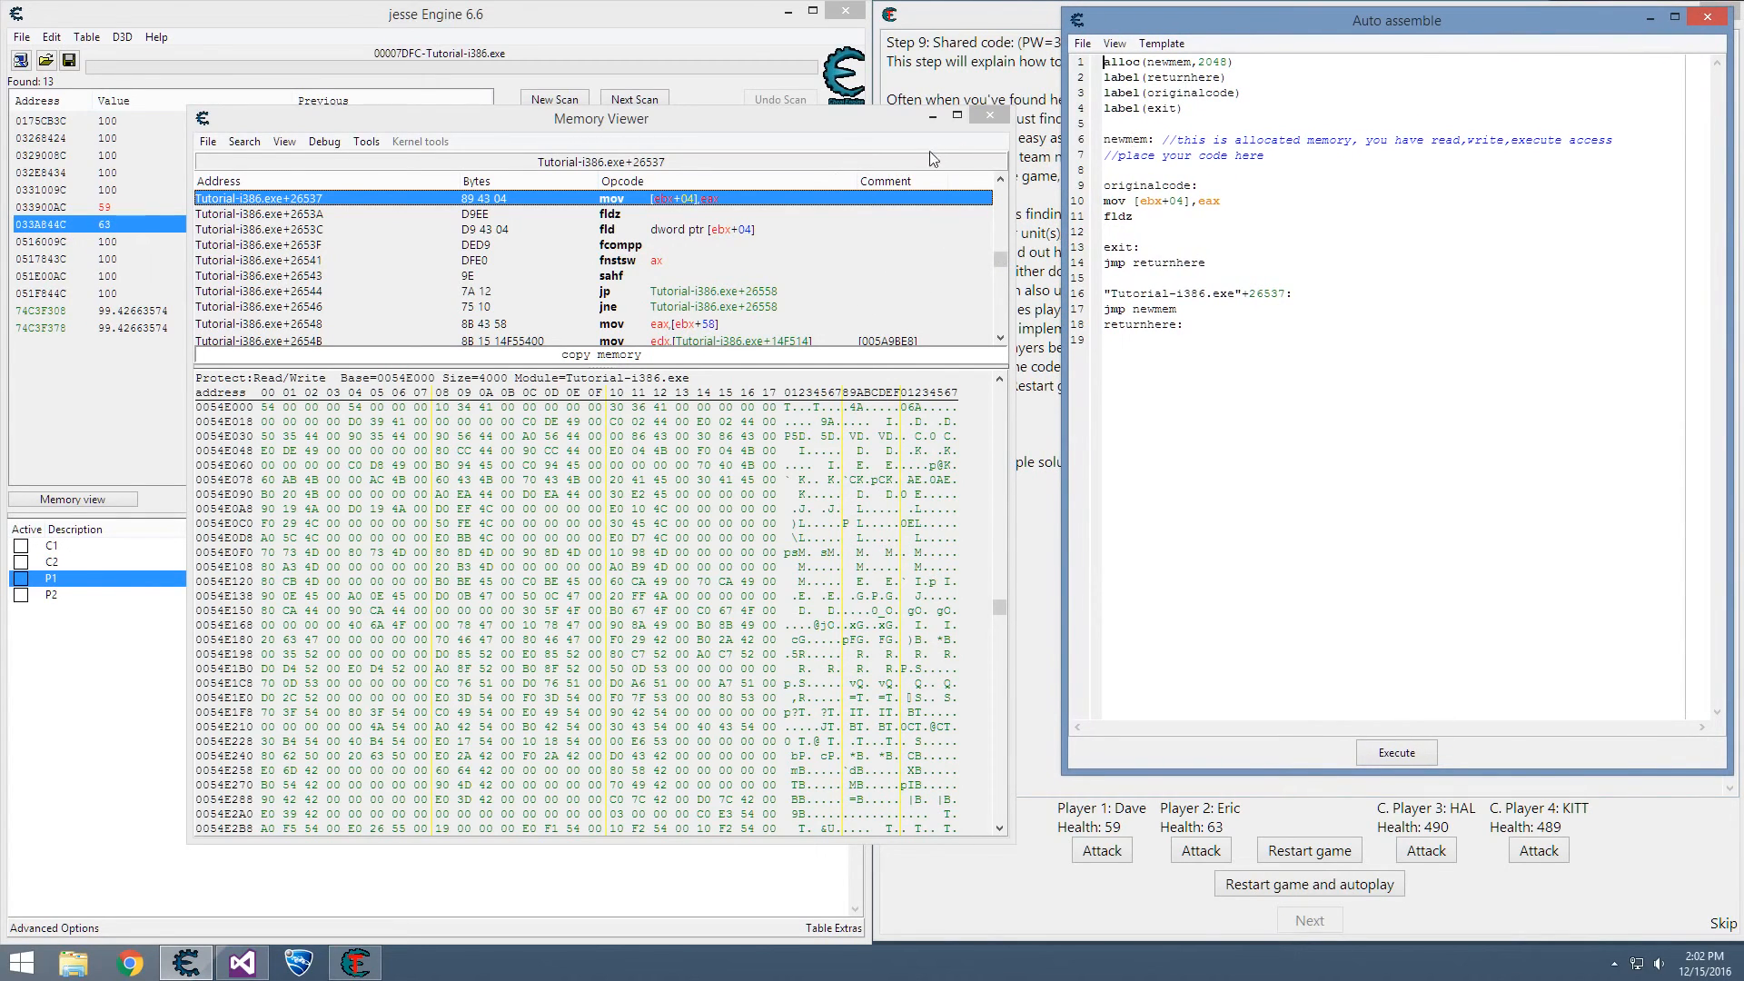
left_click(365, 142)
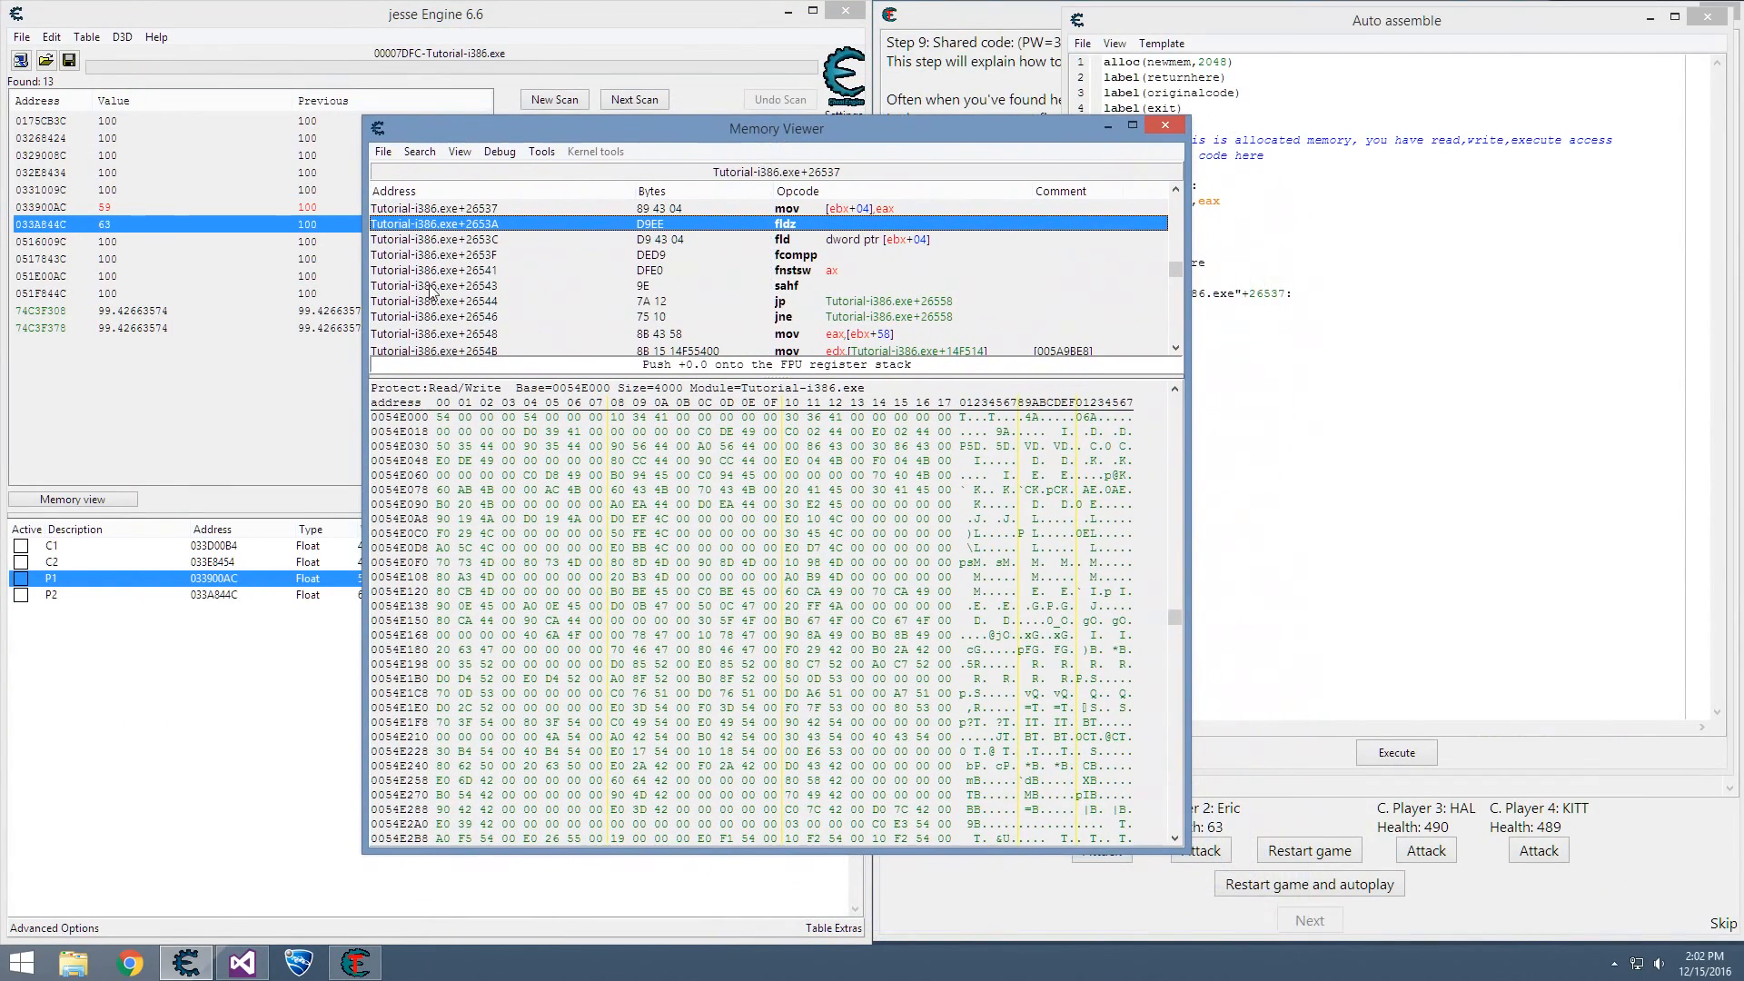
- Define a new 'entity' structure with auto-filled field types and the default 4096 size
left_click(540, 151)
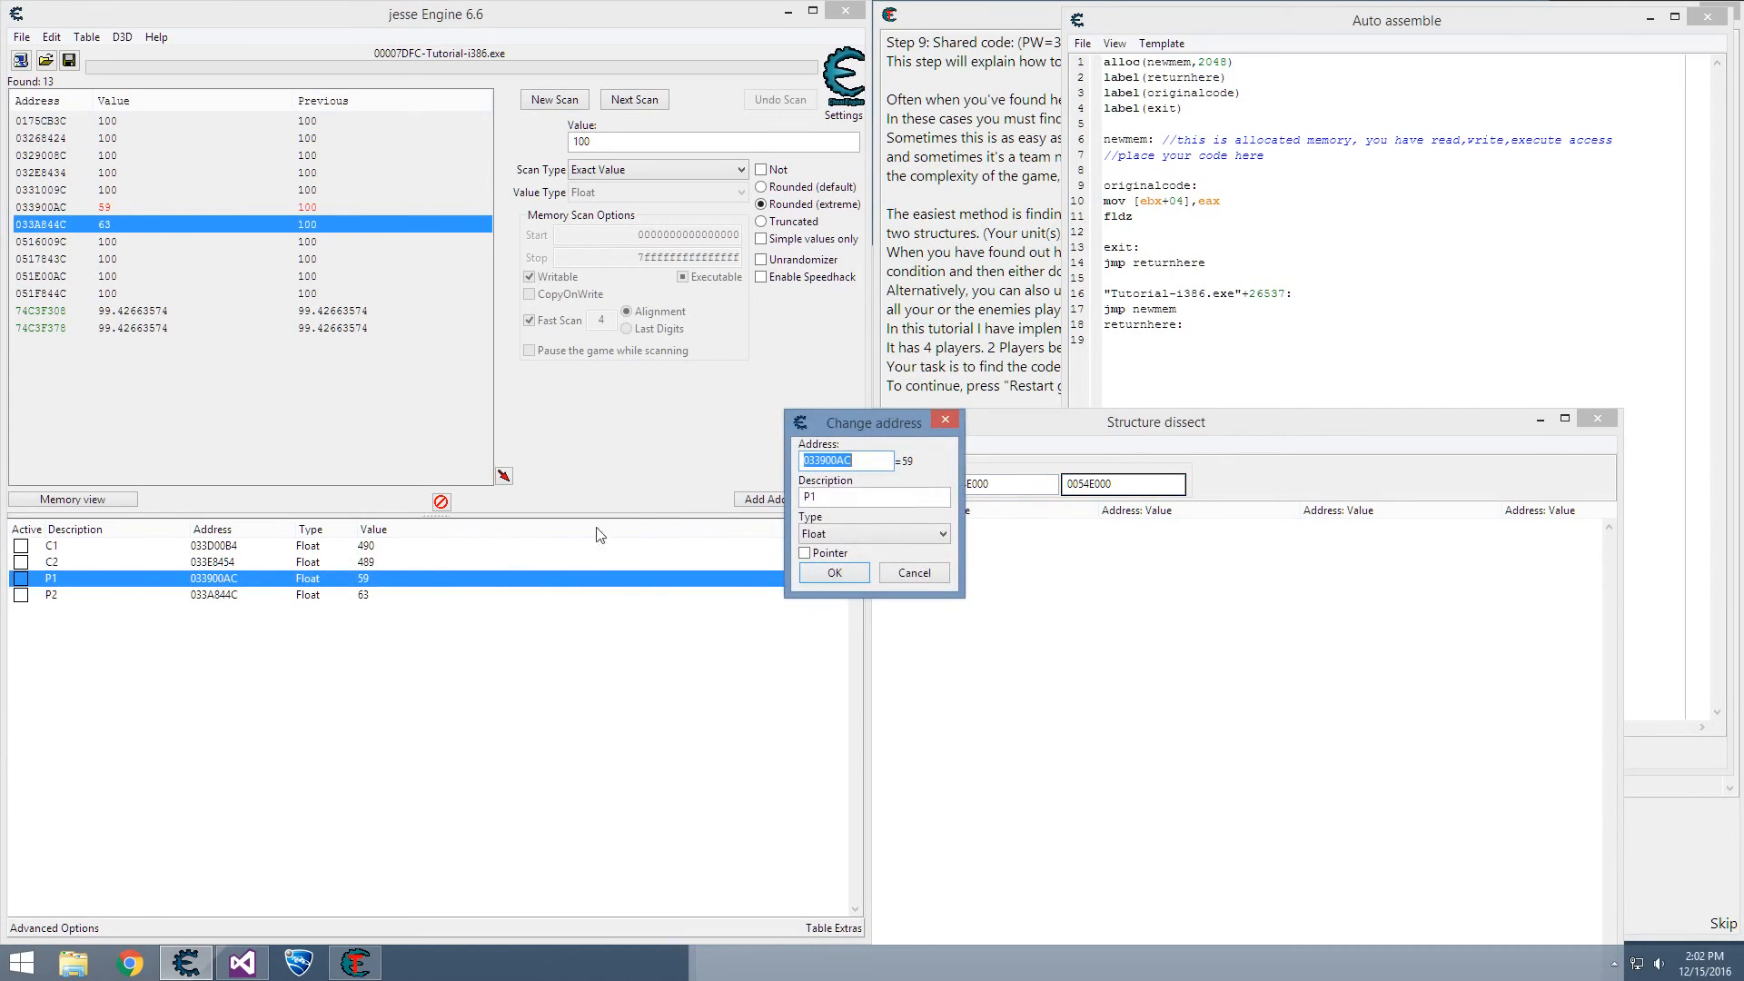
left_click(831, 571)
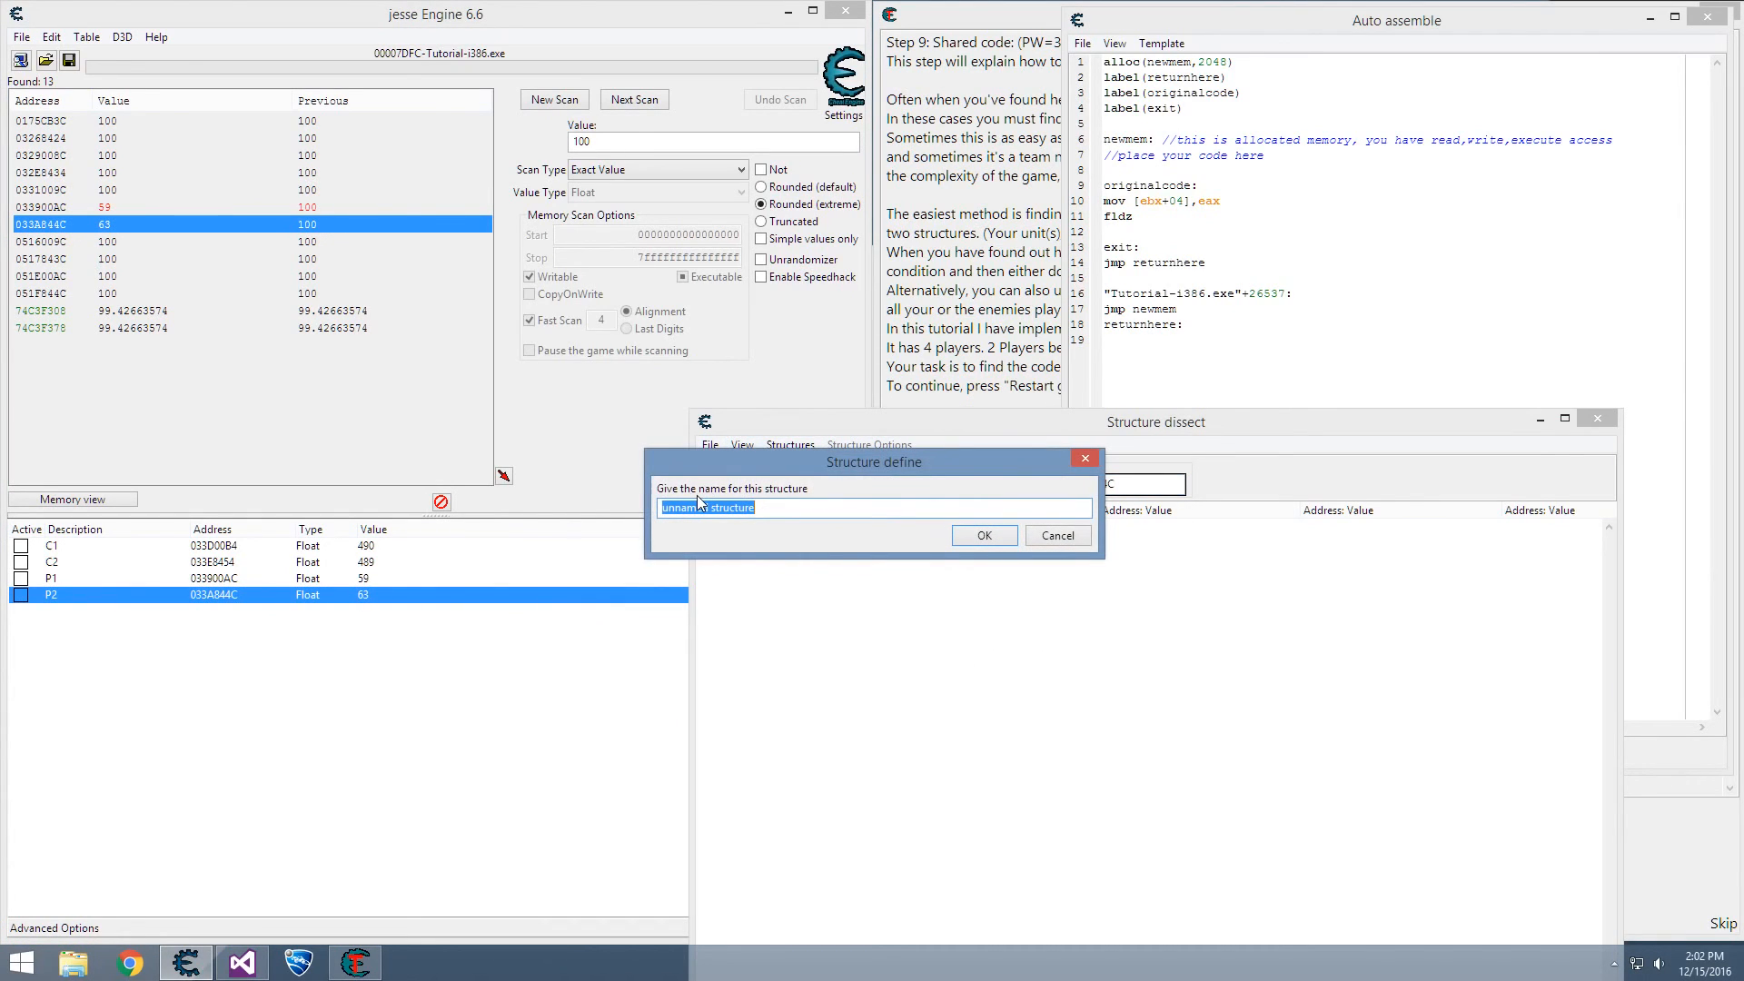
type("en")
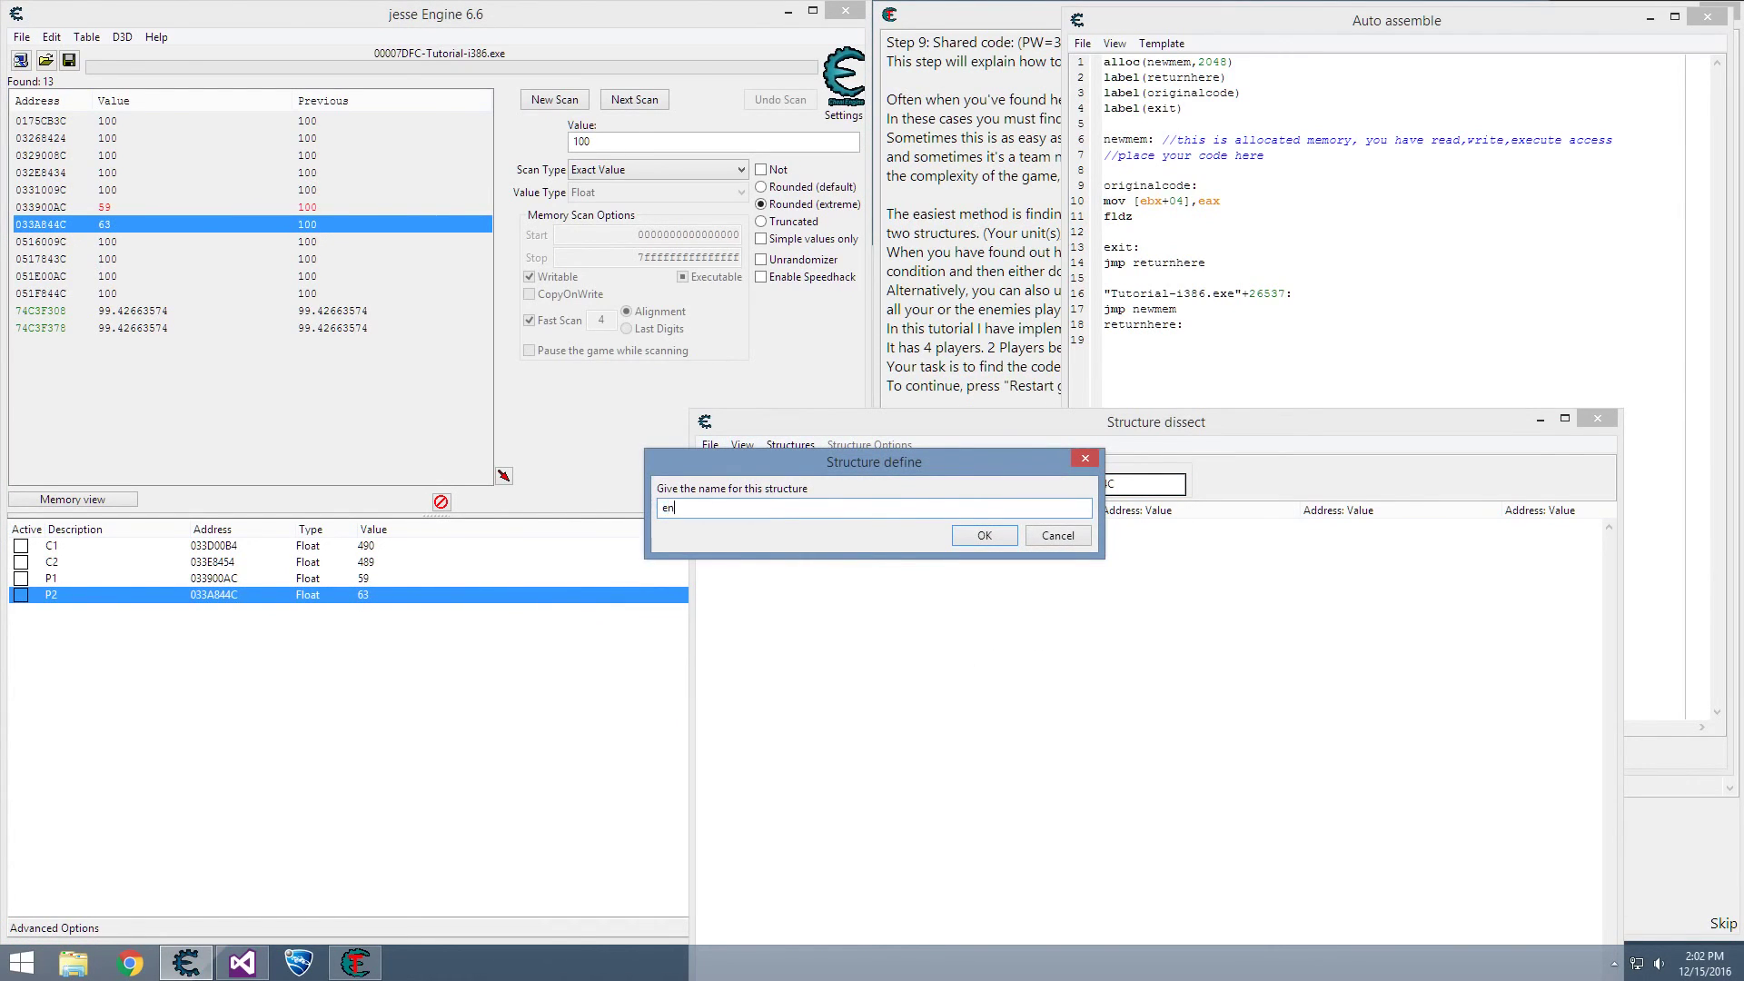
left_click(981, 535)
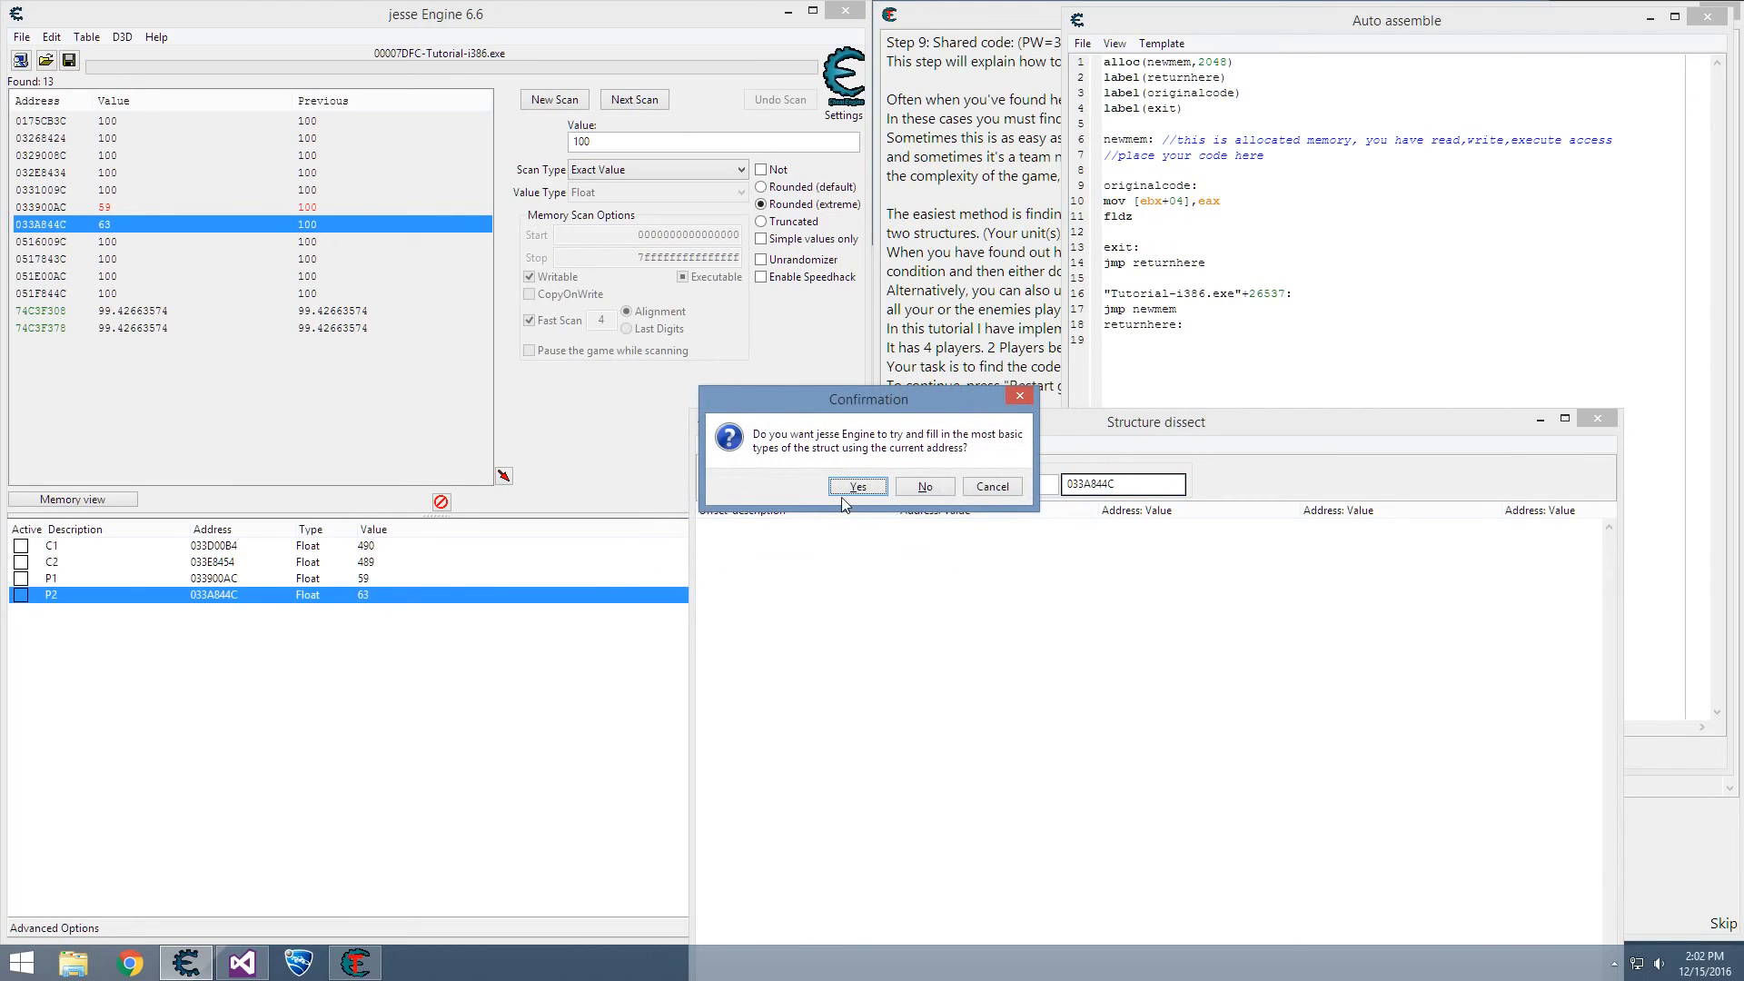
left_click(856, 487)
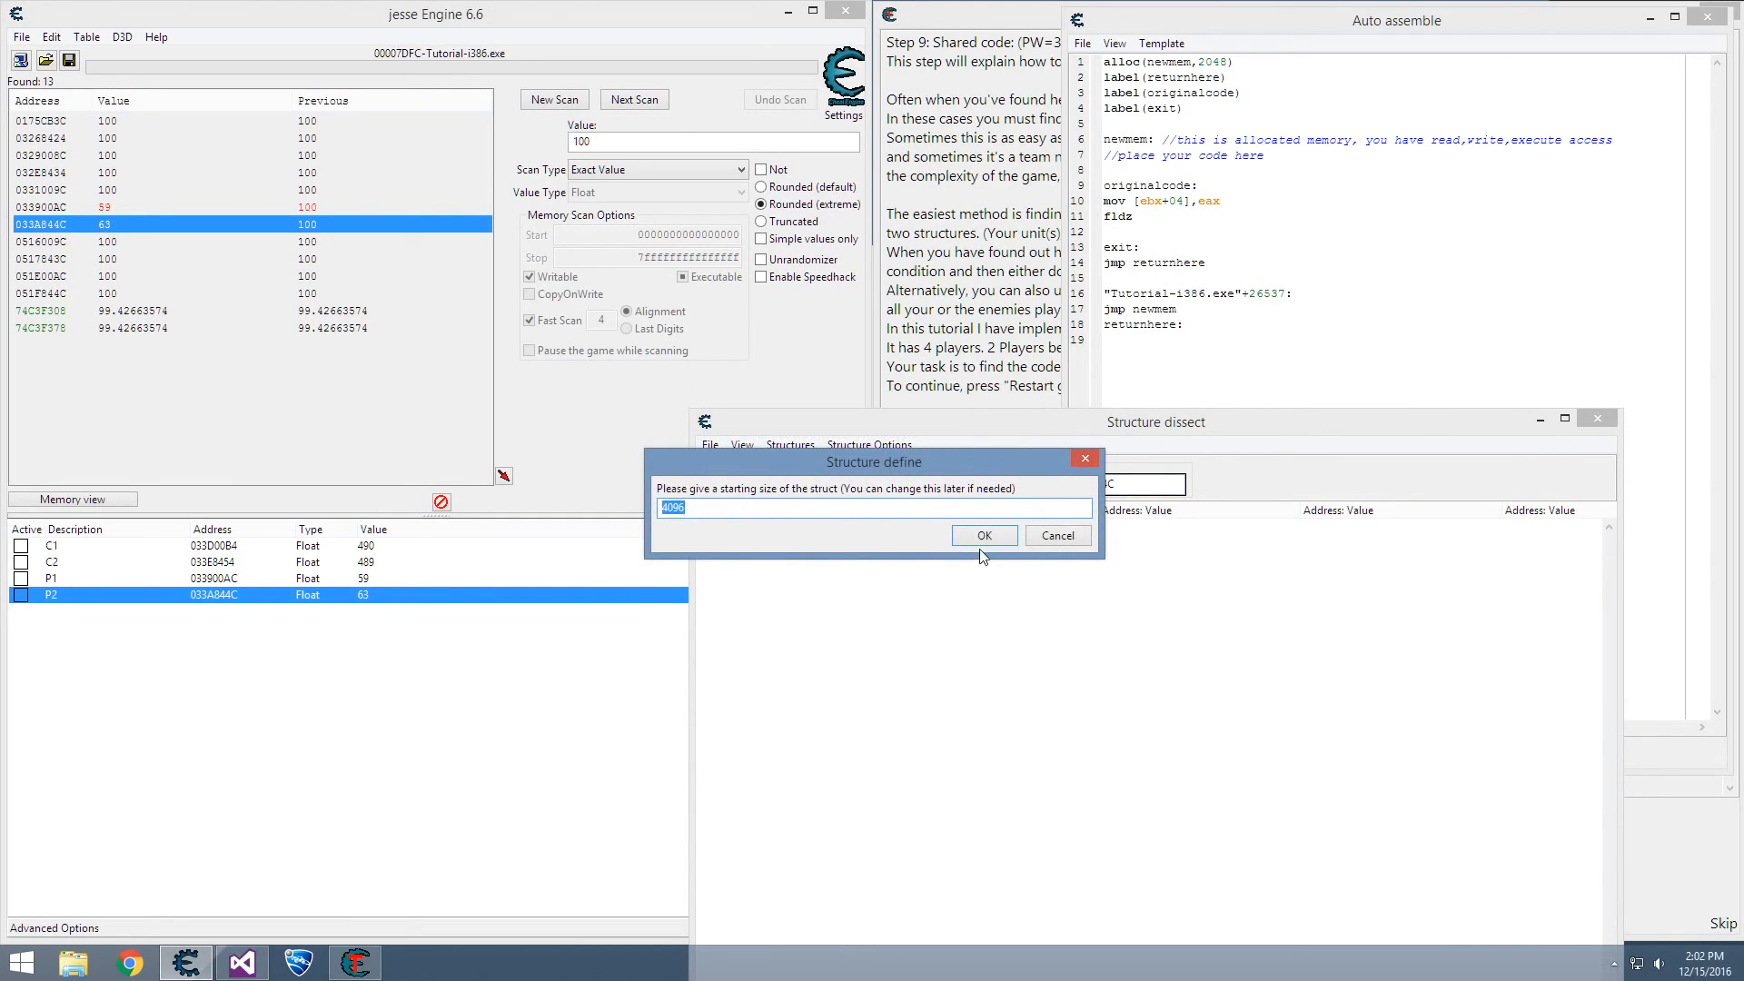
left_click(982, 535)
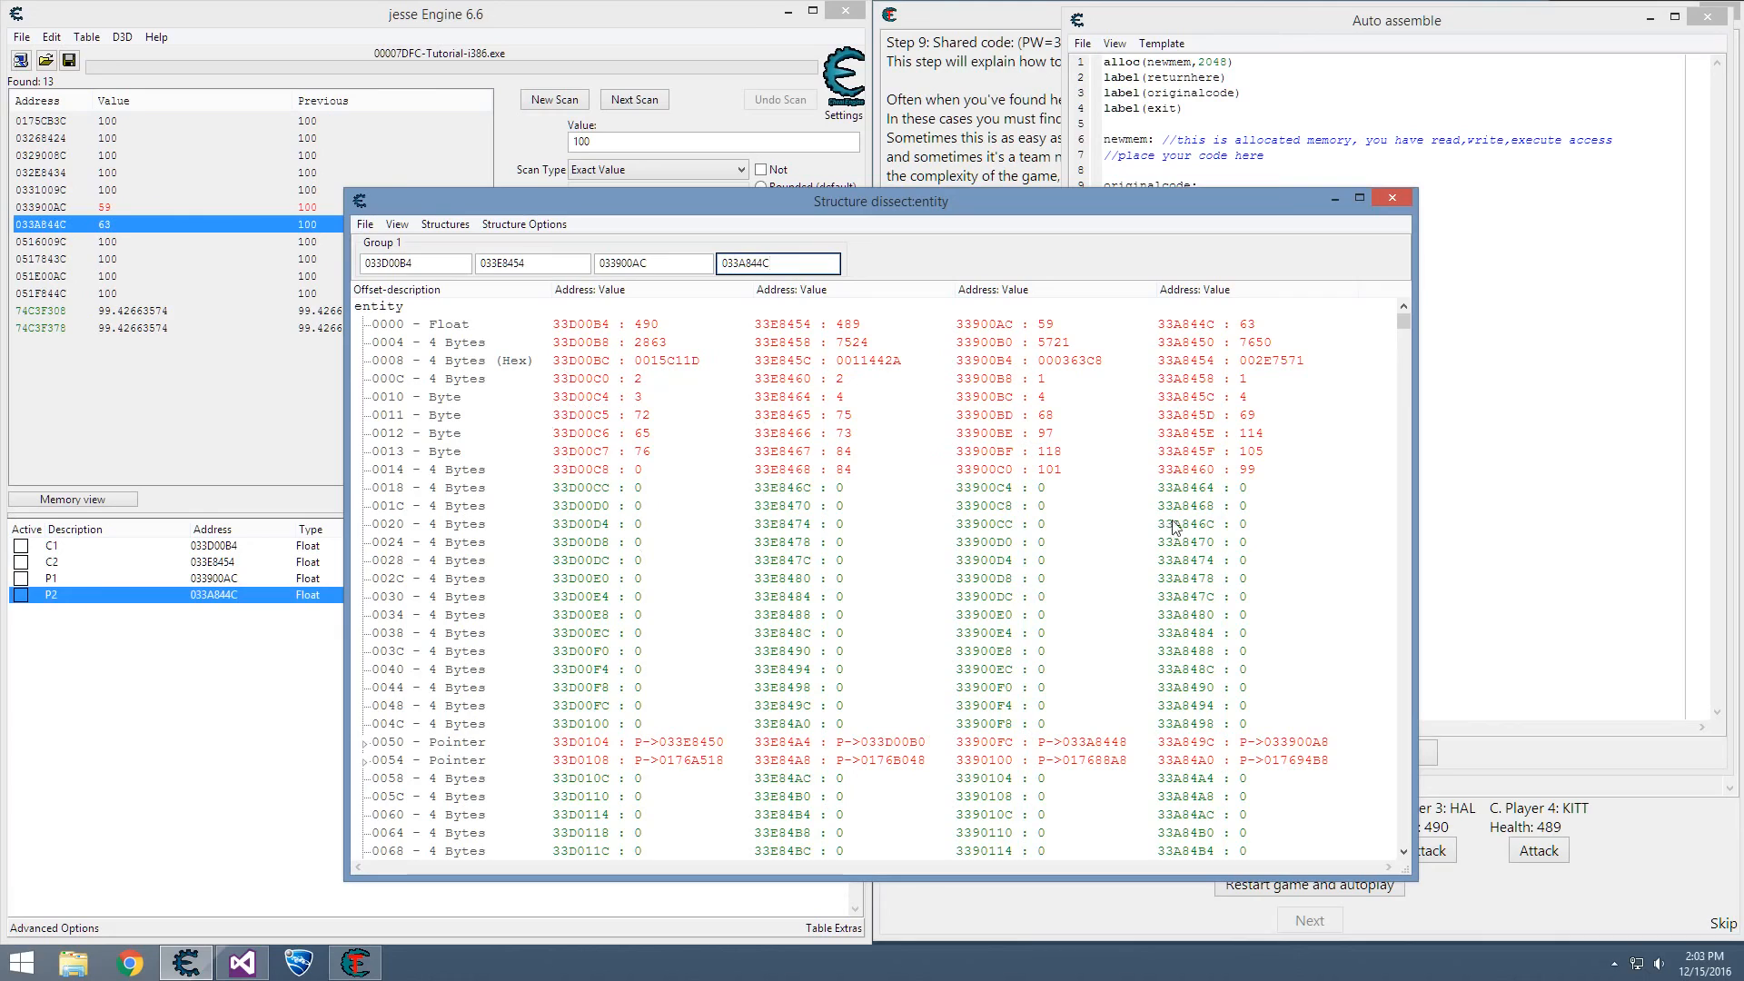
mouse_move(1214, 554)
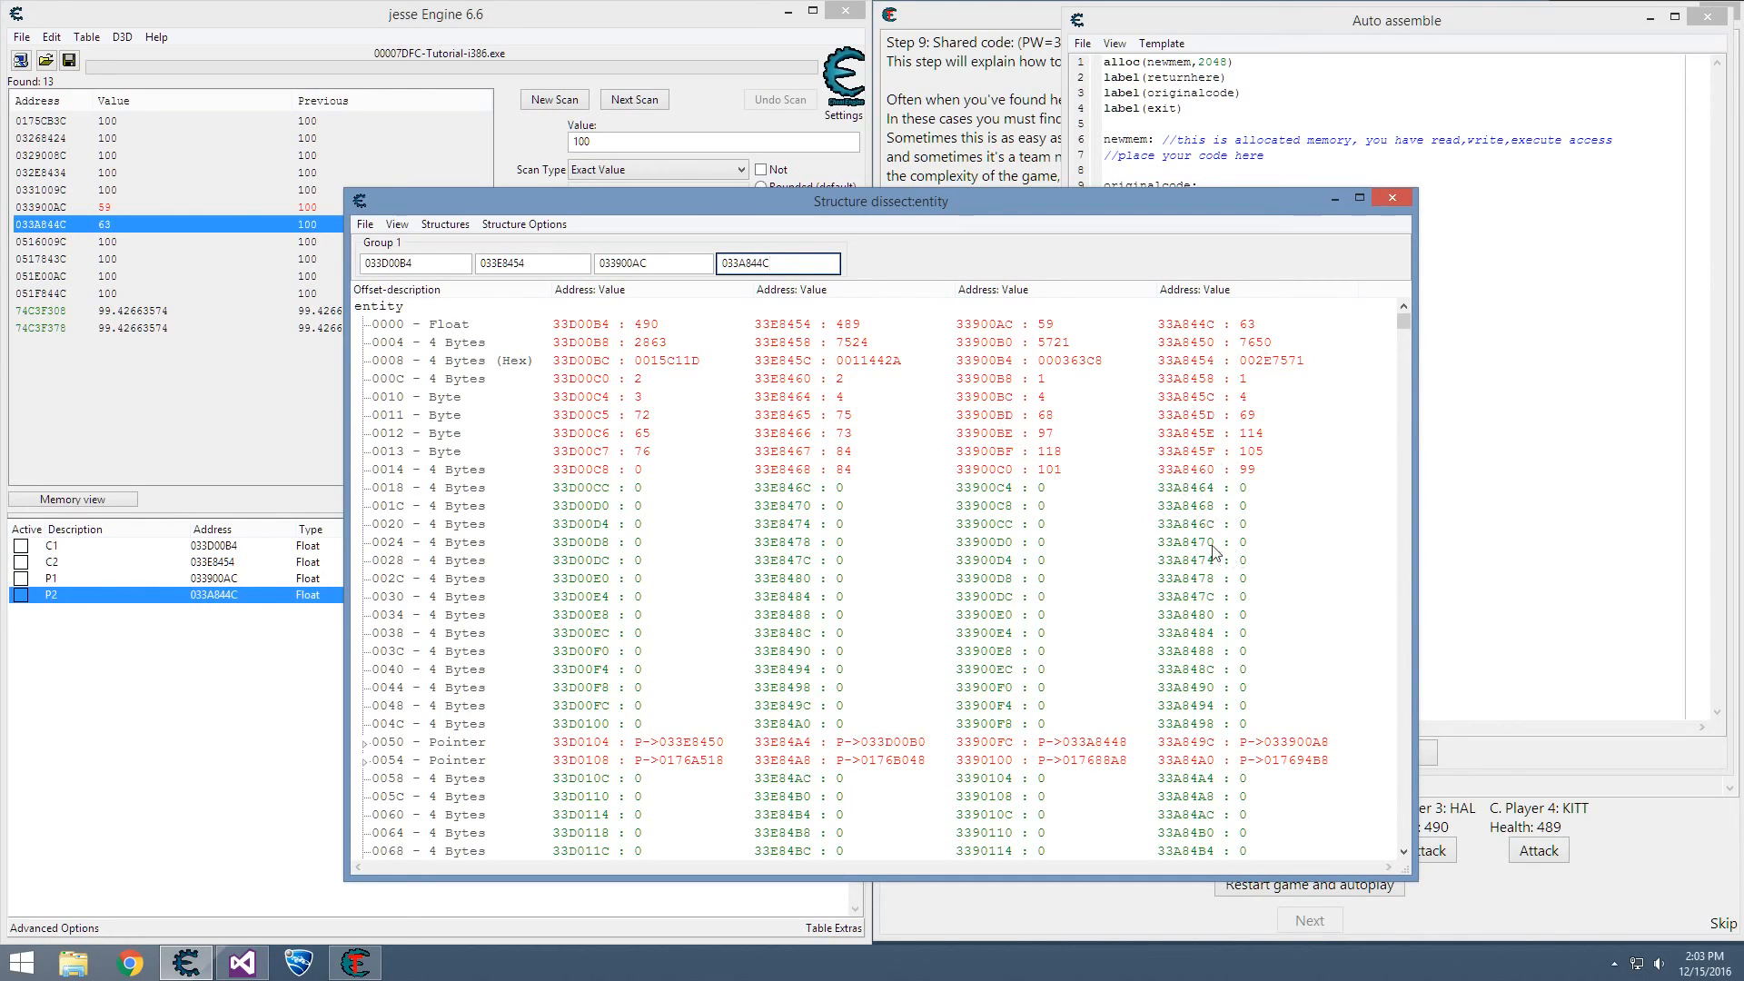
mouse_move(990, 456)
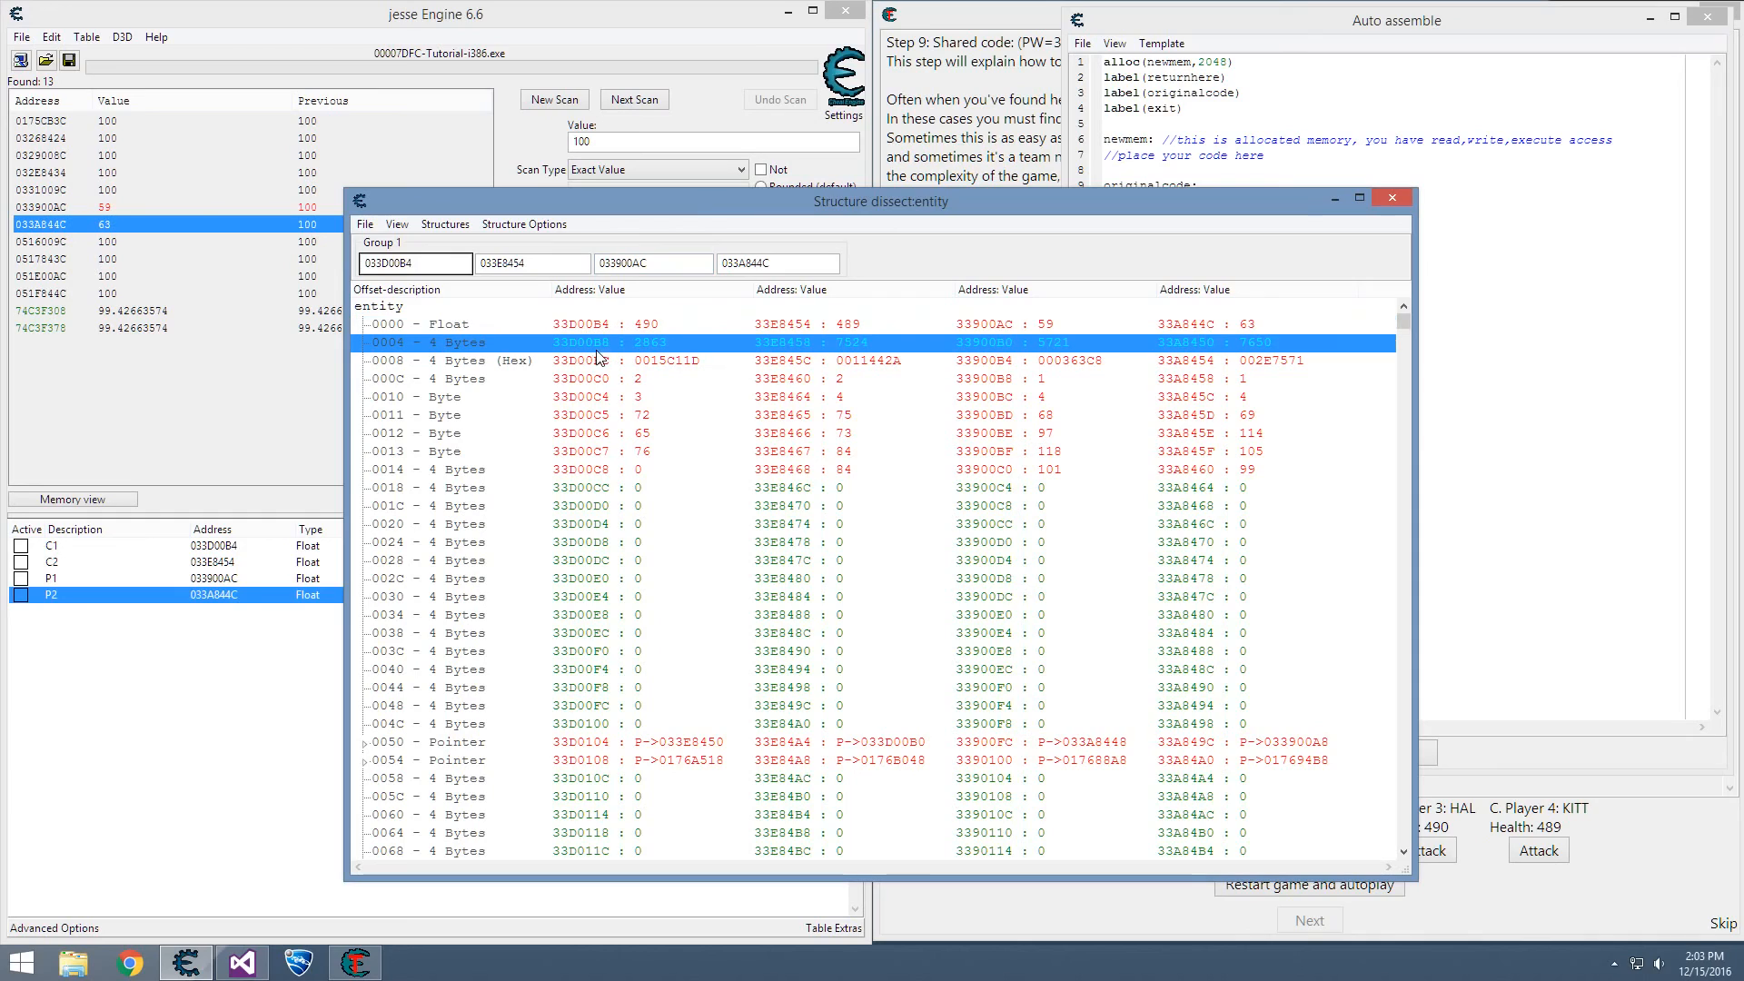
mouse_move(648, 353)
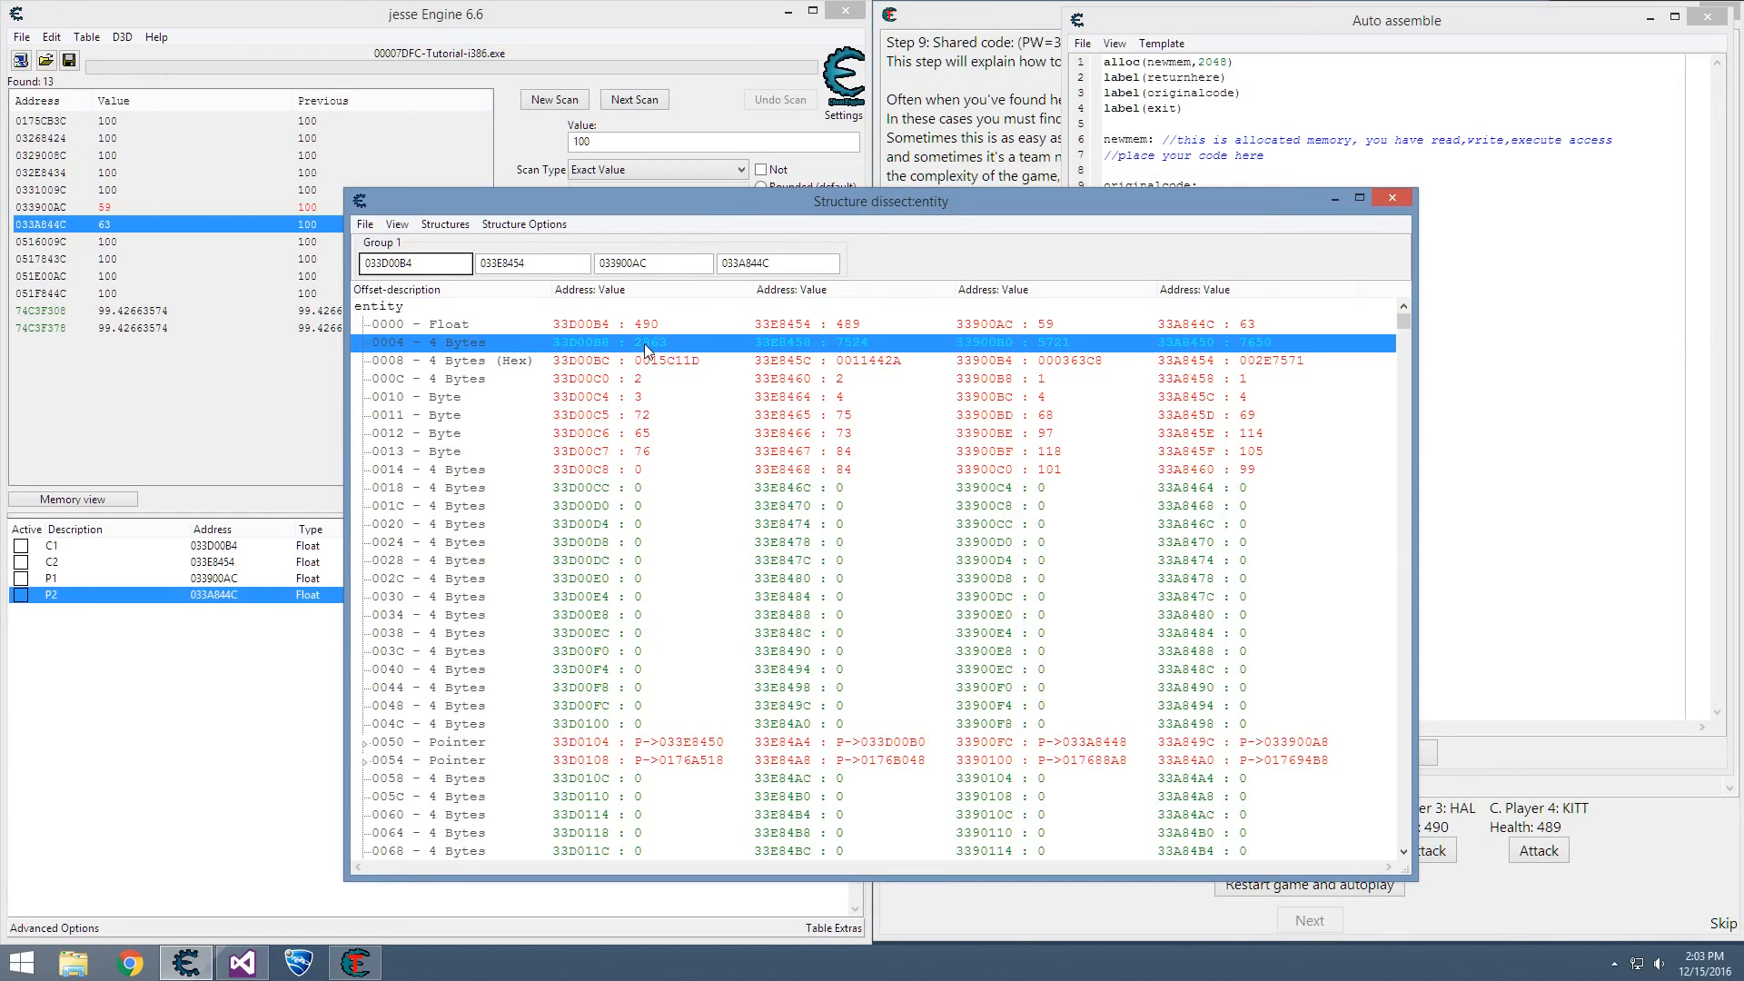
mouse_move(977, 377)
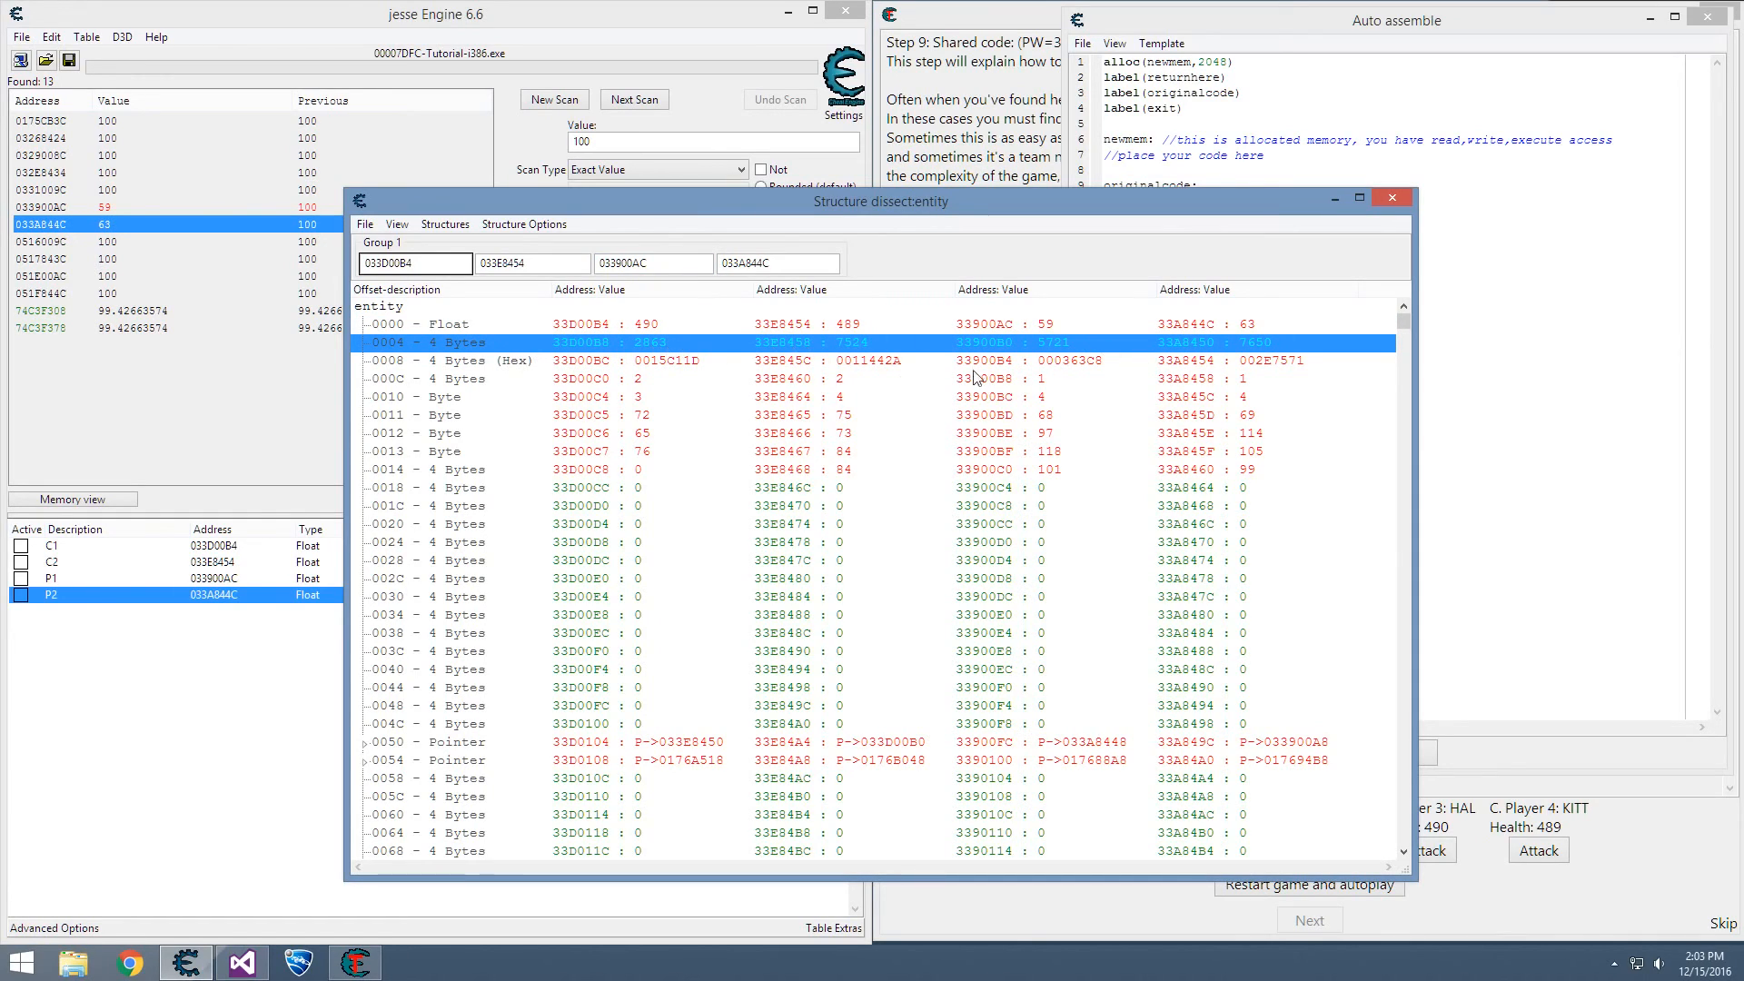
- Compare the 000C and health fields across all four entities, spotting 1 for players, 2 for computers
left_click(445, 378)
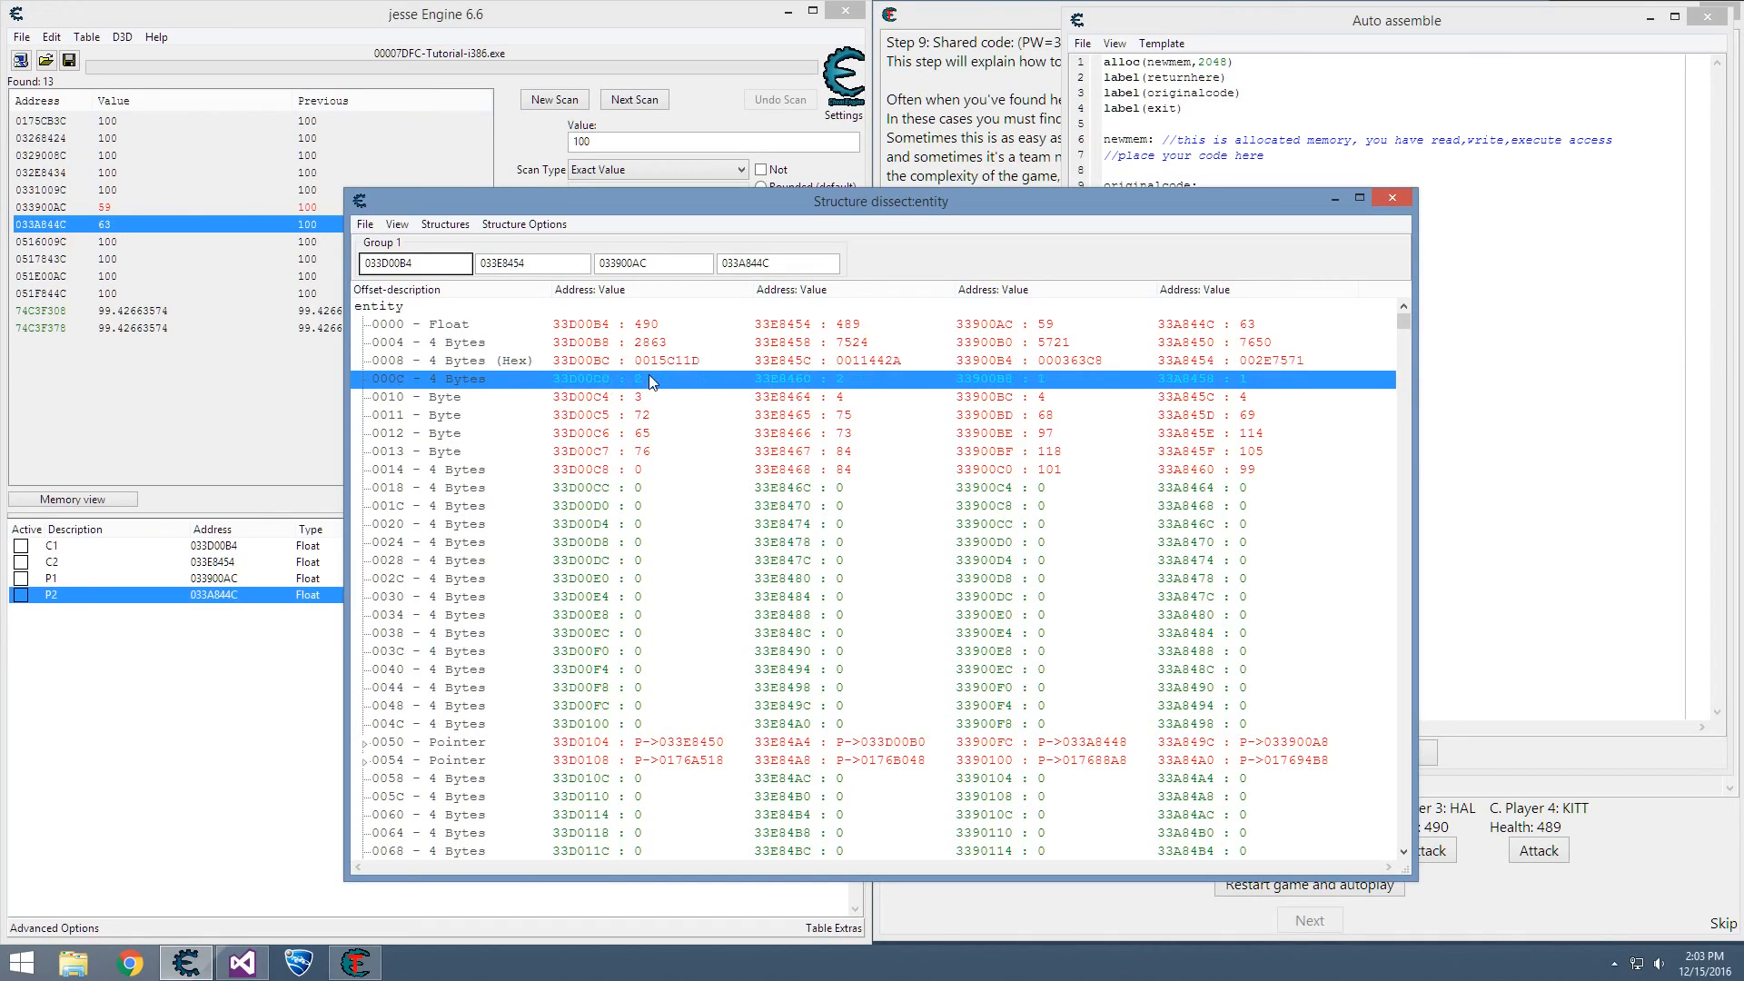
mouse_move(821, 391)
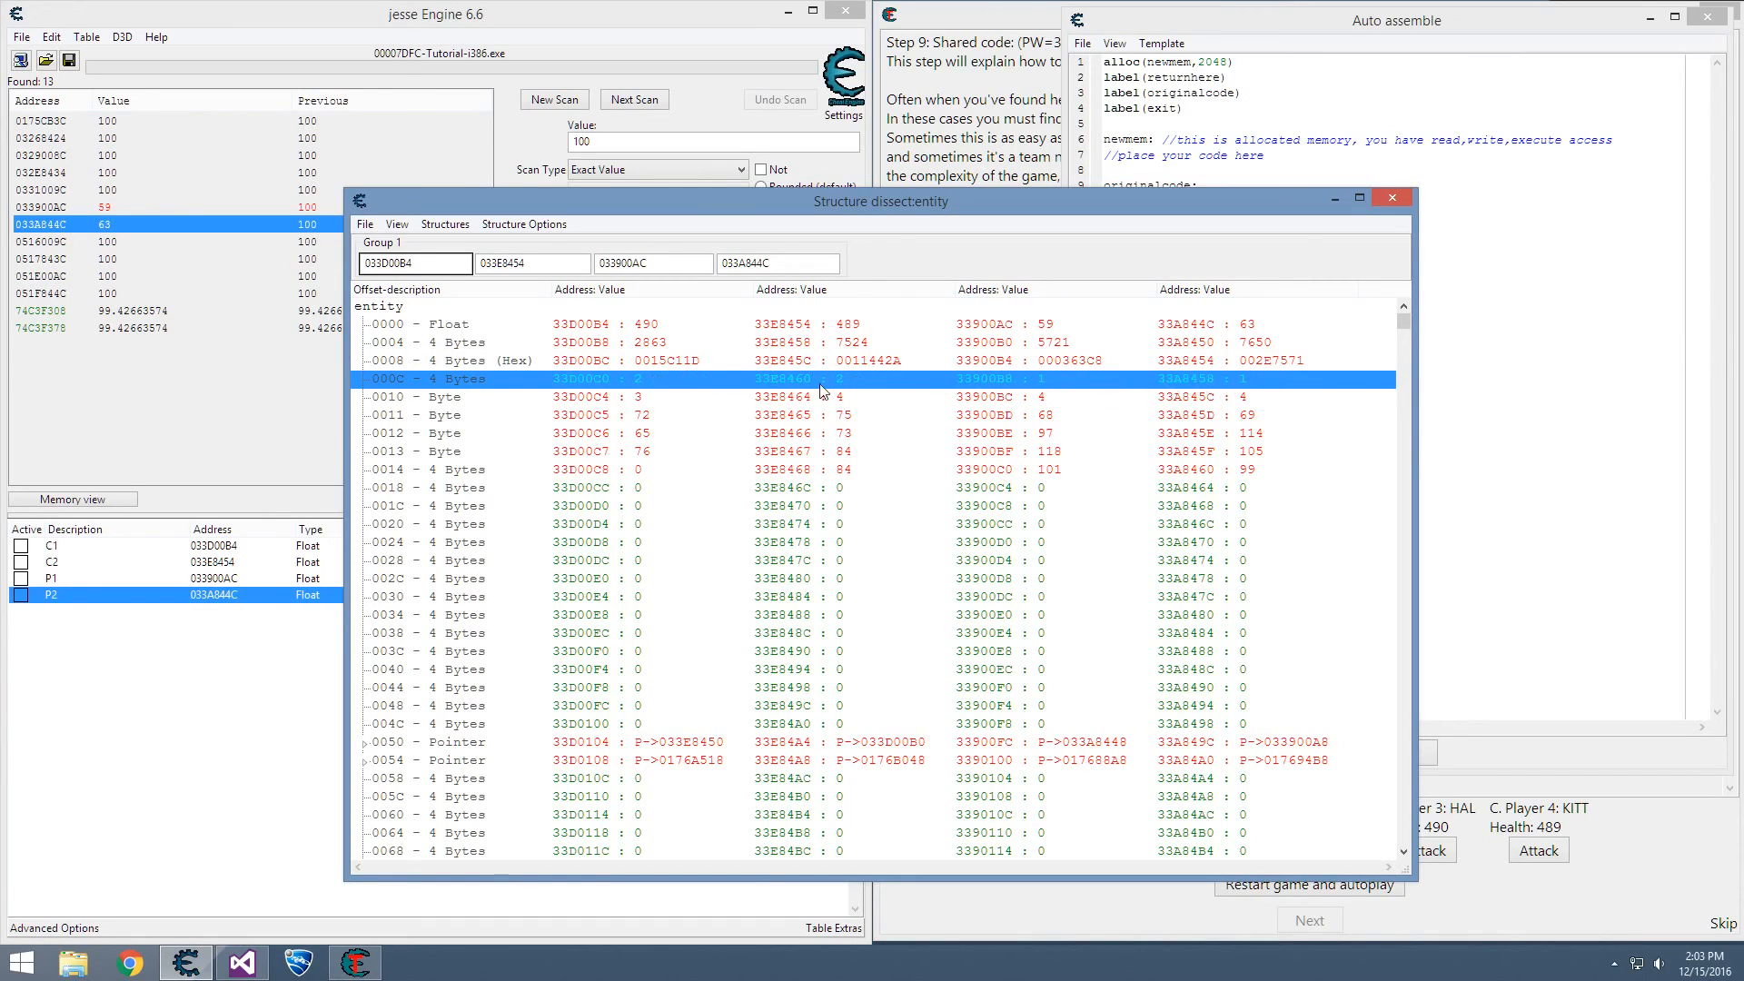
mouse_move(628, 407)
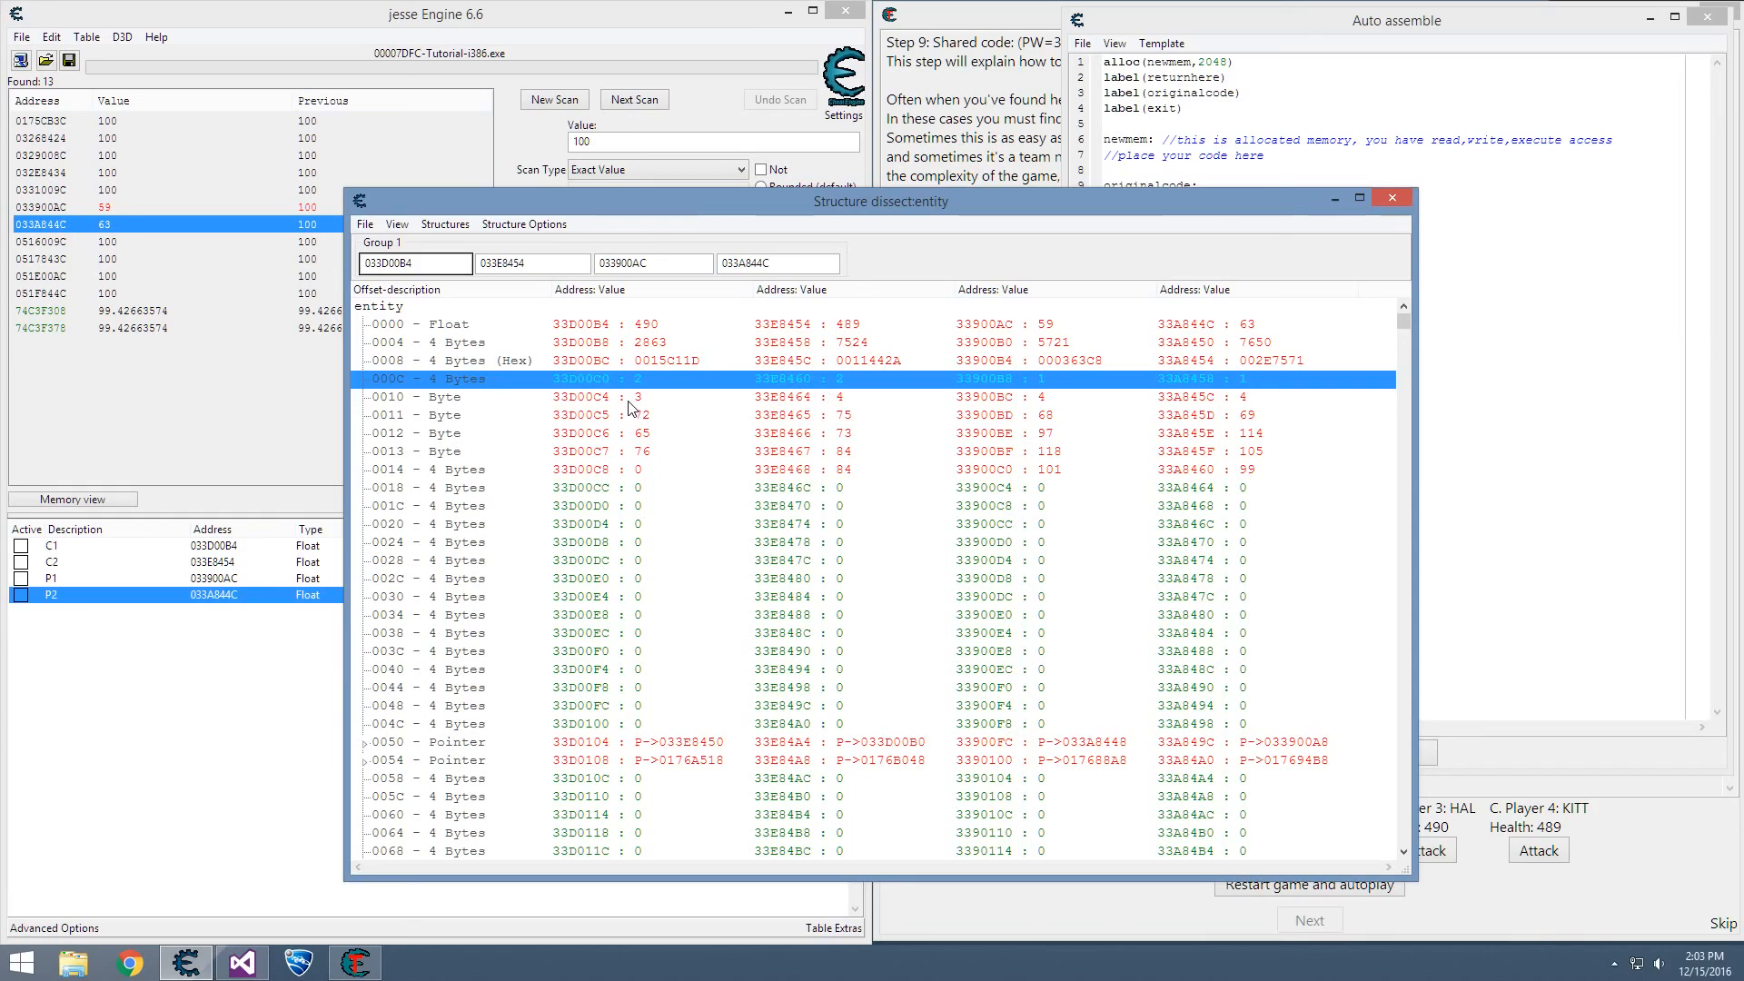
left_click(445, 396)
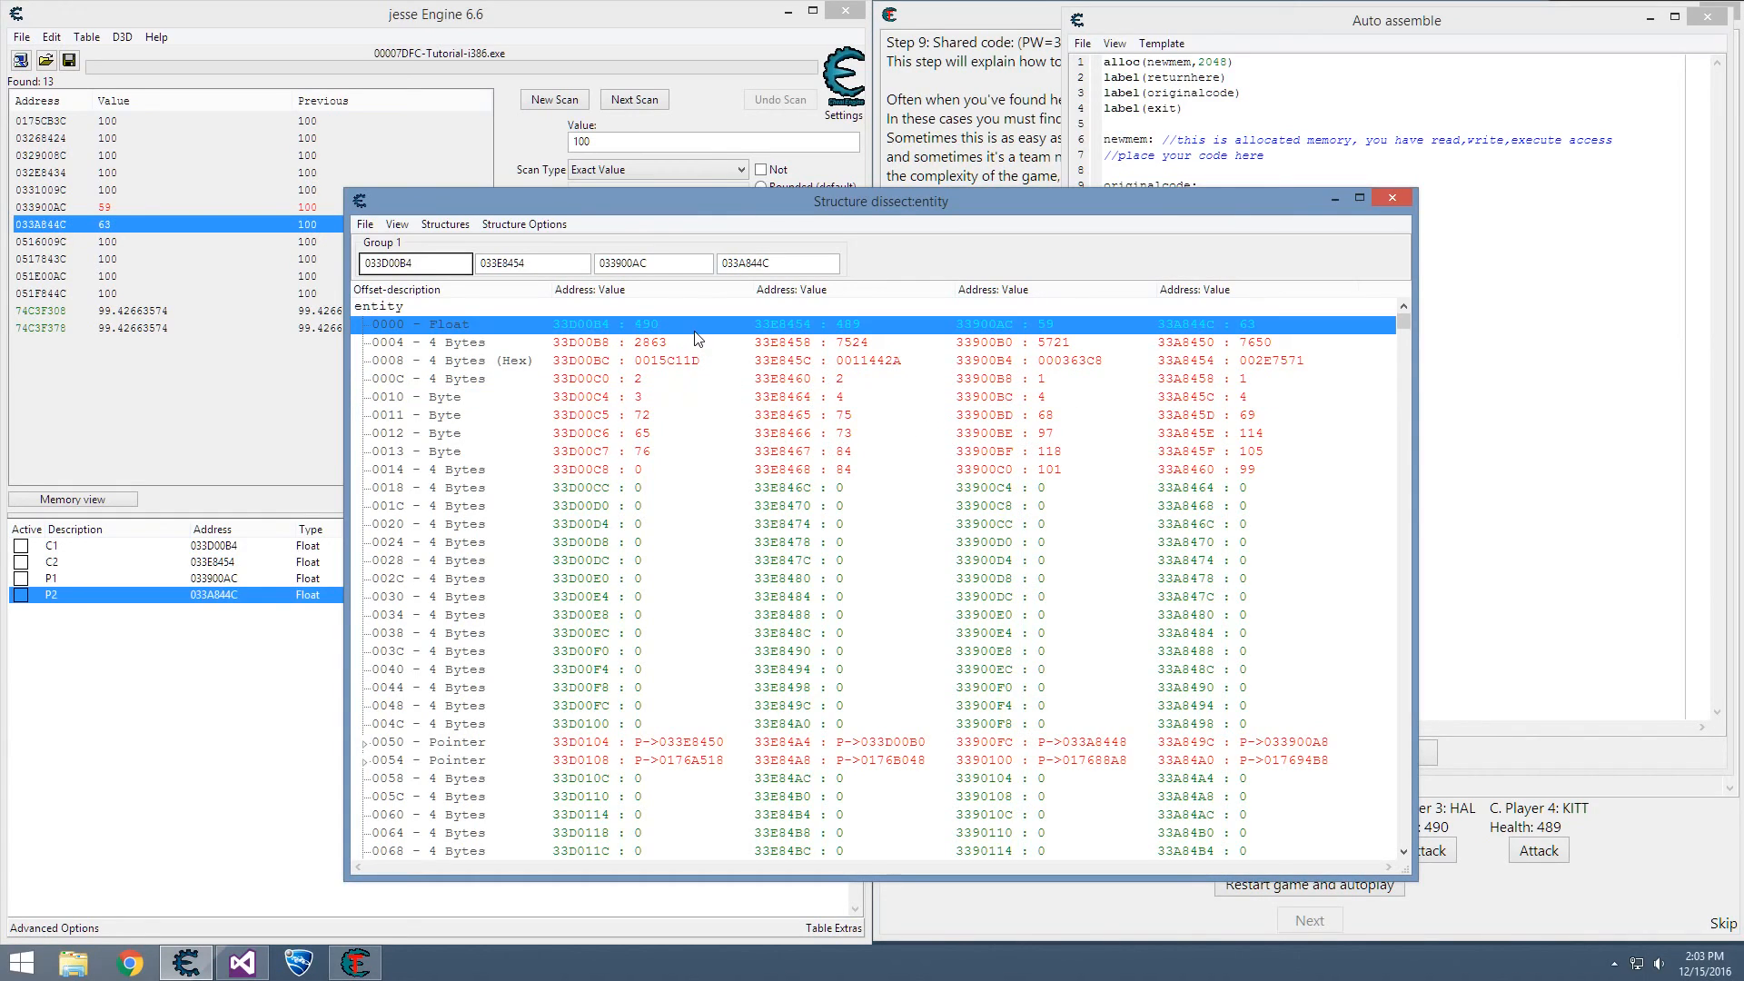
mouse_move(457, 340)
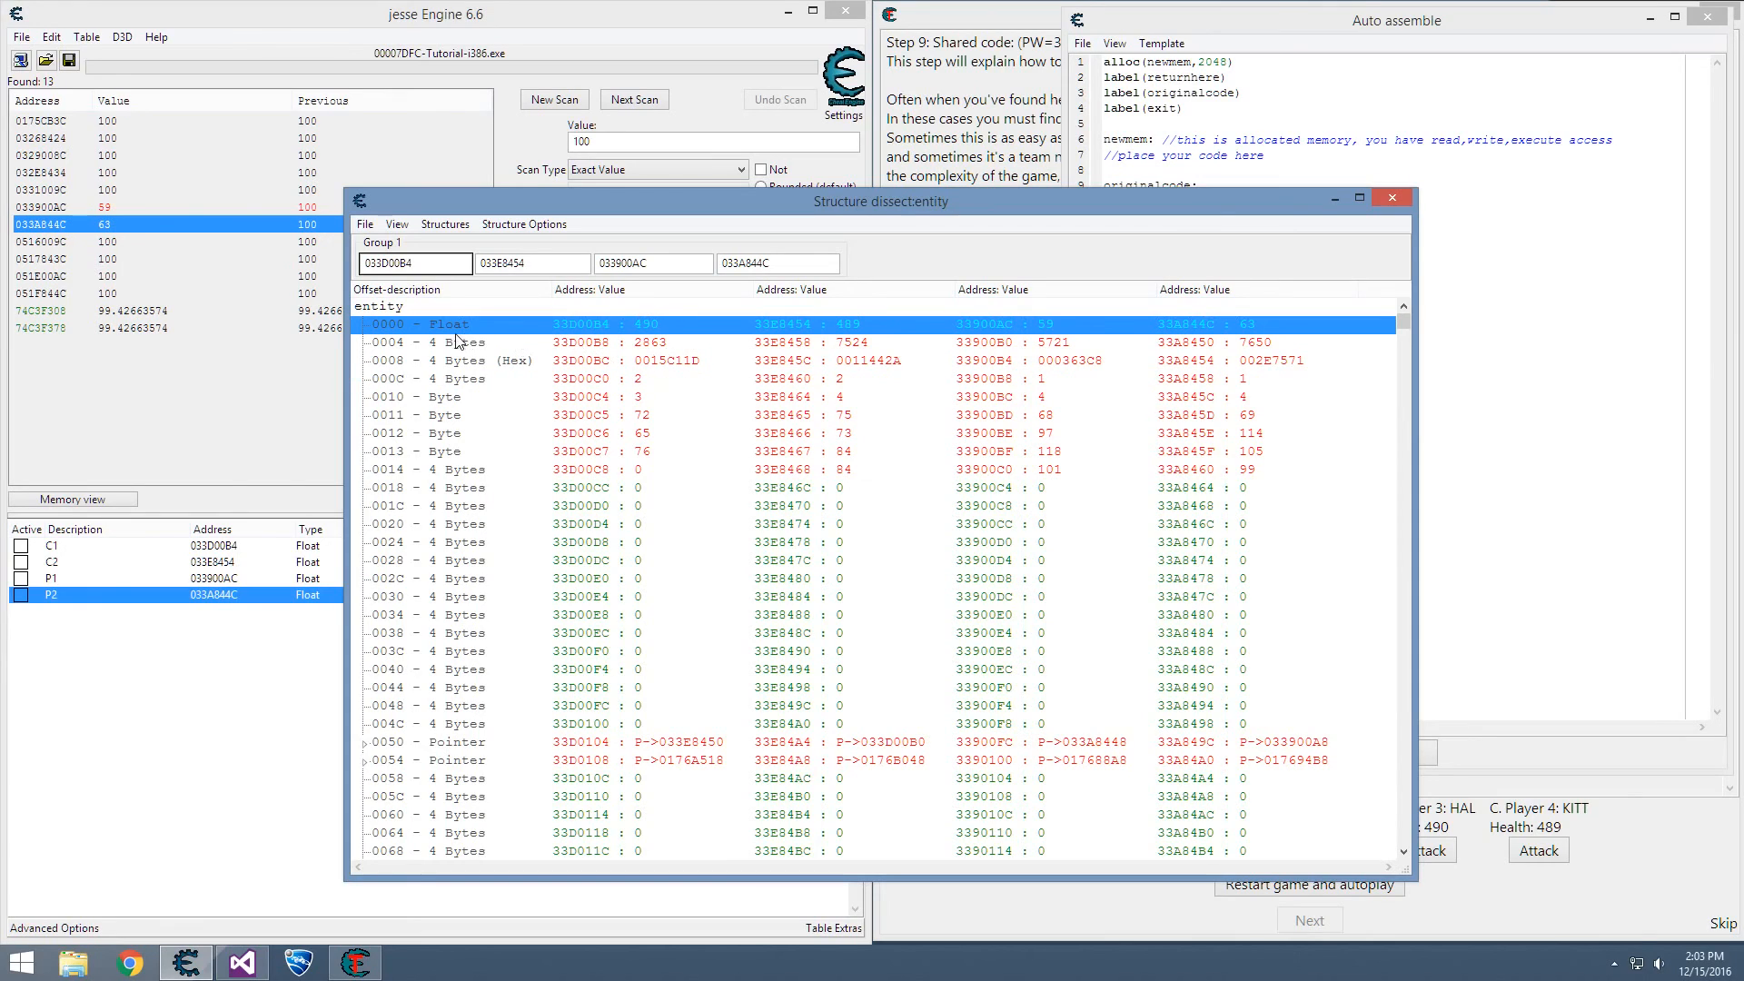
mouse_move(482, 359)
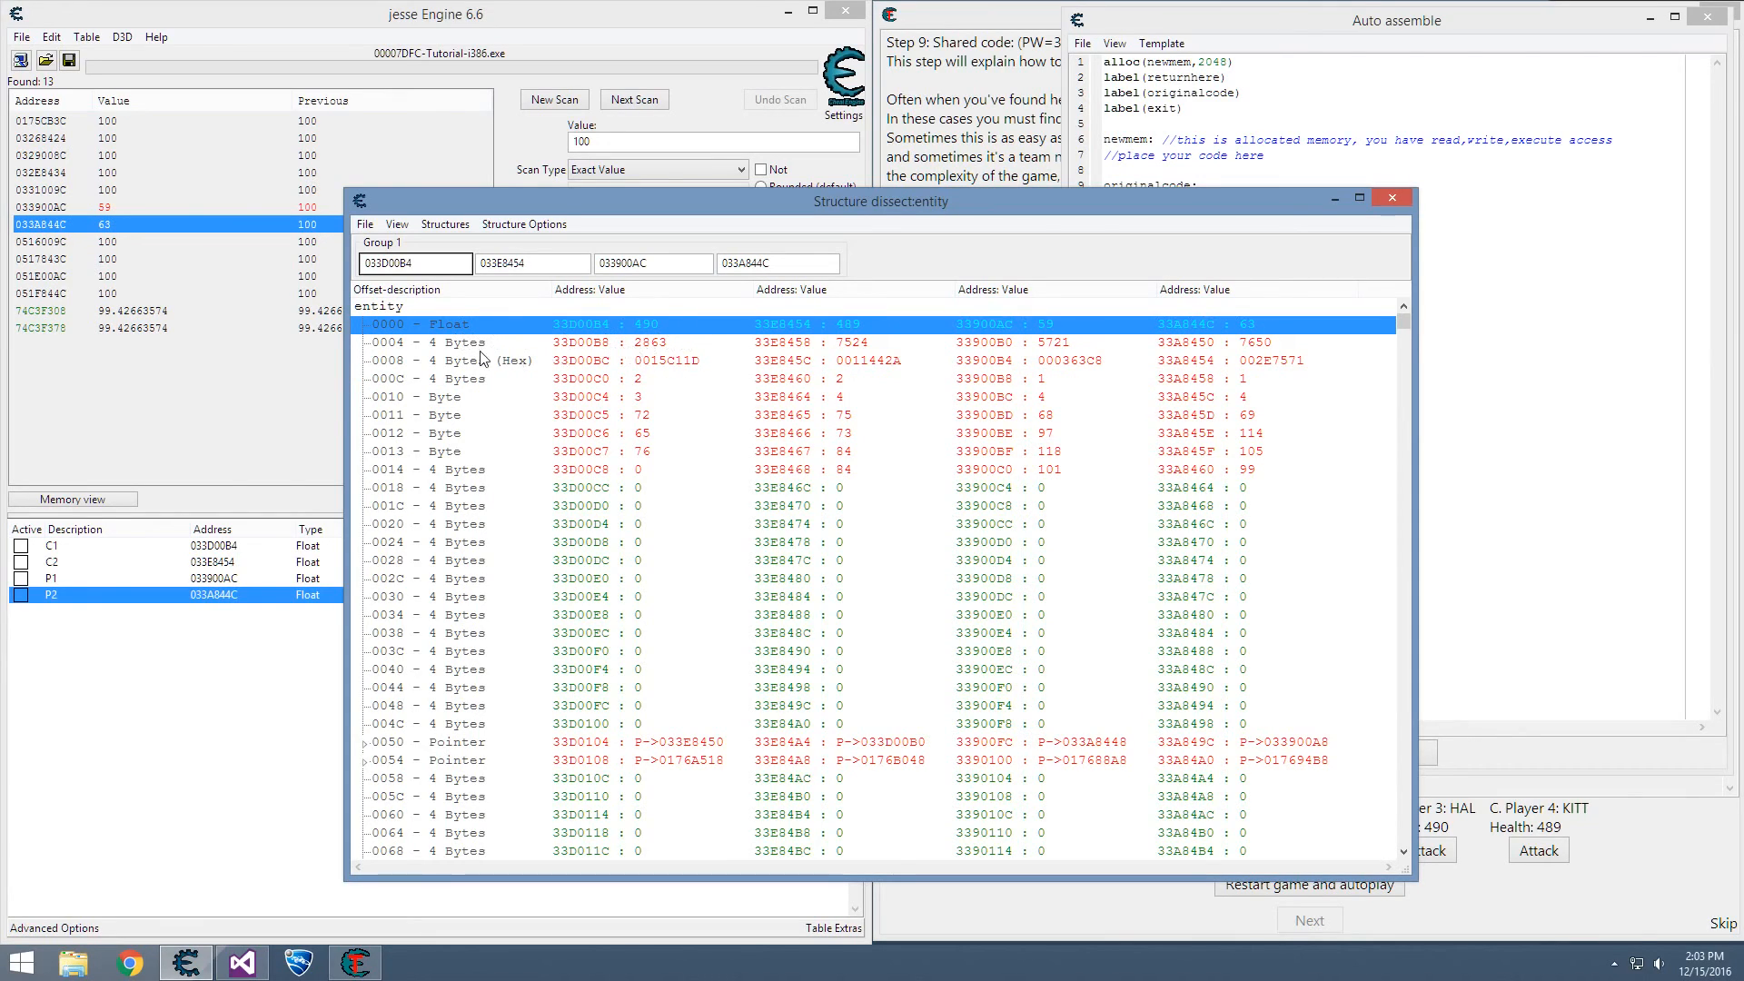
mouse_move(400, 386)
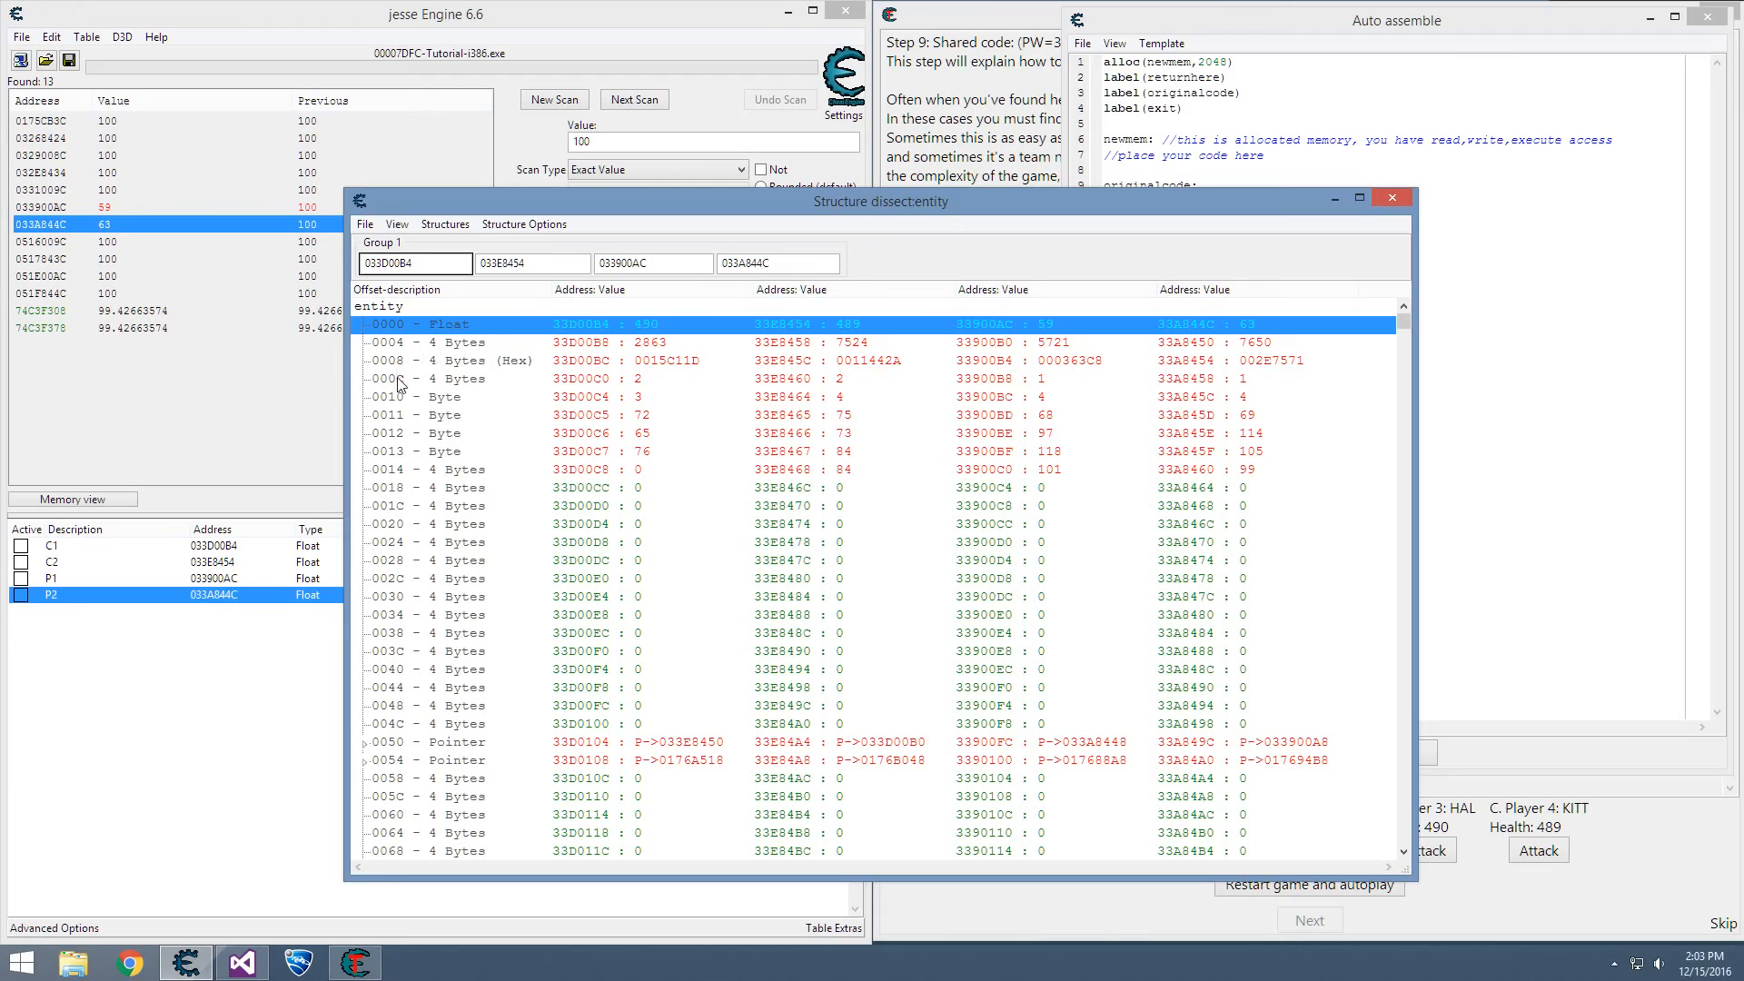
left_click(445, 378)
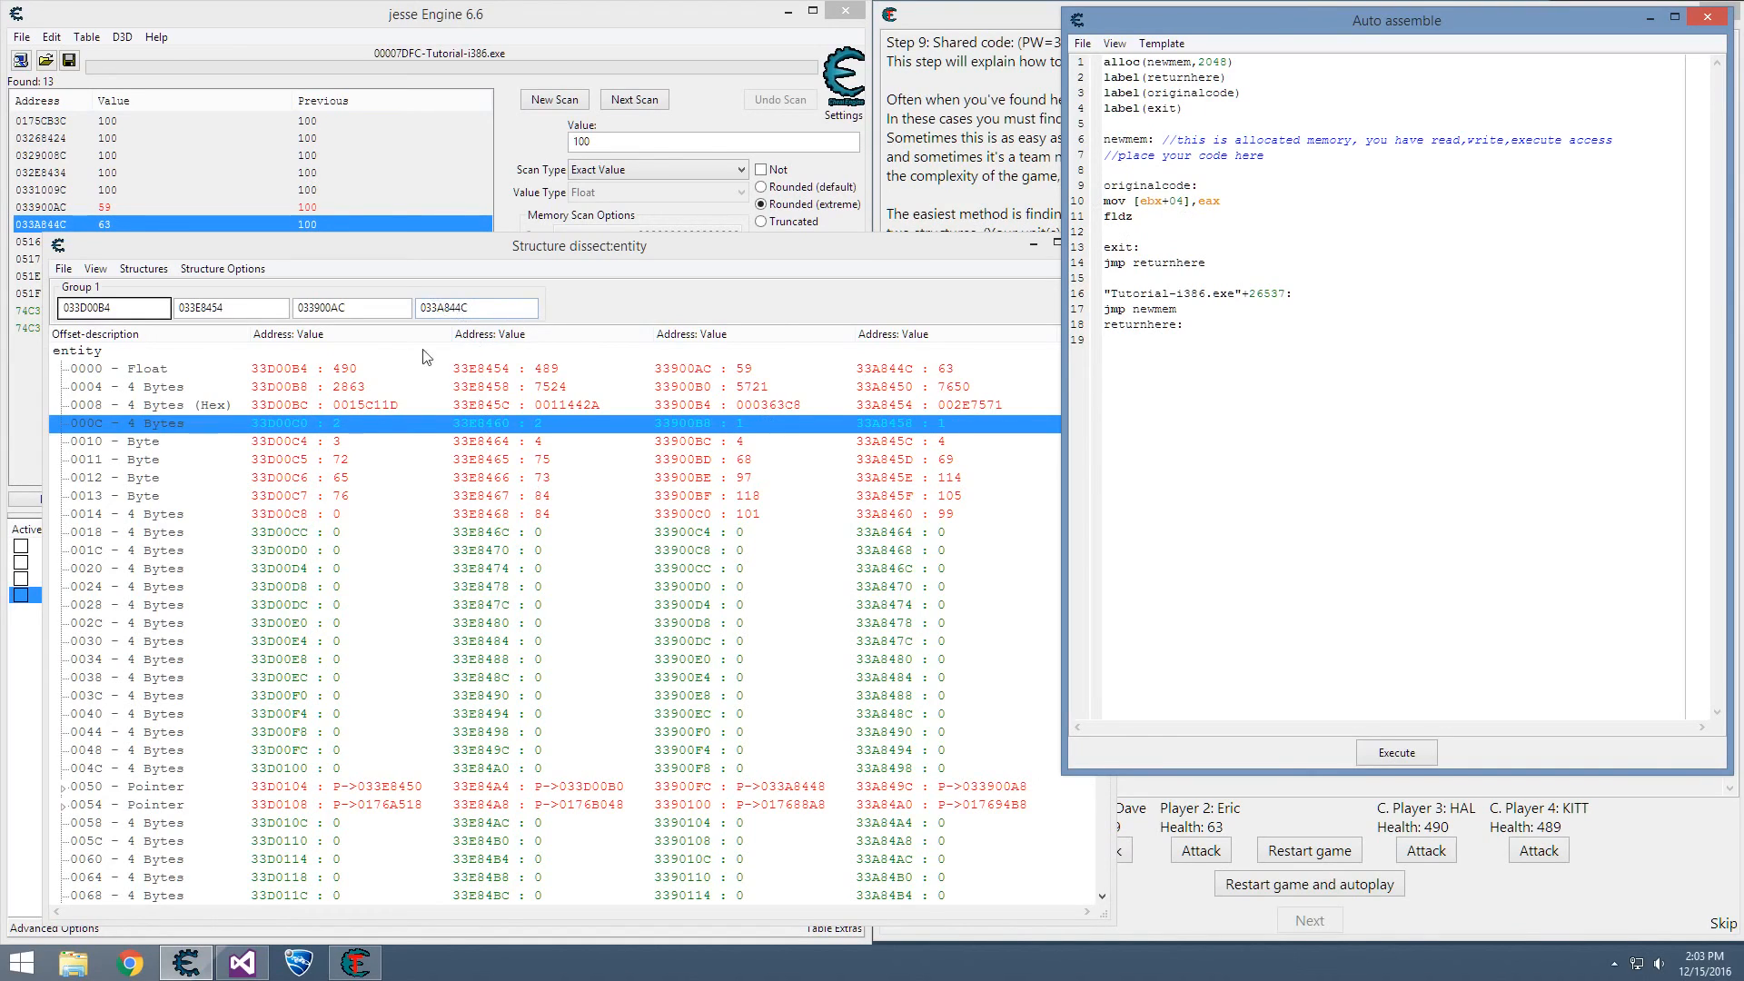
mouse_move(369, 382)
type("label(")
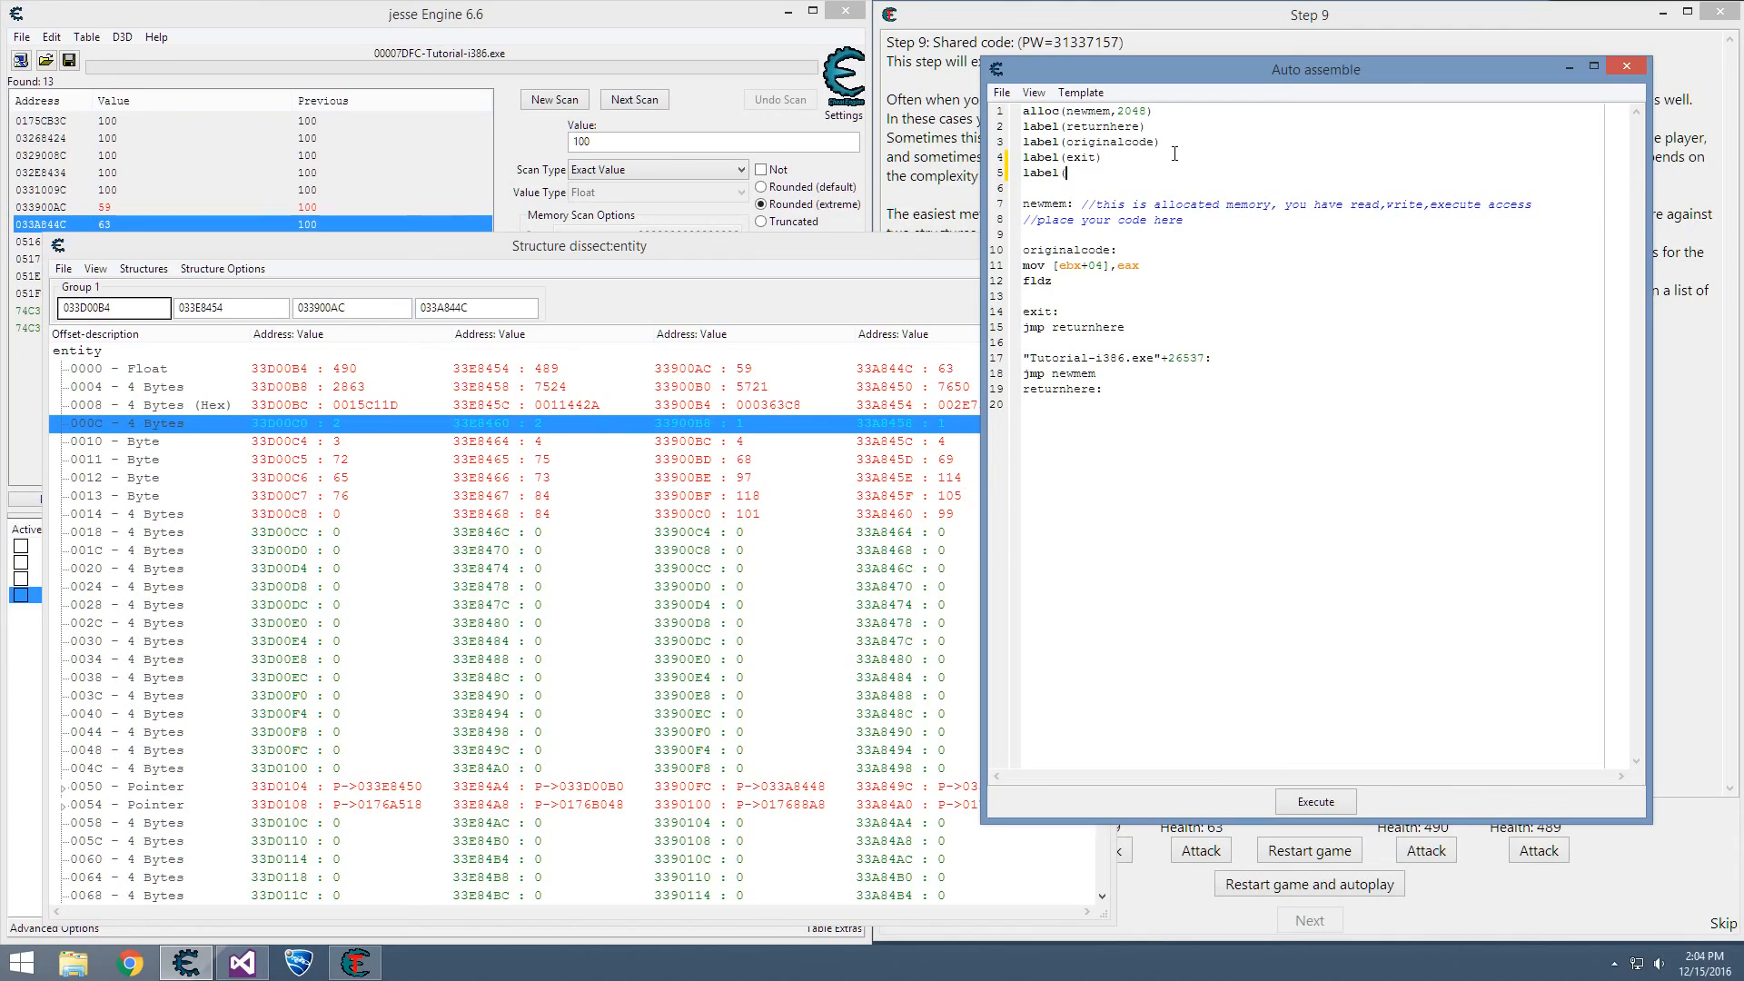
- Add a player label declaration to the injection script
type("play")
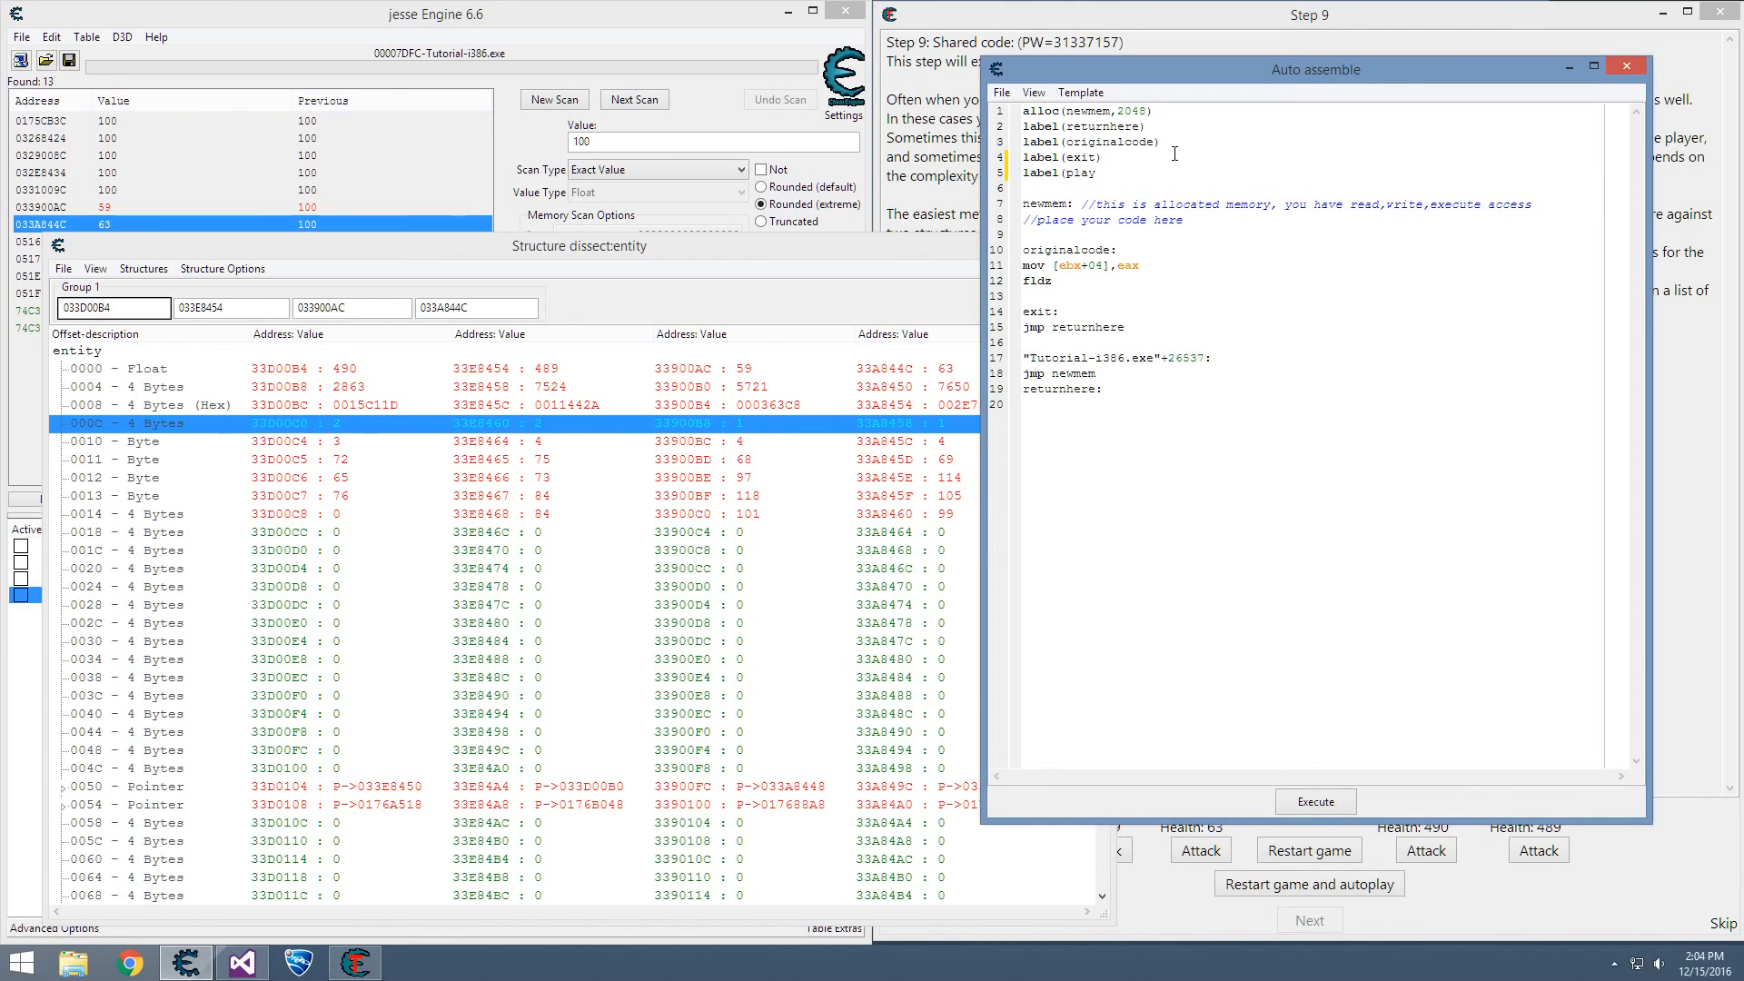
type("er)")
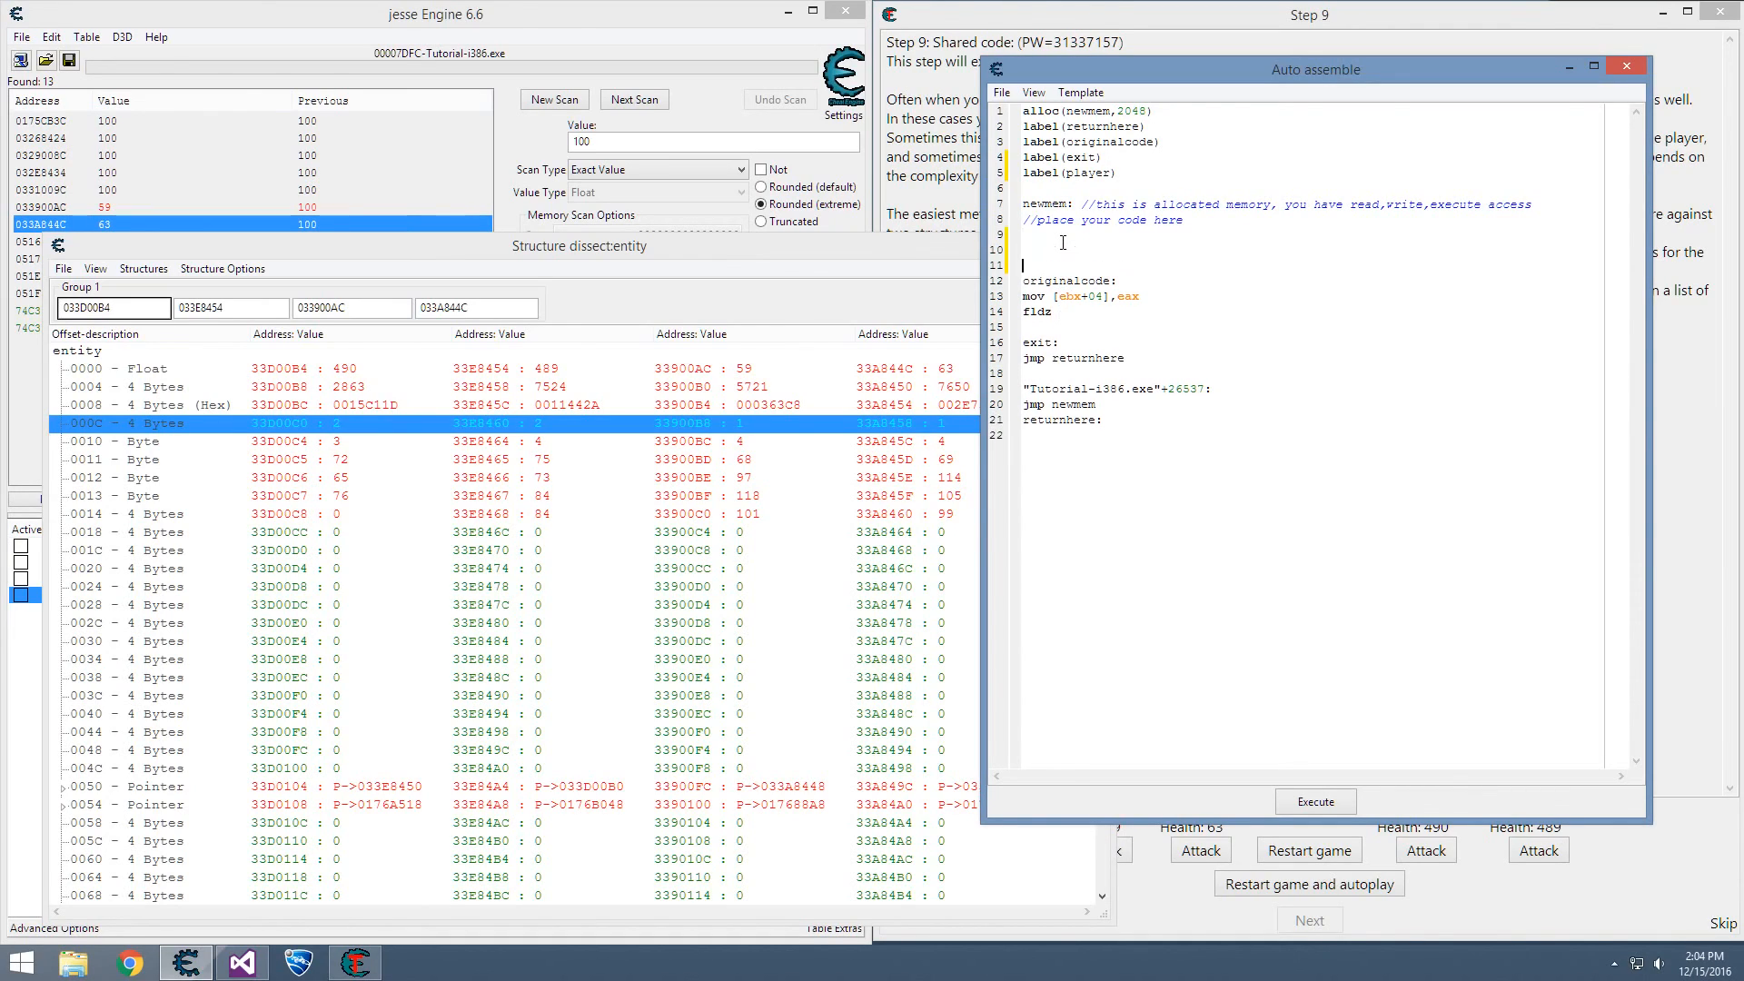
type("d")
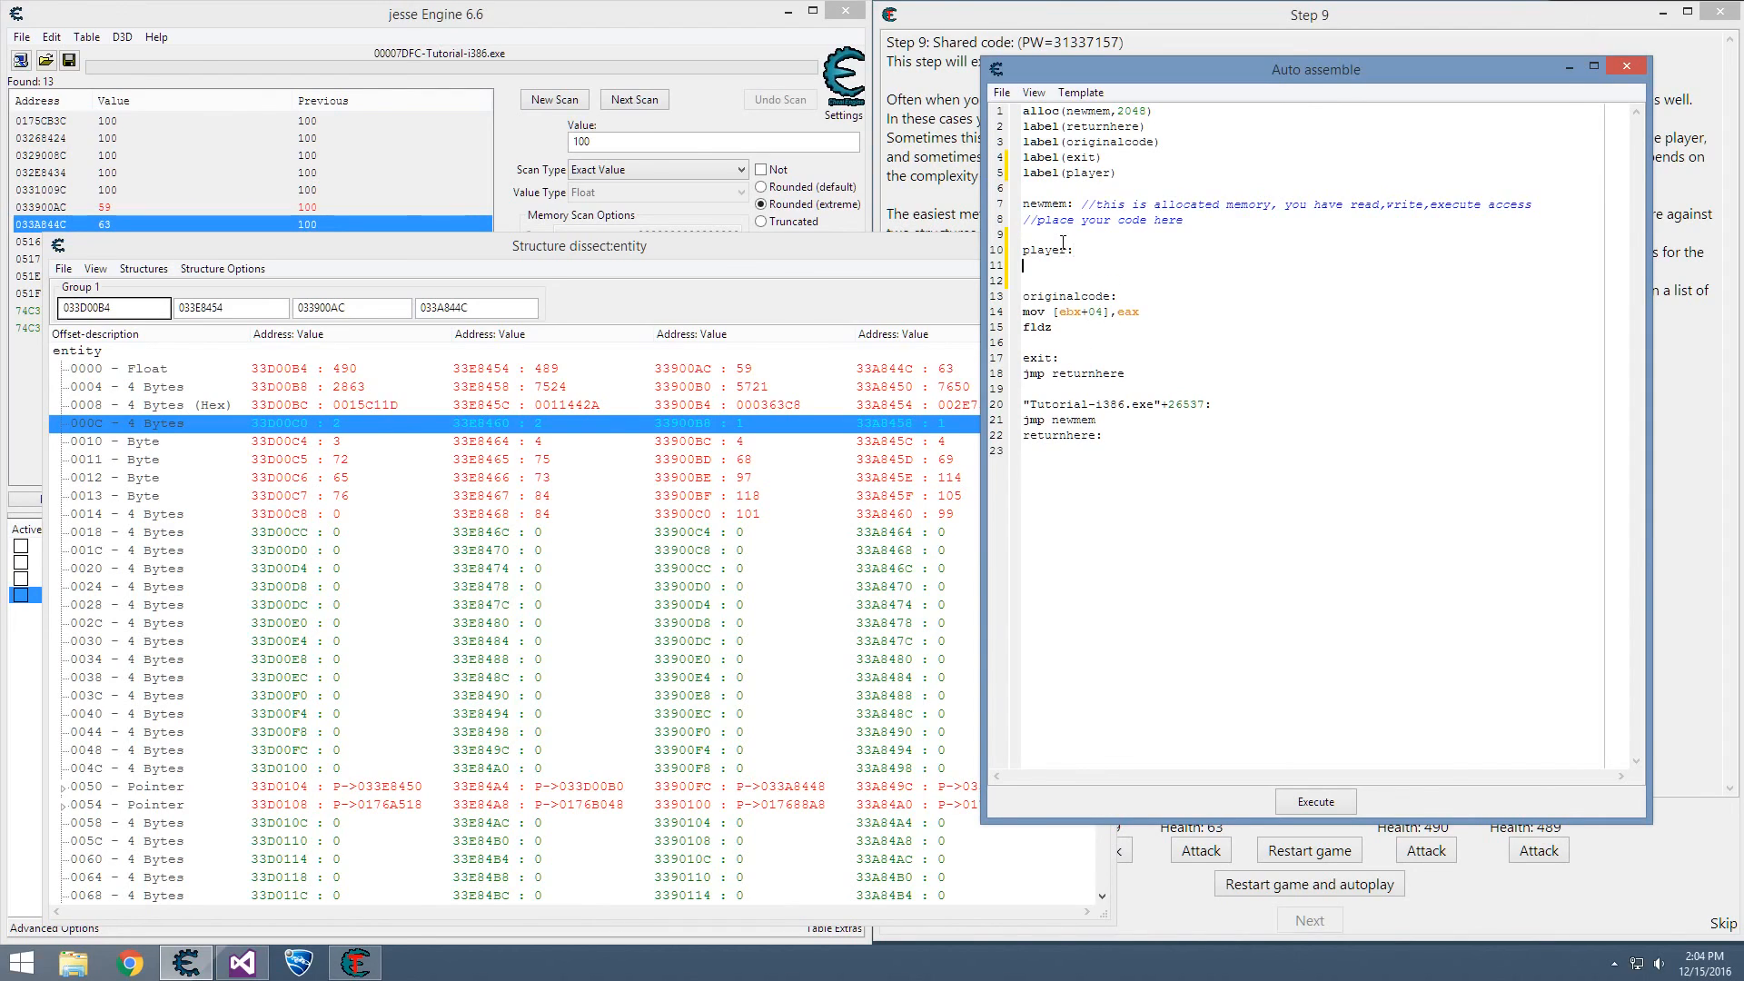
mouse_move(1090, 281)
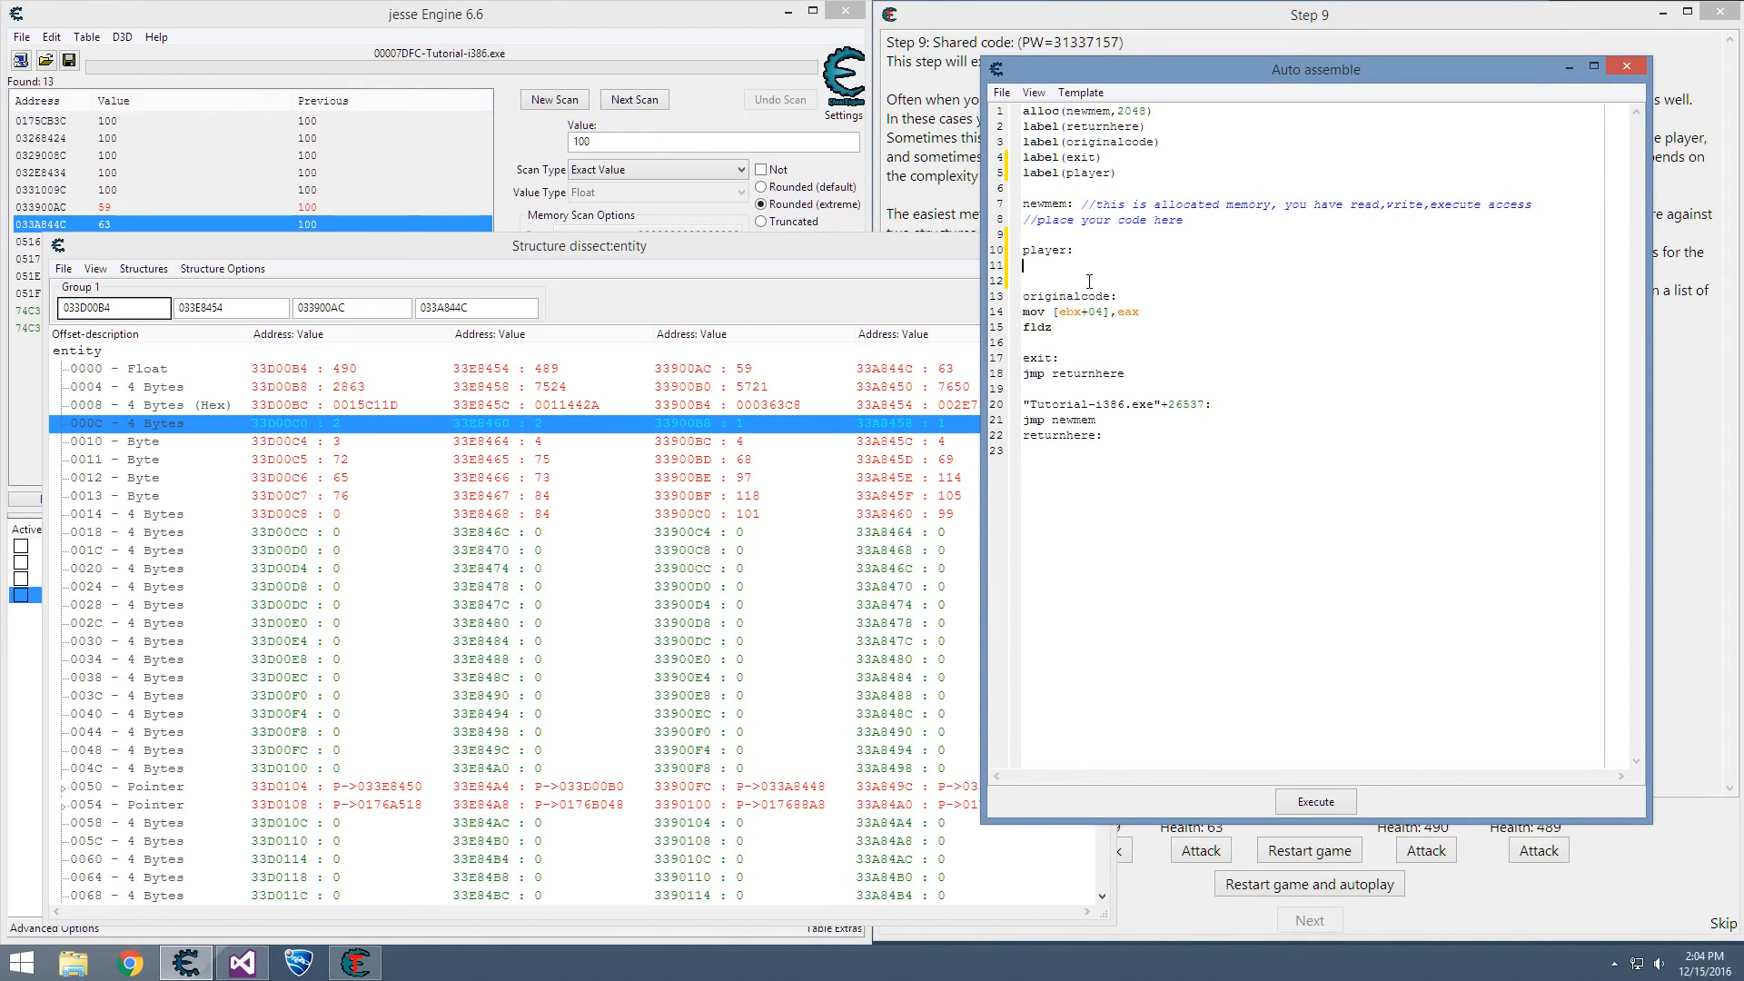
mouse_move(1076, 296)
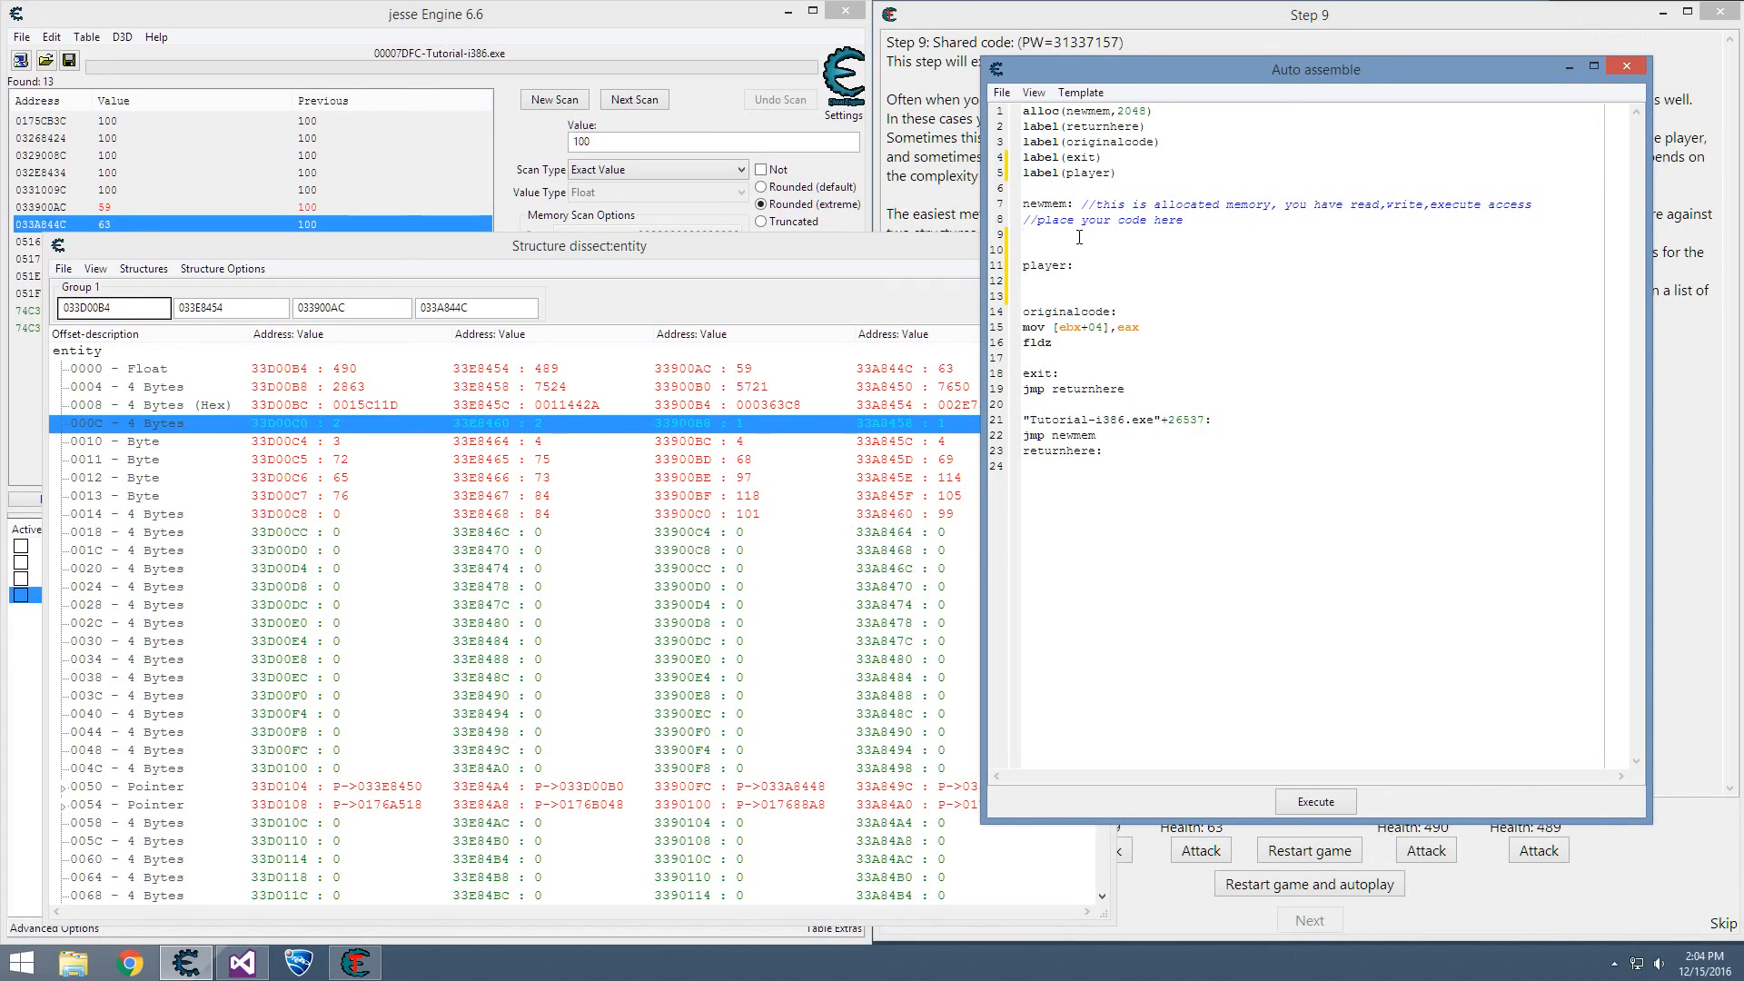
- Under newmem, write cmp [ebx+10],1, je player, and jmp originalcode
left_click(1023, 280)
type("cmp [ebx+0")
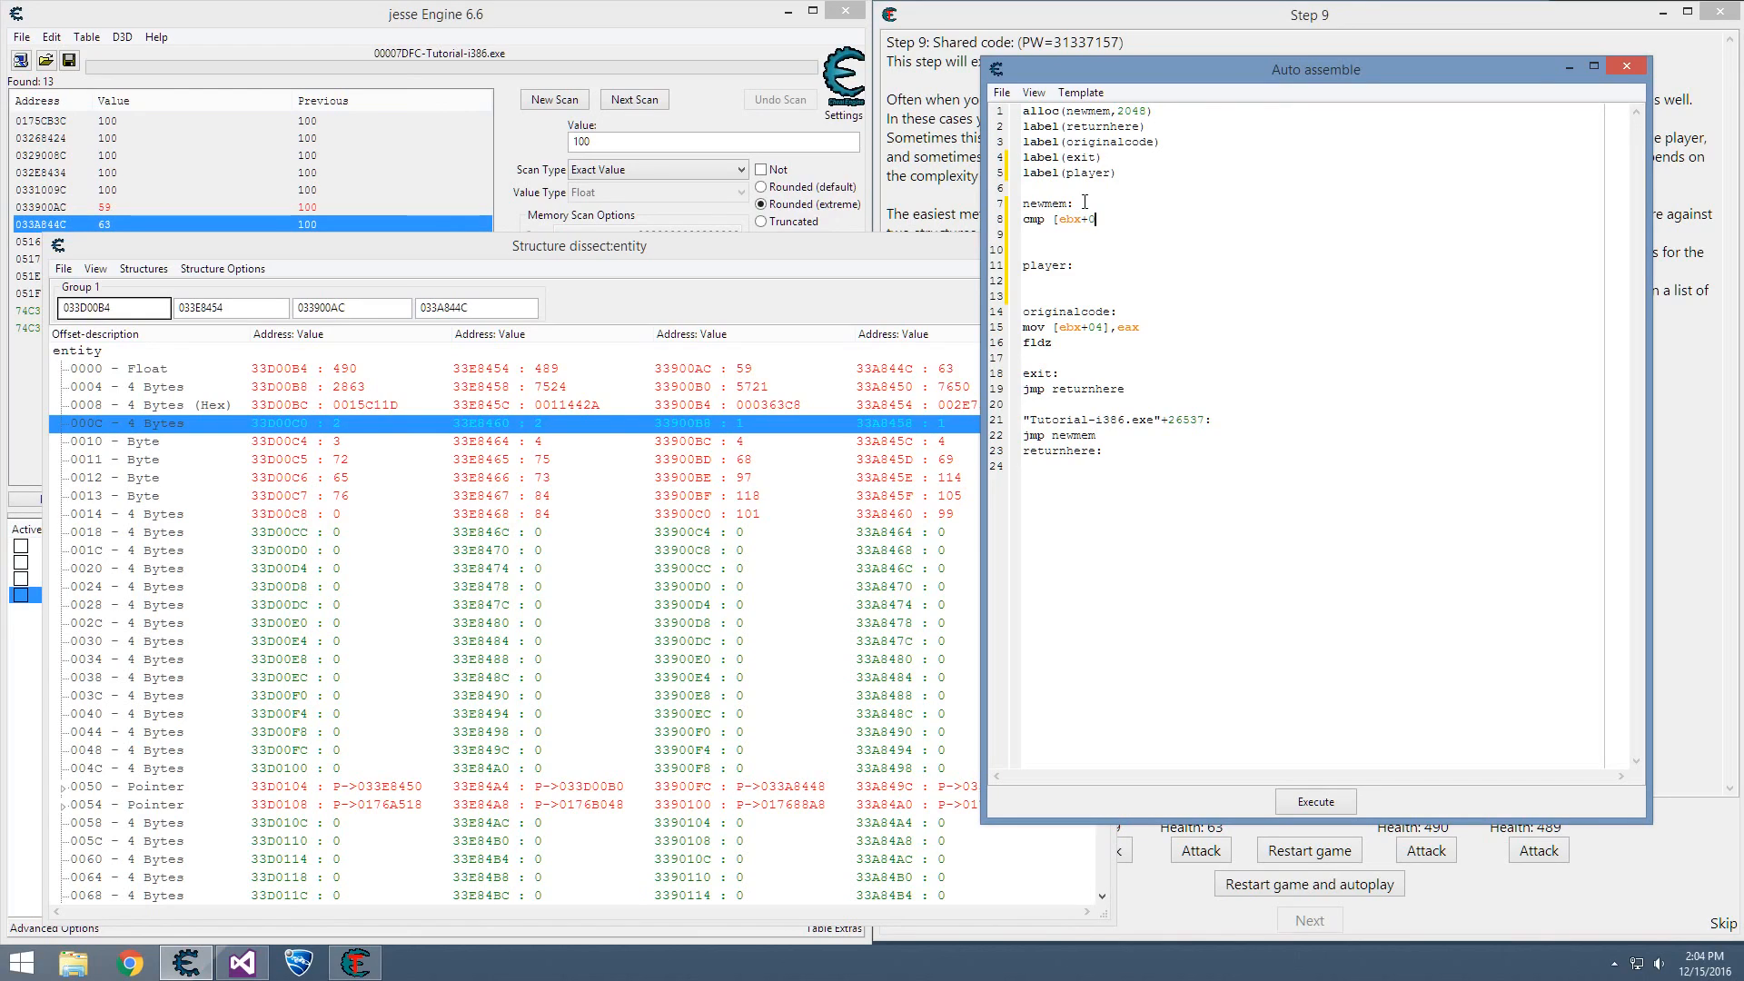
type("10],")
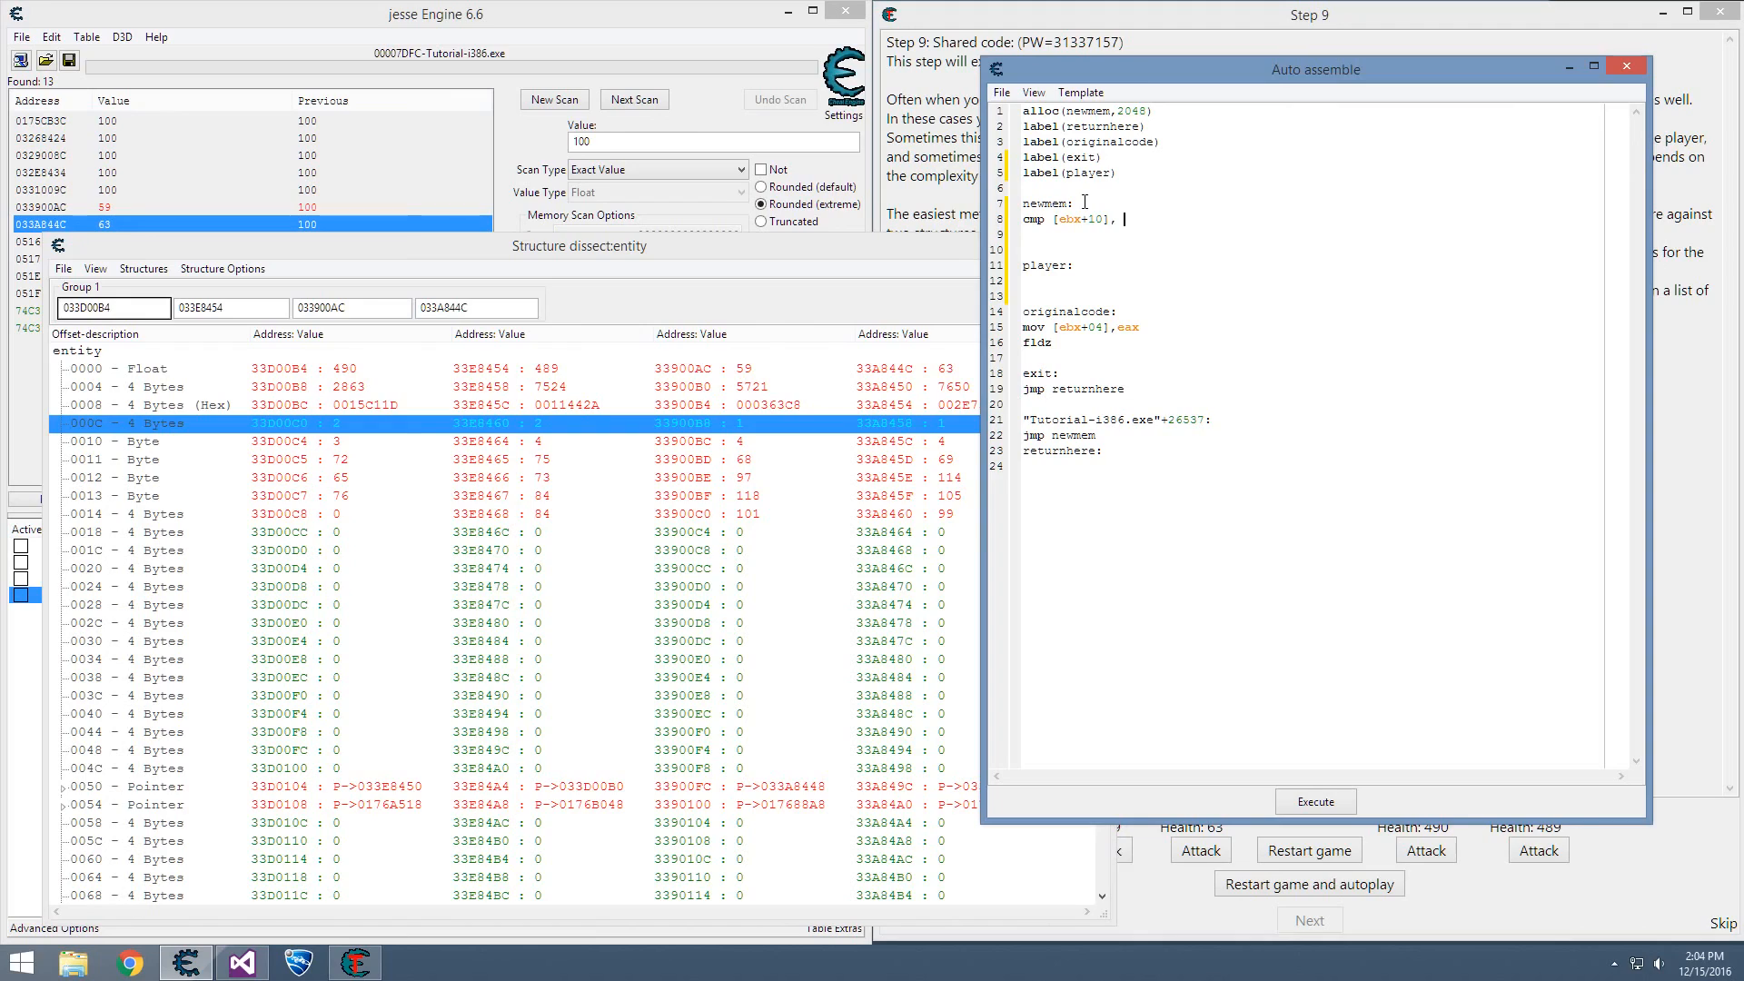
mouse_move(707, 308)
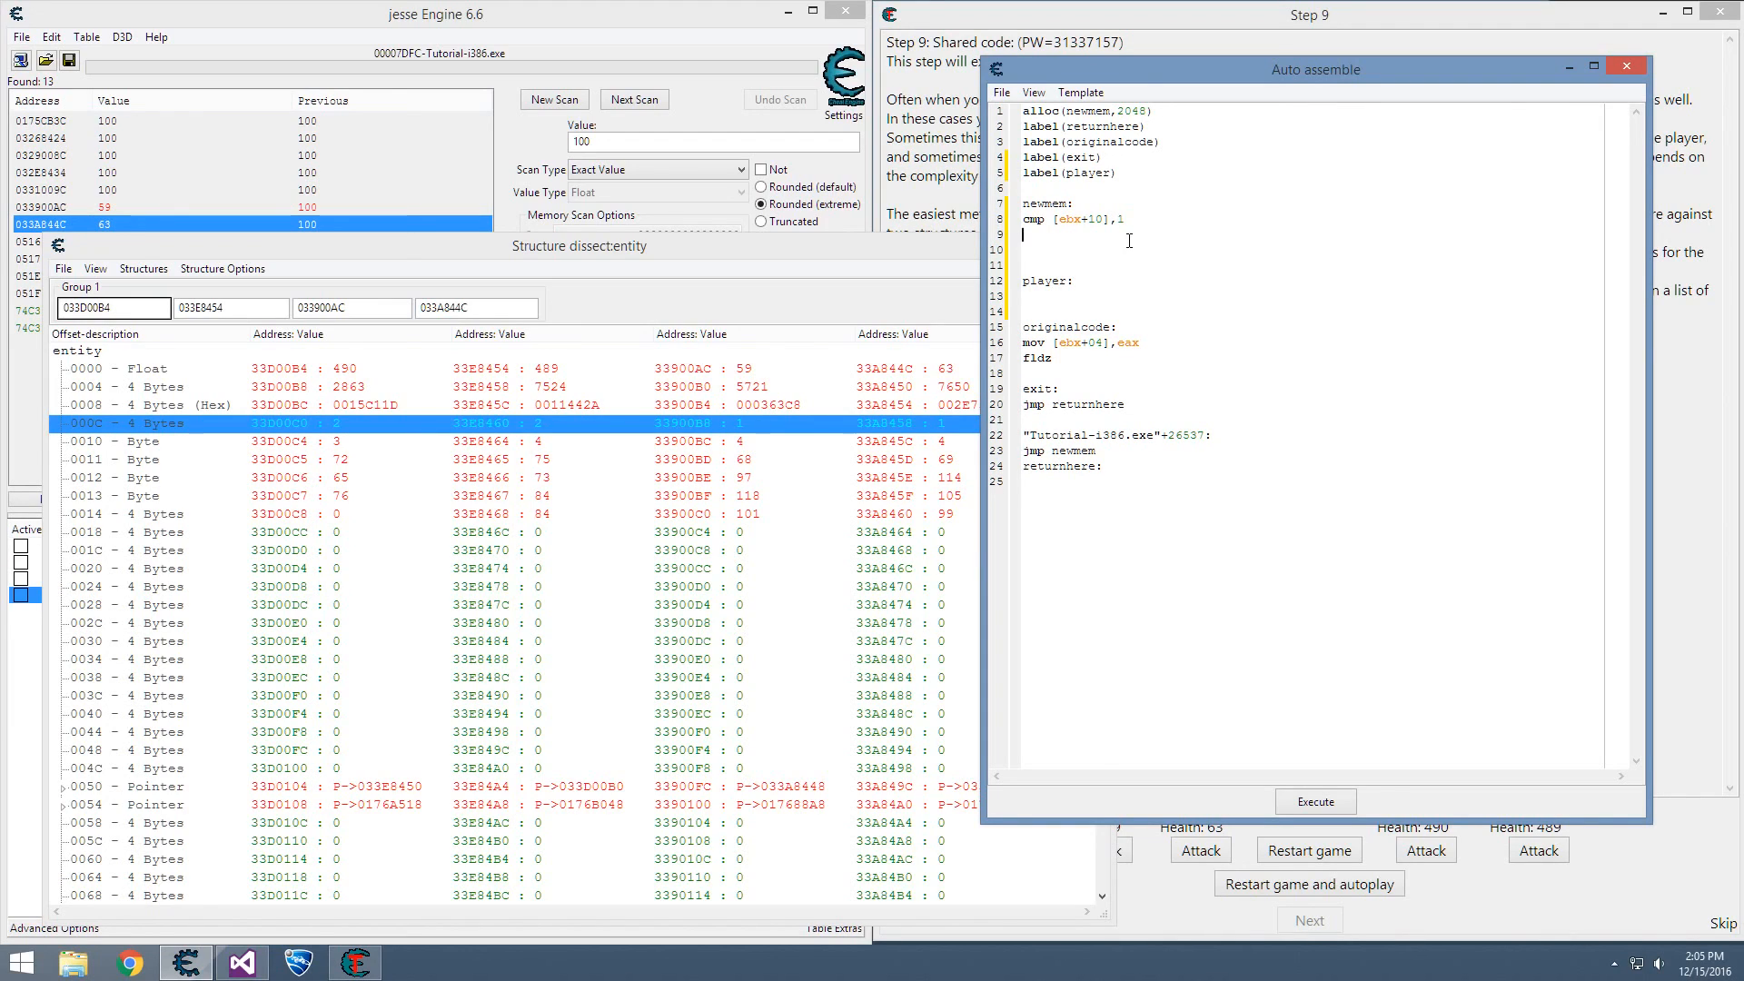
type("je")
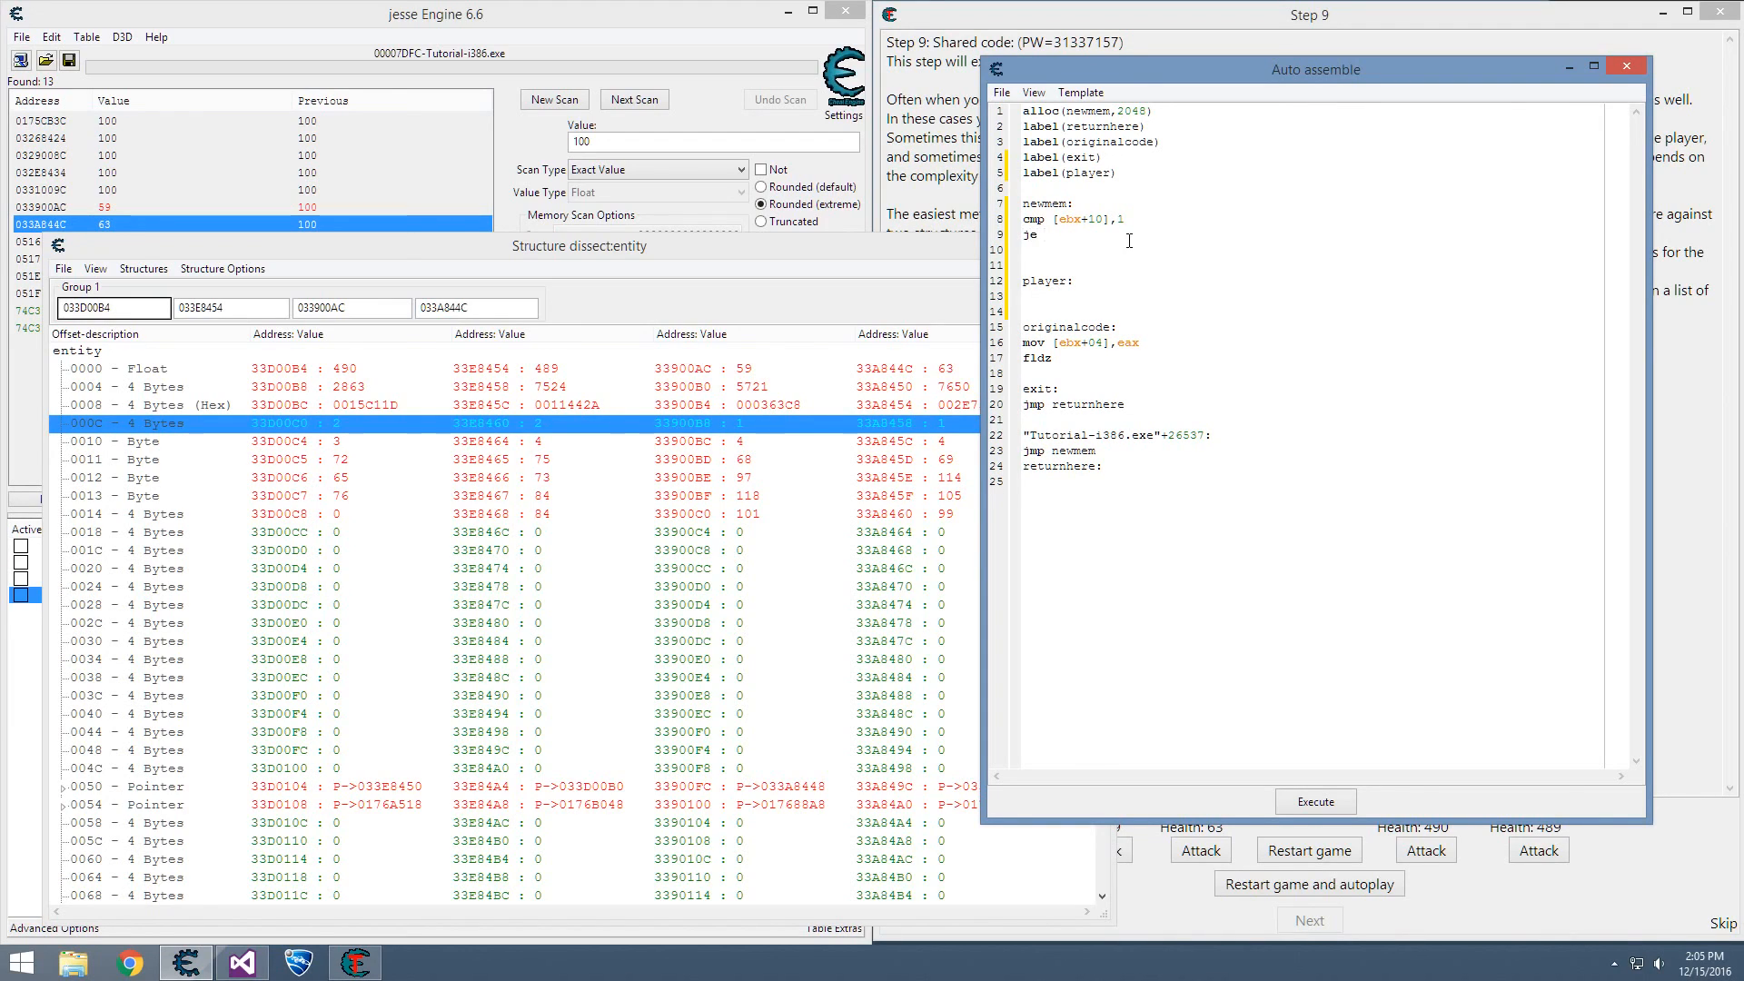
type("player")
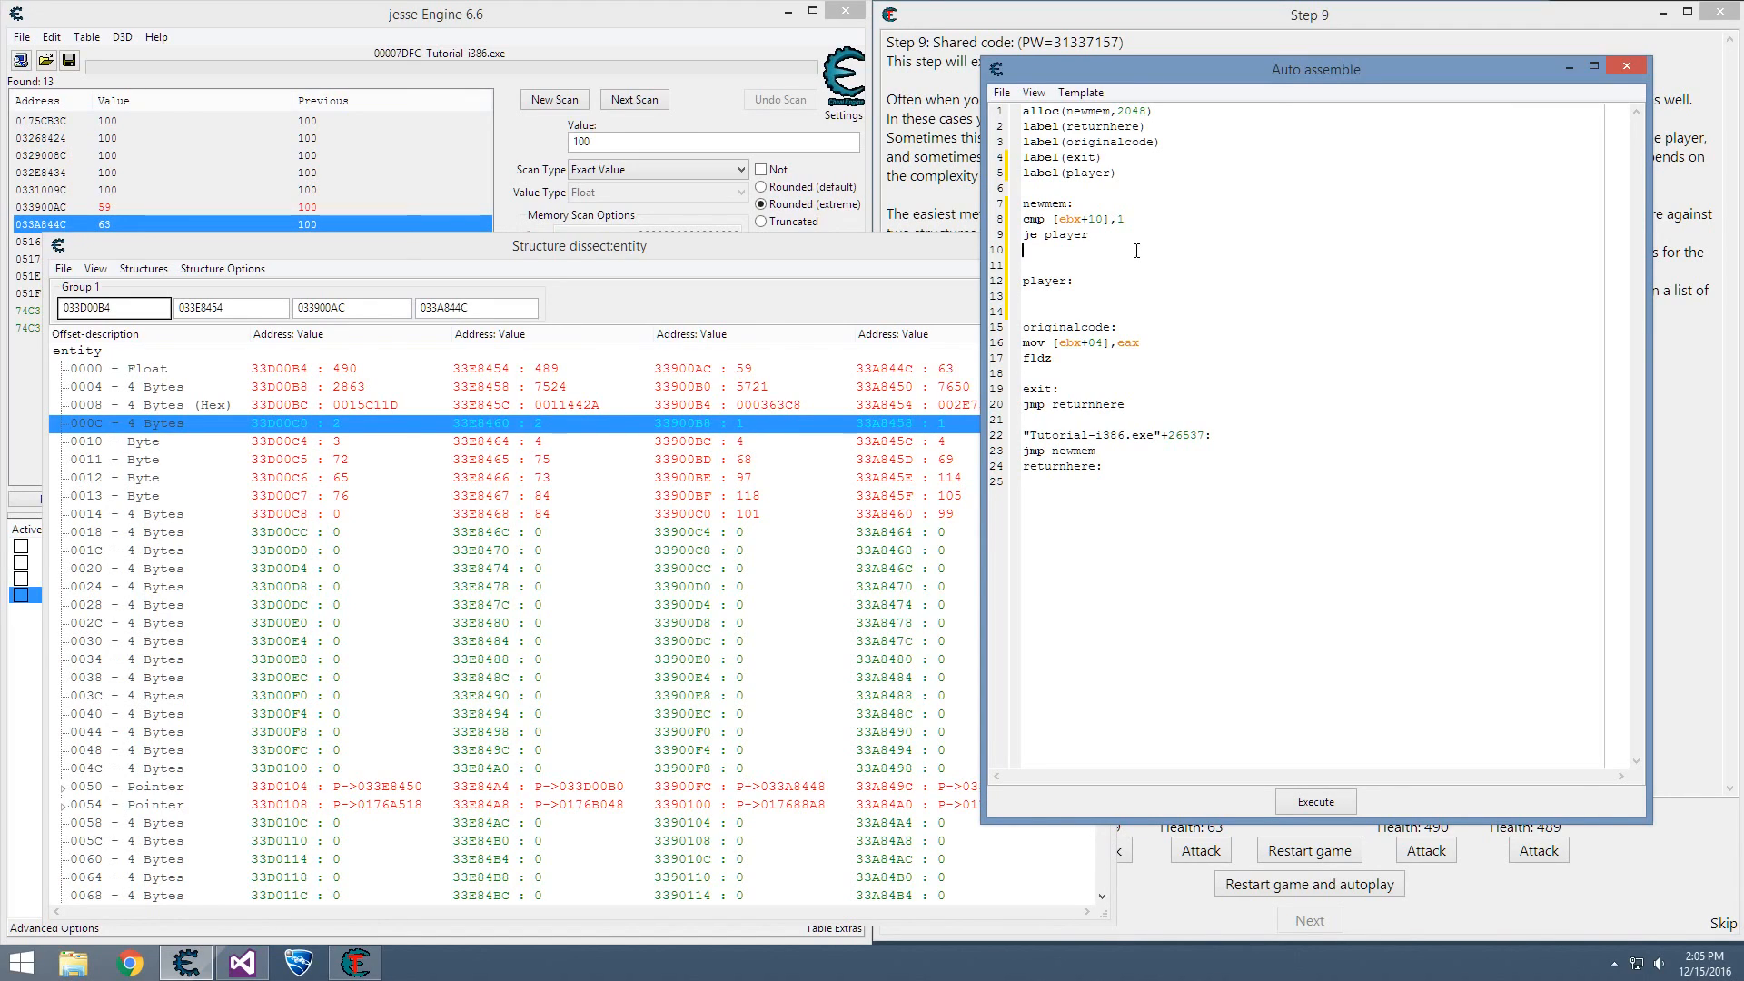
type("origi")
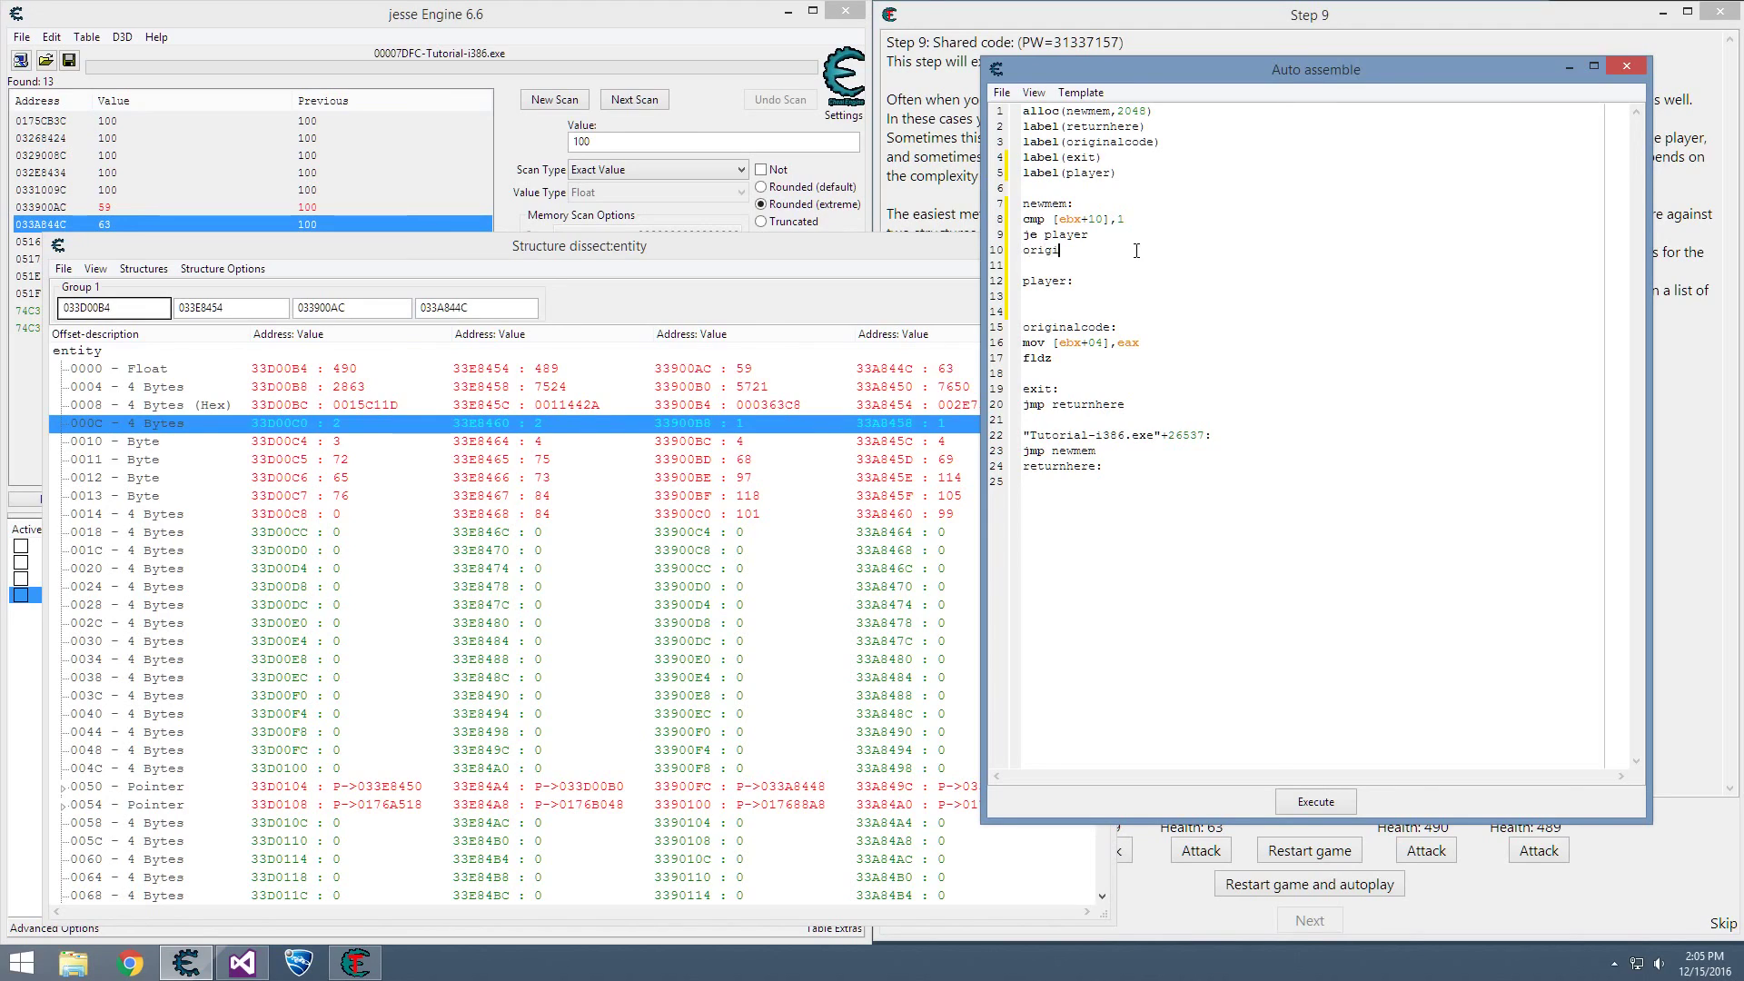
type("nalcod")
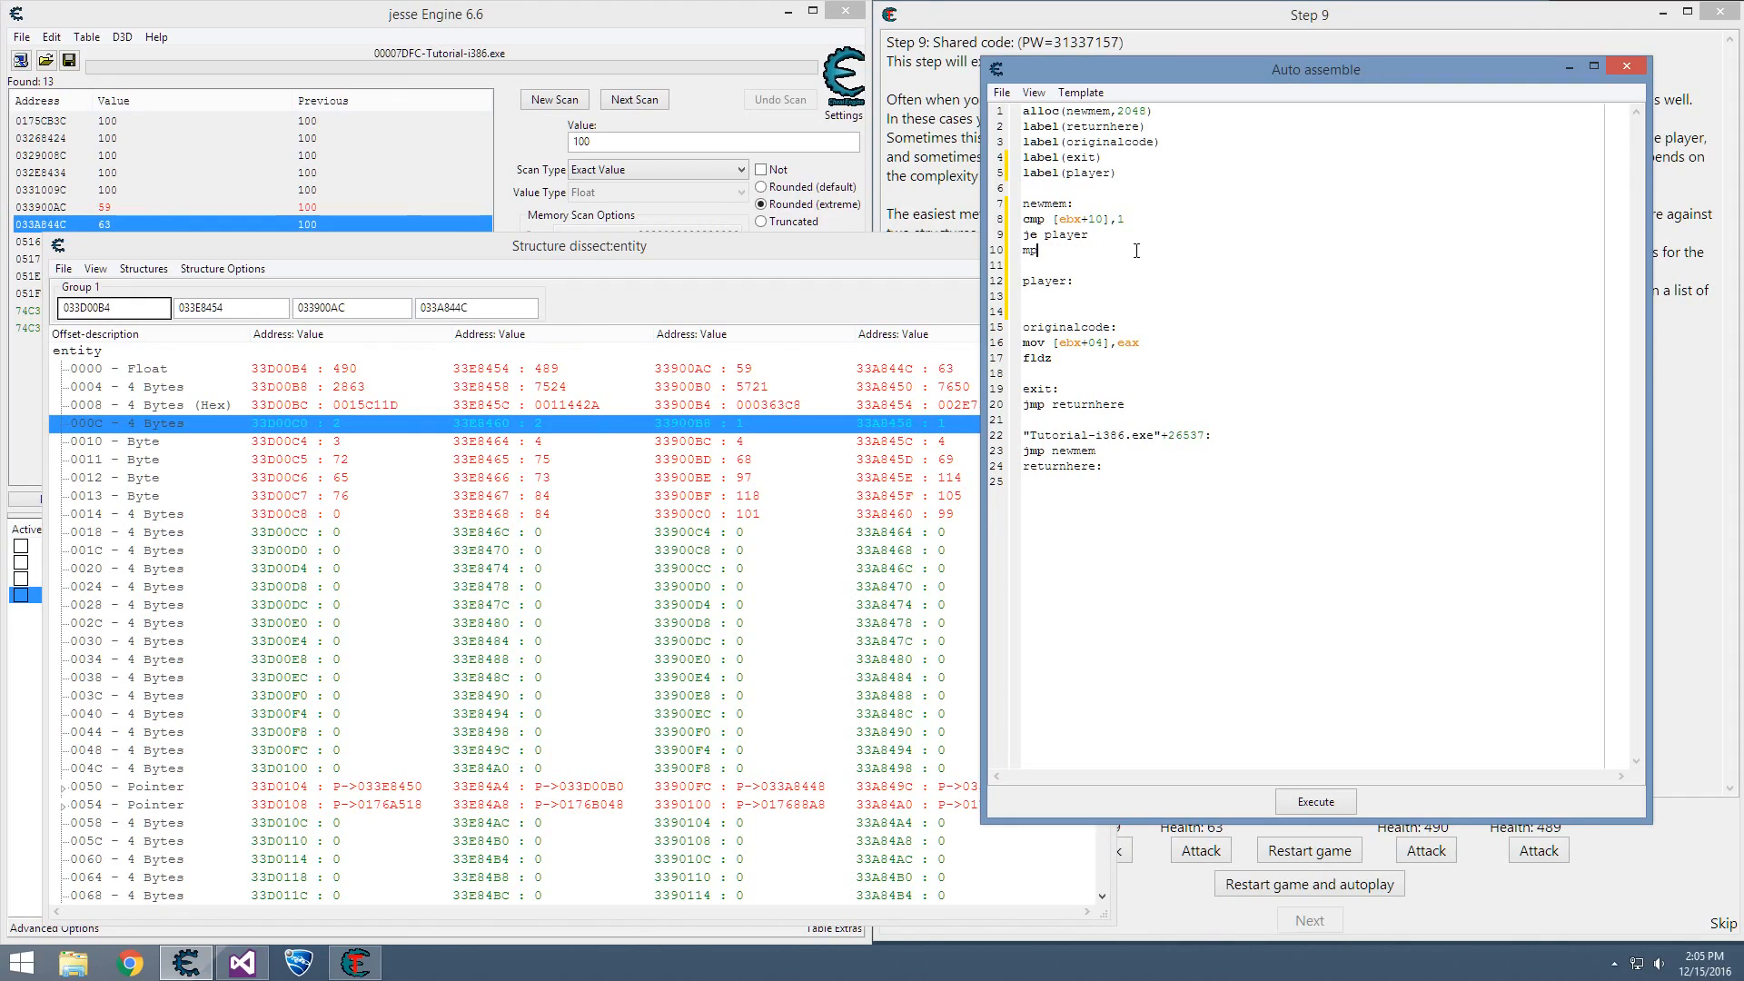
type("jmp orig")
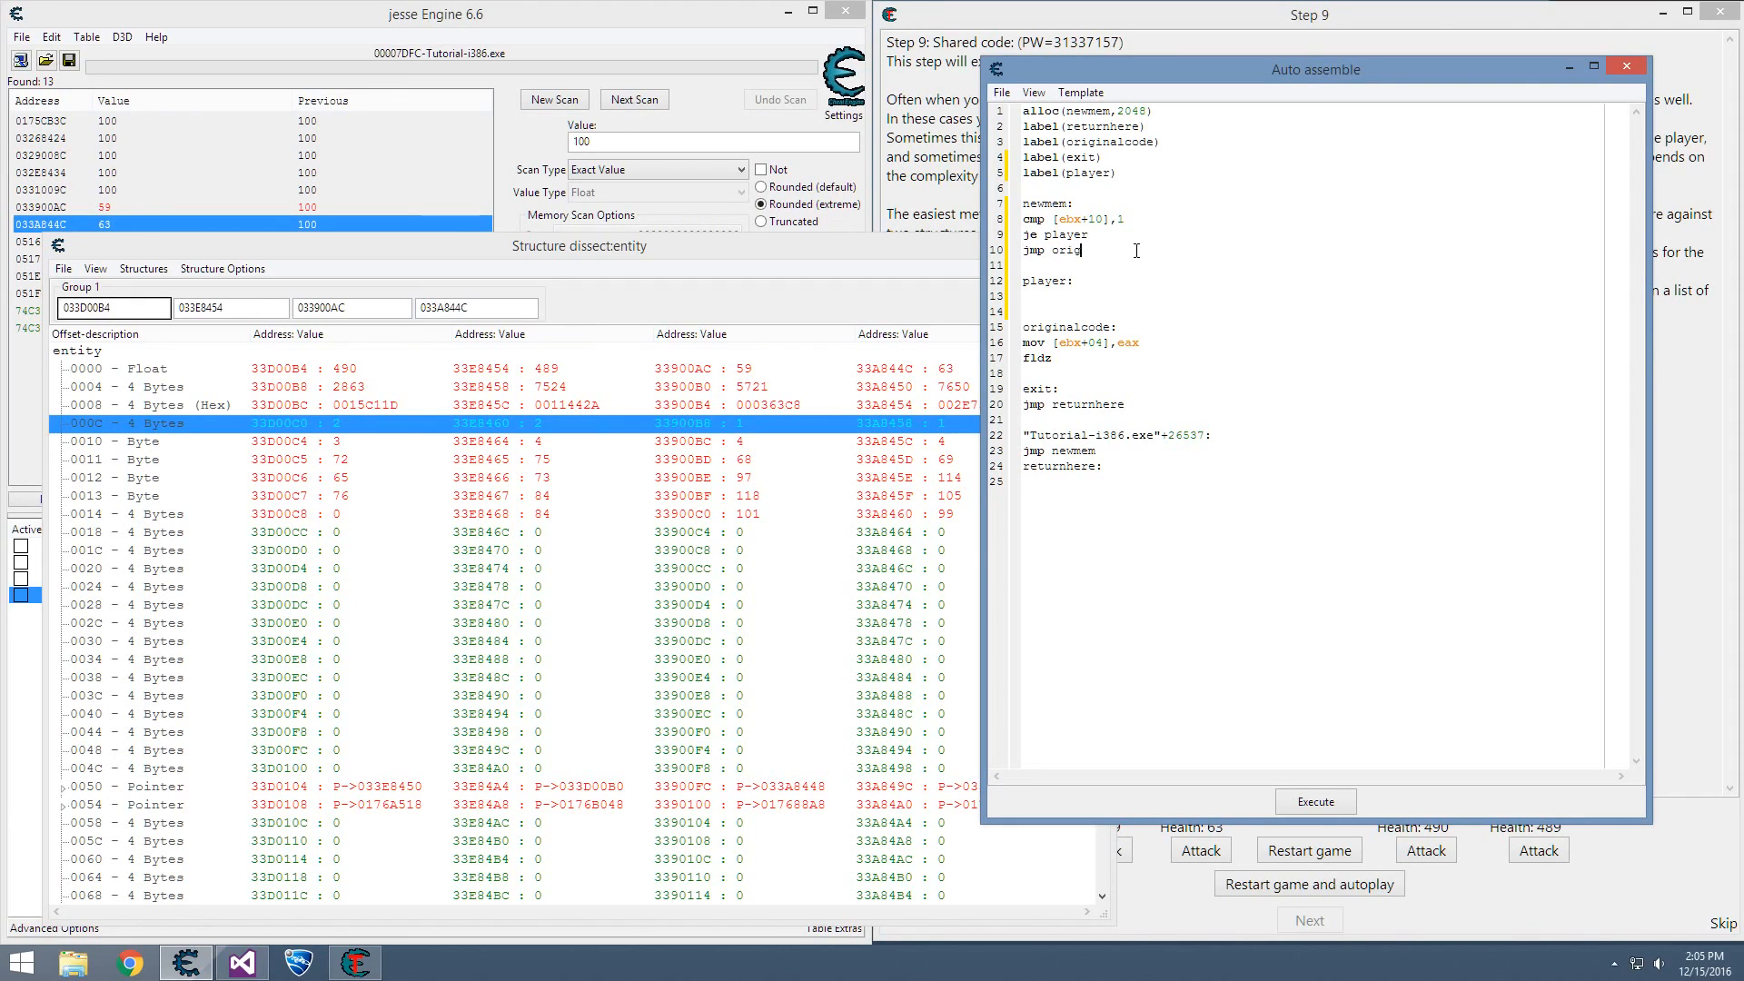
type("nalcode")
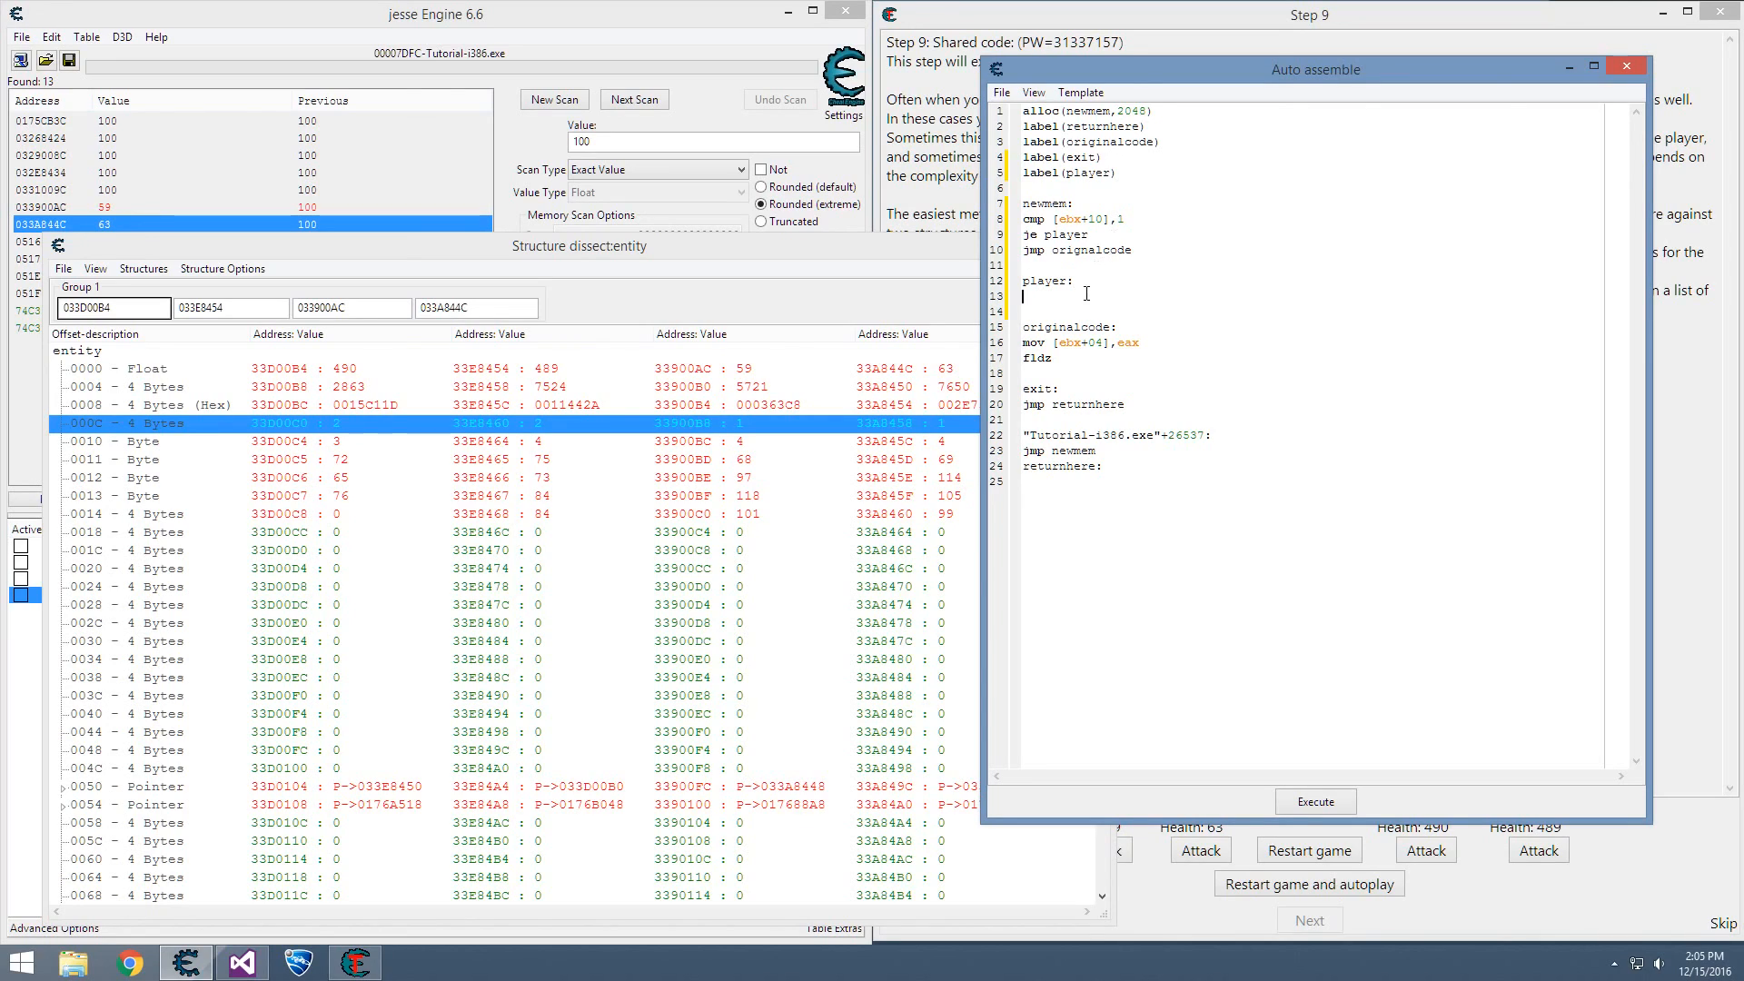
- Under player:, enter 'mov eax,500' and begin a 'jmp originalcode' line below it
type("mov")
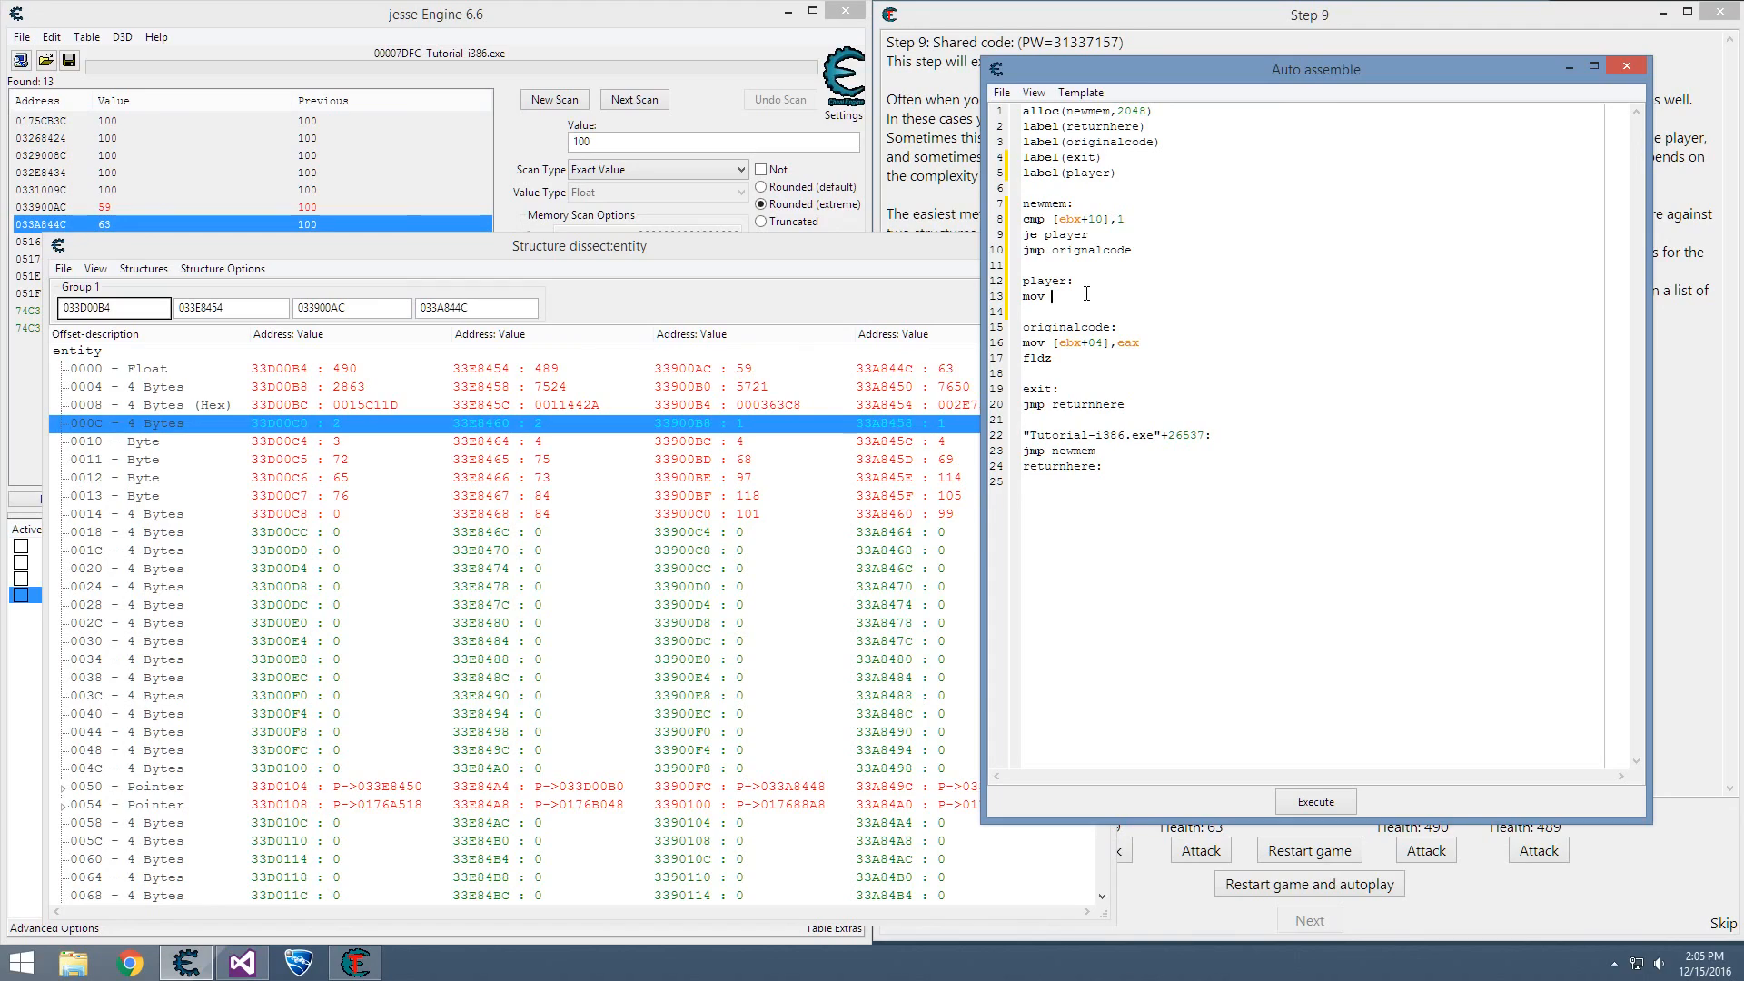
type("50")
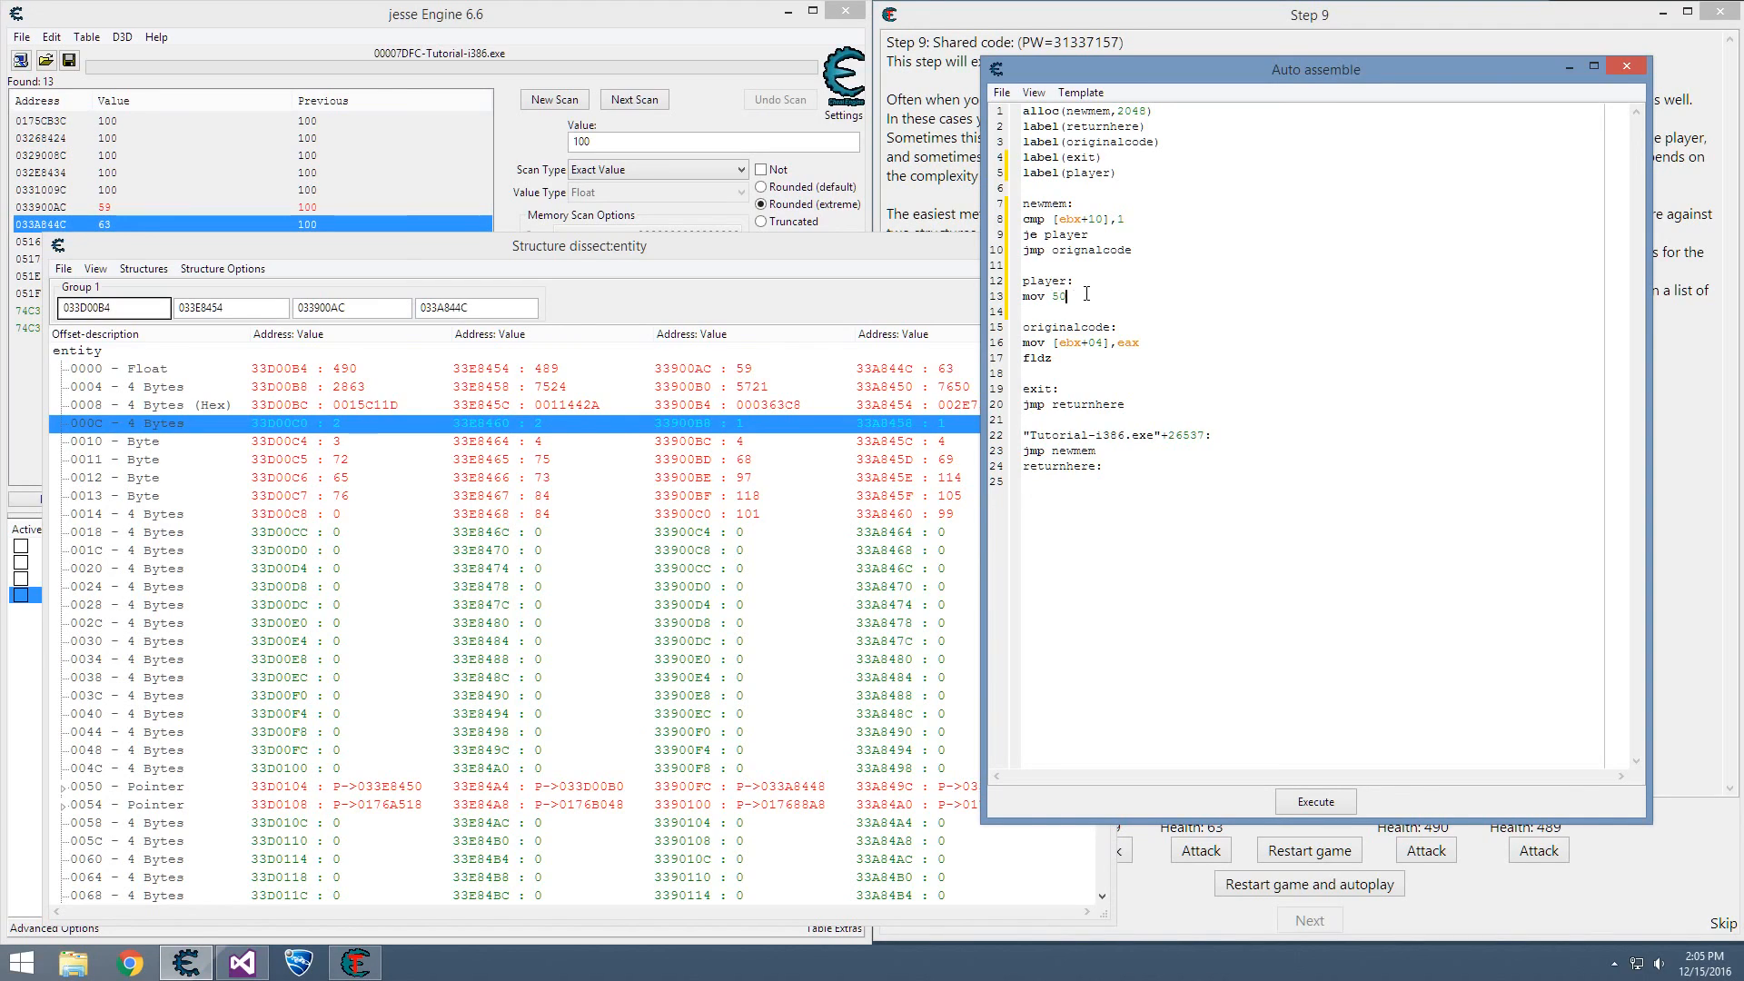
type("eax,")
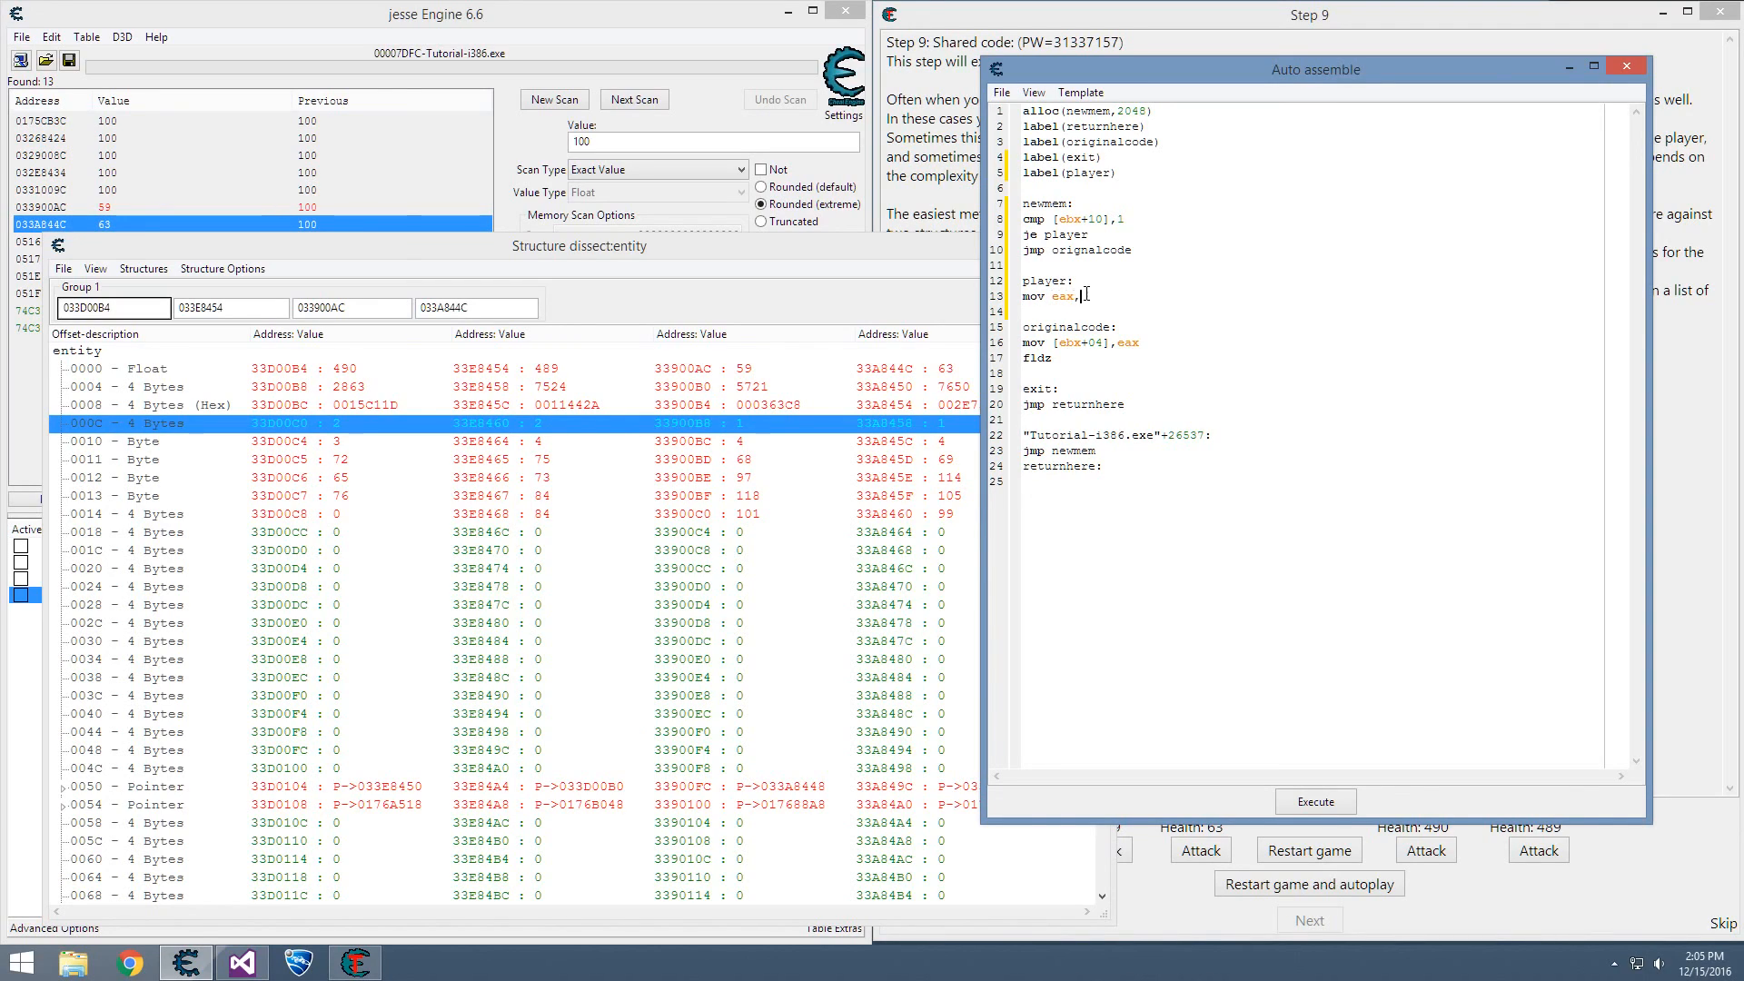
type("500")
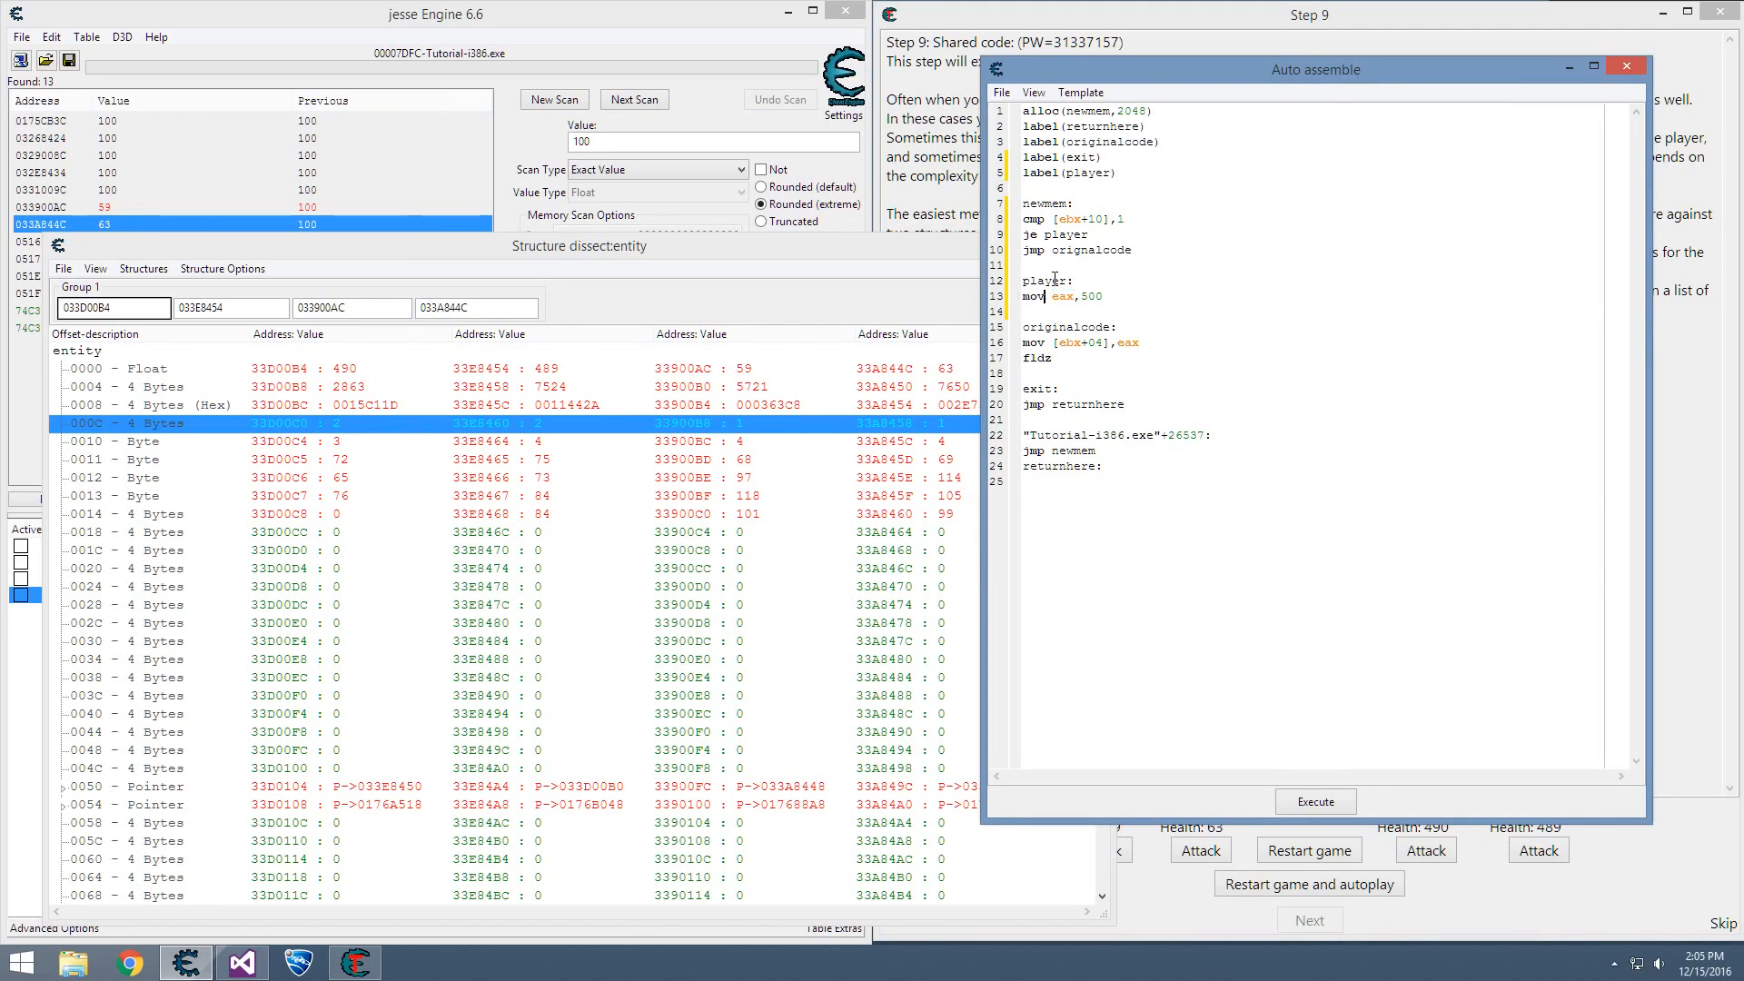
left_click(1057, 296)
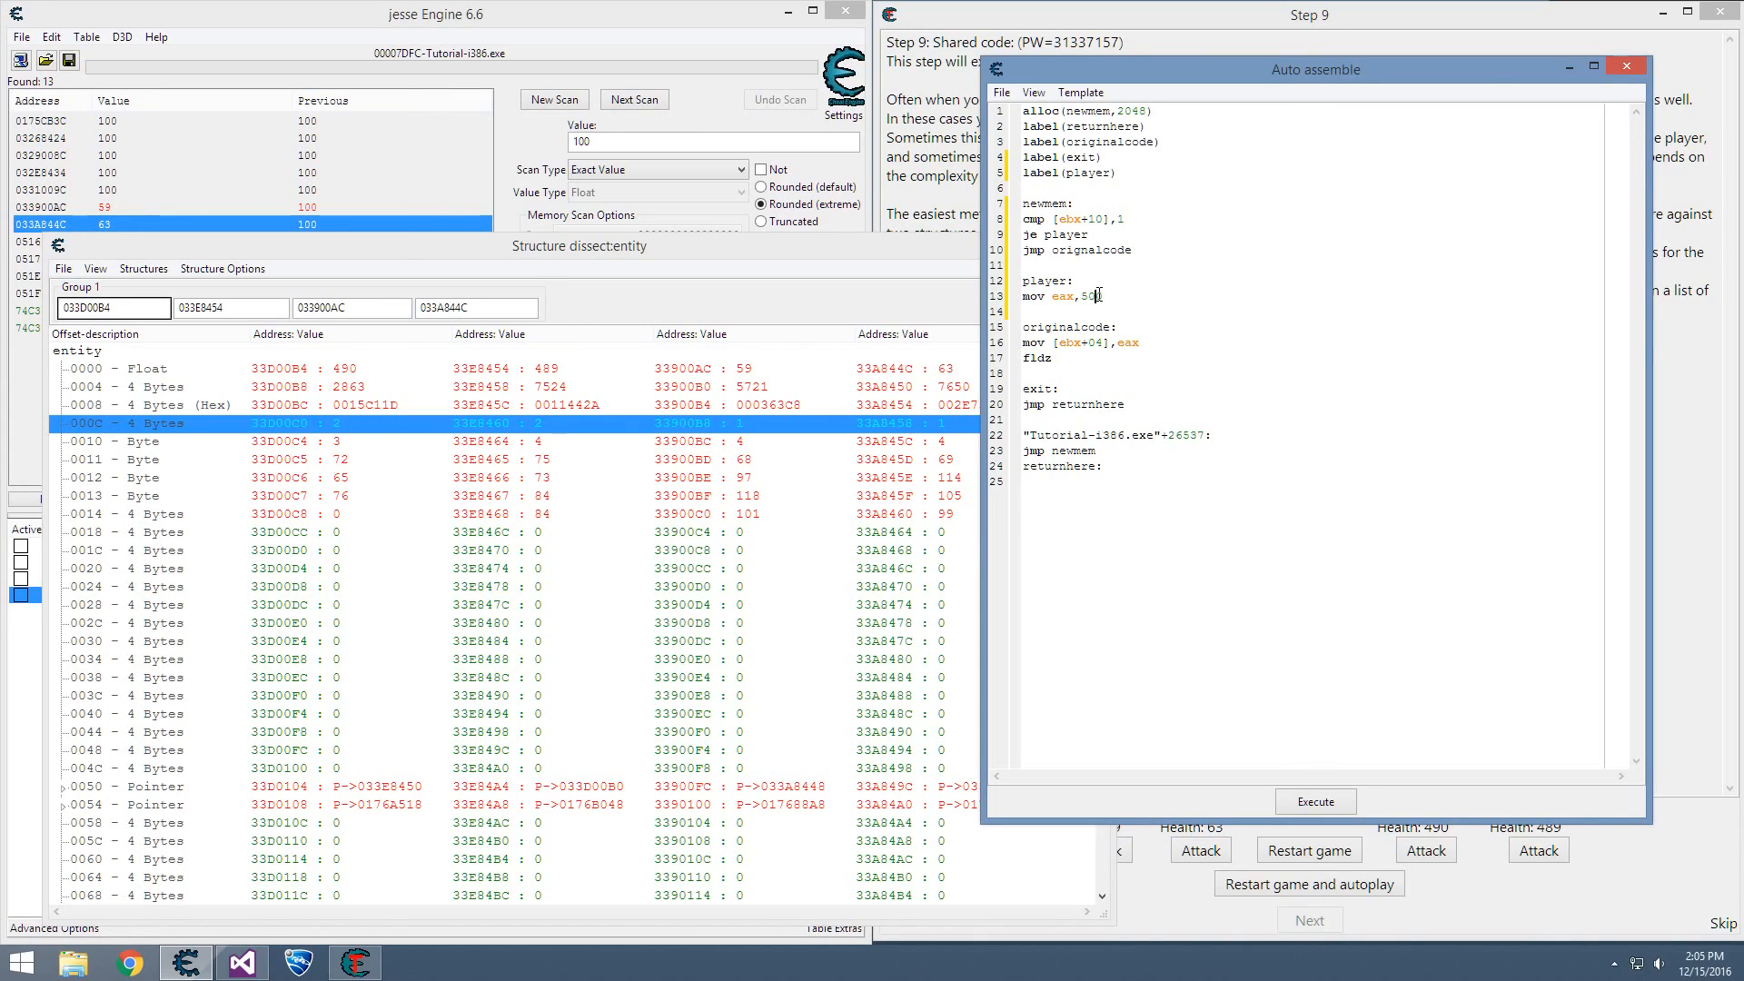
key("Return")
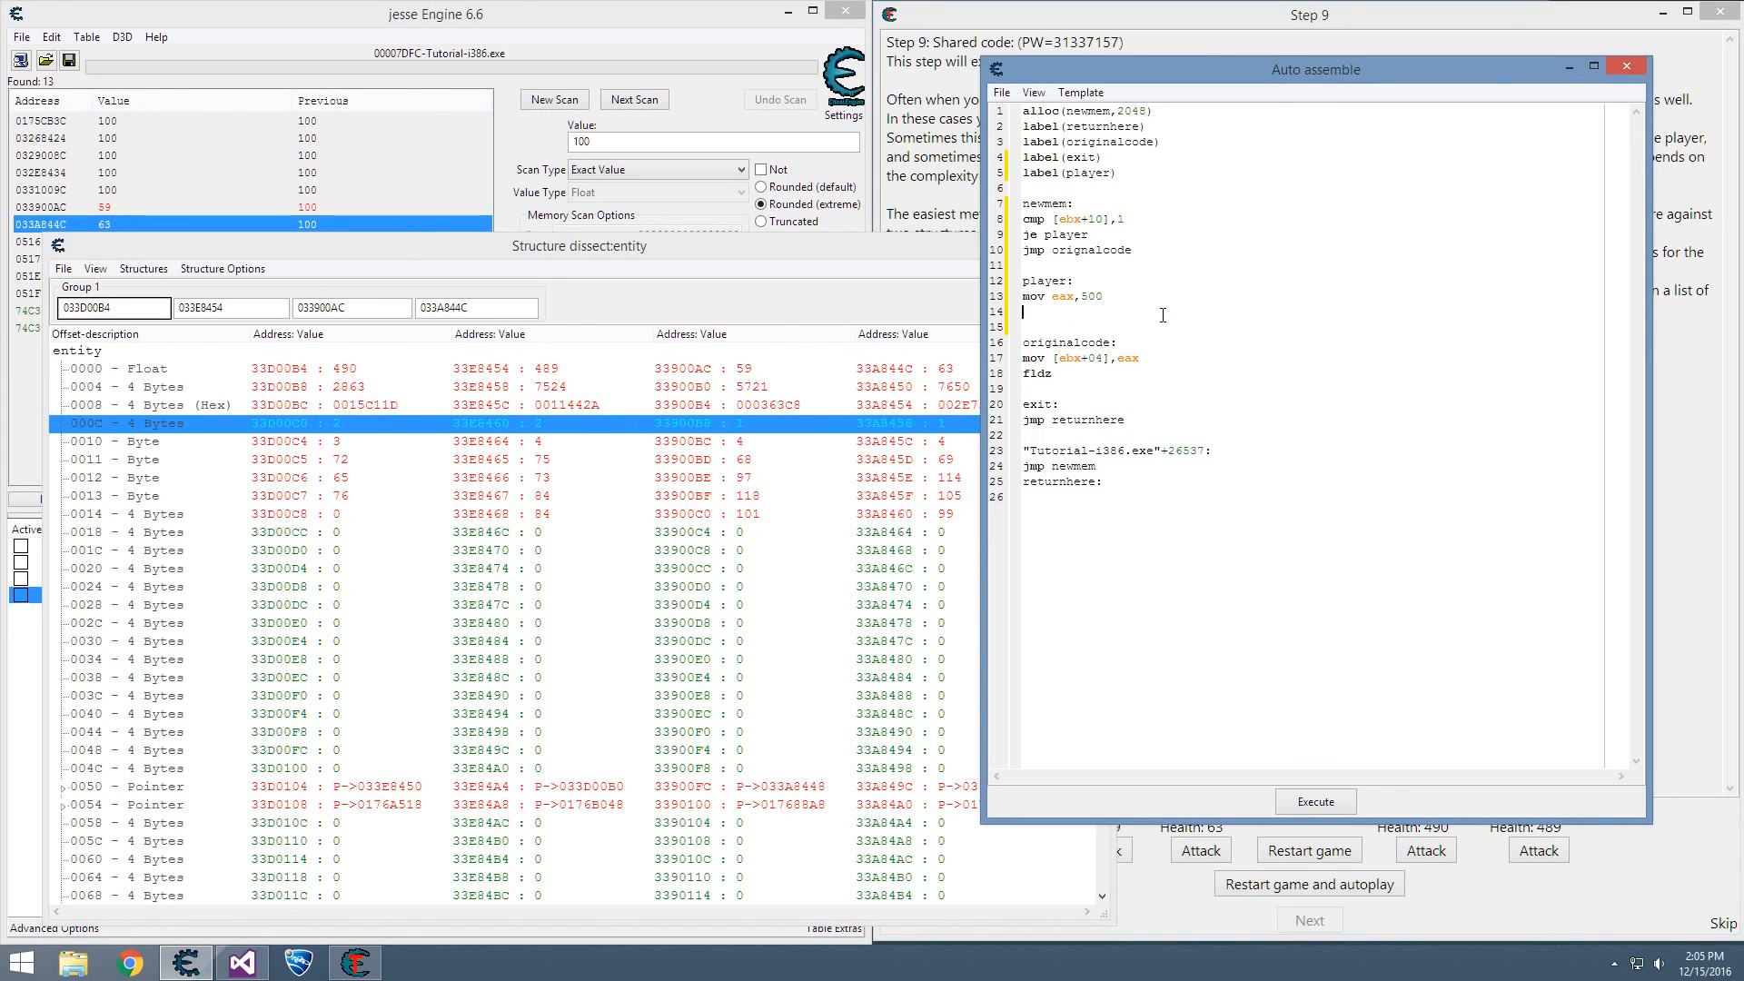
type("jmp originalcode")
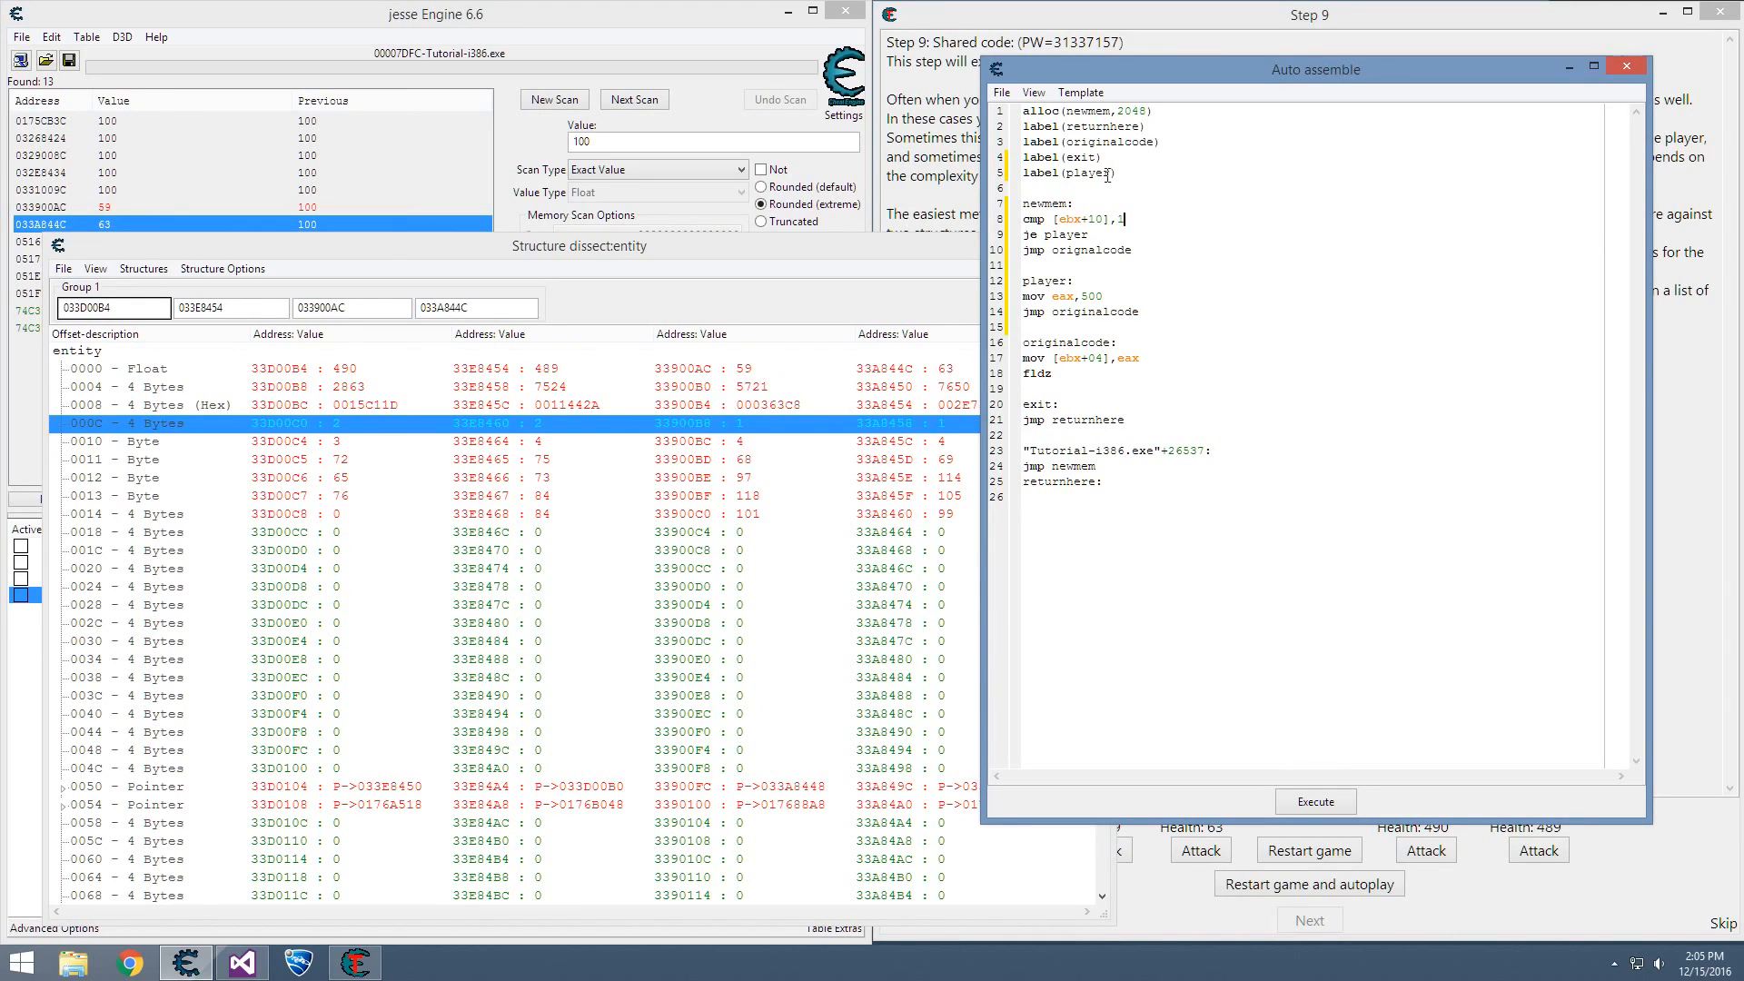
mouse_move(1109, 69)
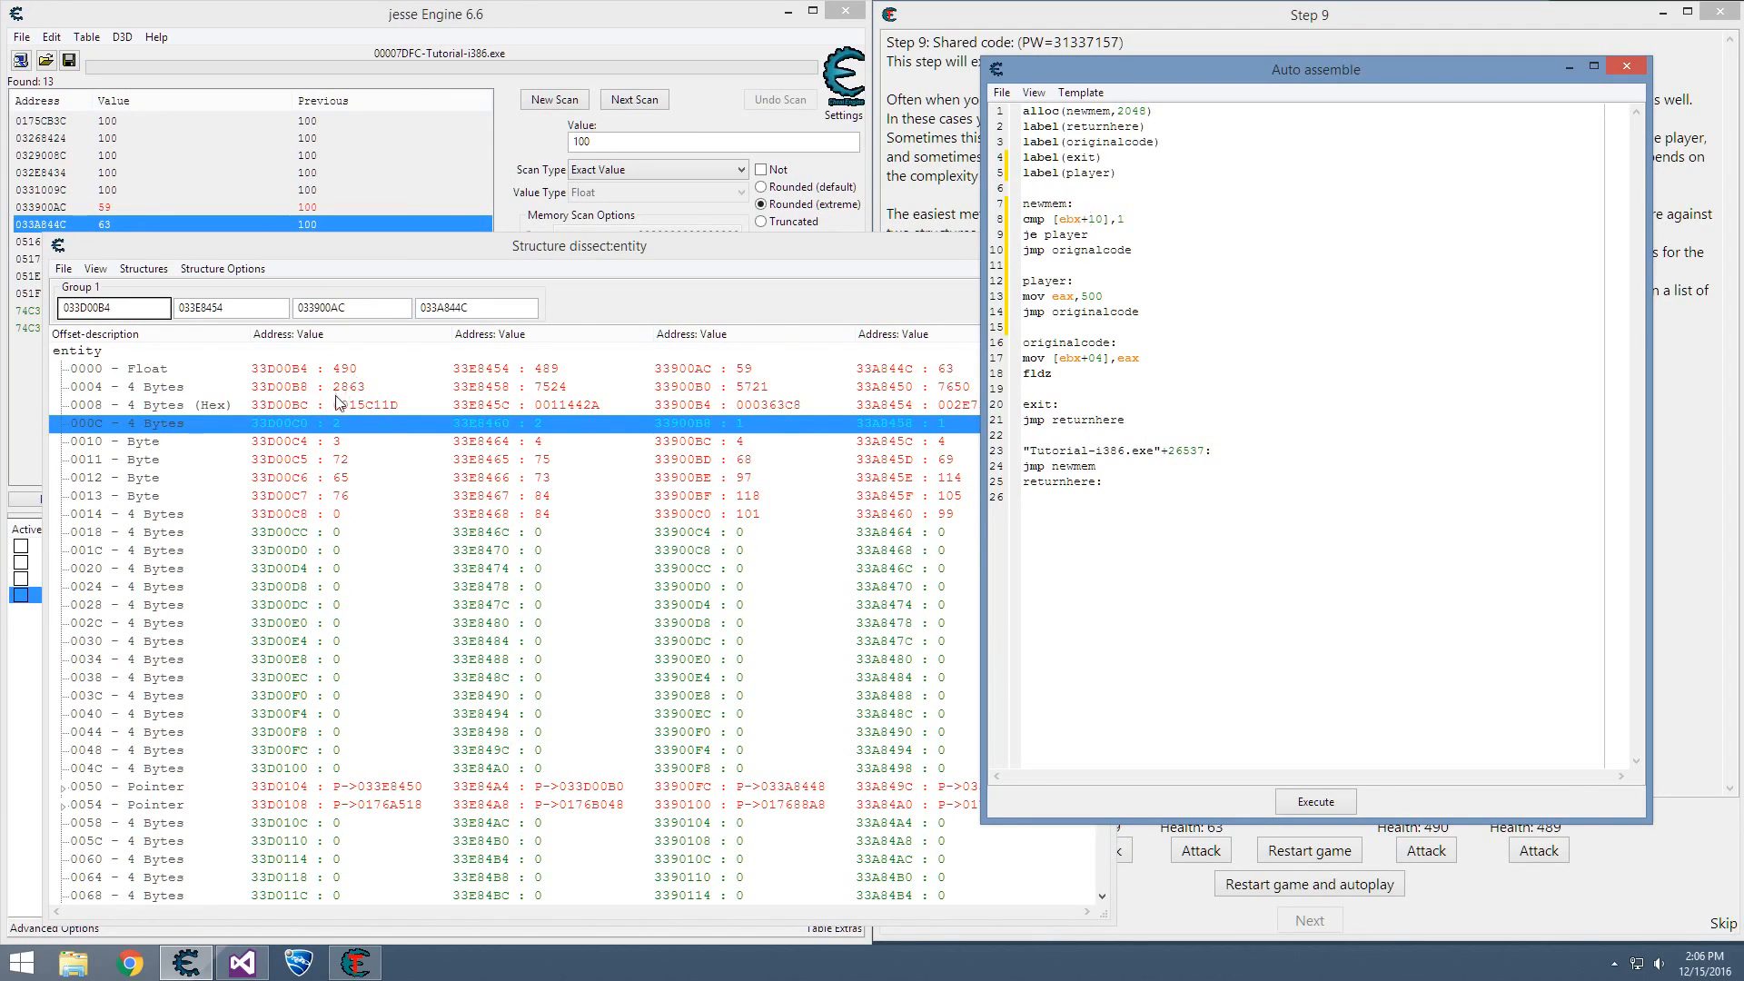
mouse_move(495, 445)
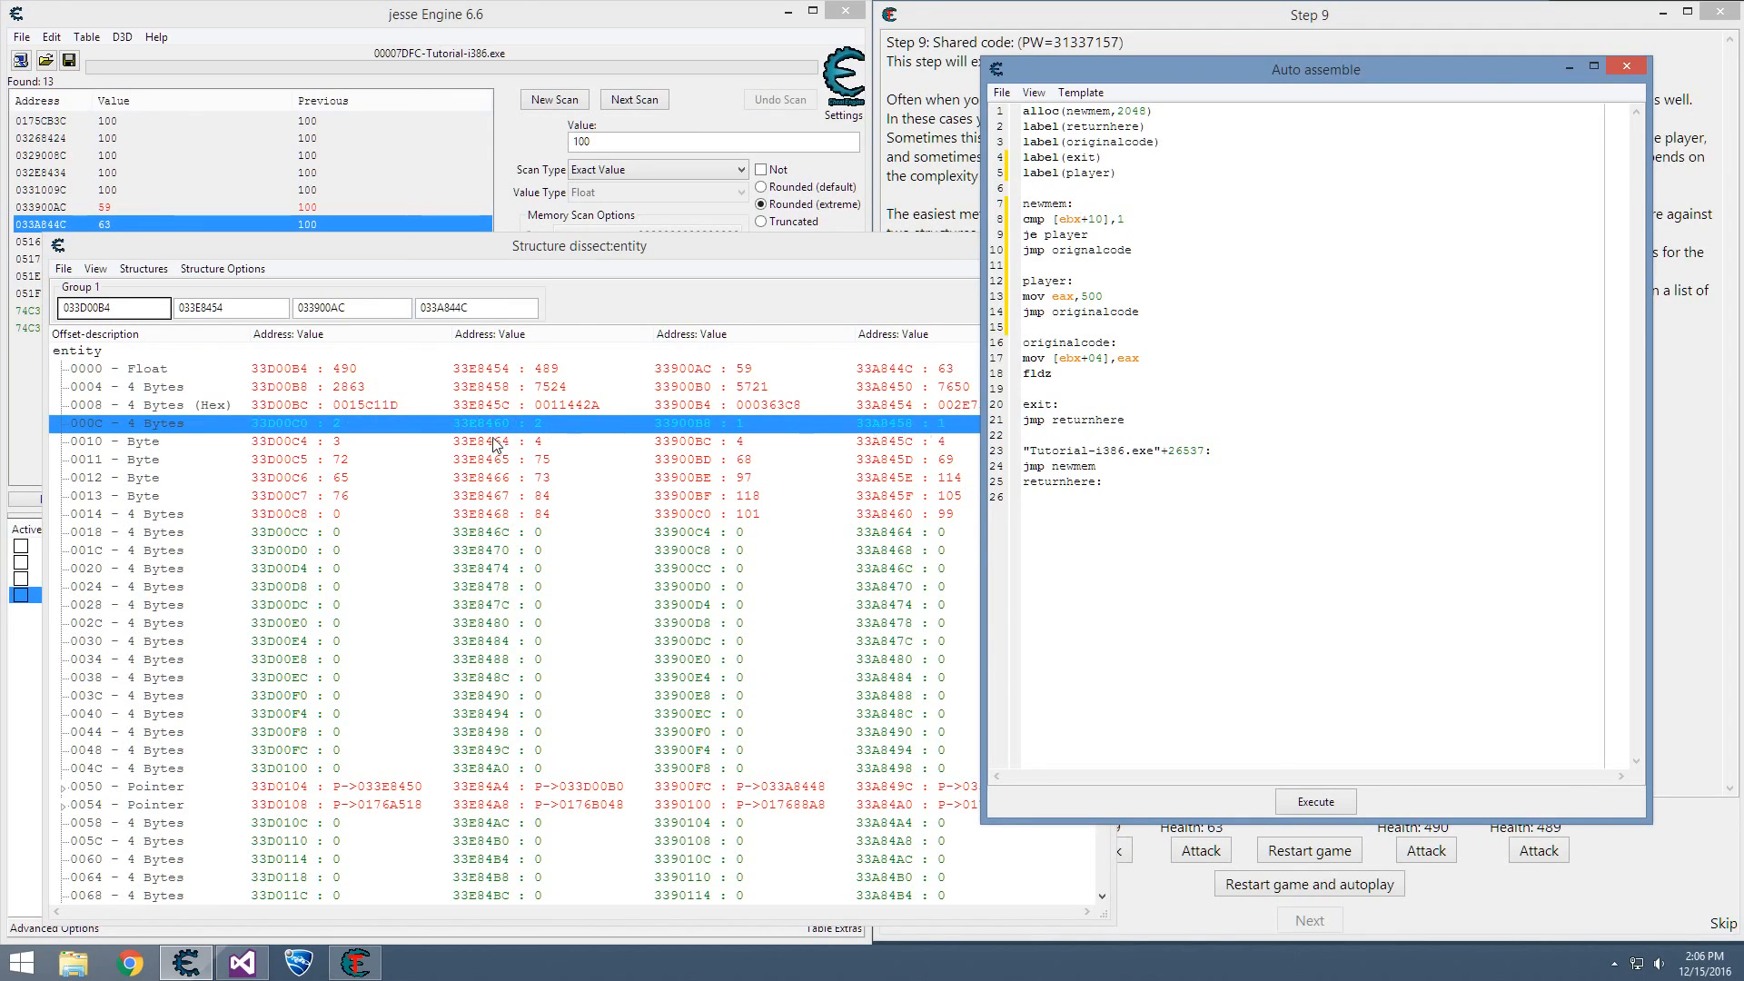
mouse_move(936, 358)
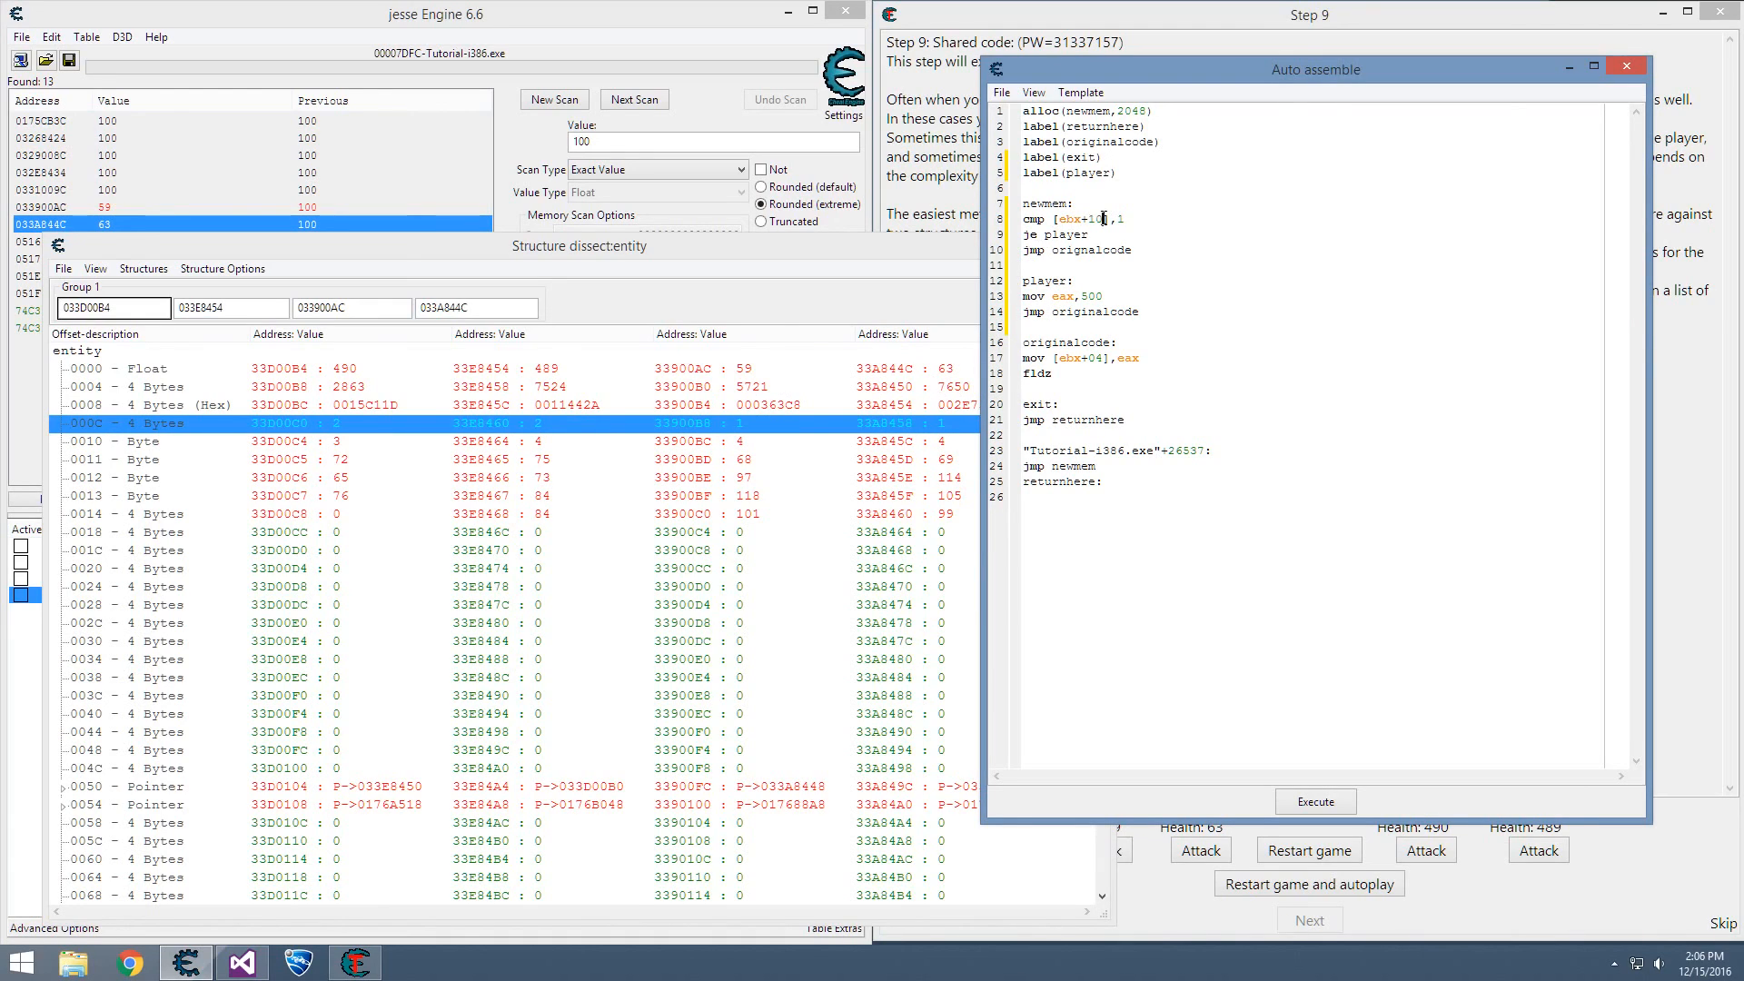
double_click(1073, 234)
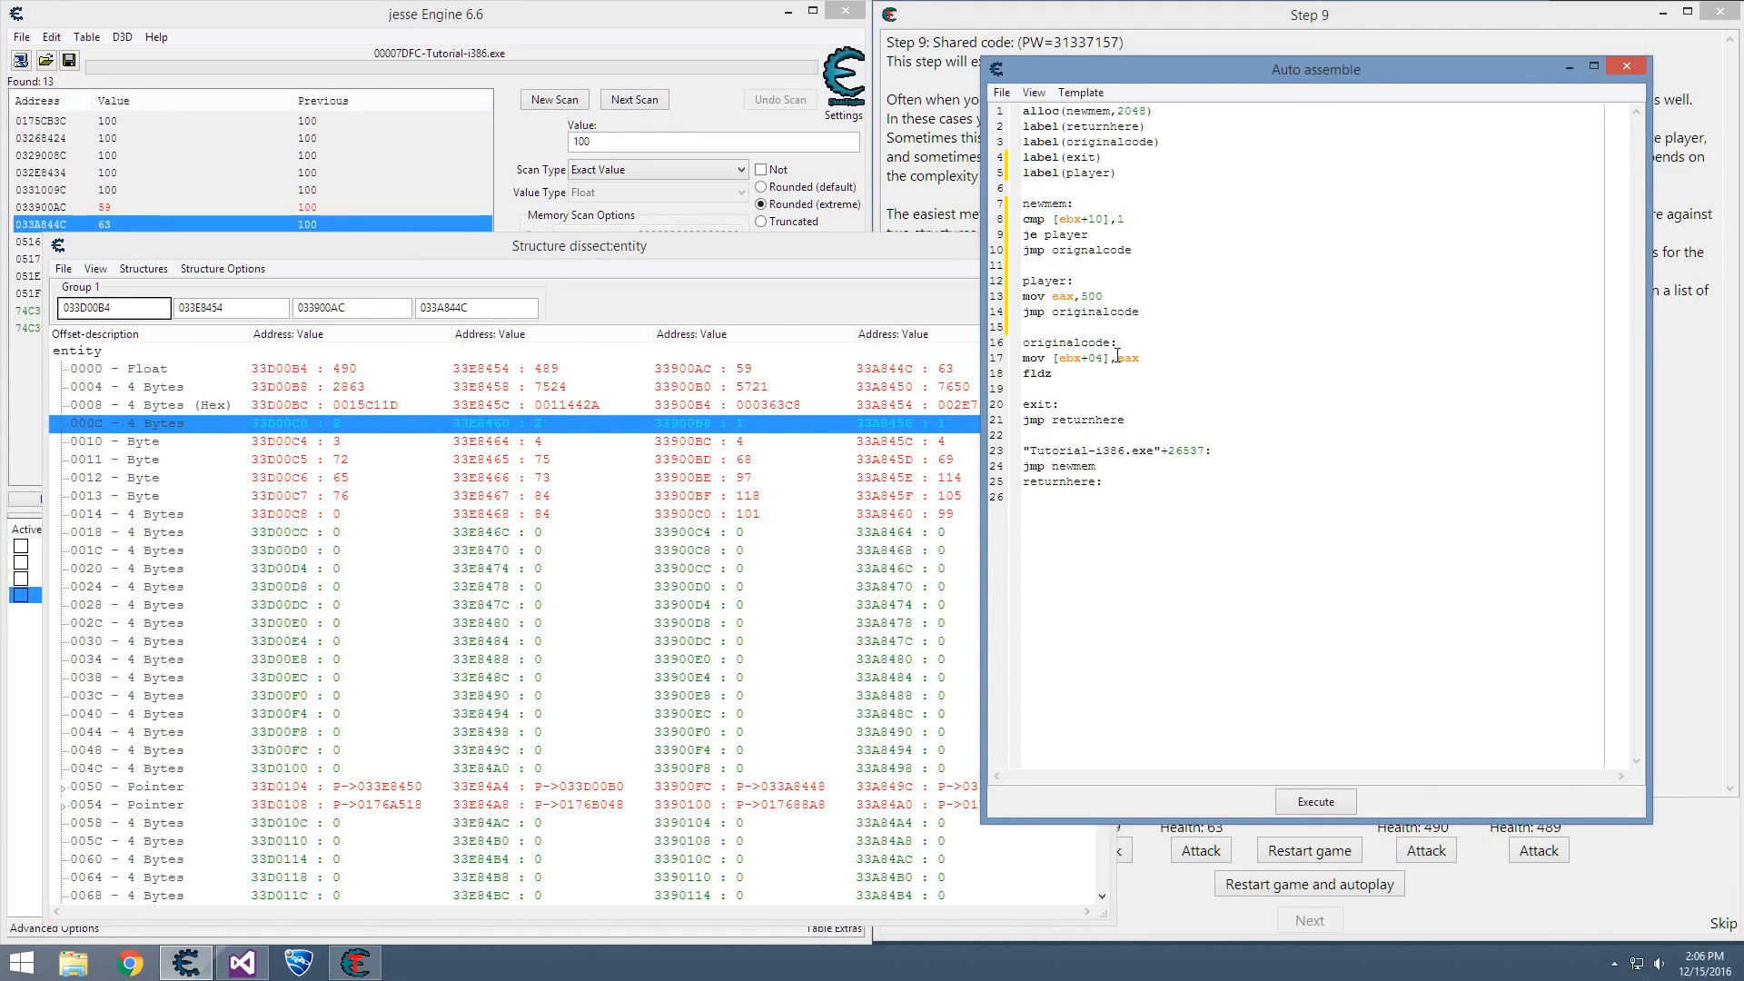
double_click(1091, 250)
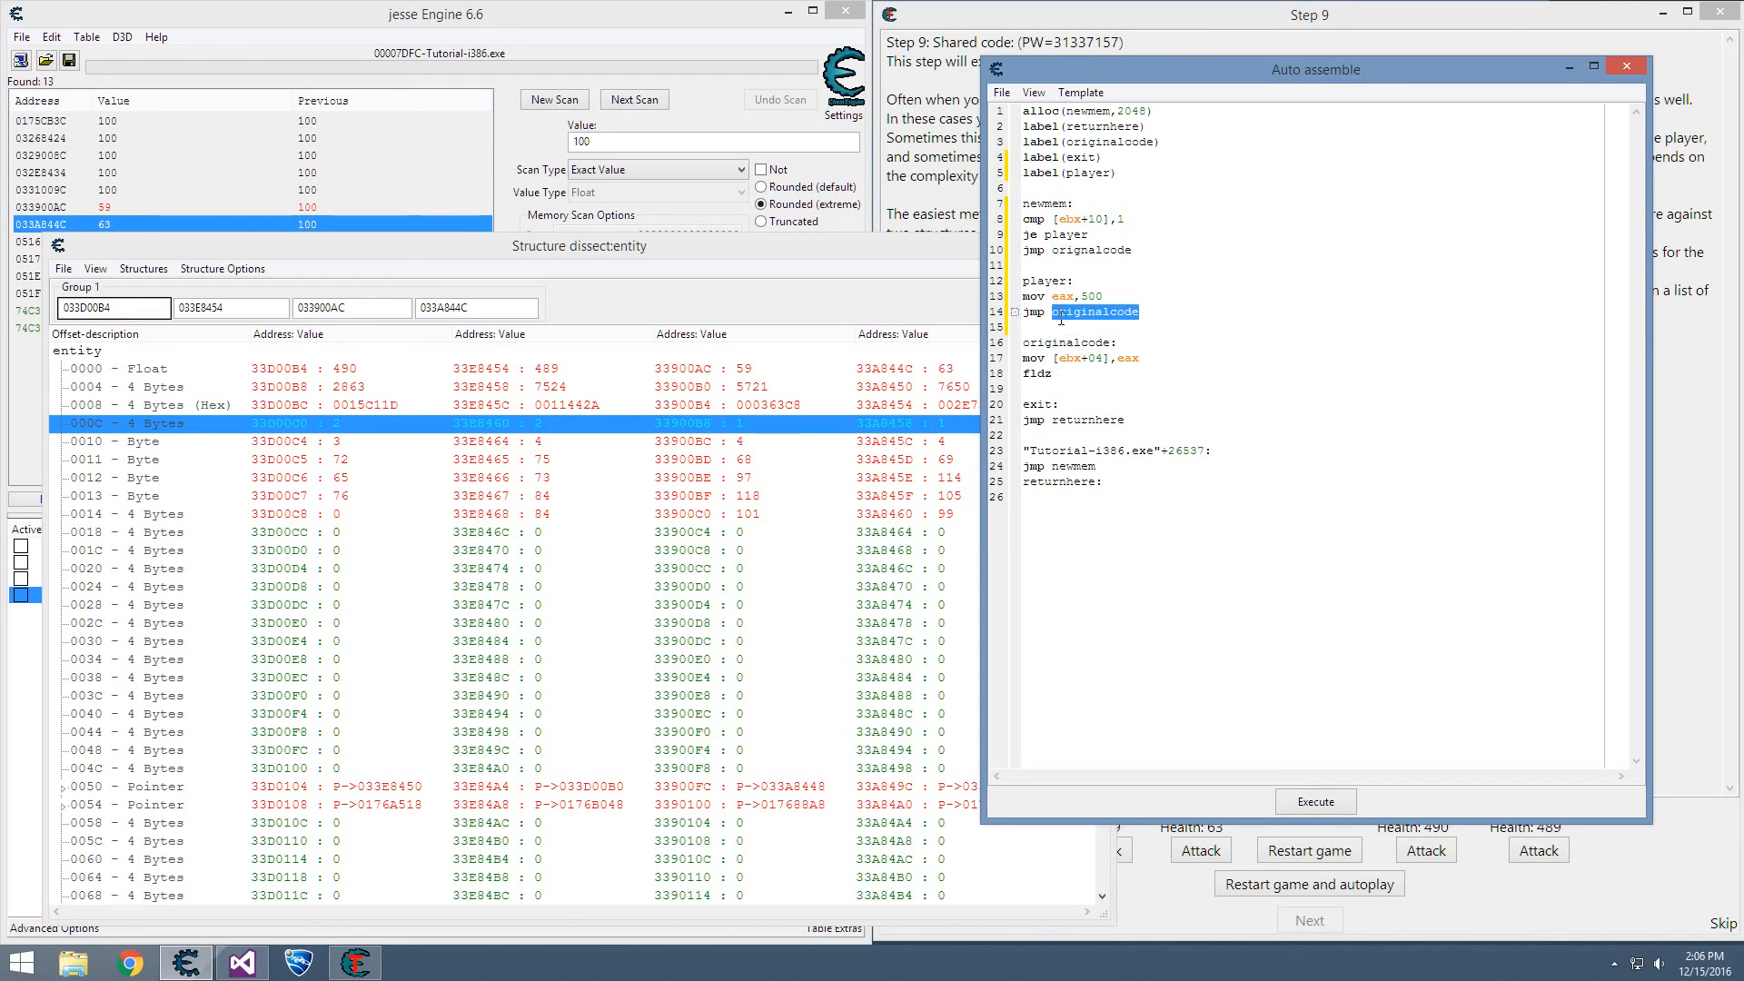
left_click(1125, 358)
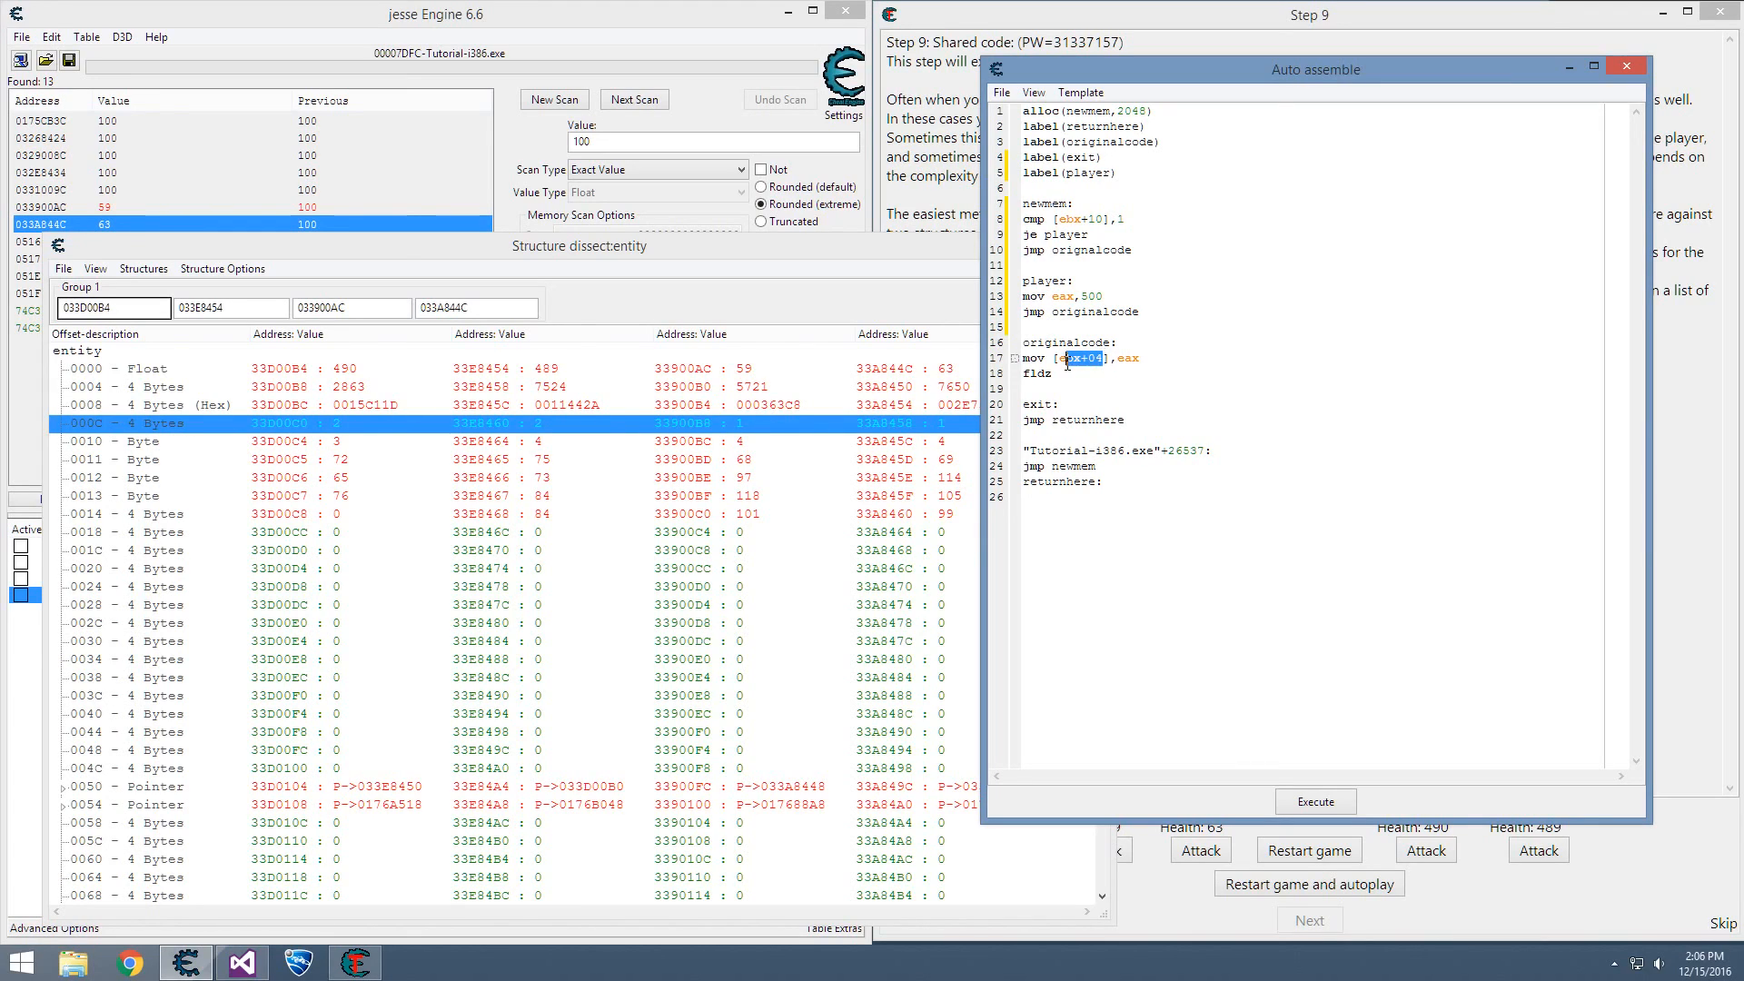
mouse_move(1164, 381)
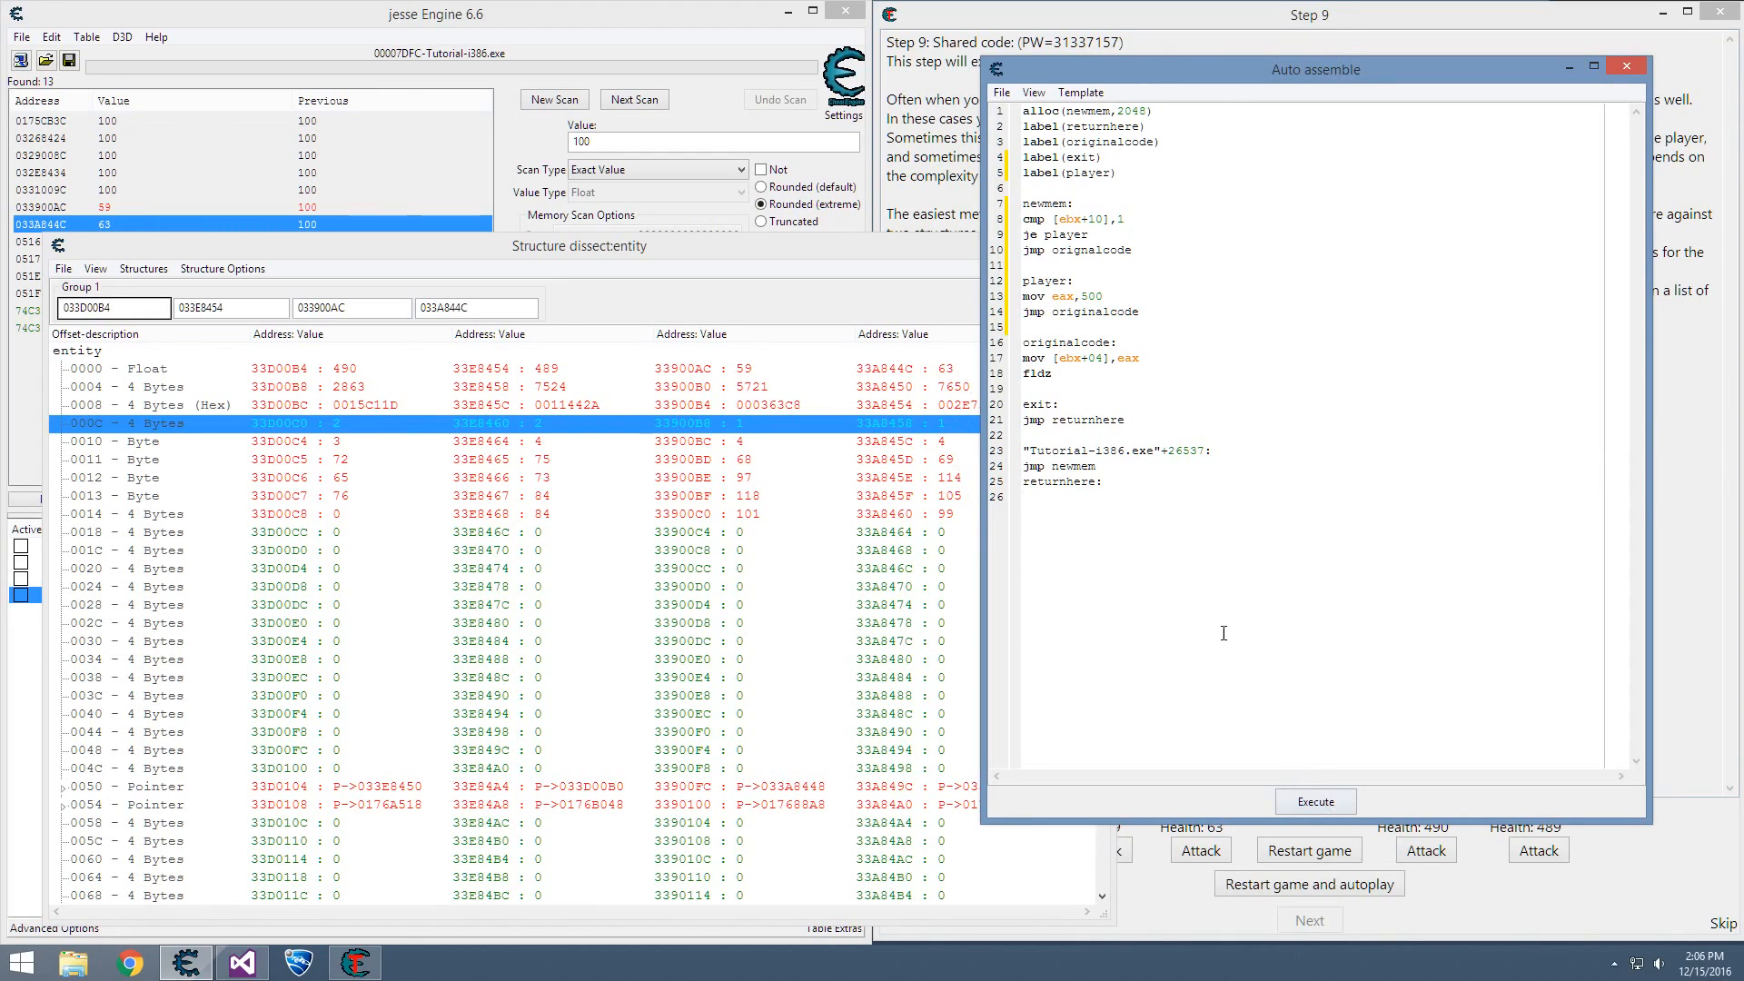
- Correct the 'orignalcode' typo on line 10 and inject the script, confirming with Yes
left_click(1314, 801)
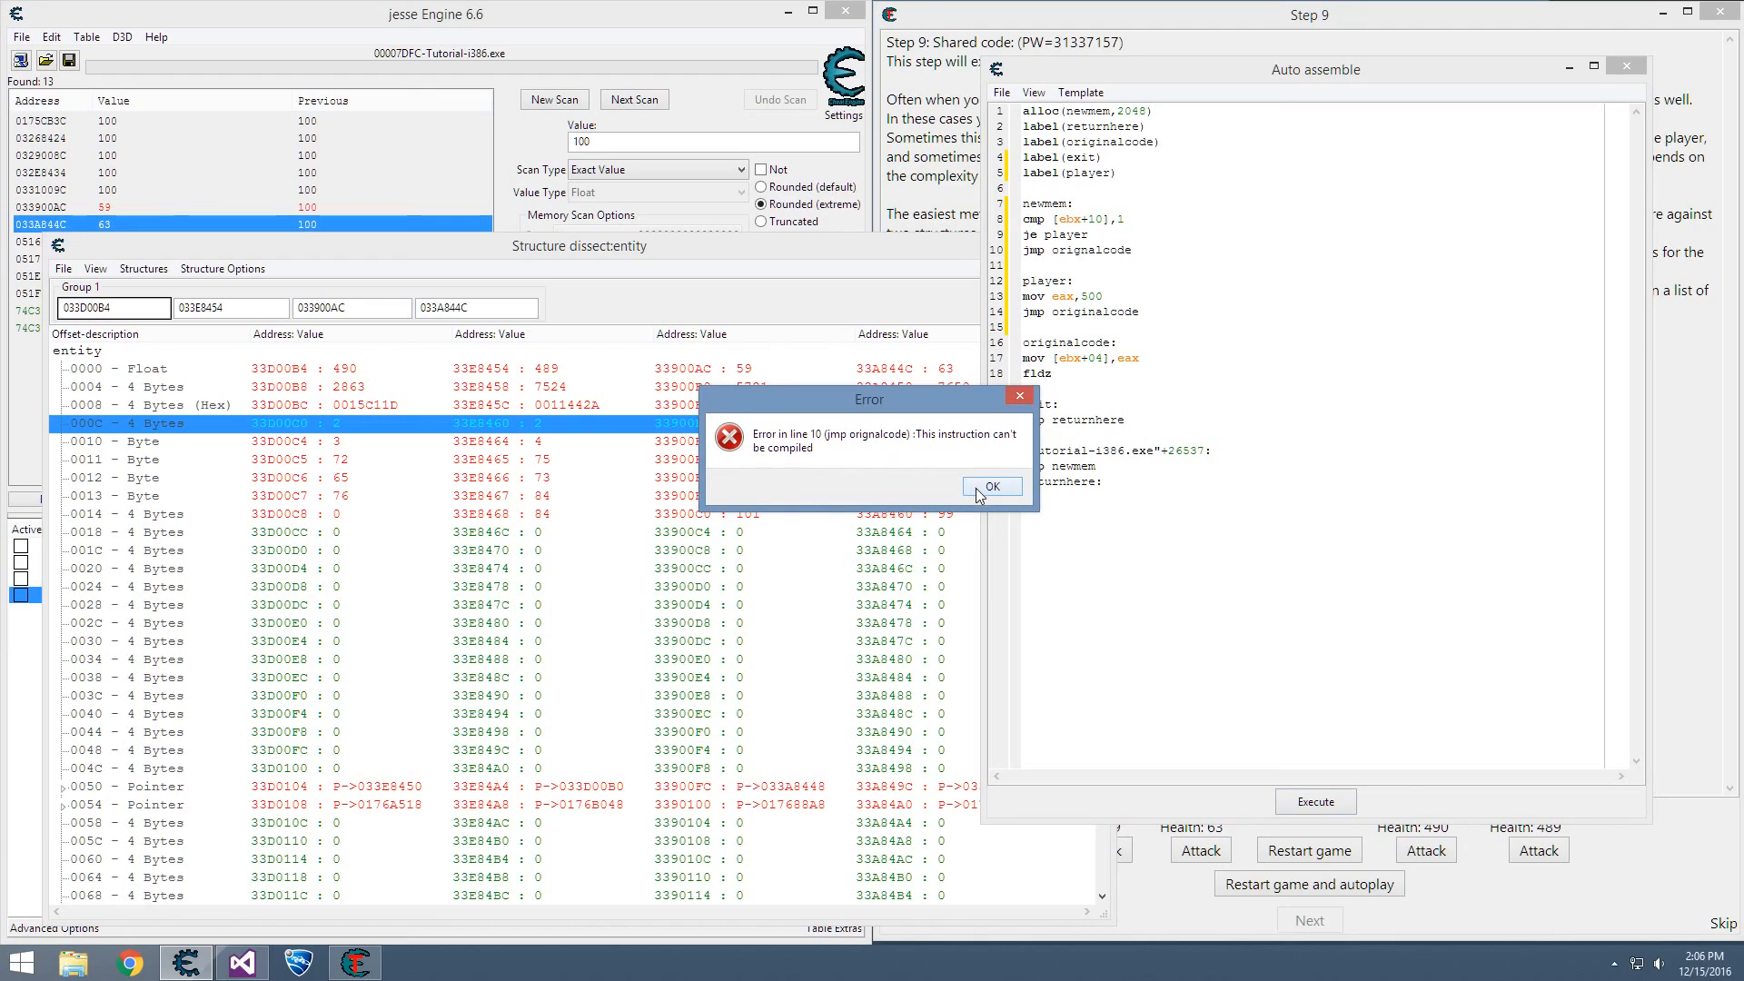
left_click(990, 485)
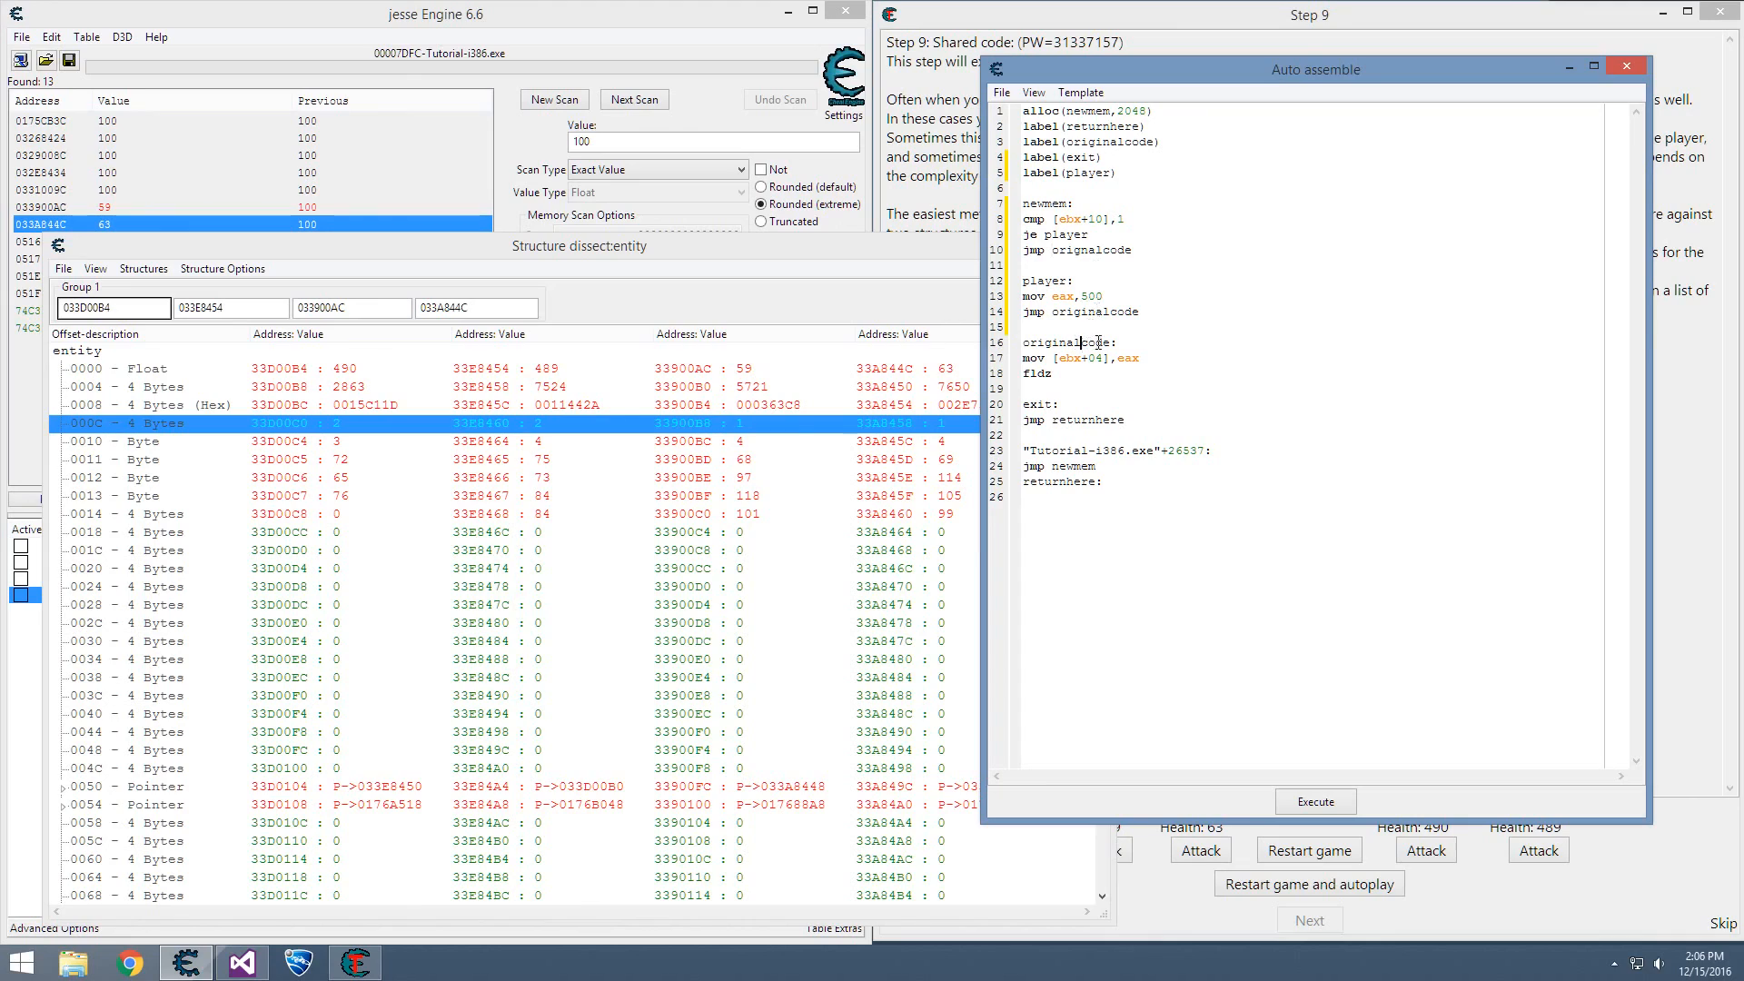
right_click(1089, 342)
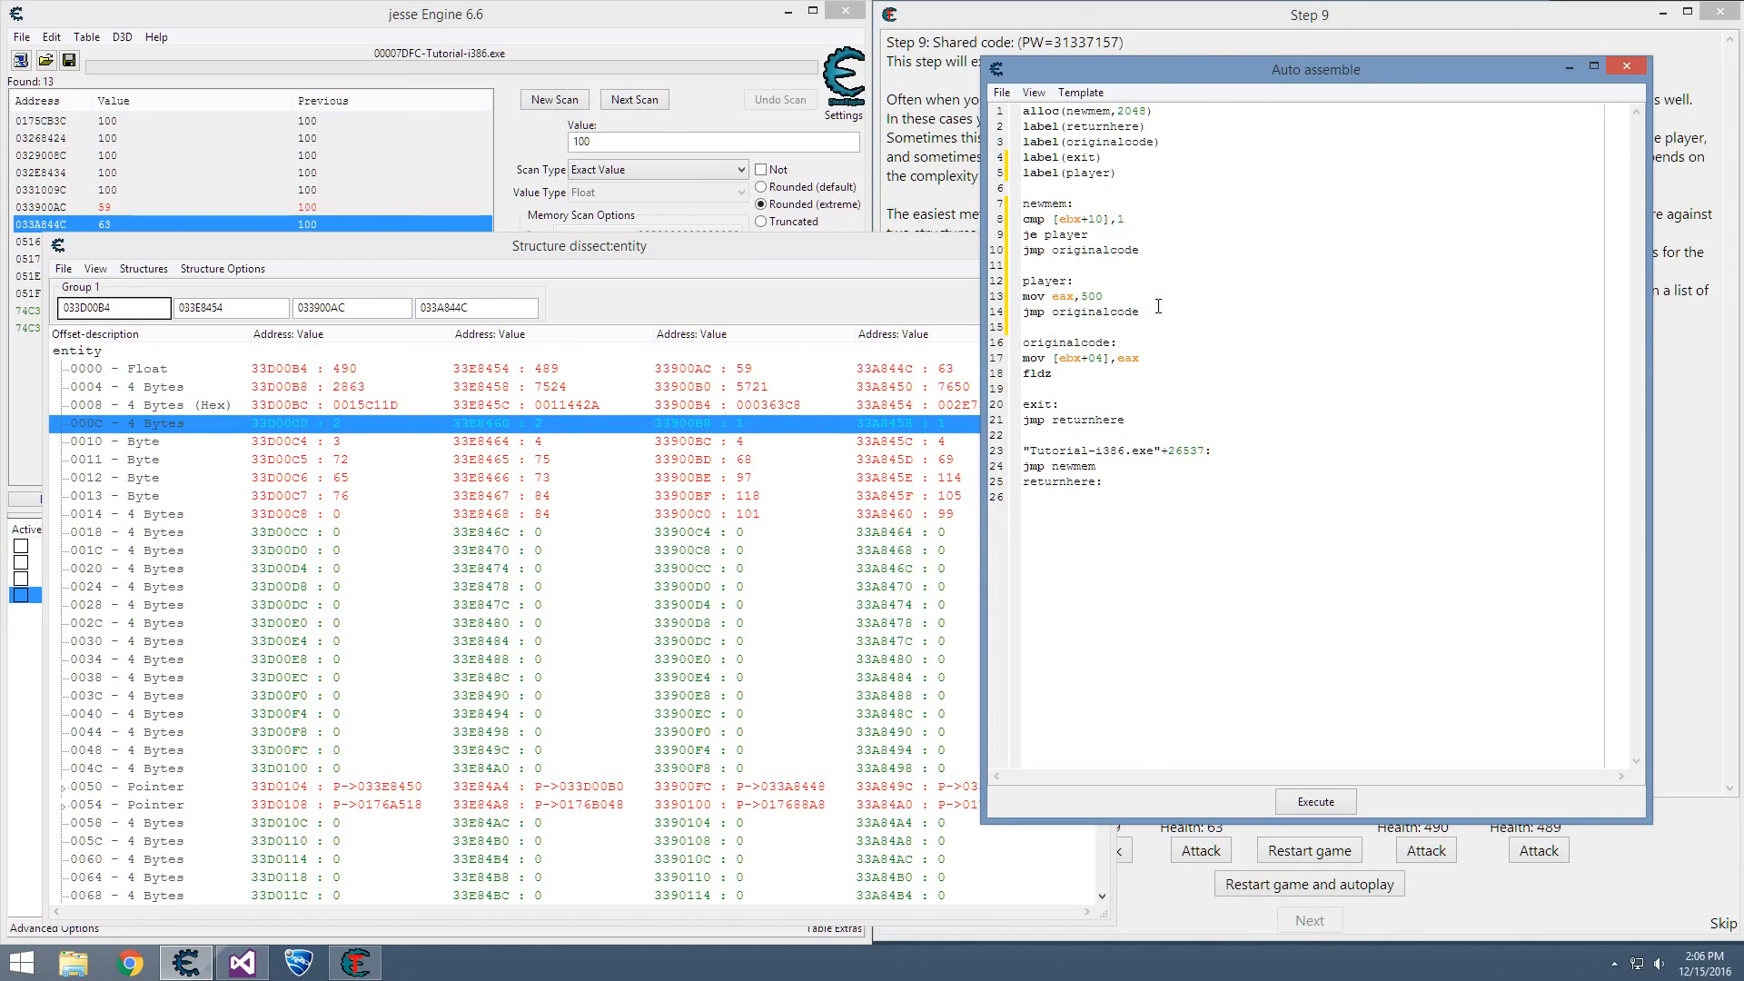
left_click(1313, 801)
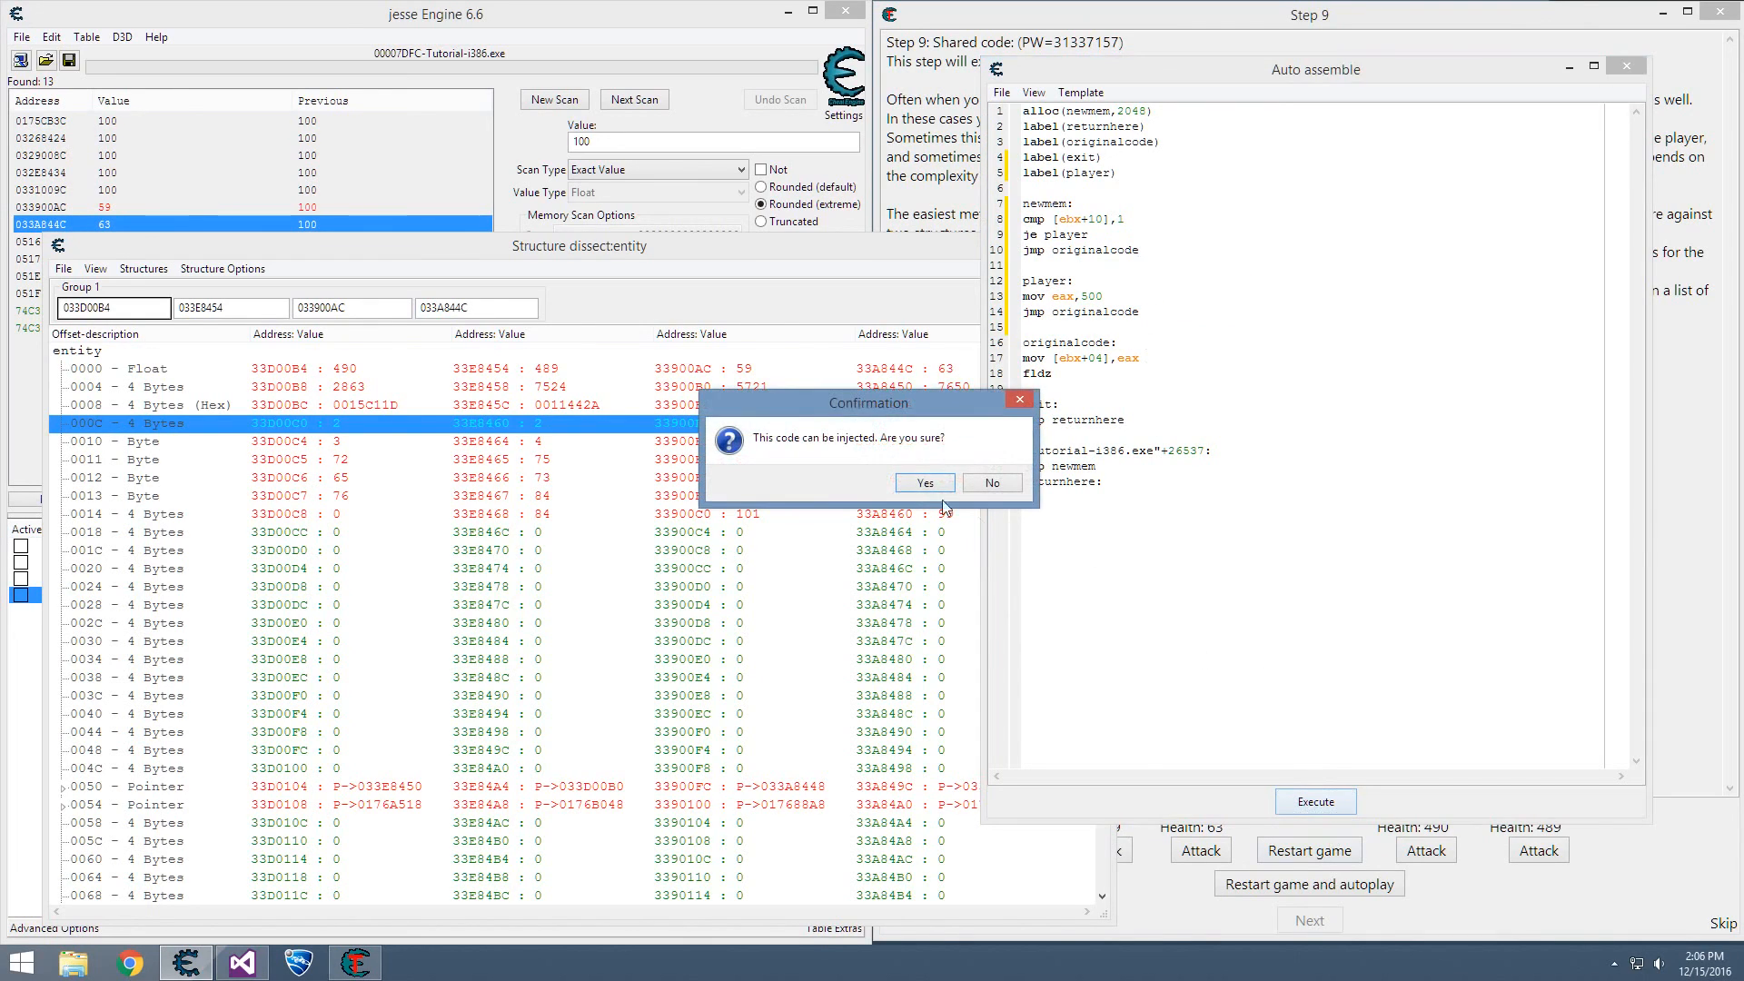
left_click(925, 482)
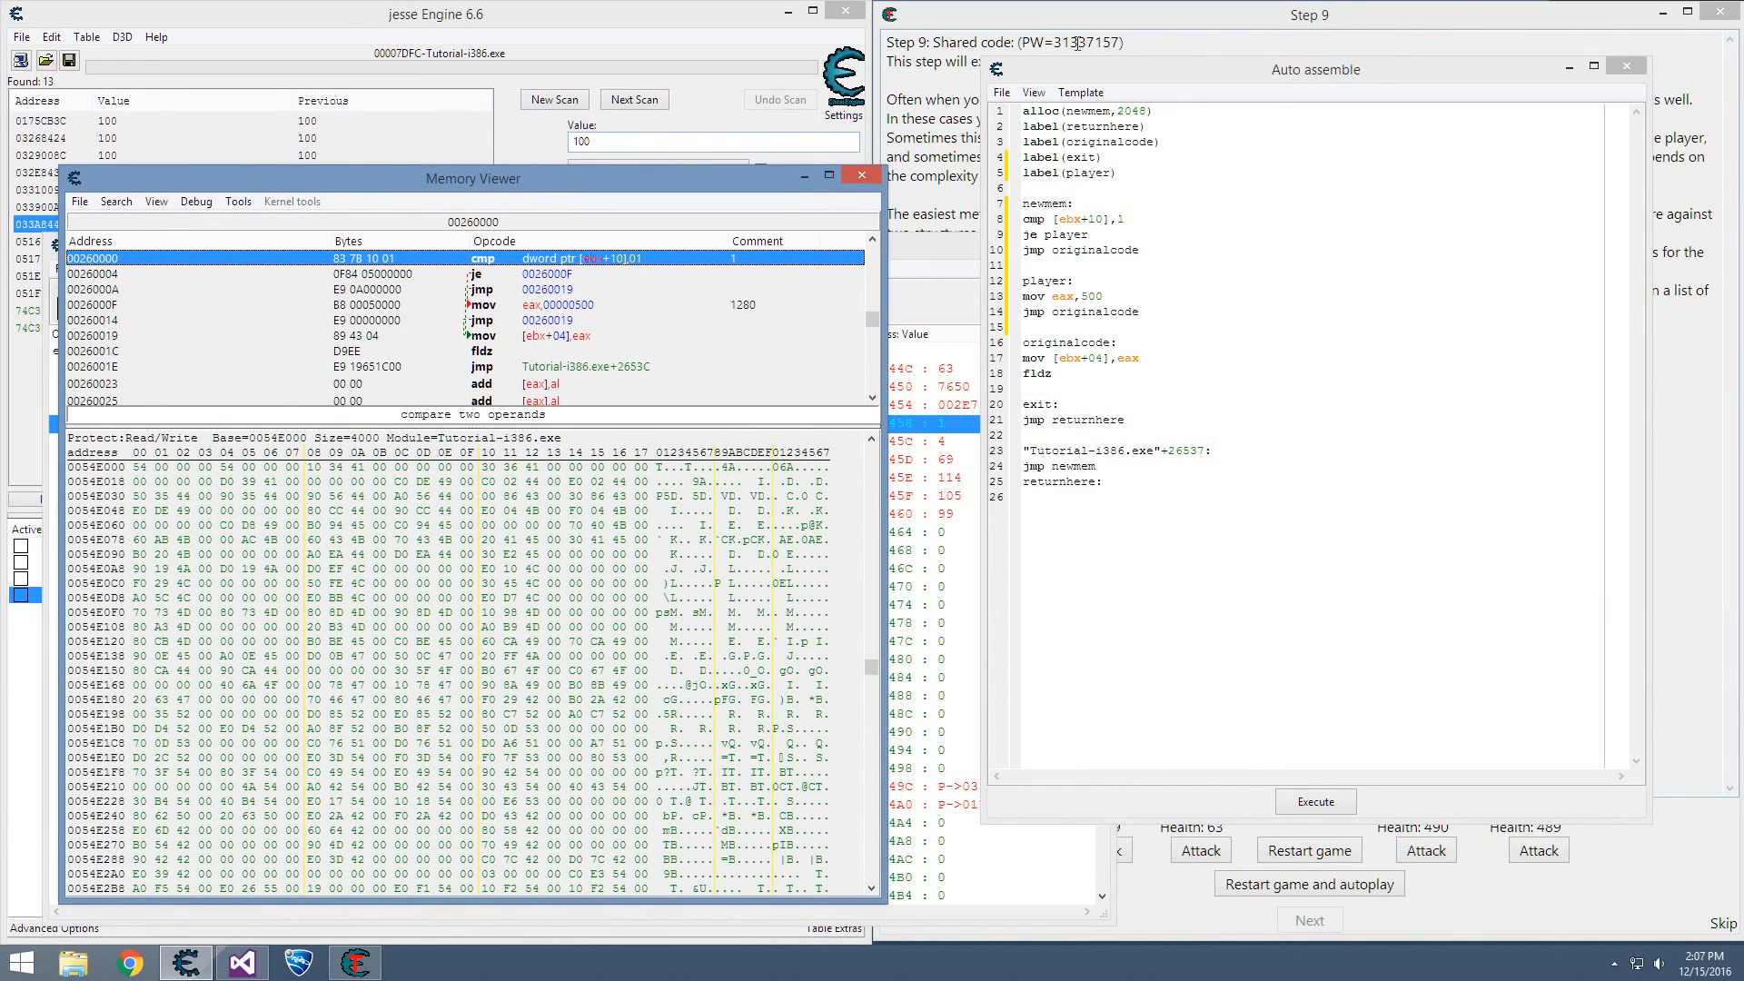
- Attack Players 1 and 2, then restart game and autoplay so Dave and Eric die
left_click(1313, 801)
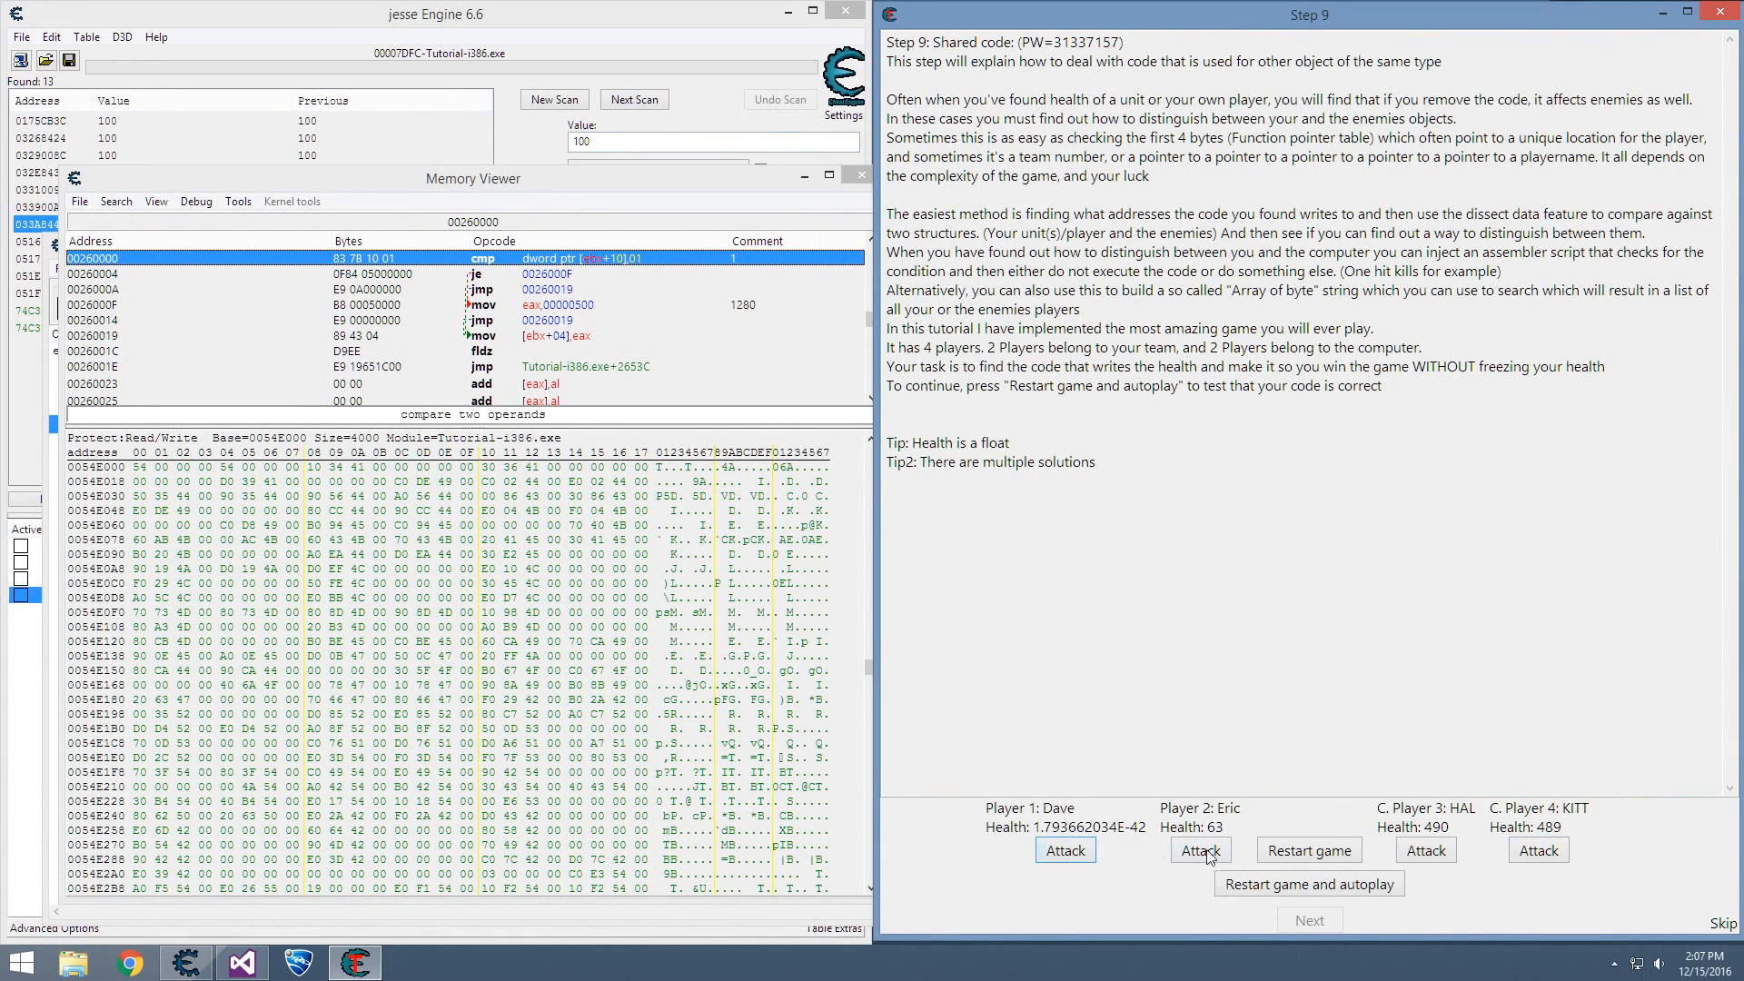
left_click(1198, 848)
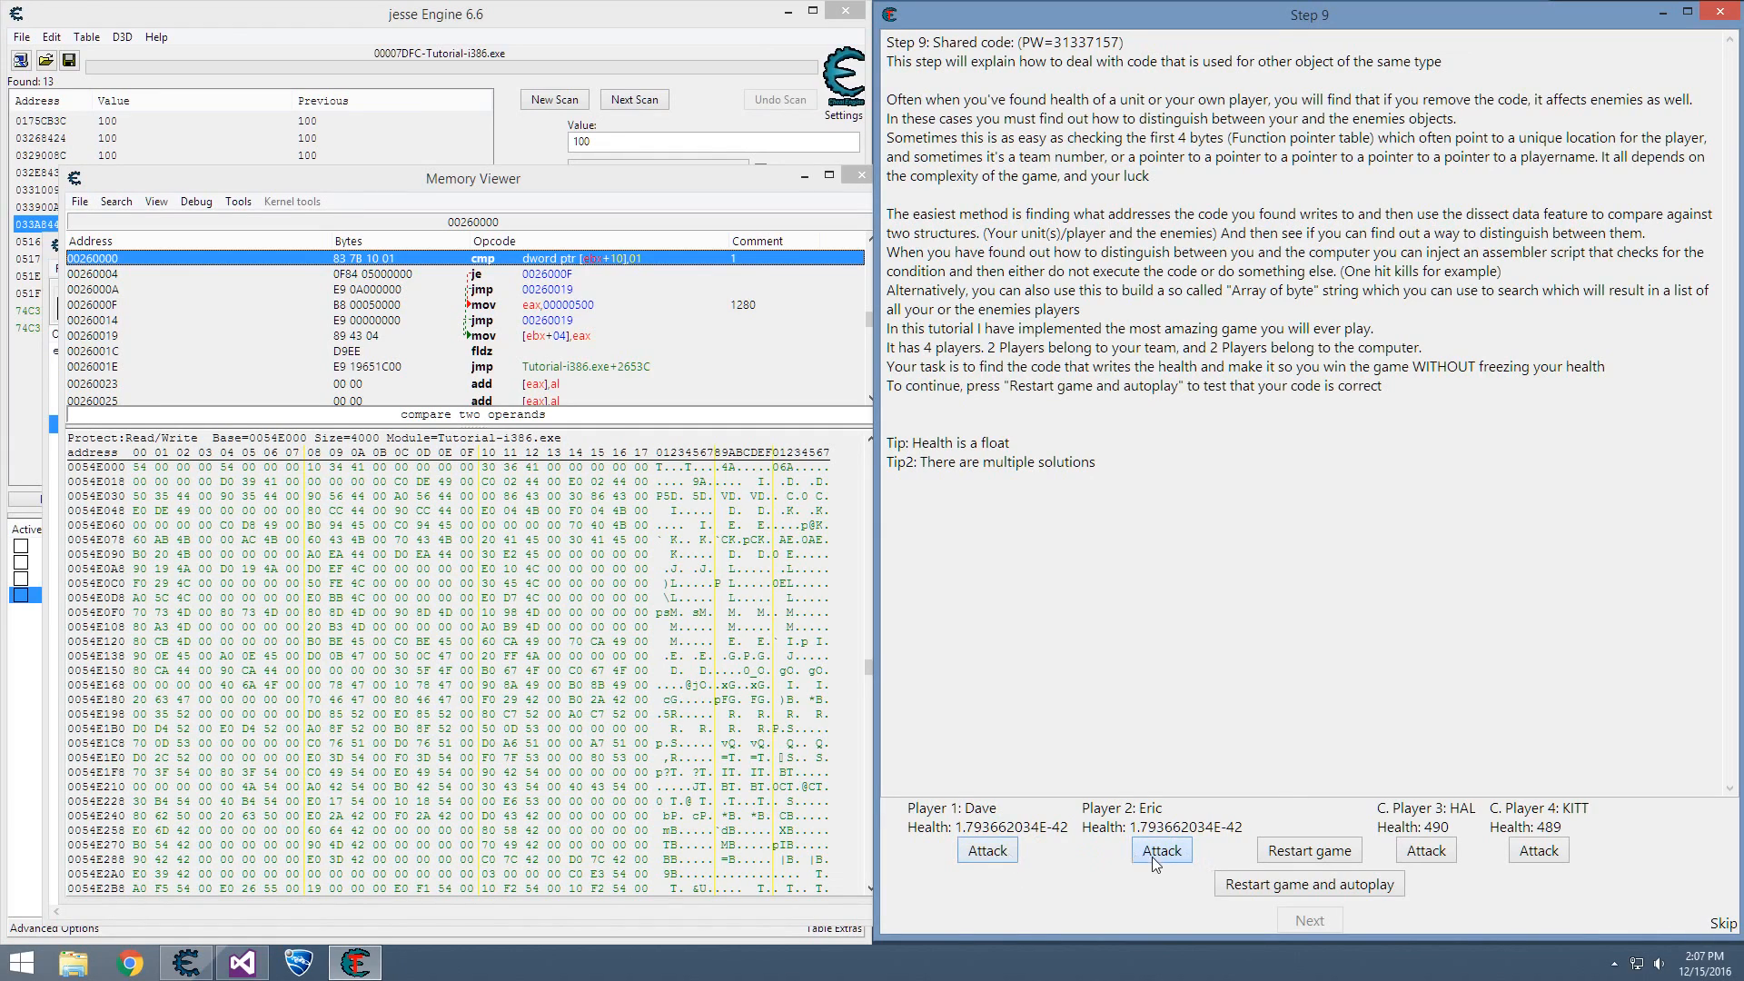
mouse_move(1202, 871)
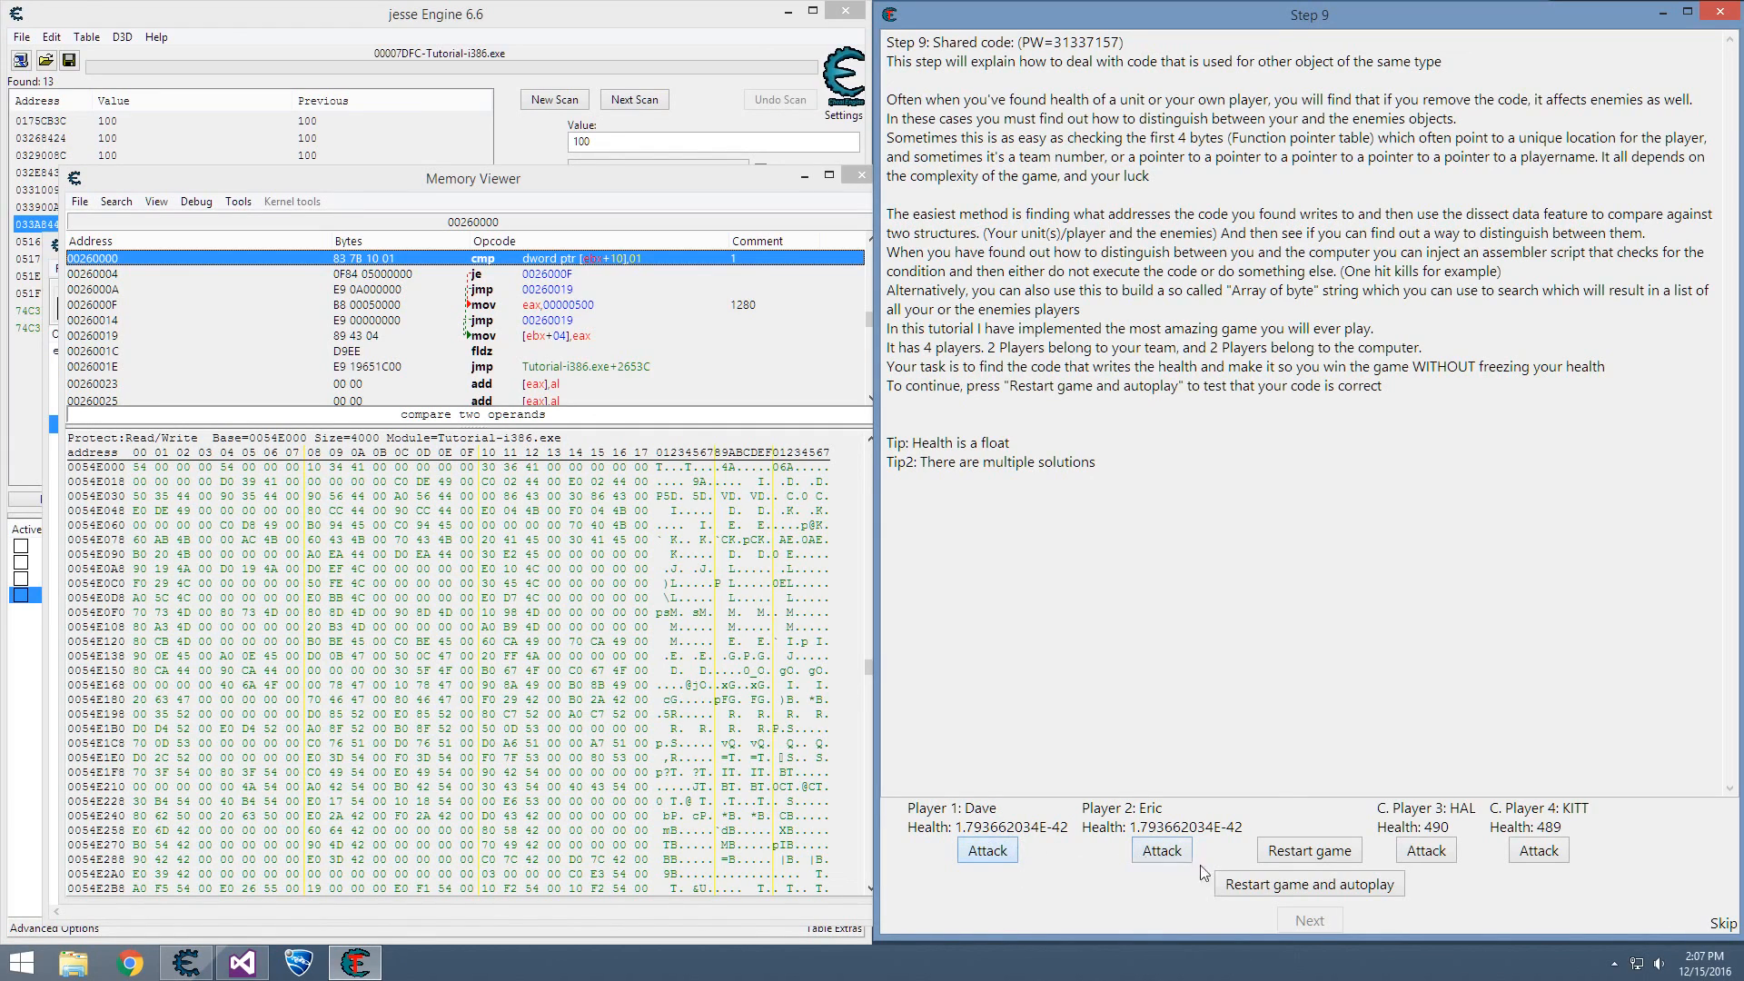
left_click(1536, 850)
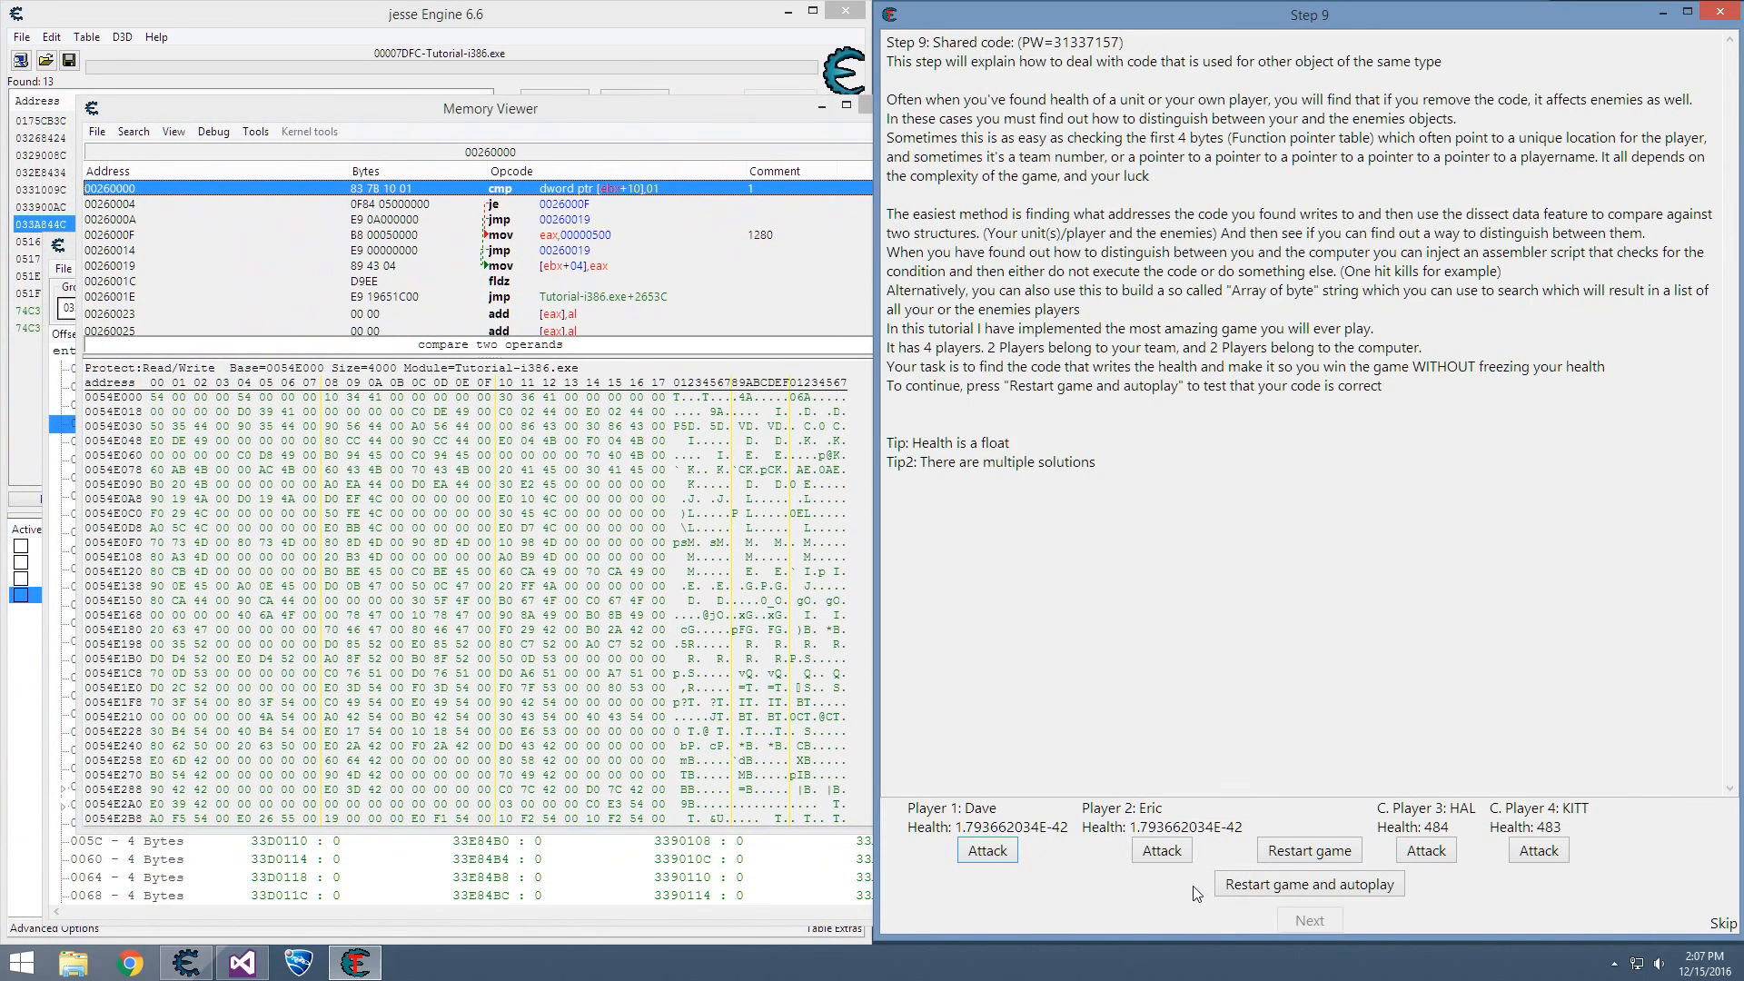
mouse_move(1160, 850)
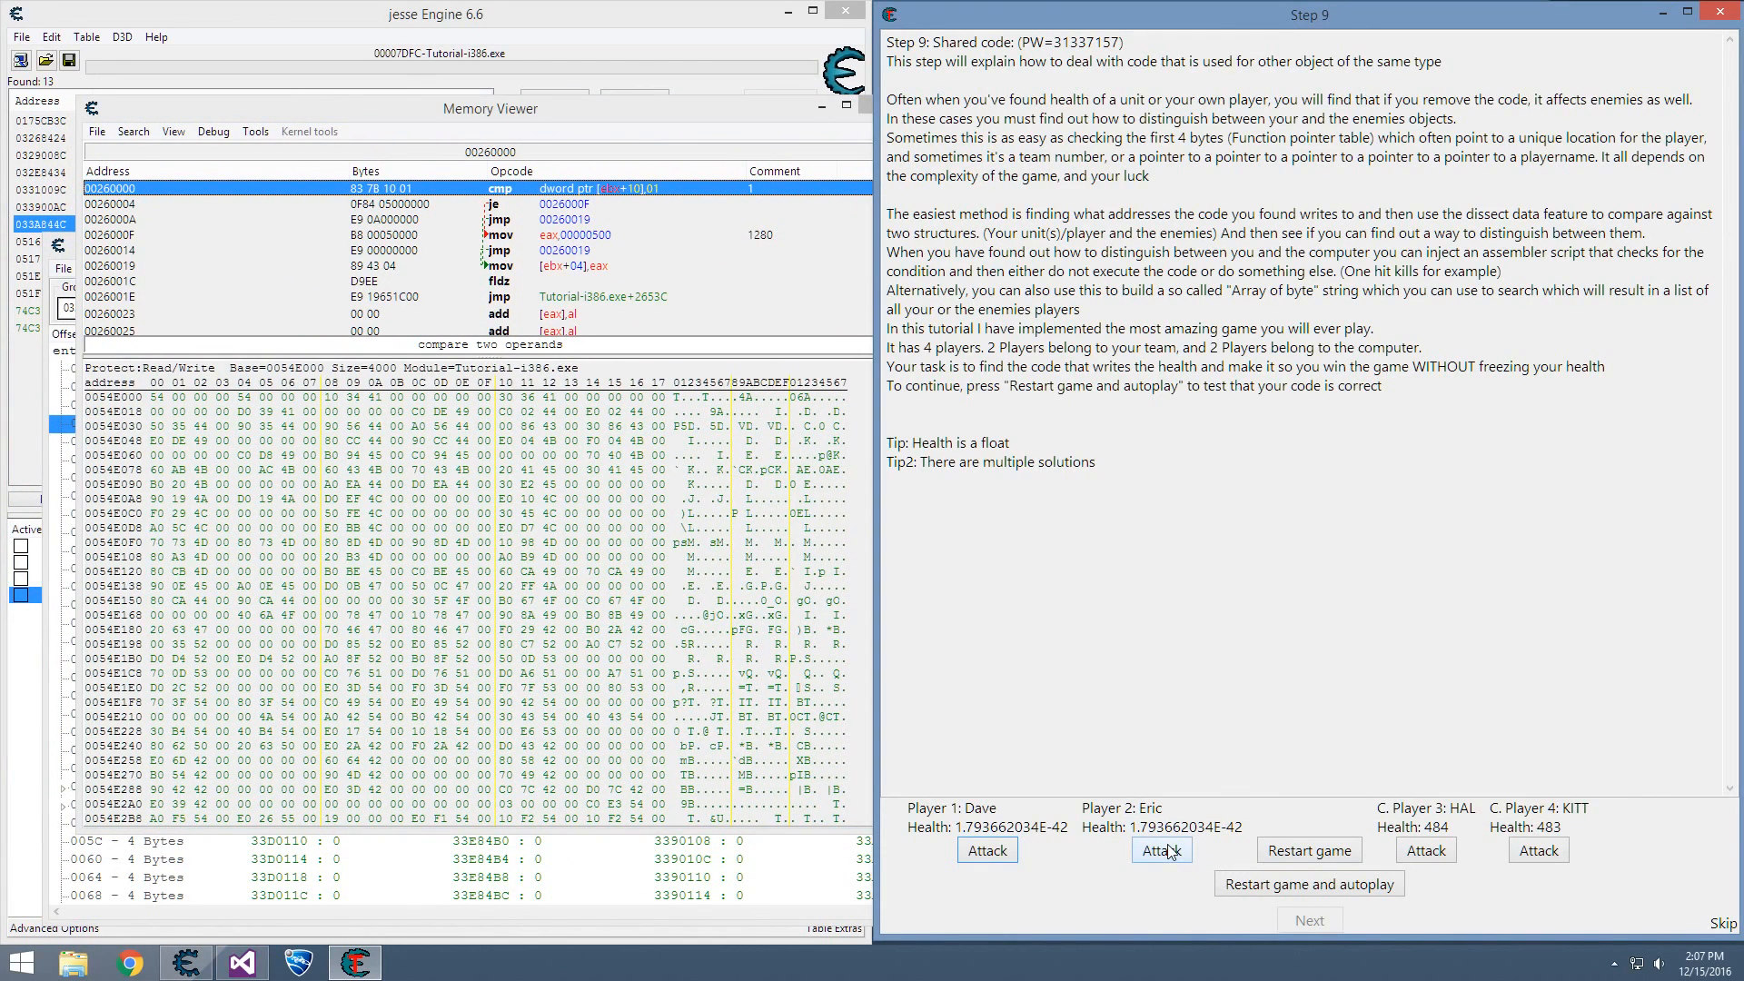
mouse_move(1307, 850)
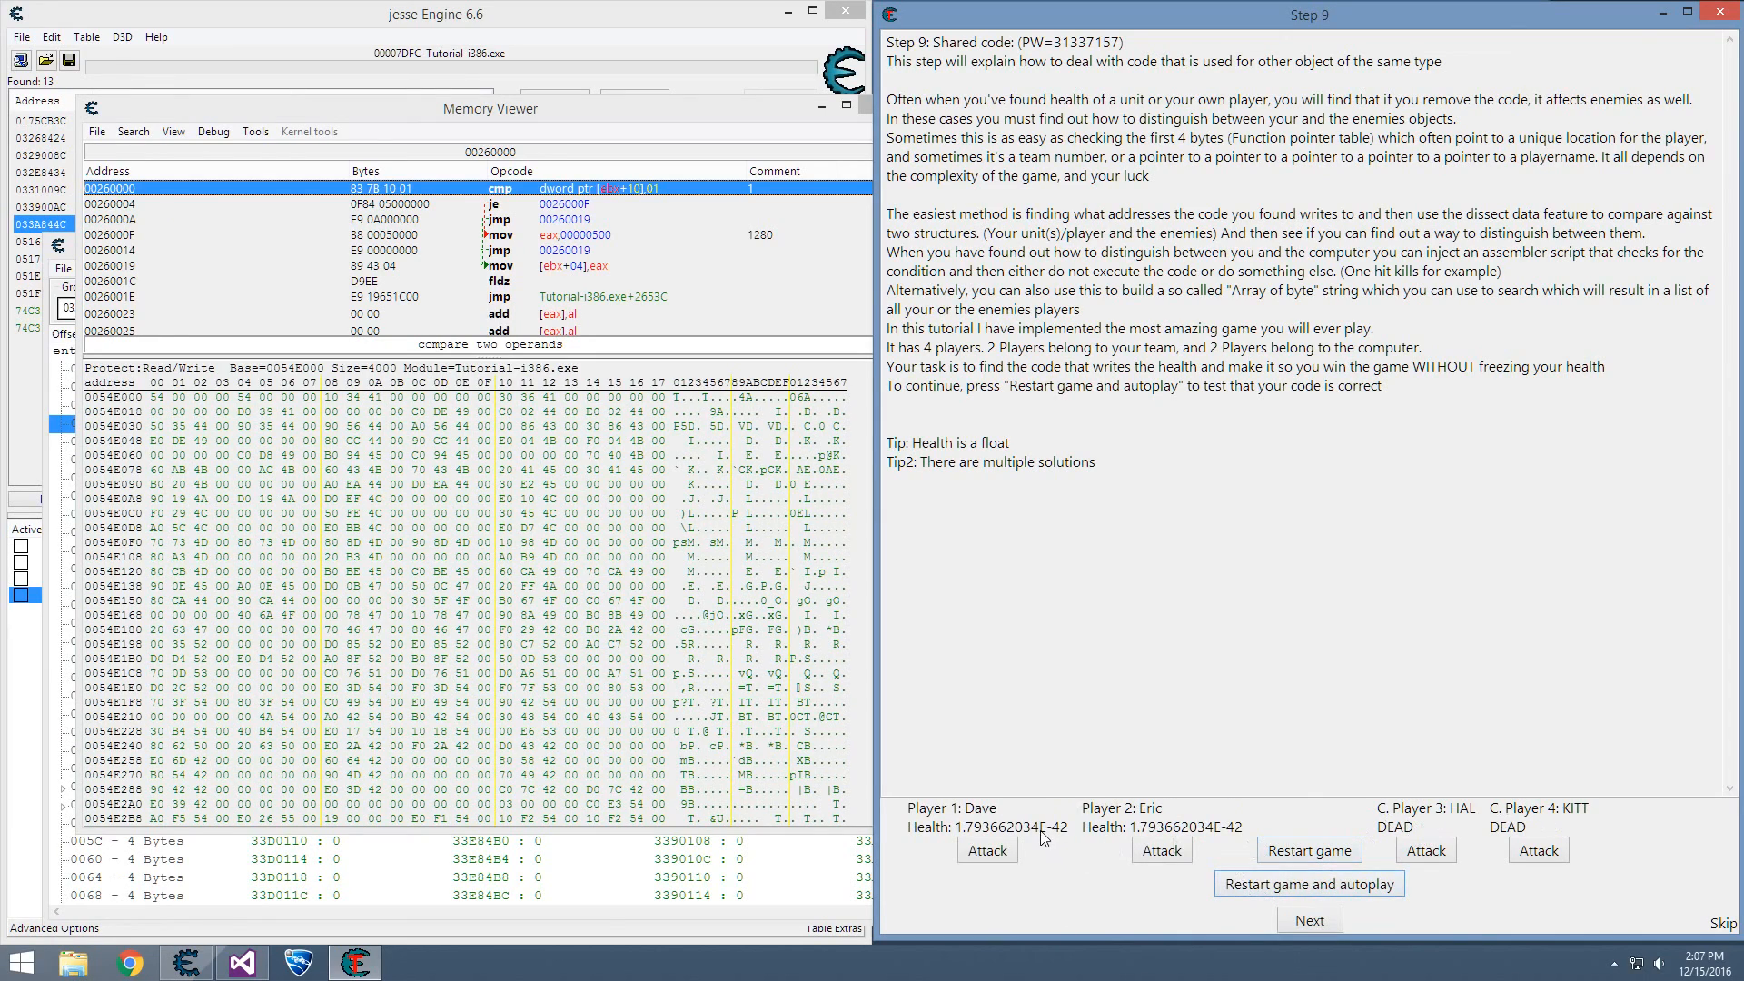
mouse_move(1414, 829)
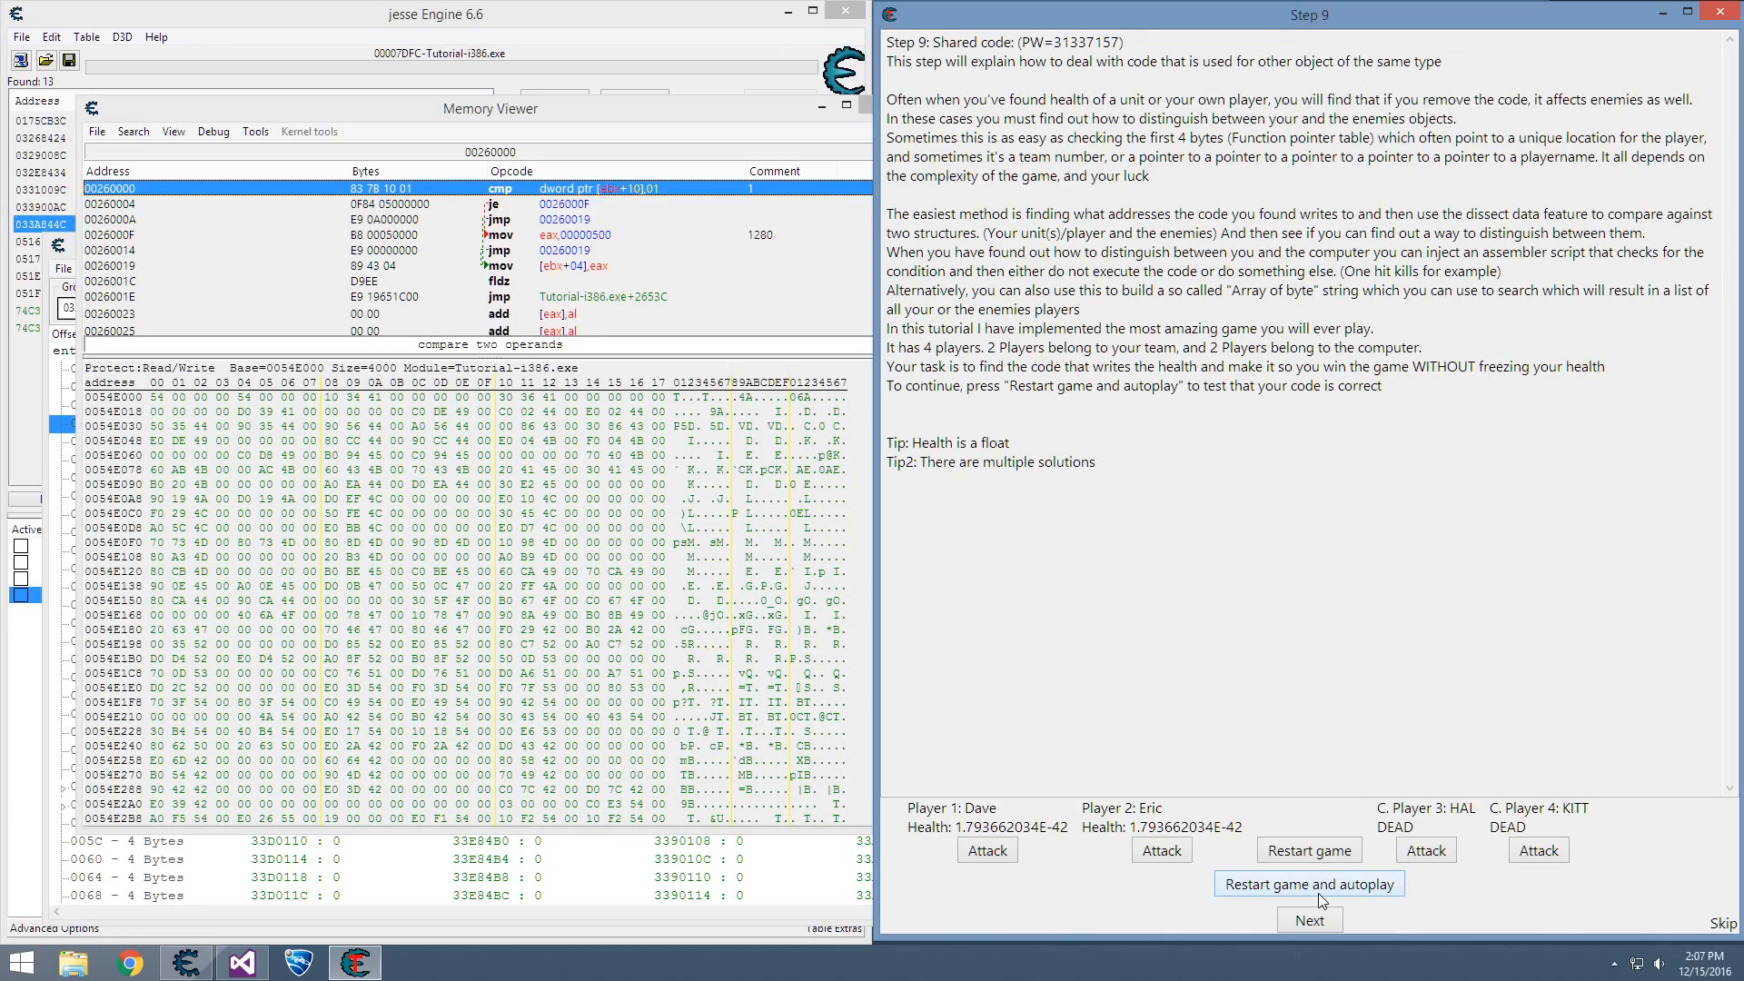
mouse_move(1444, 891)
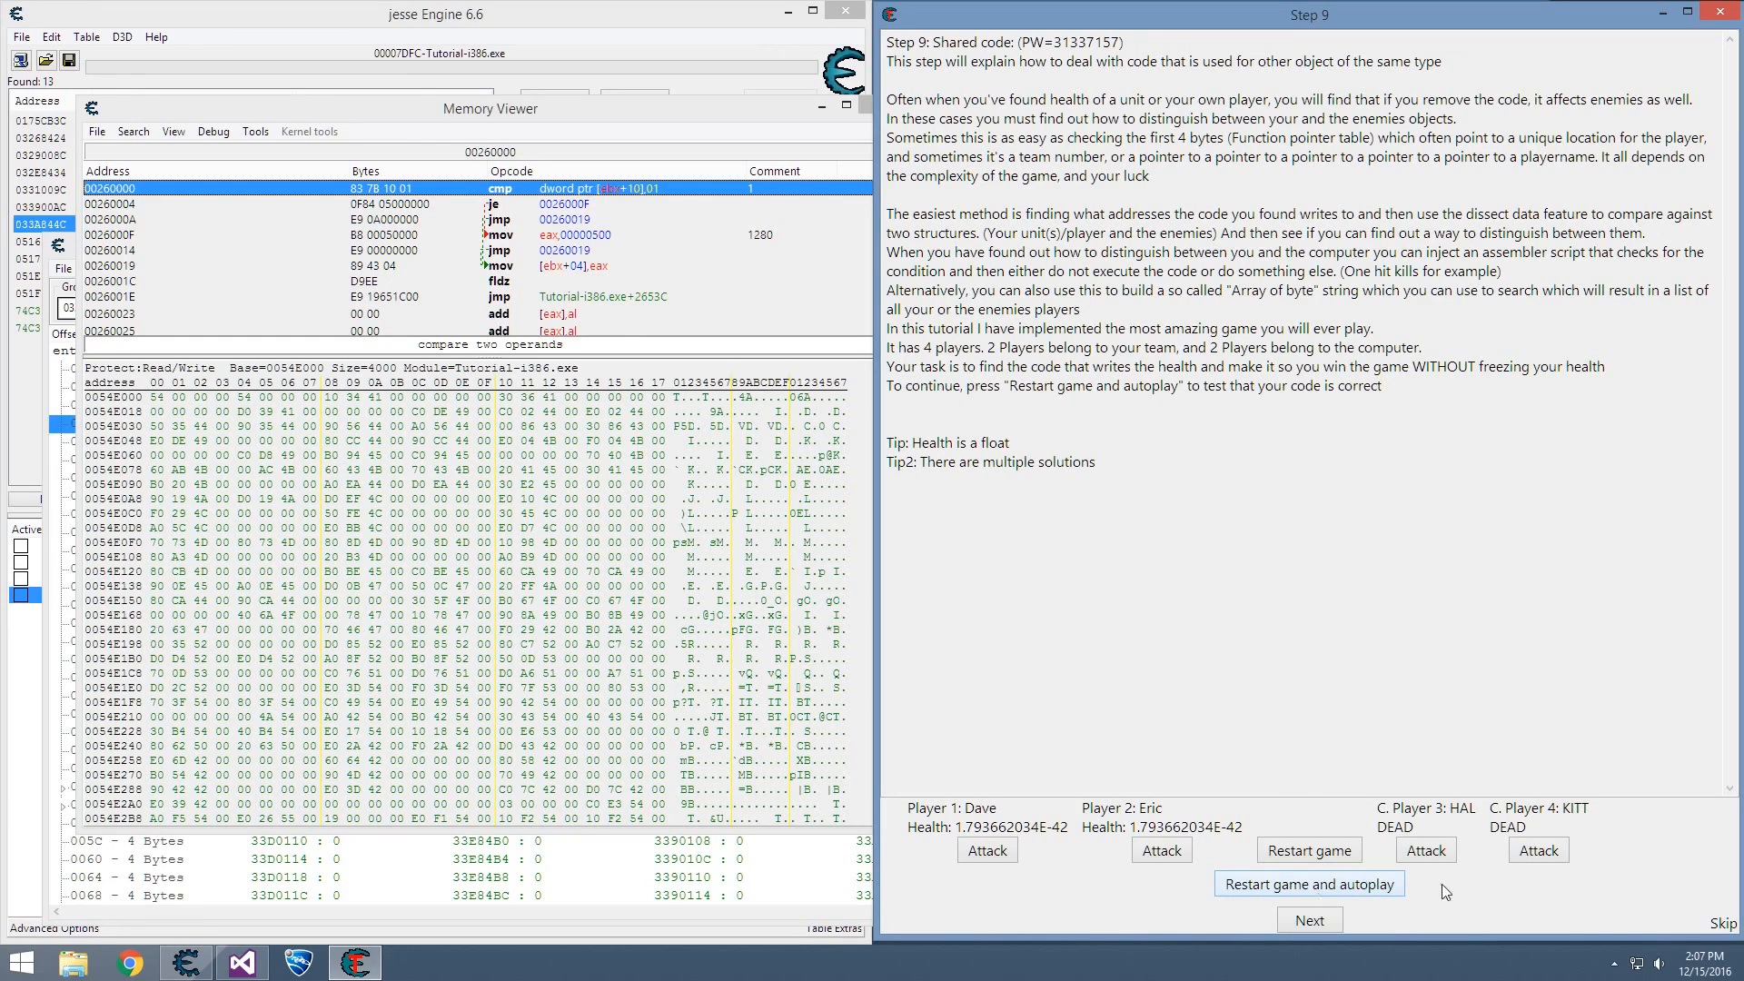
mouse_move(1401, 895)
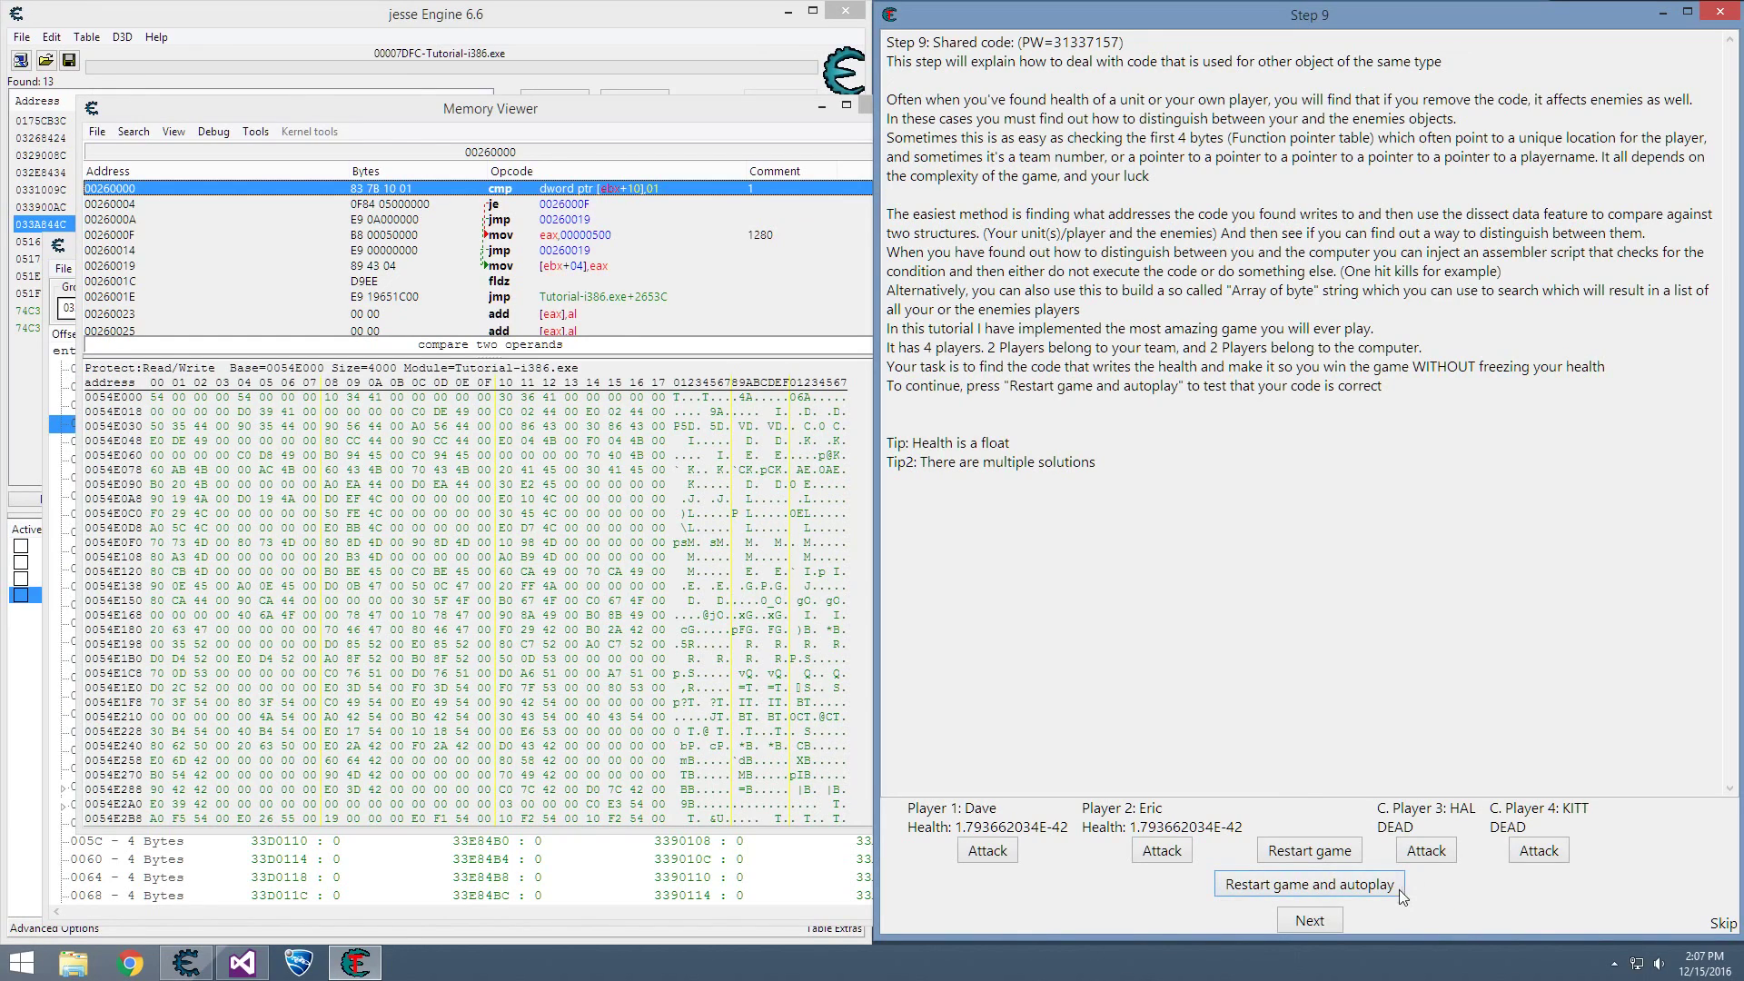